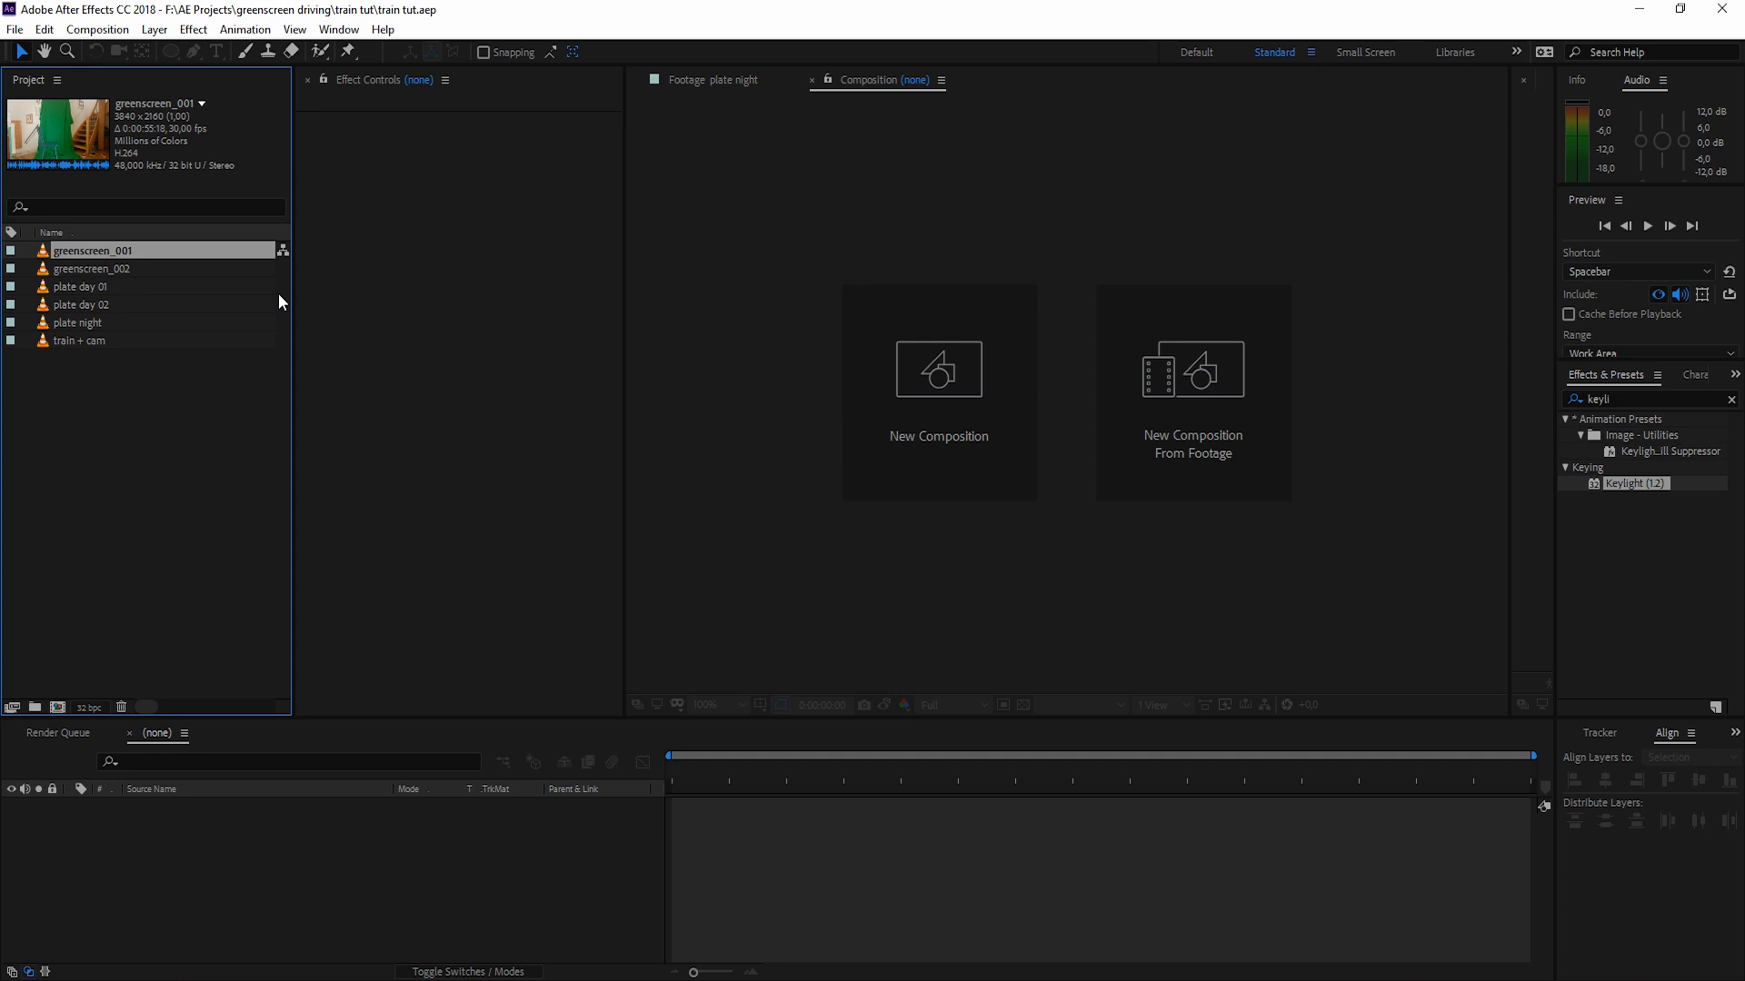
Step: Open greenscreen_001 and another source clip in the Footage viewer for review
double_click(91, 251)
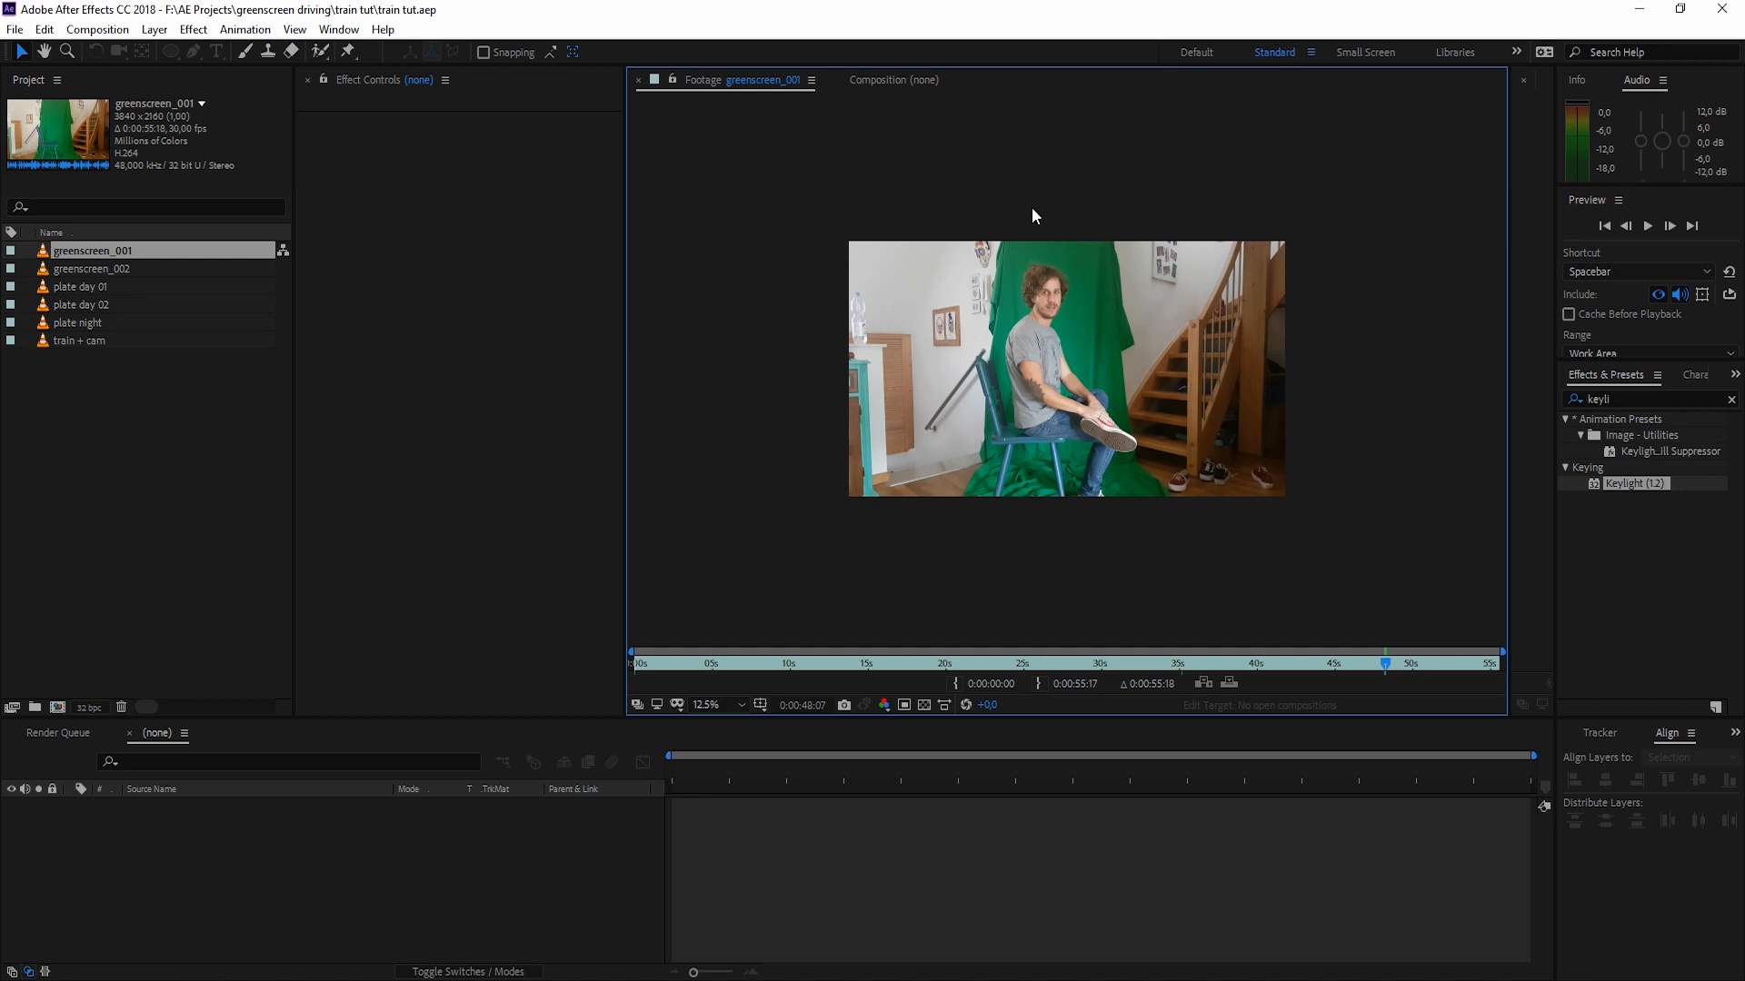
mouse_move(1023, 436)
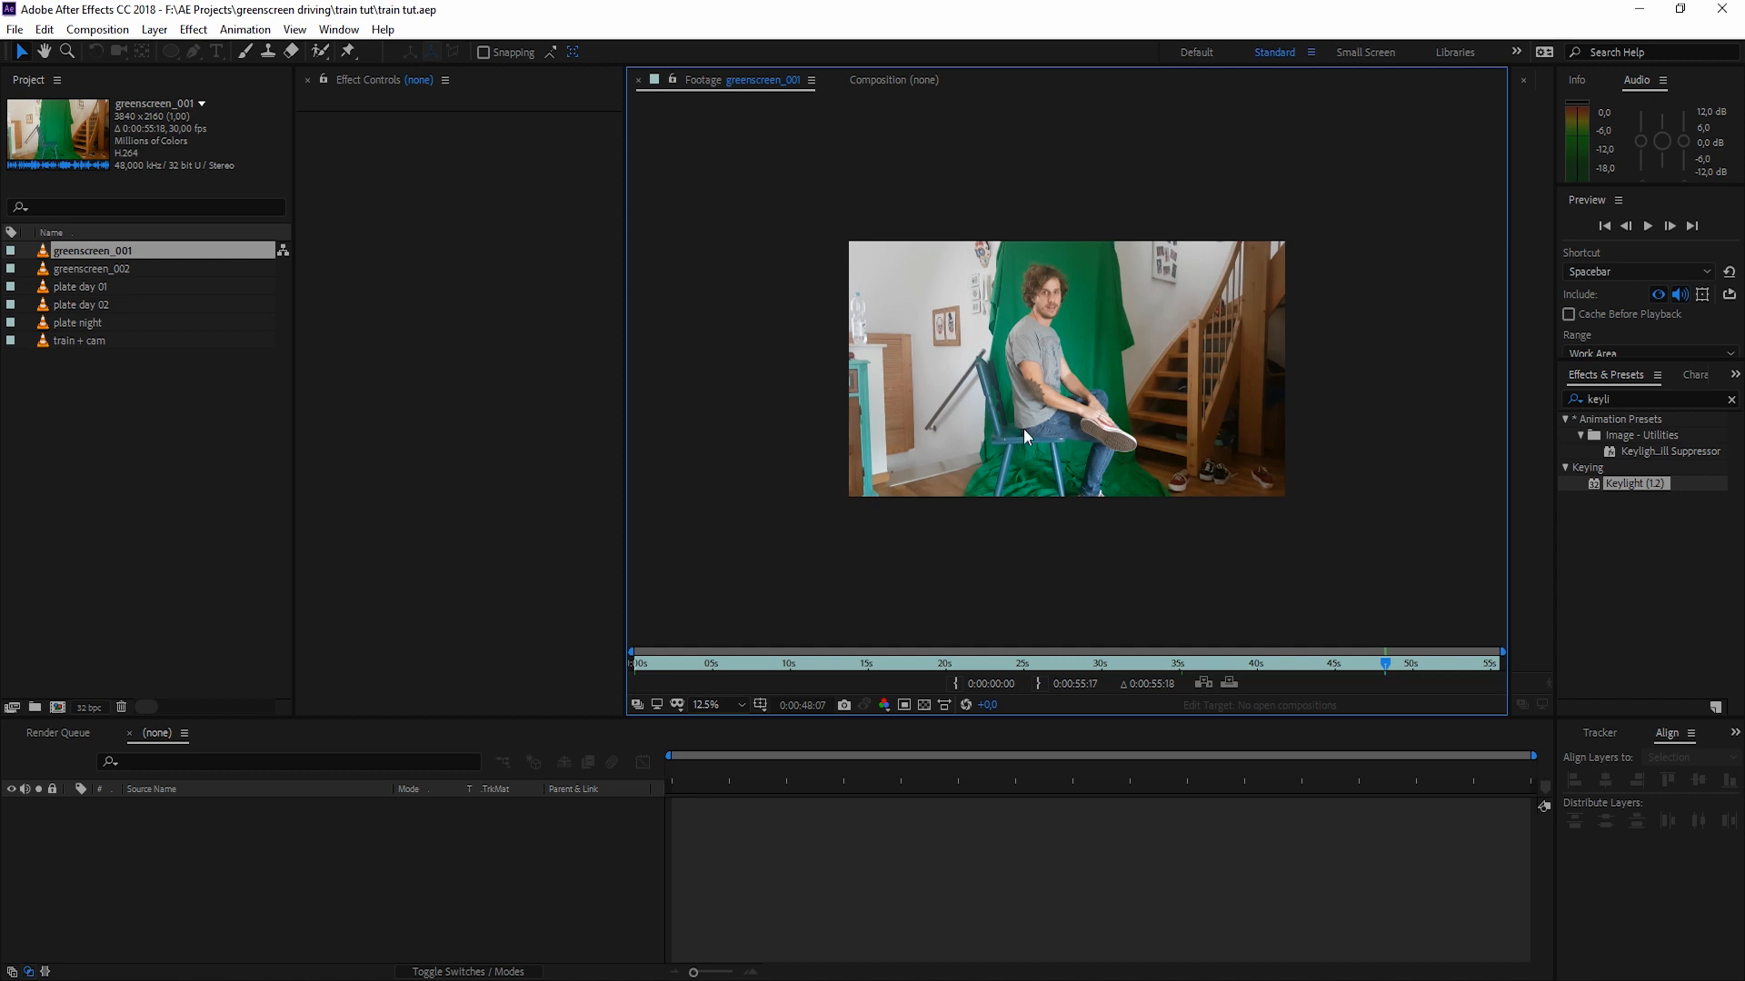
mouse_move(1089, 509)
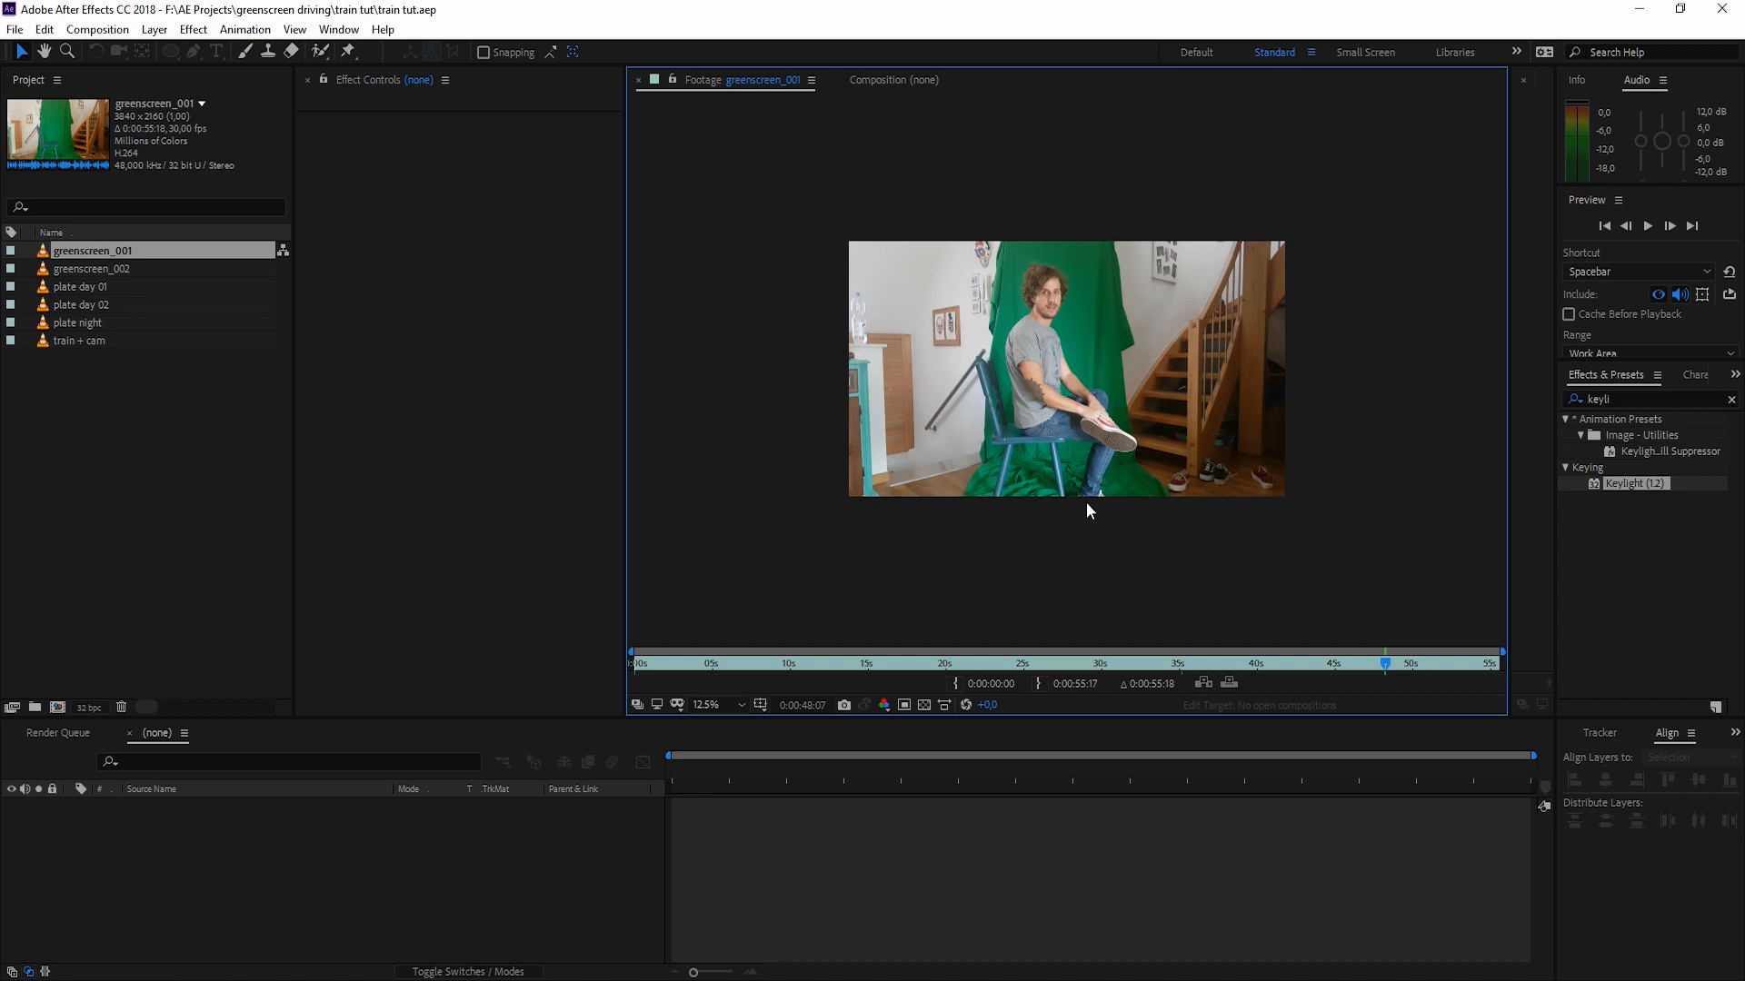
mouse_move(1097, 478)
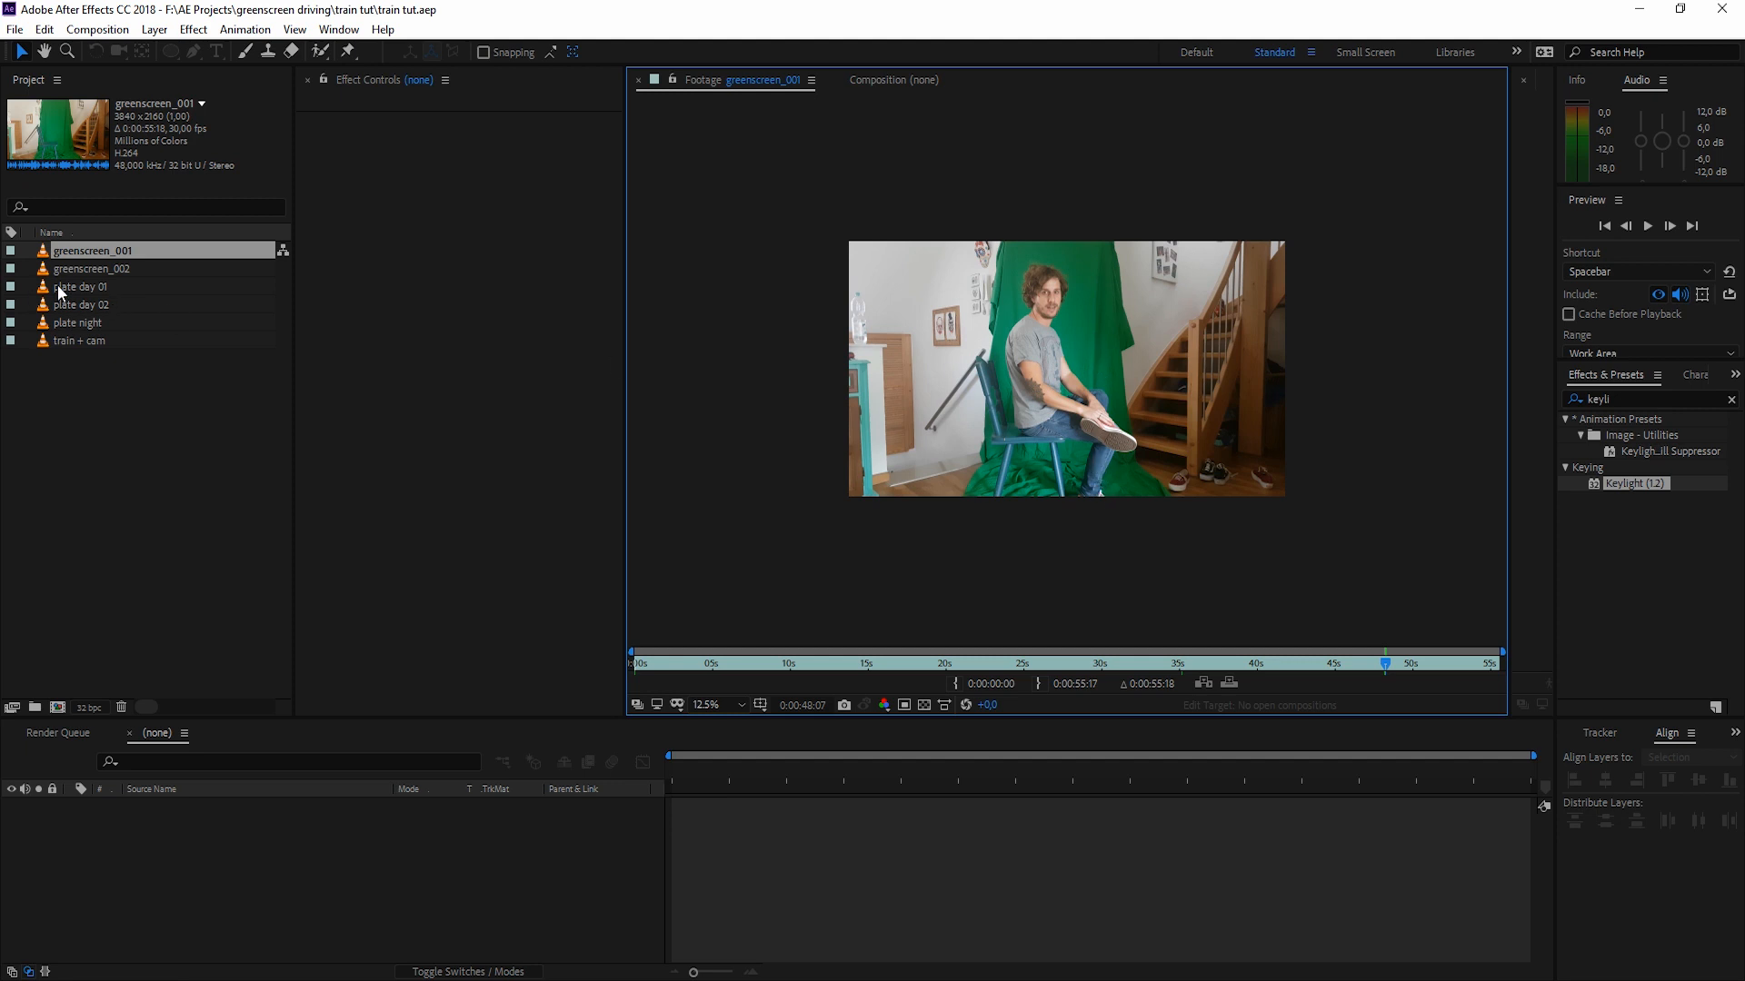
click(93, 269)
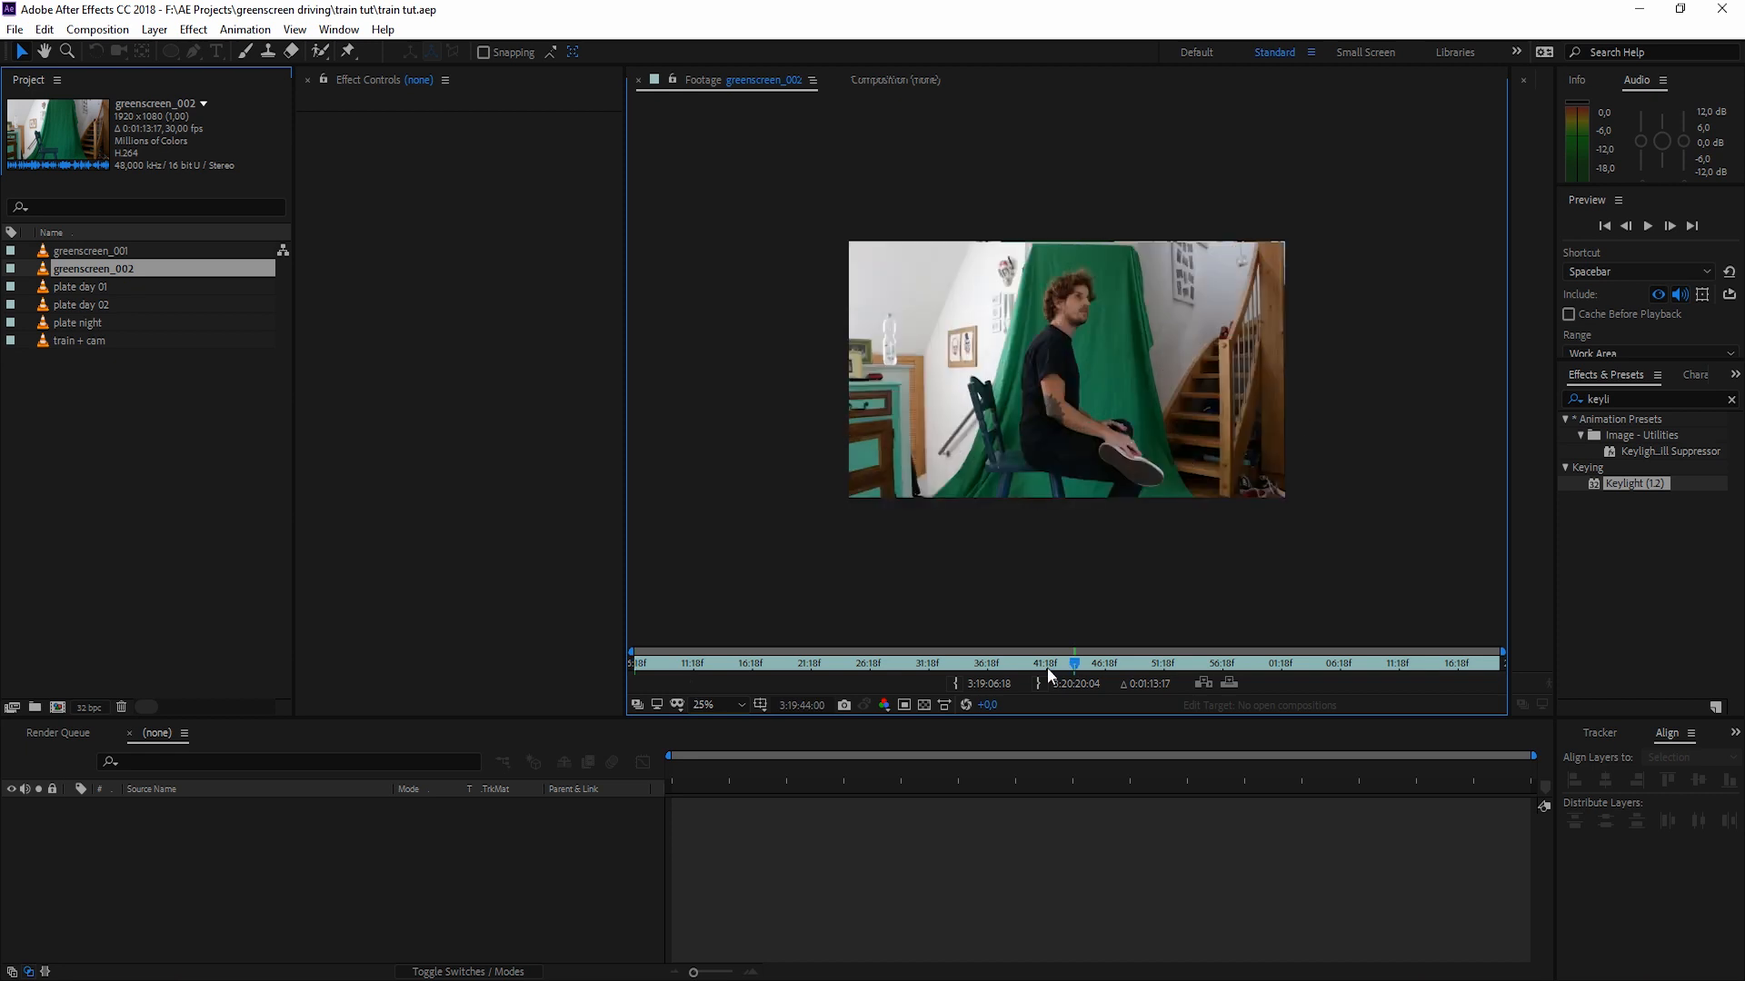
mouse_move(136, 292)
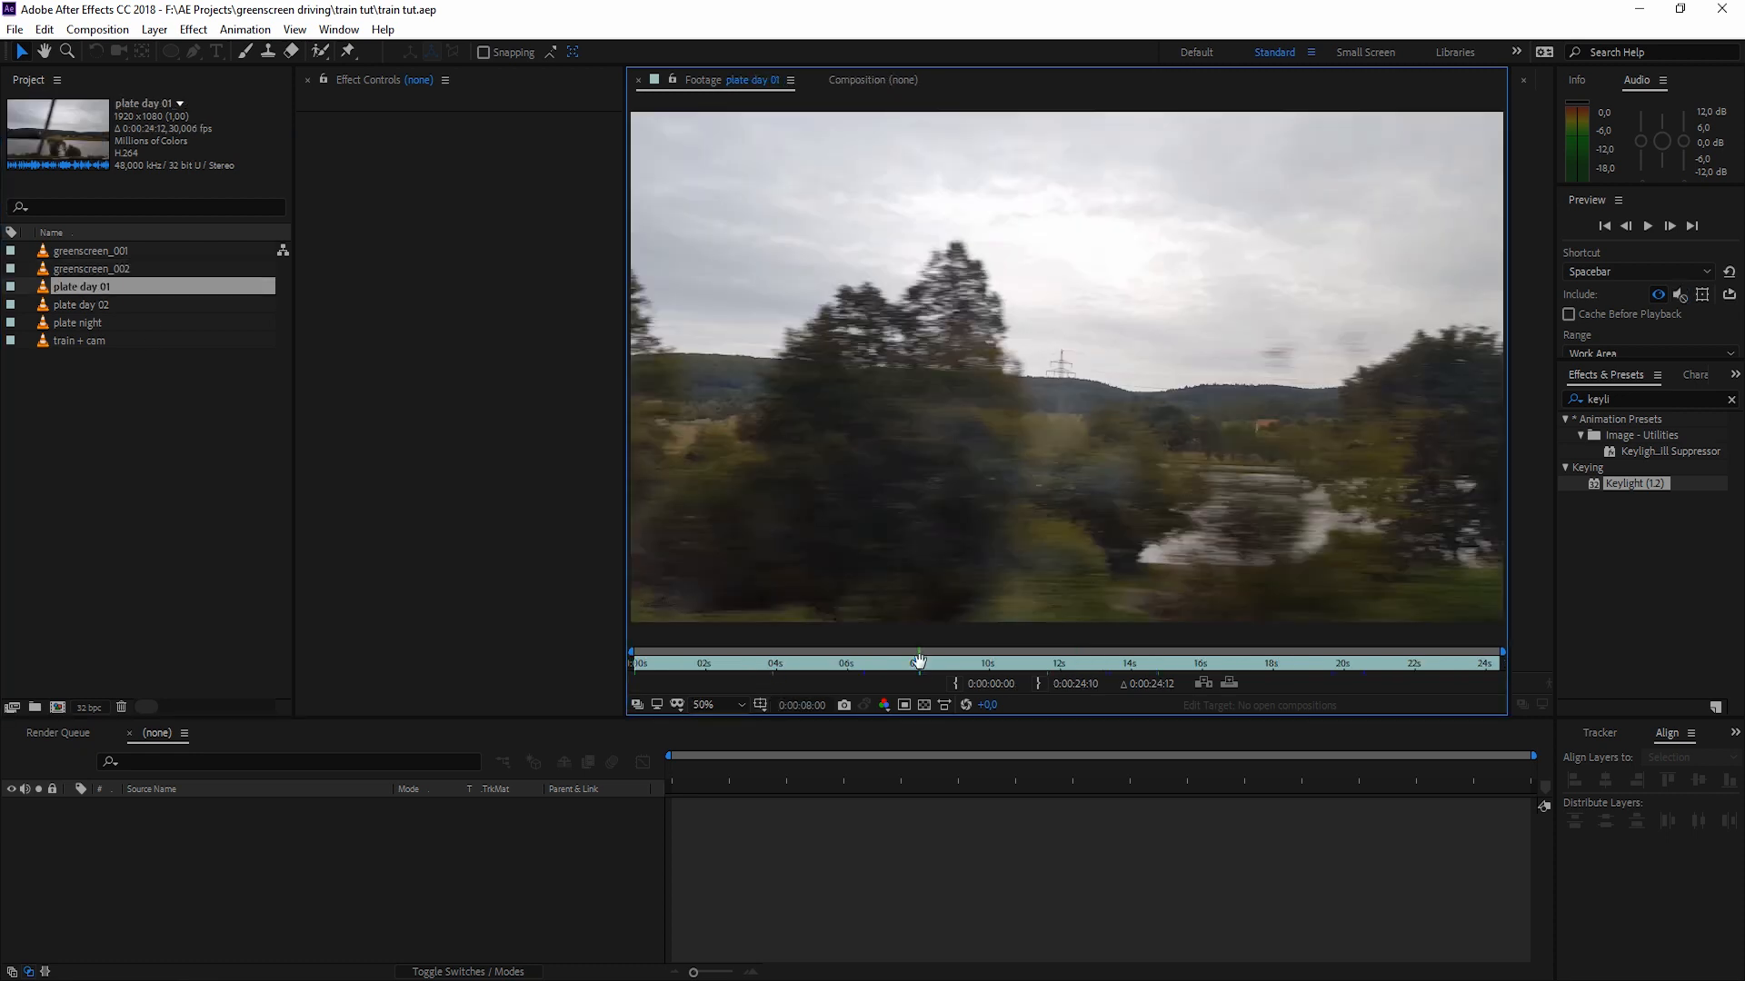
Step: Scrub the riverside day plate and play the night driving plate
drag(917, 661, 976, 661)
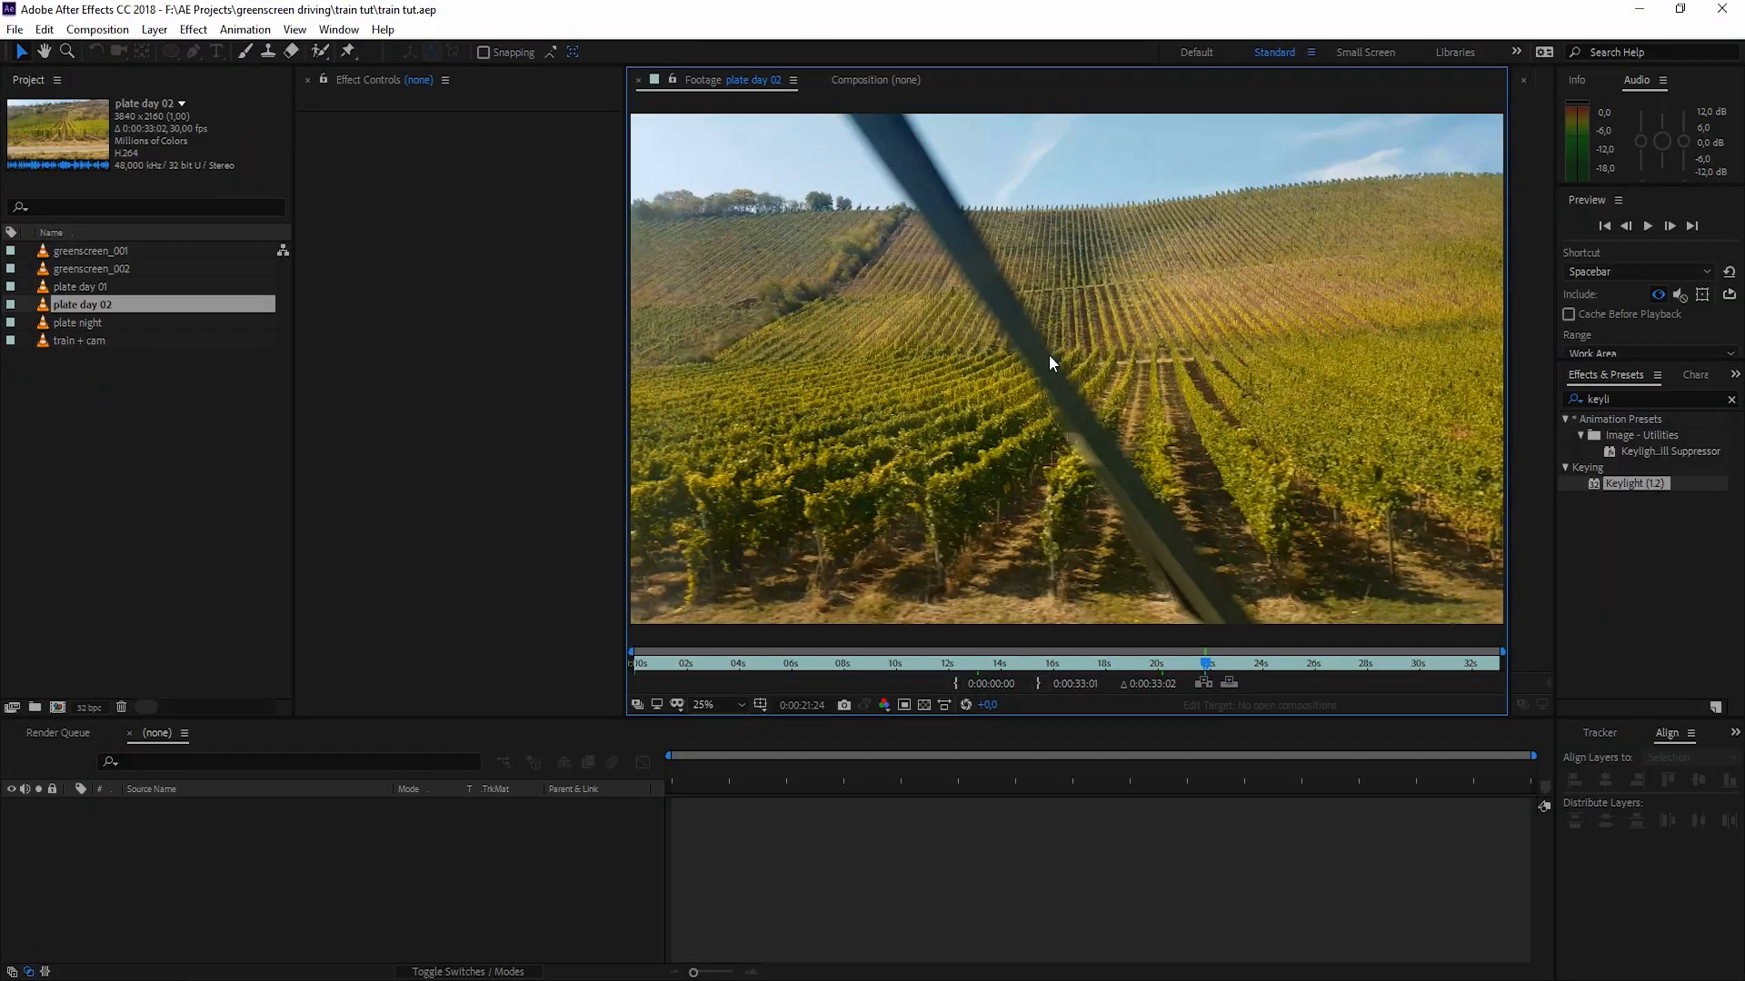
mouse_move(344, 447)
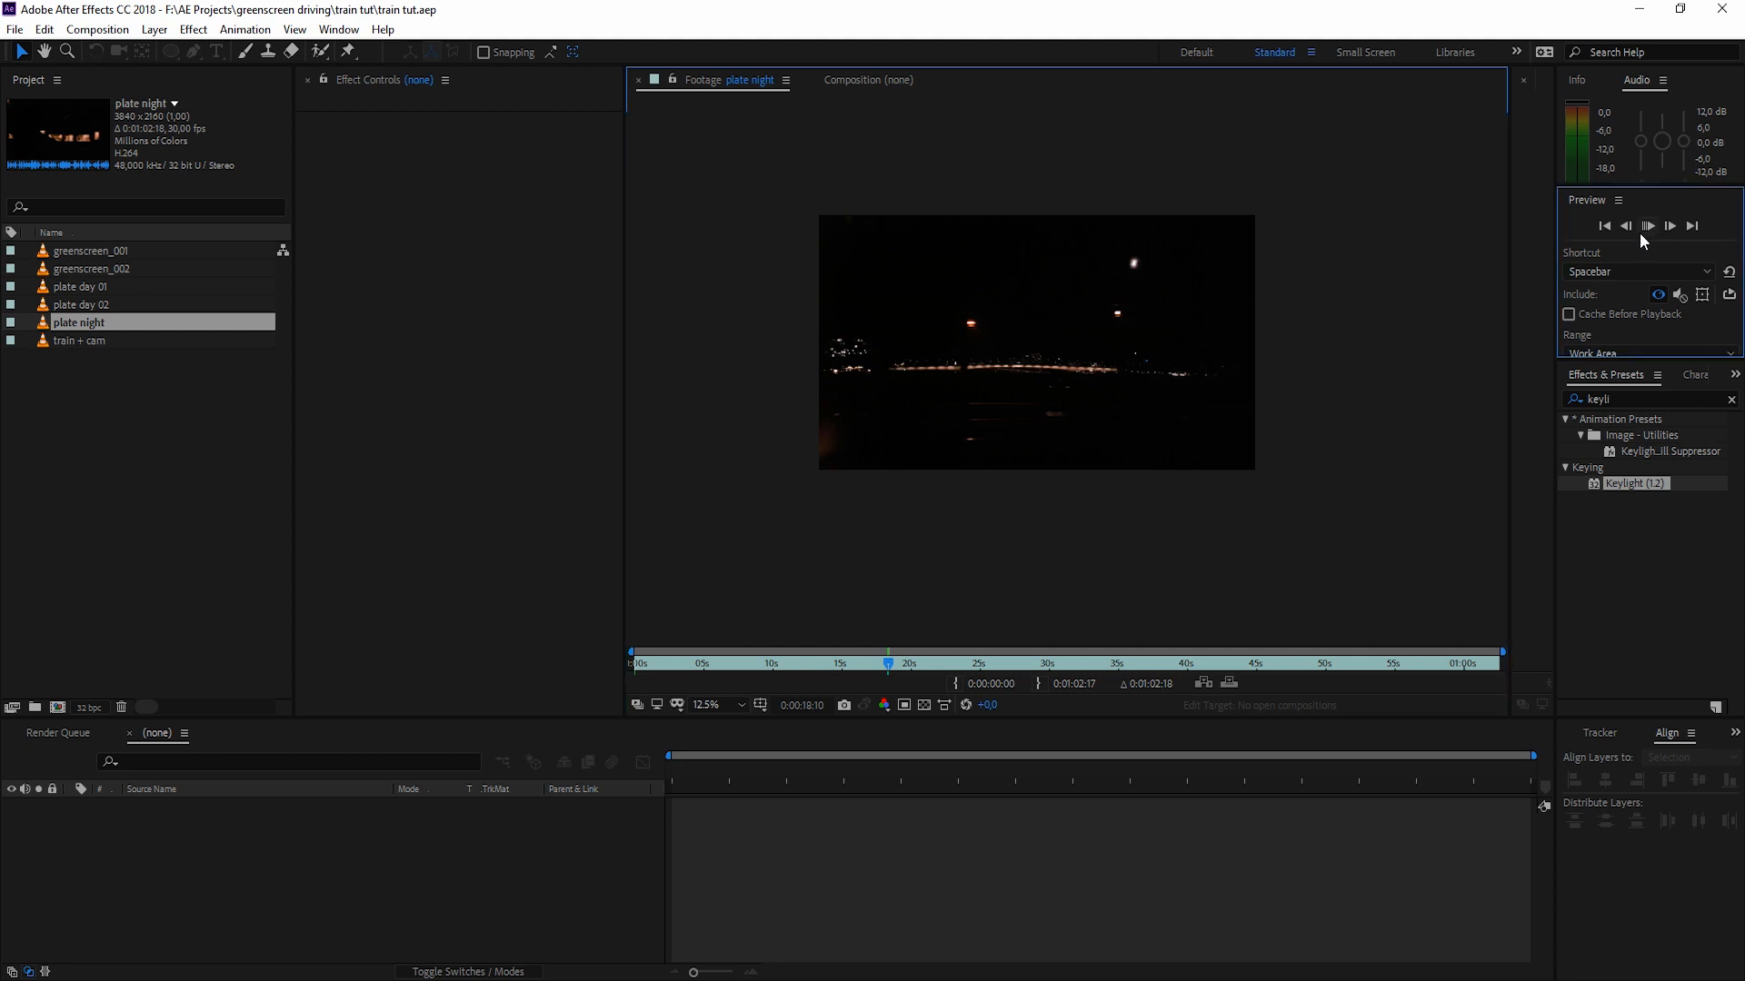
click(1646, 225)
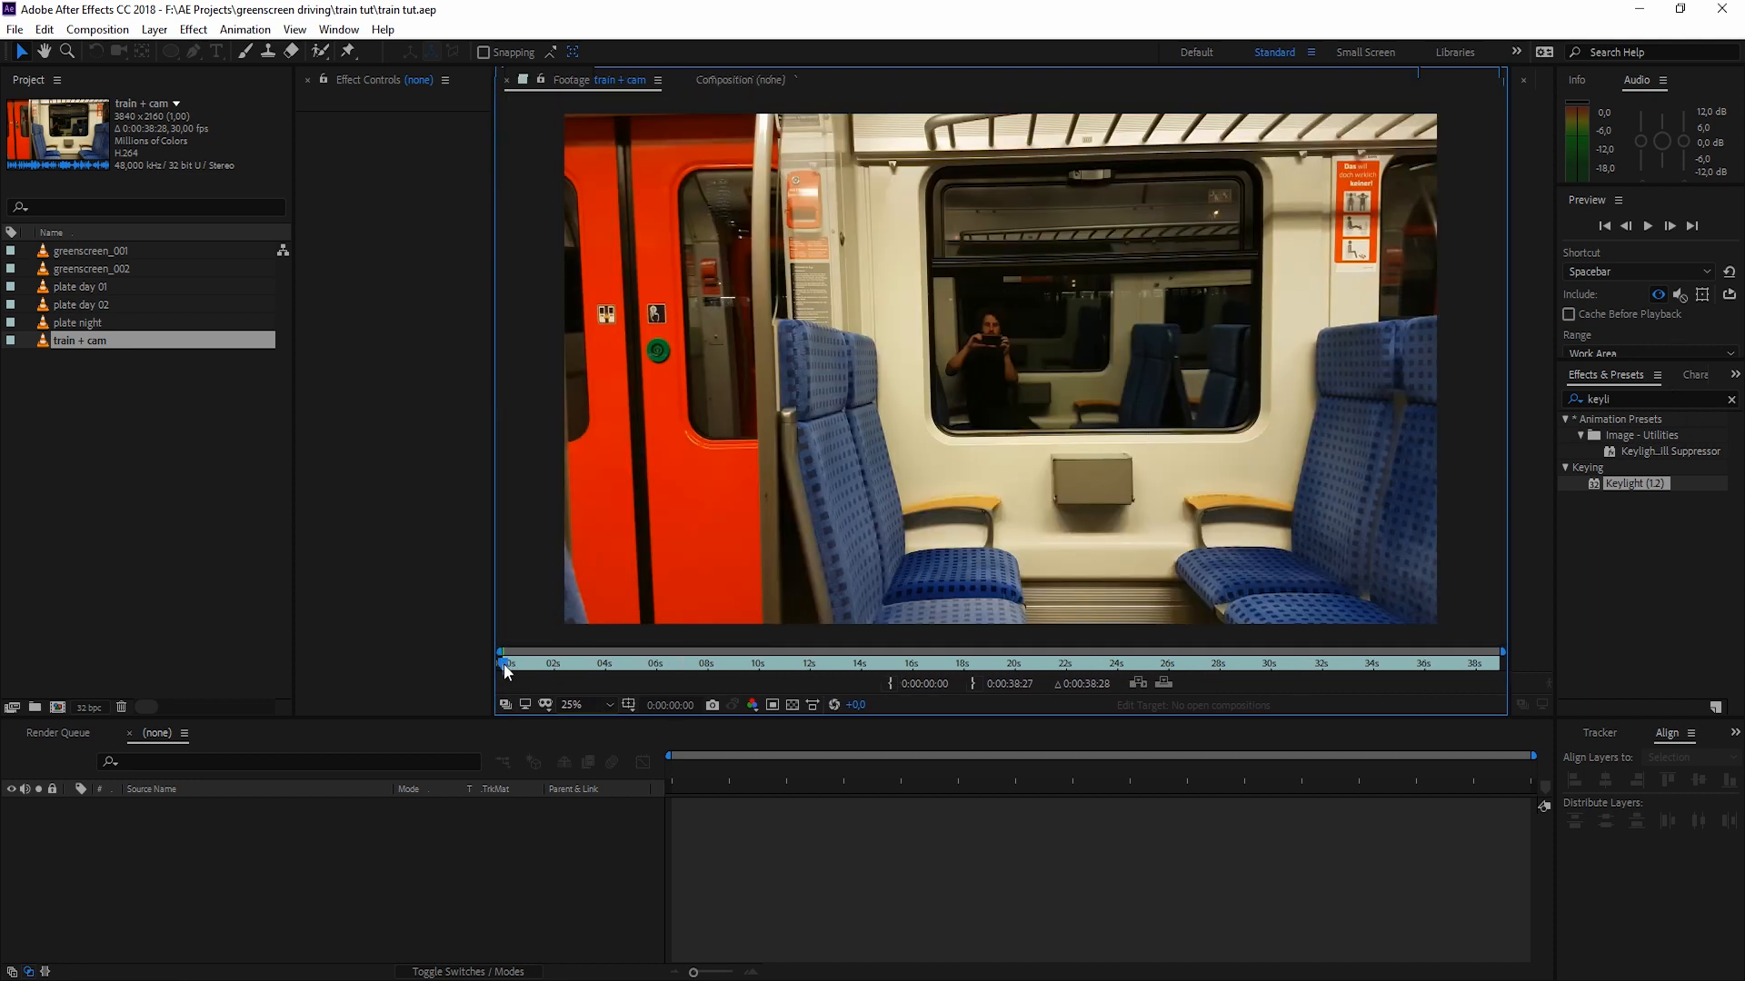
mouse_move(1473, 249)
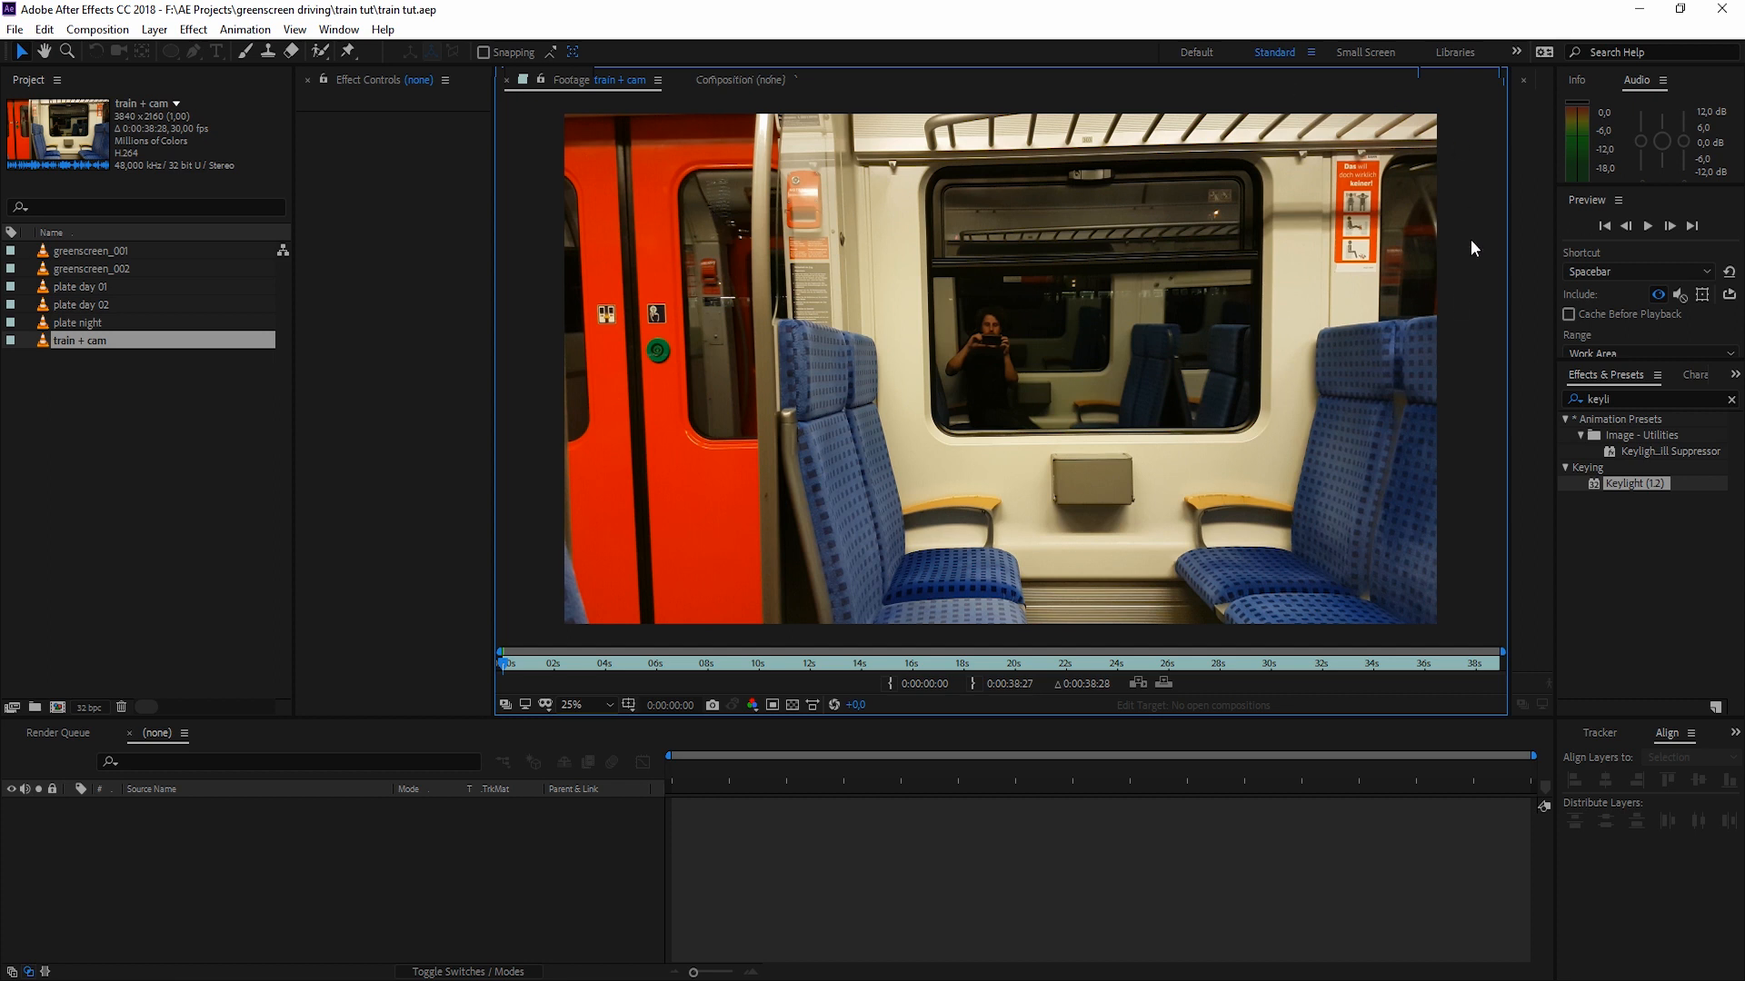
mouse_move(959, 69)
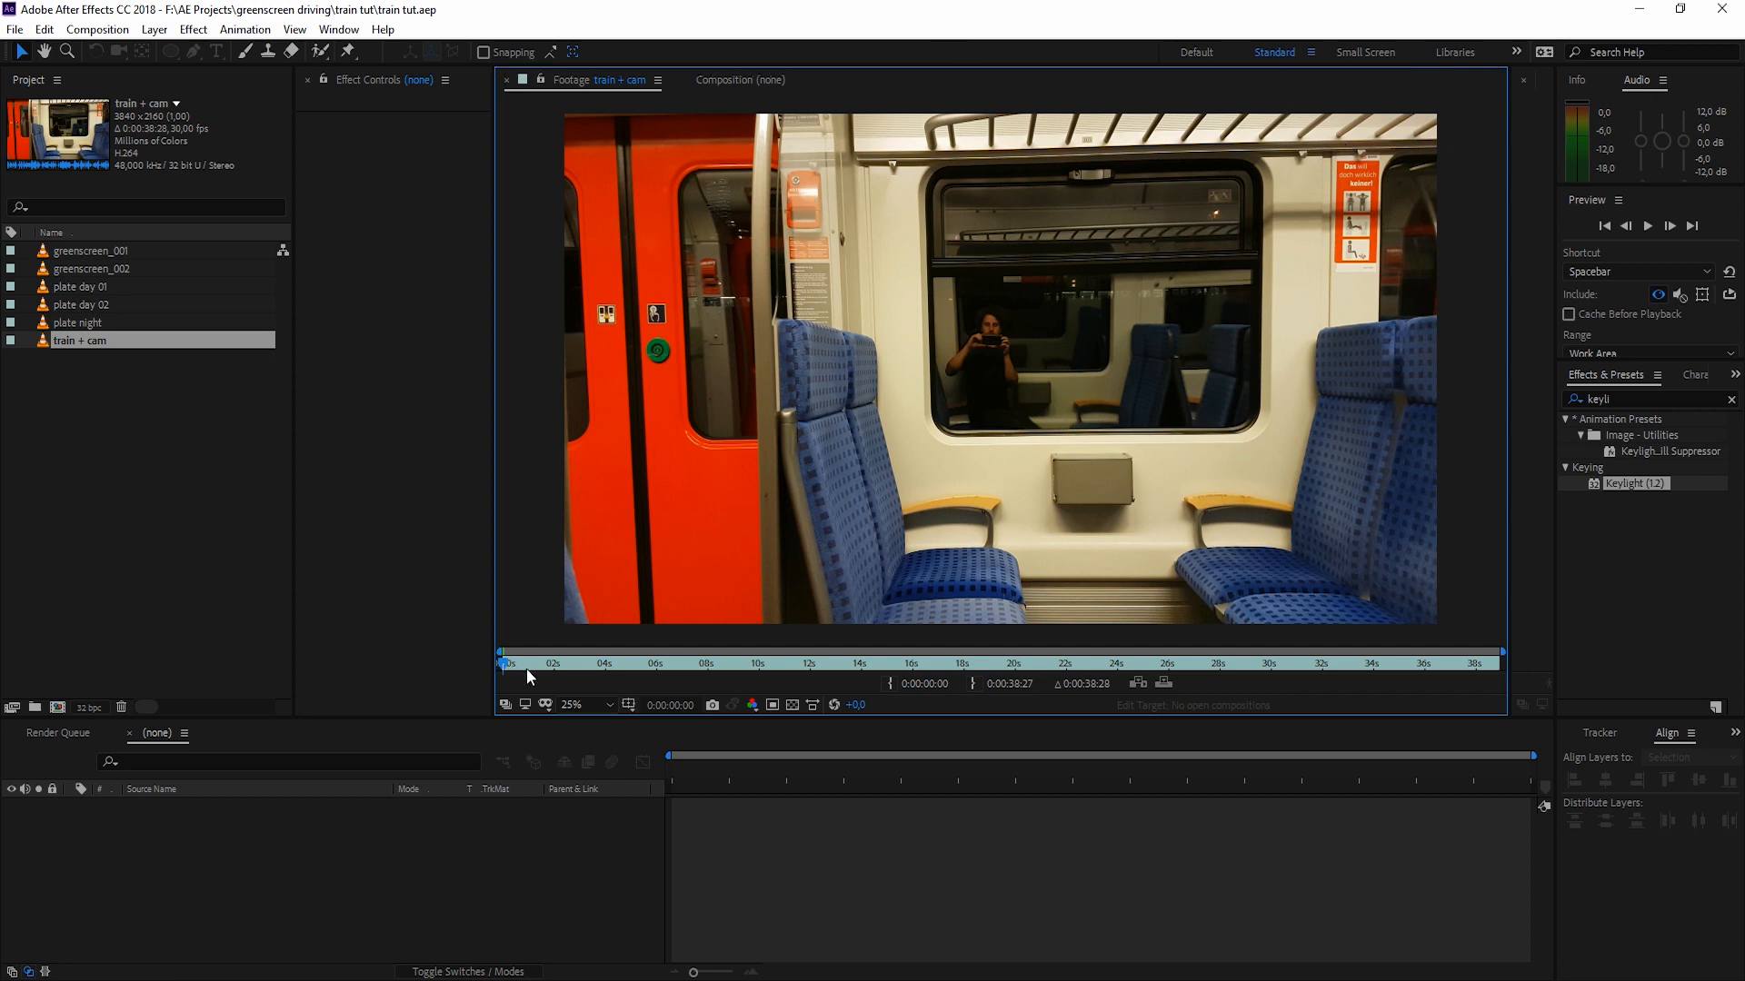
mouse_move(1085, 654)
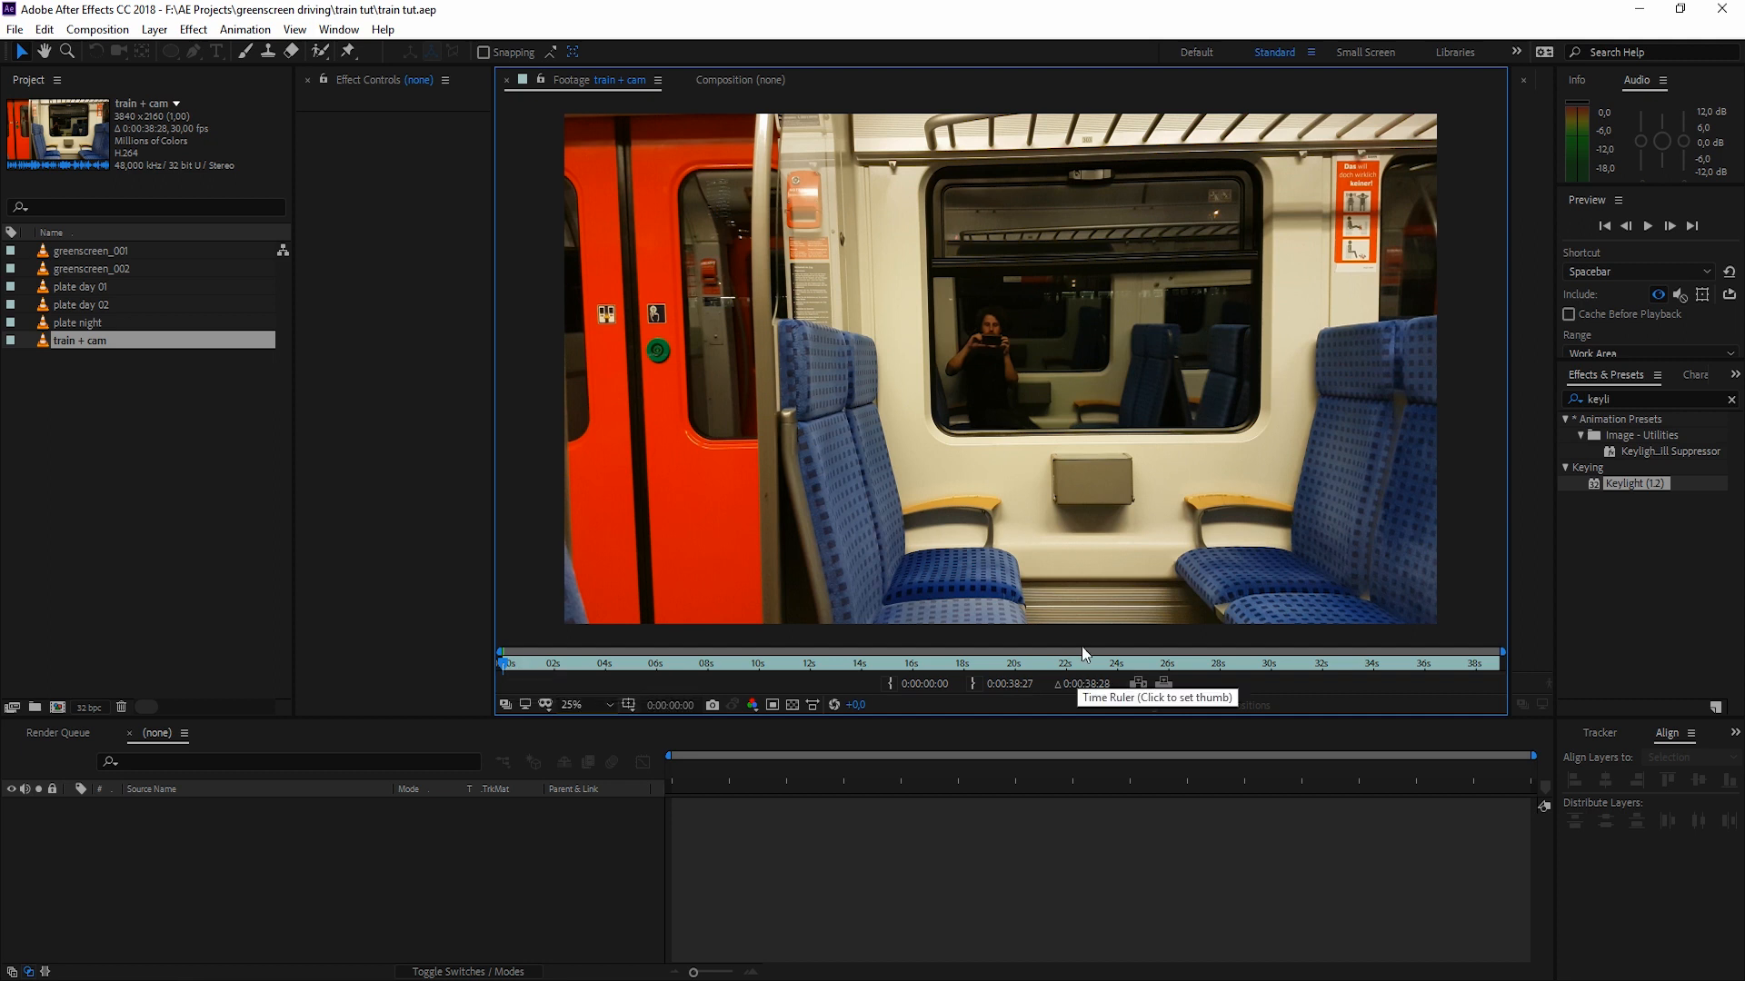
Step: Jump into the train interior clip and play it back
click(1646, 226)
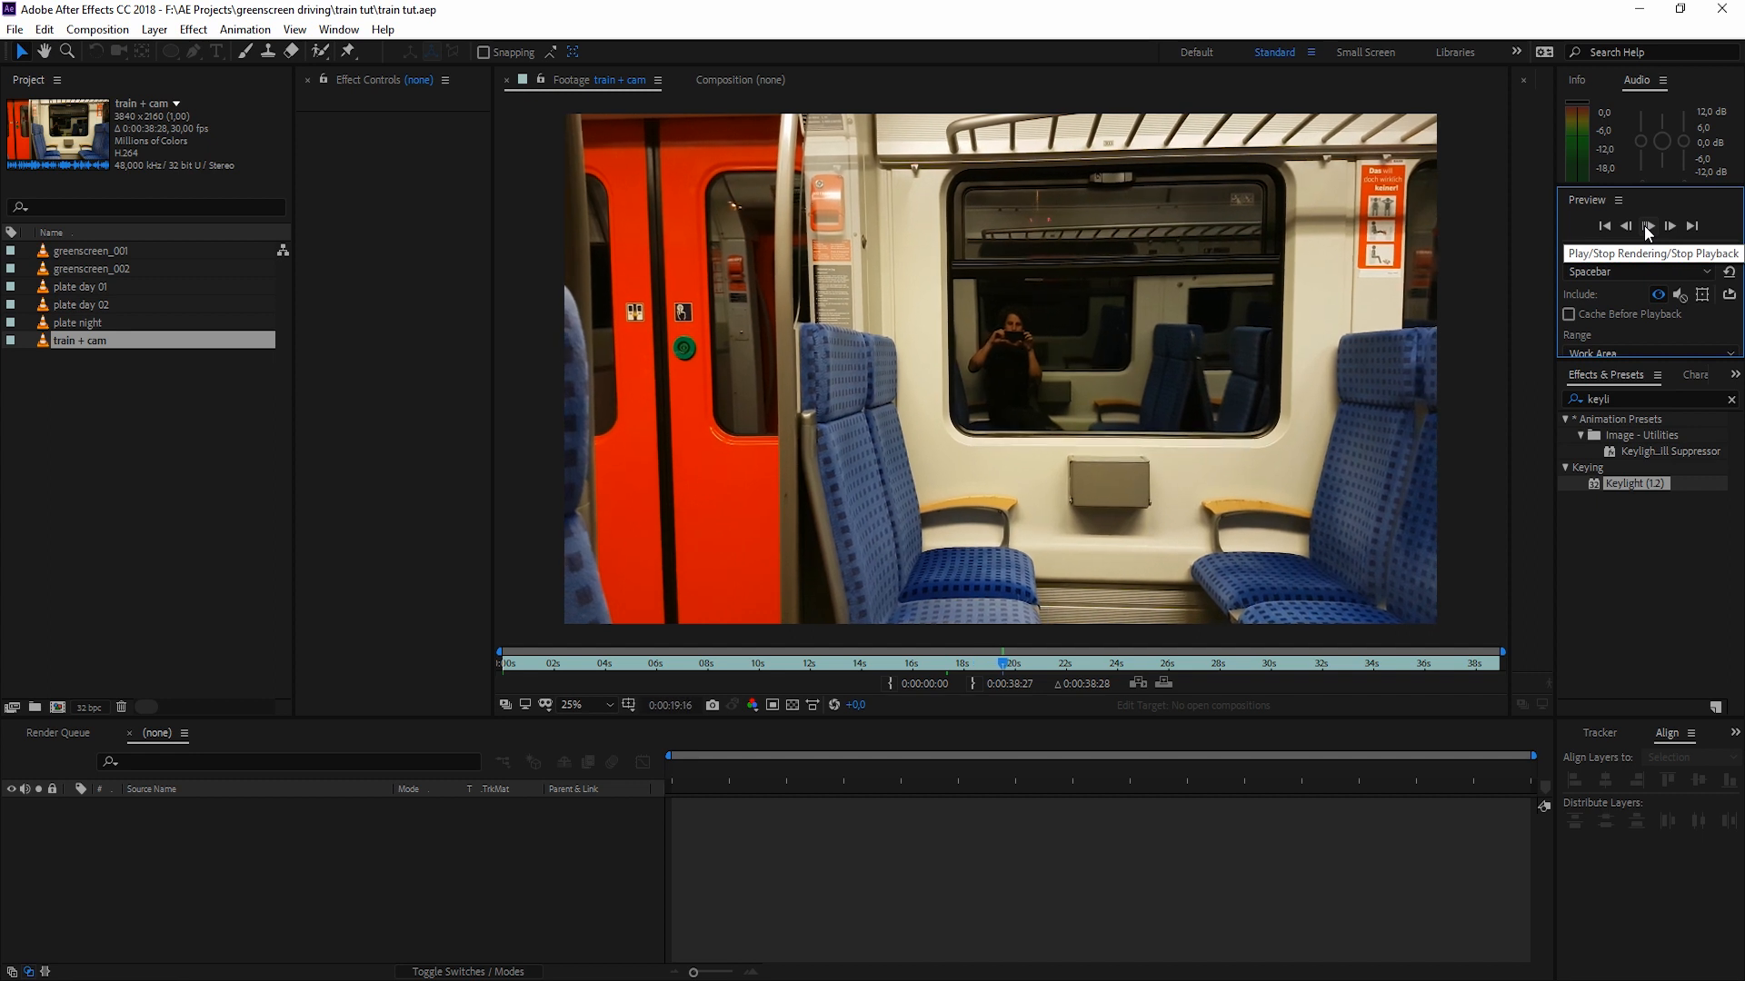
click(1649, 225)
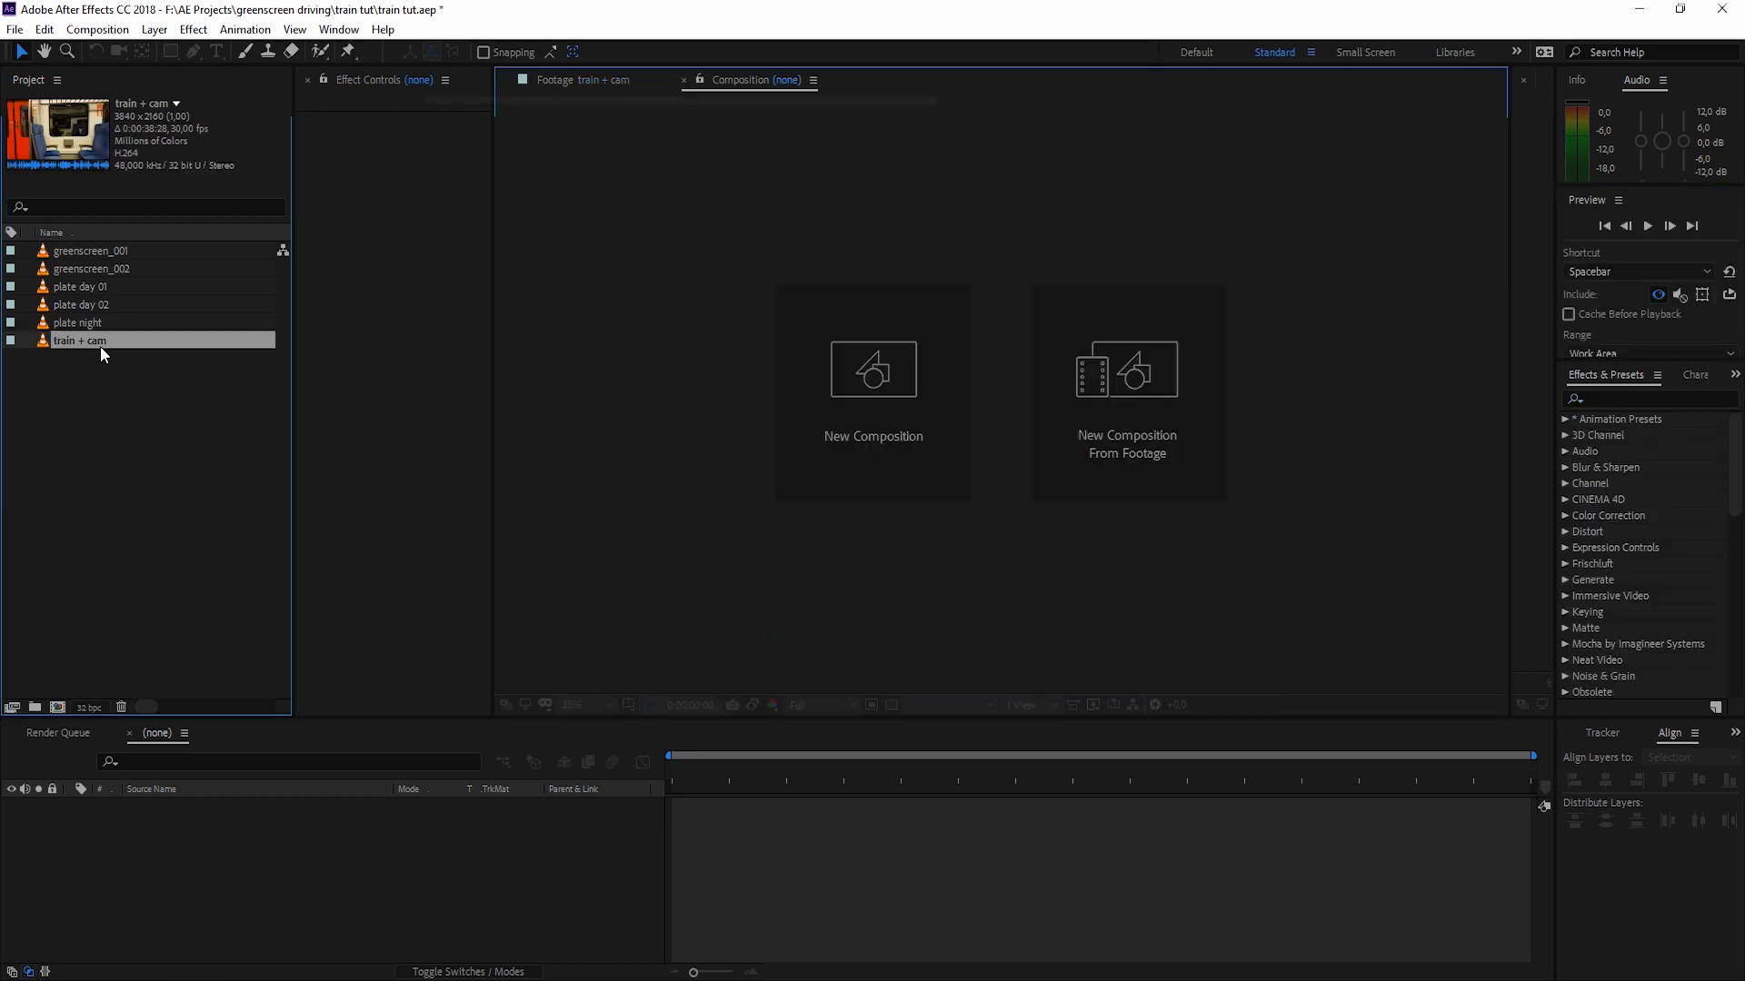
Step: Create a composition from the train + cam clip and lower preview resolution to Quarter
right_click(100, 340)
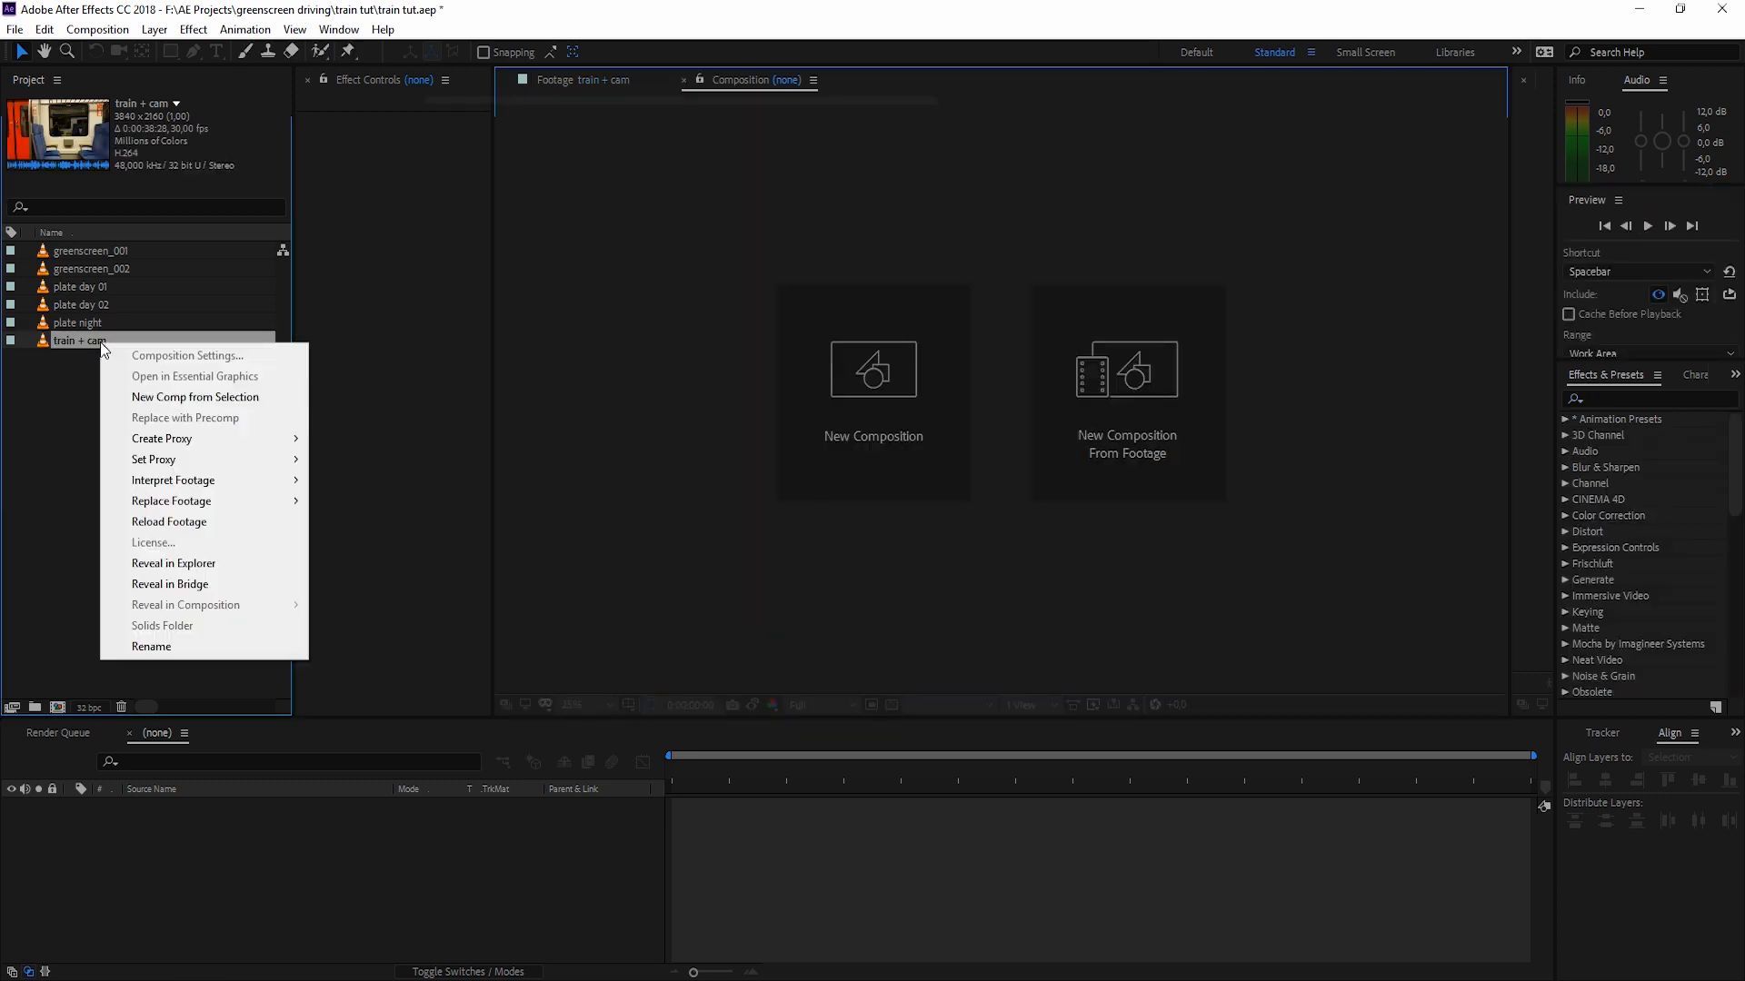
mouse_move(241, 402)
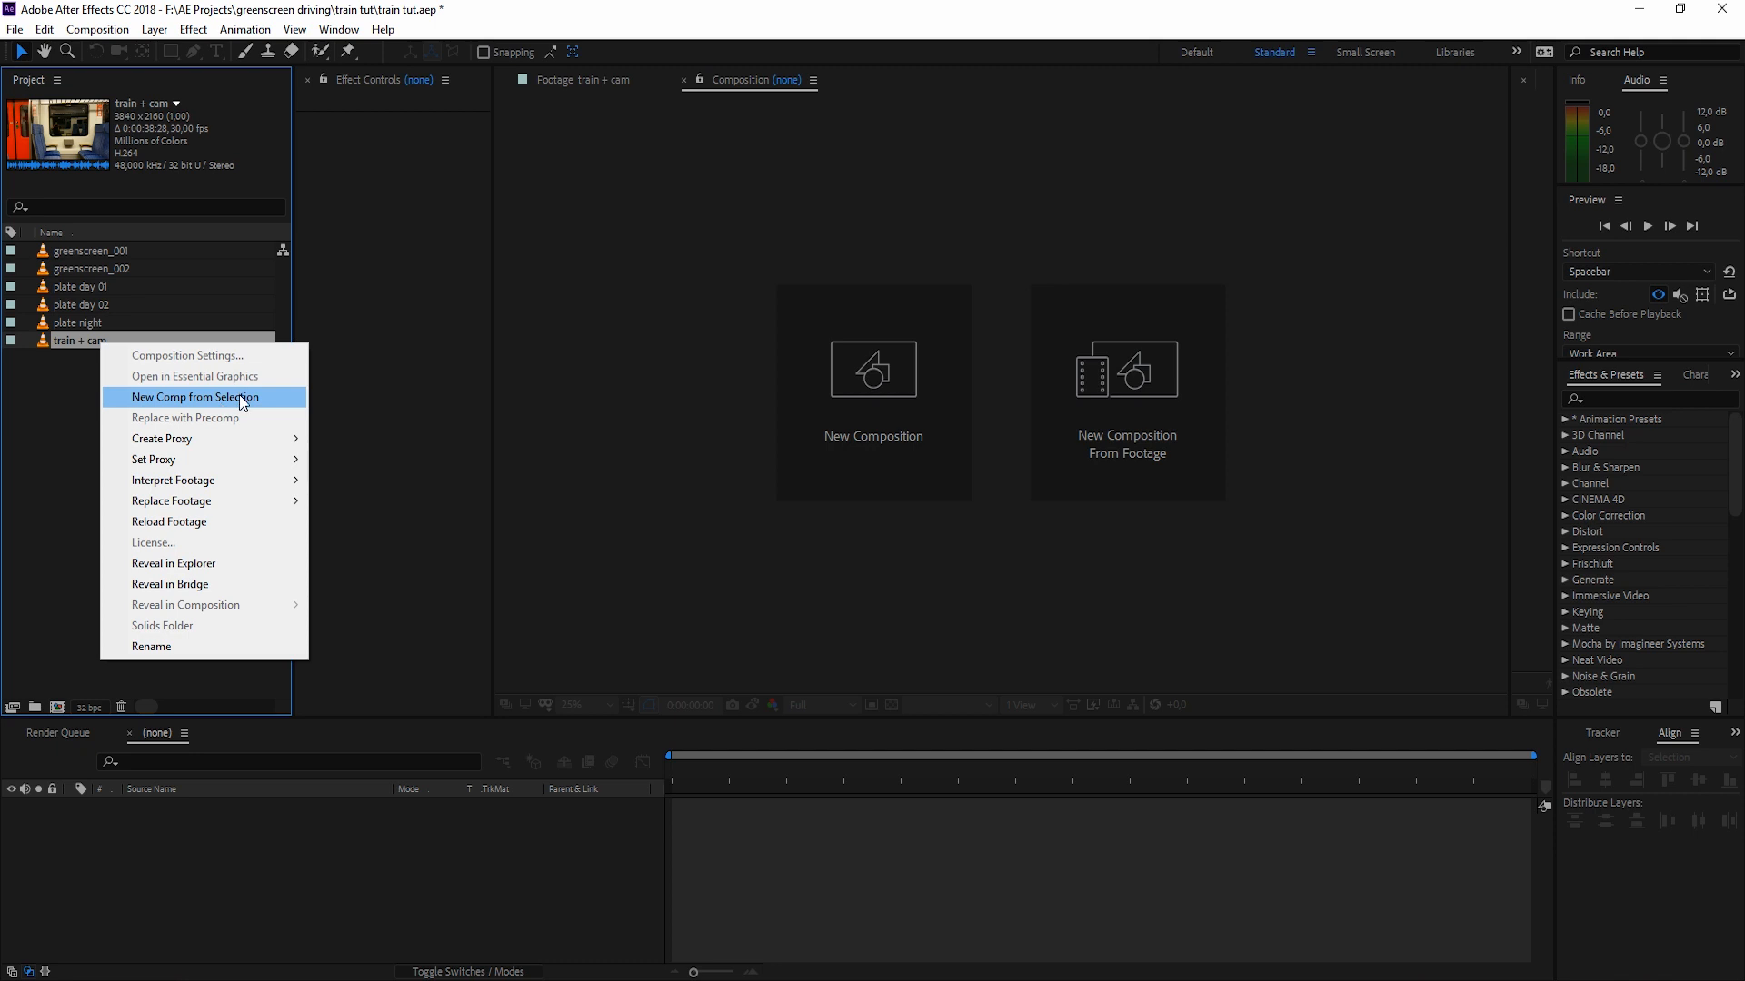
click(195, 398)
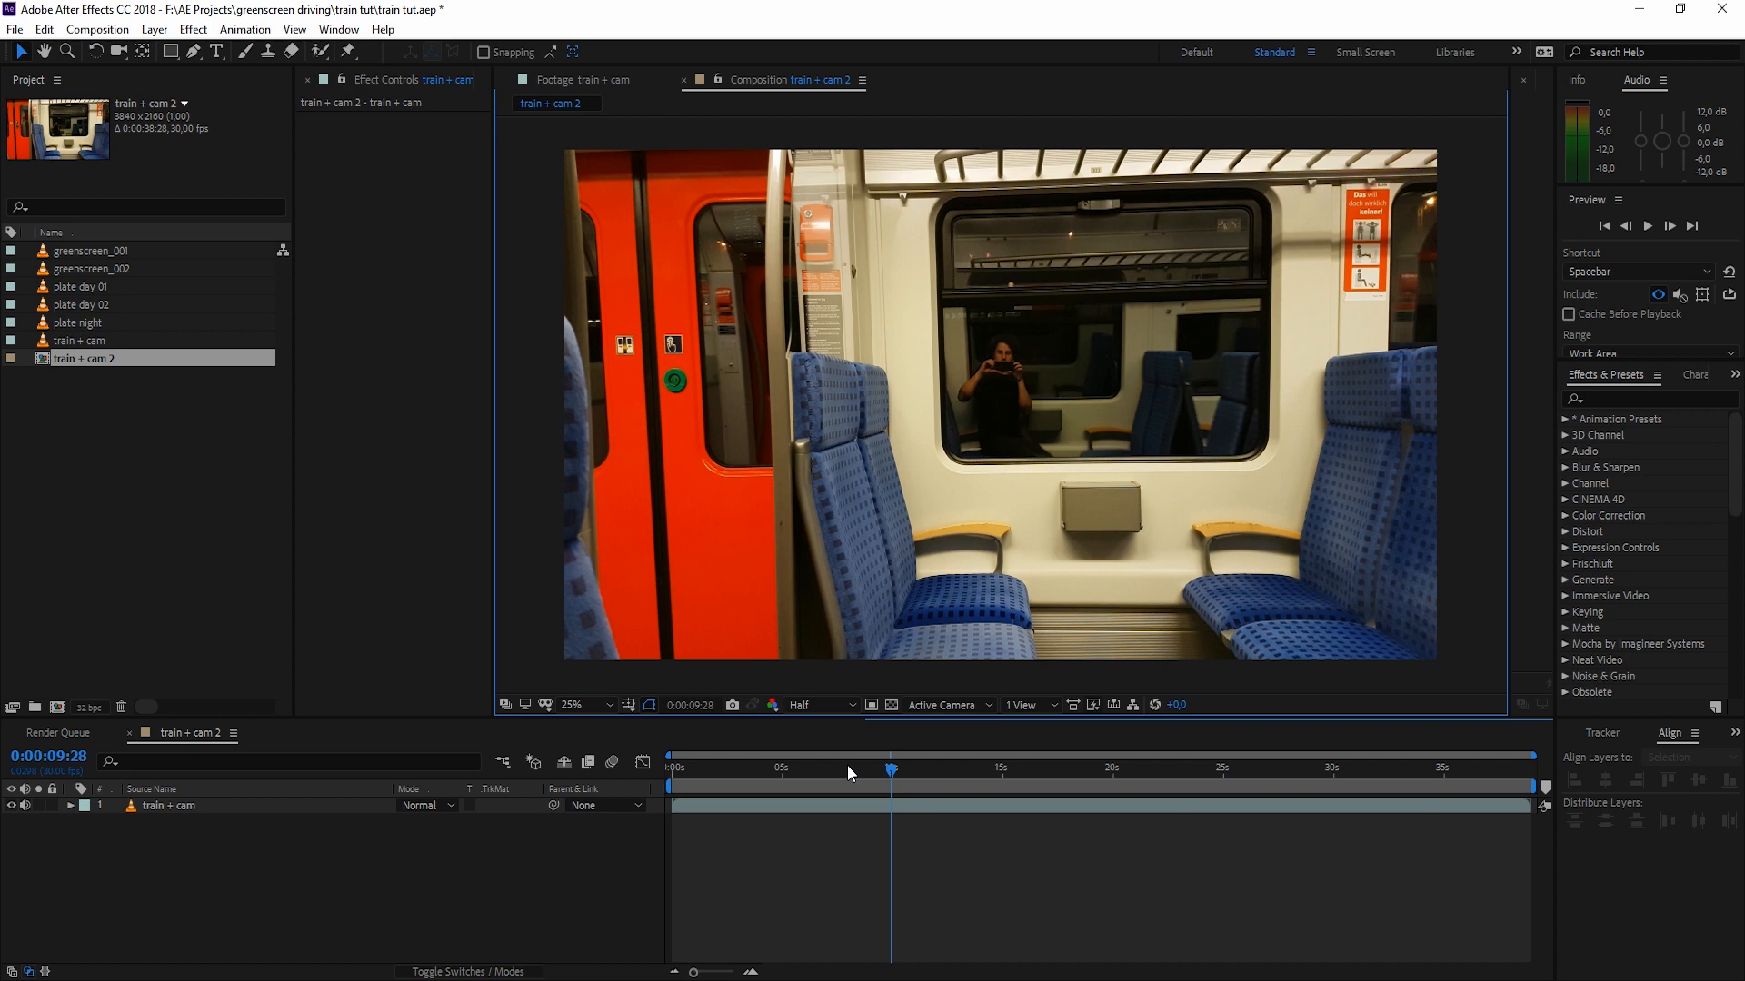
mouse_move(929, 825)
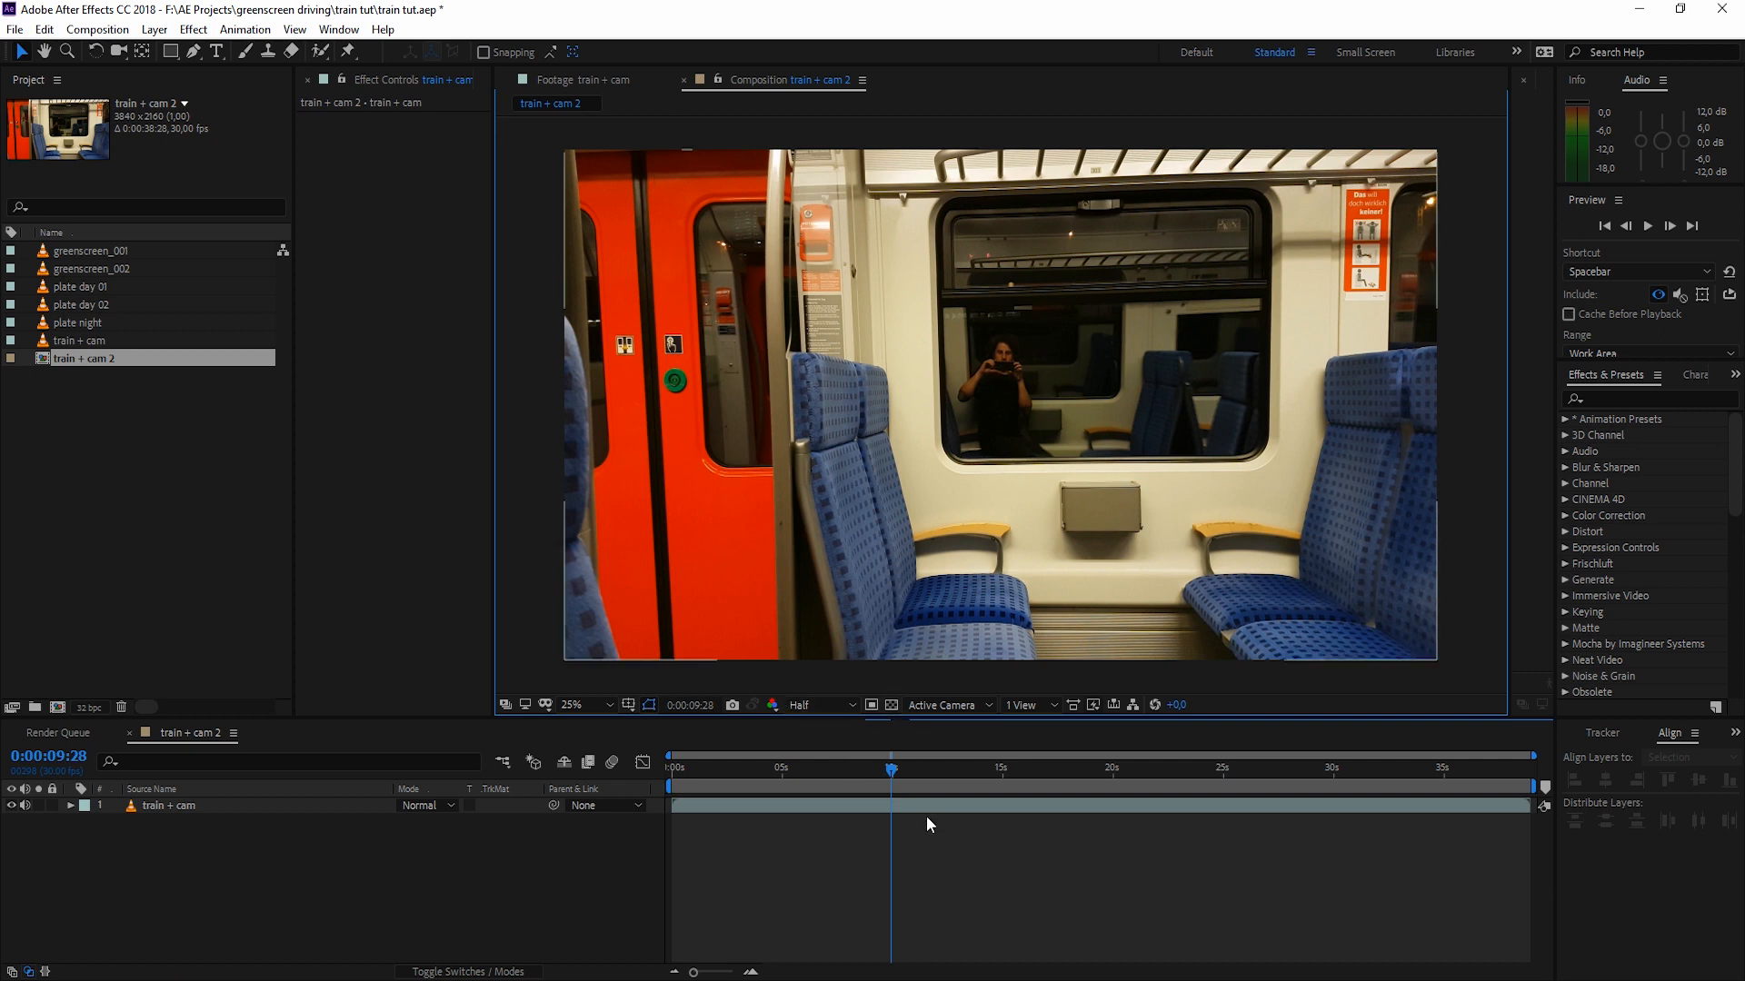
click(861, 767)
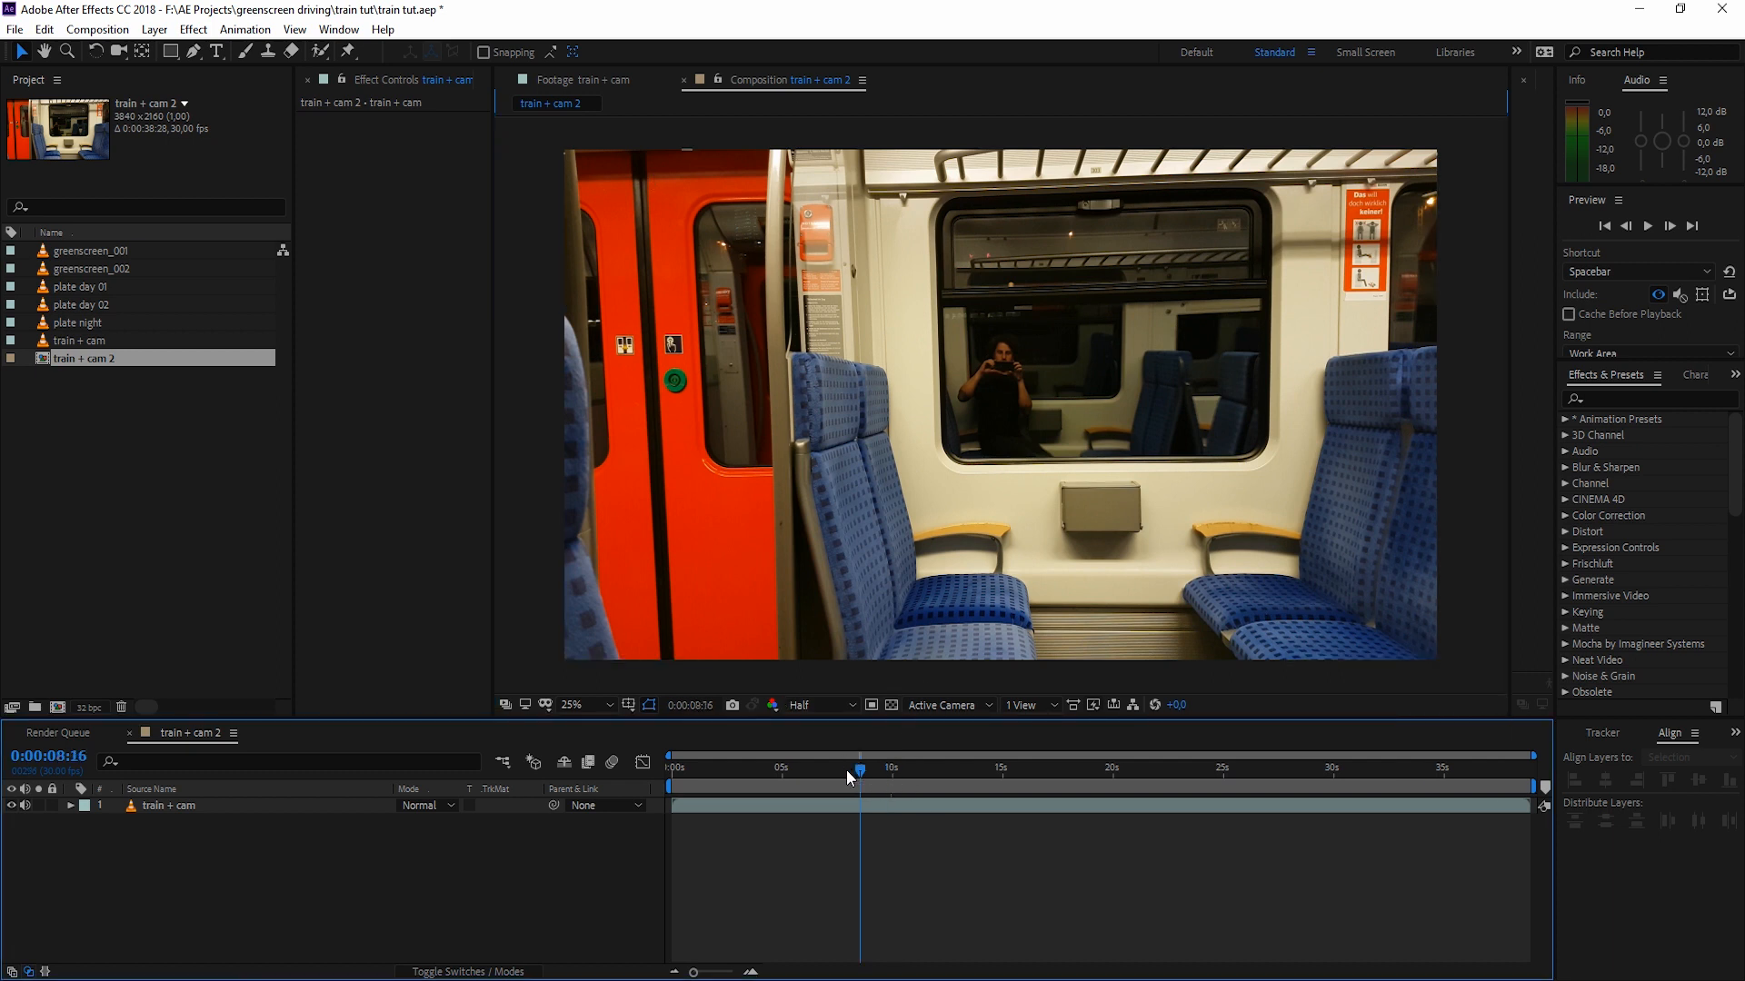
click(814, 705)
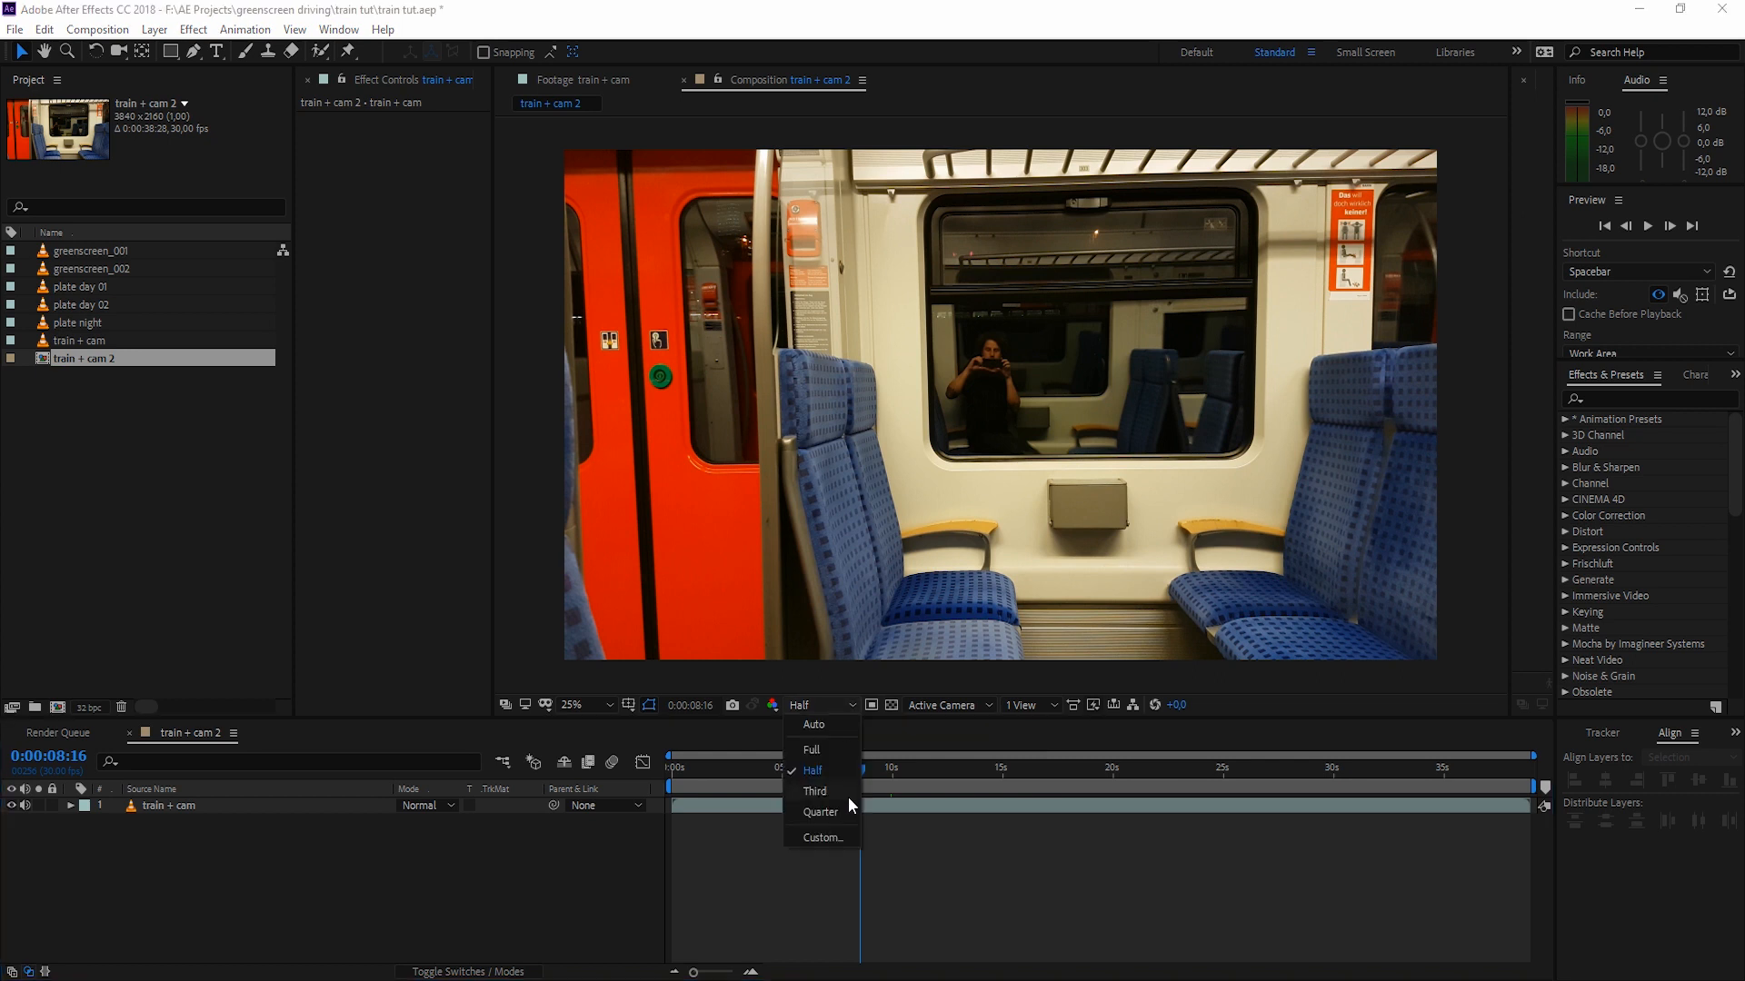
click(819, 811)
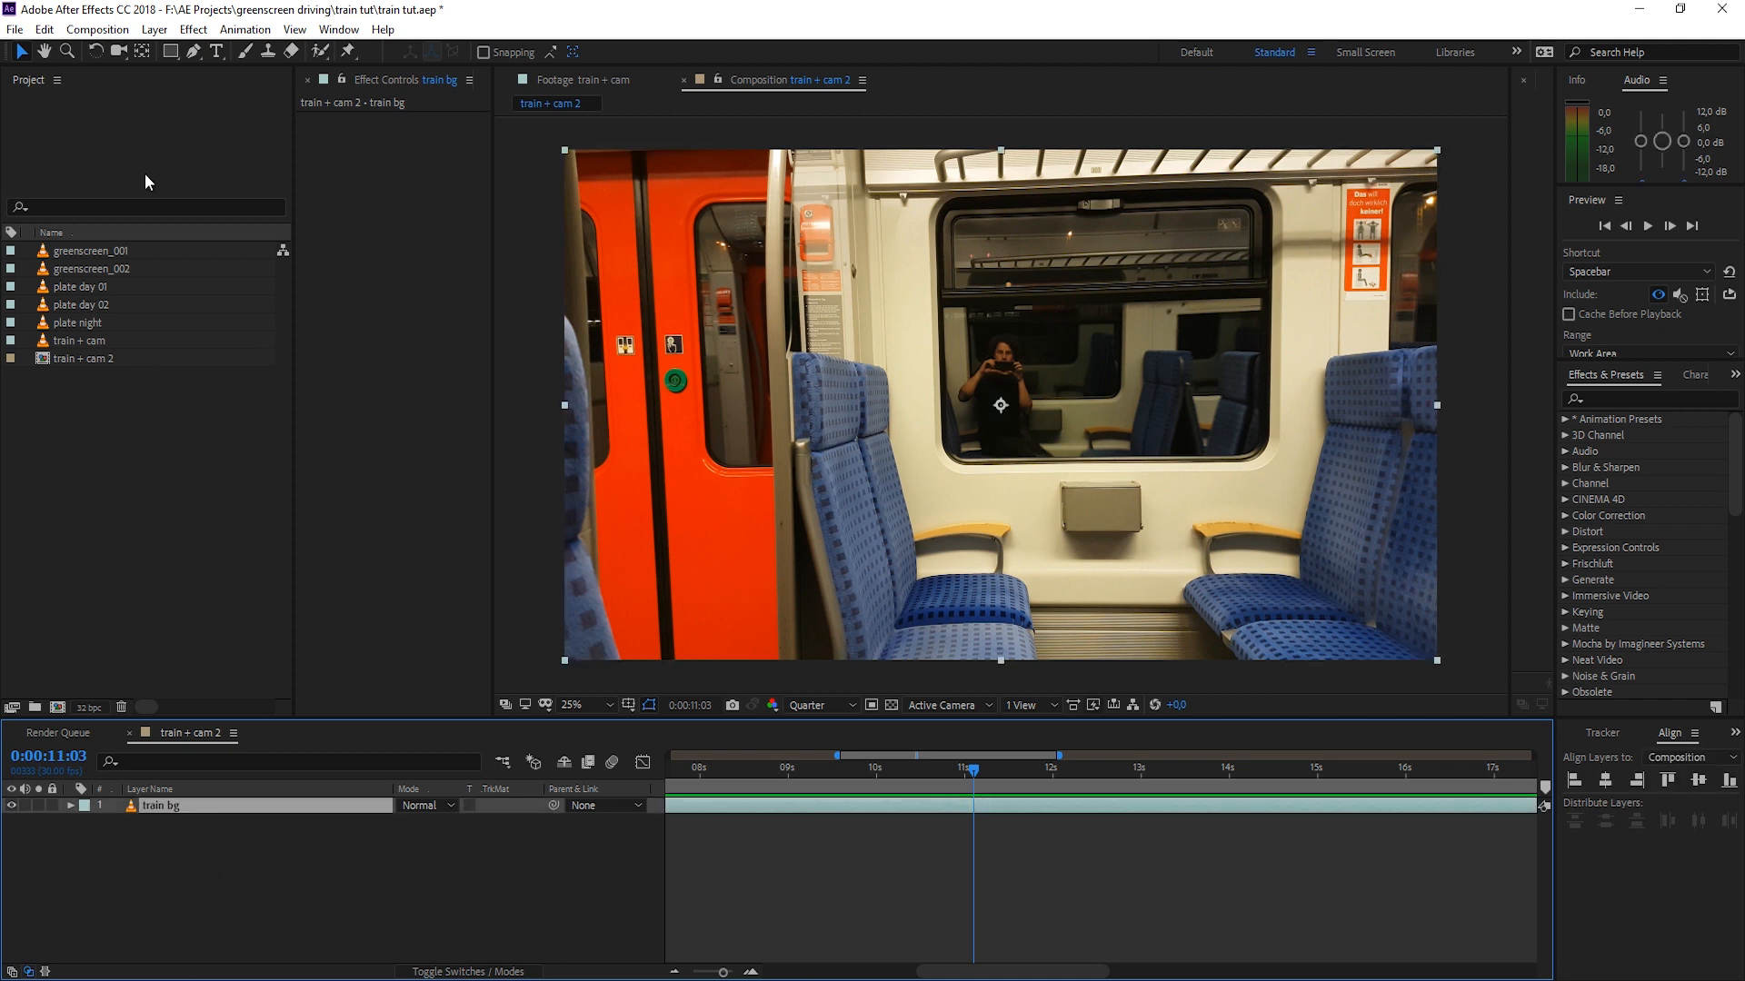
Step: Pre-compose train bg into train bg Comp 1, moving all attributes into it
click(198, 678)
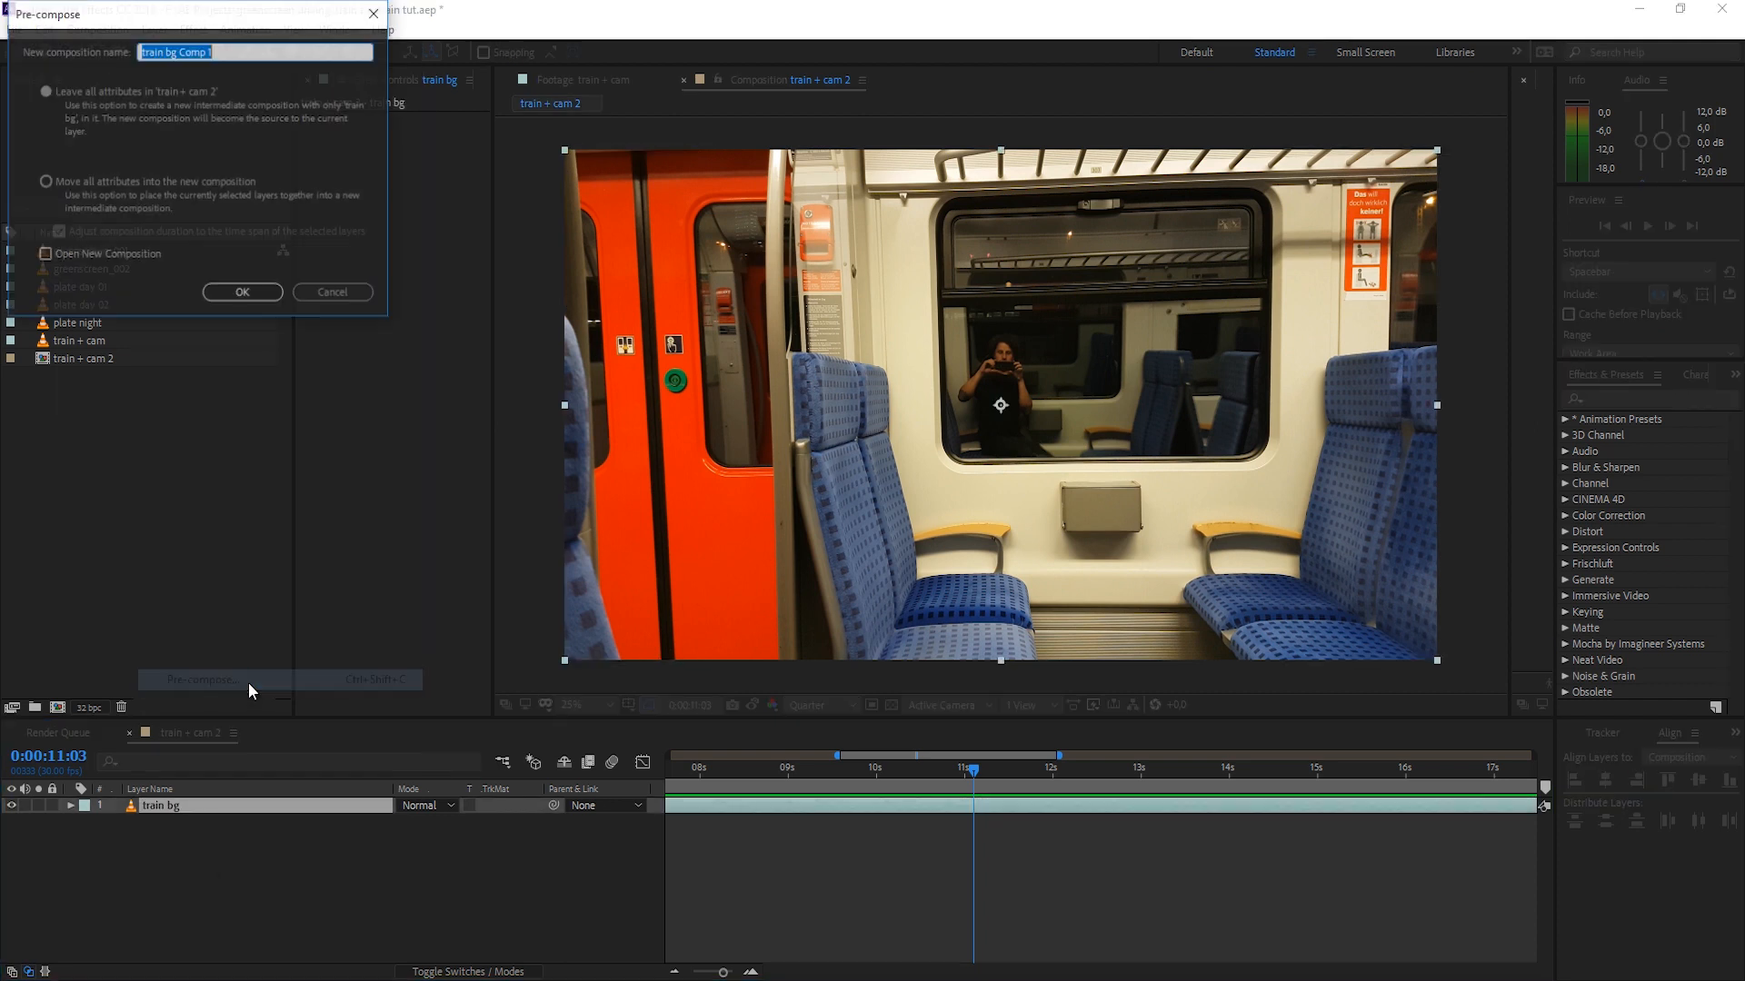
click(44, 182)
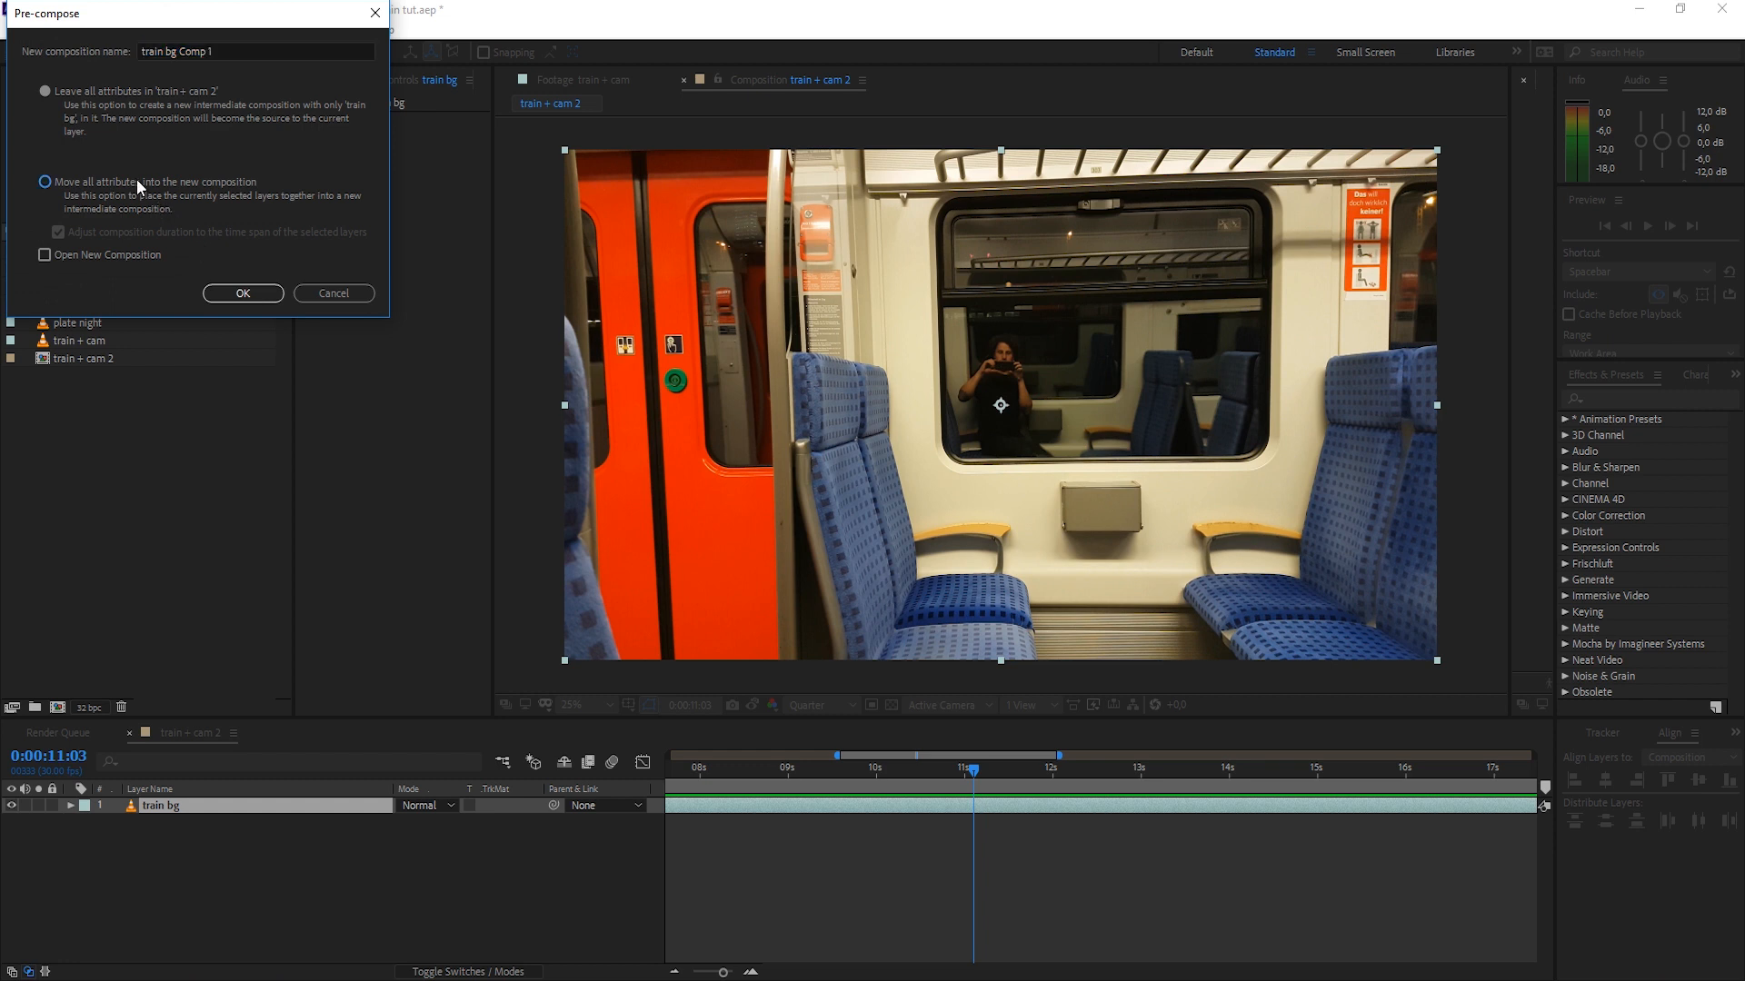
click(242, 295)
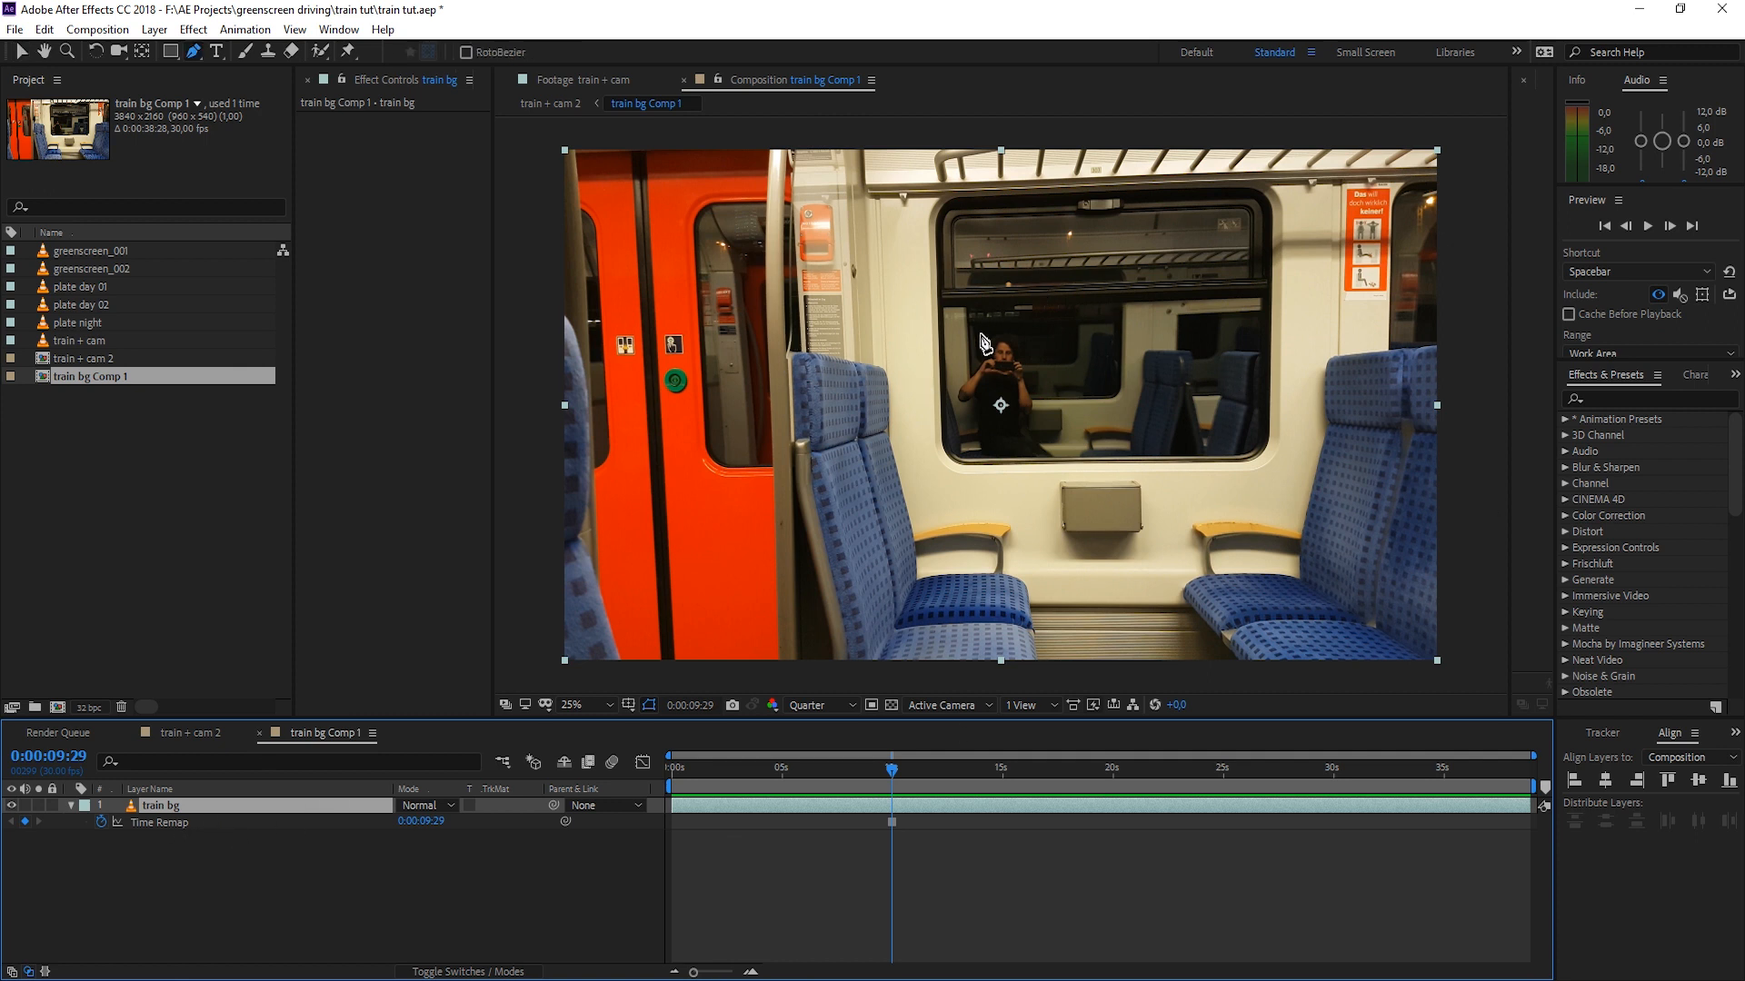
Step: At Full resolution, draw a closed Pen mask around the door window on train bg
click(822, 705)
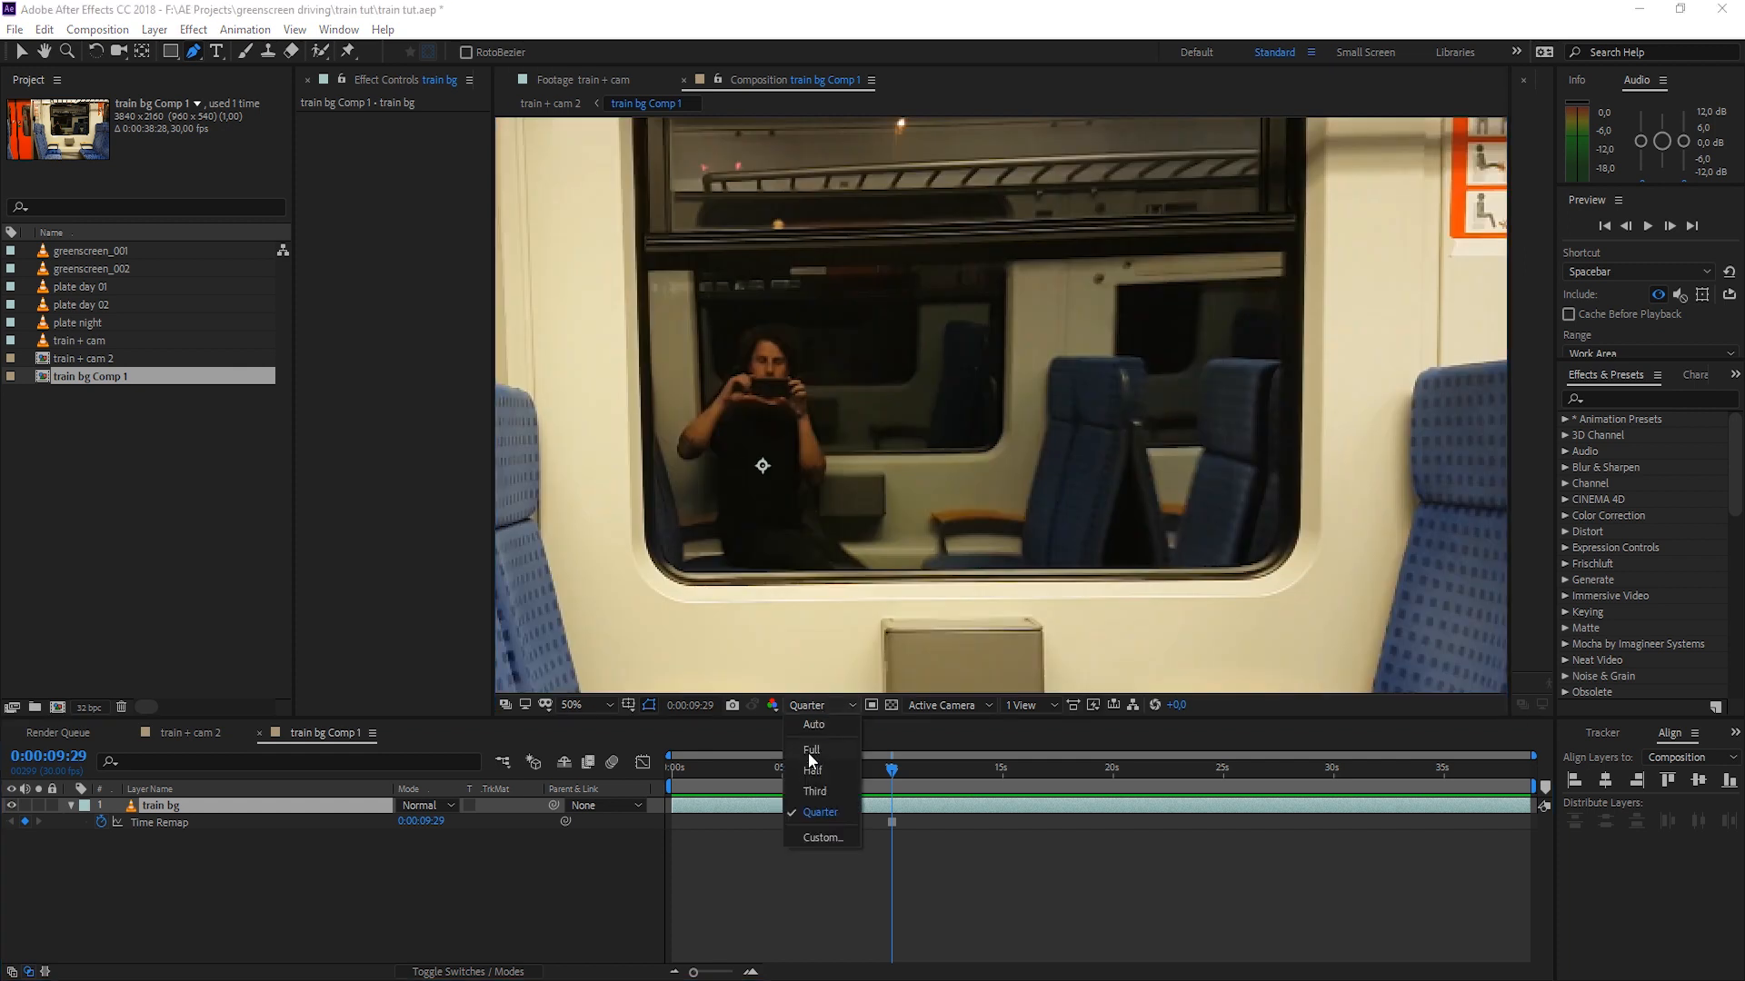
click(810, 749)
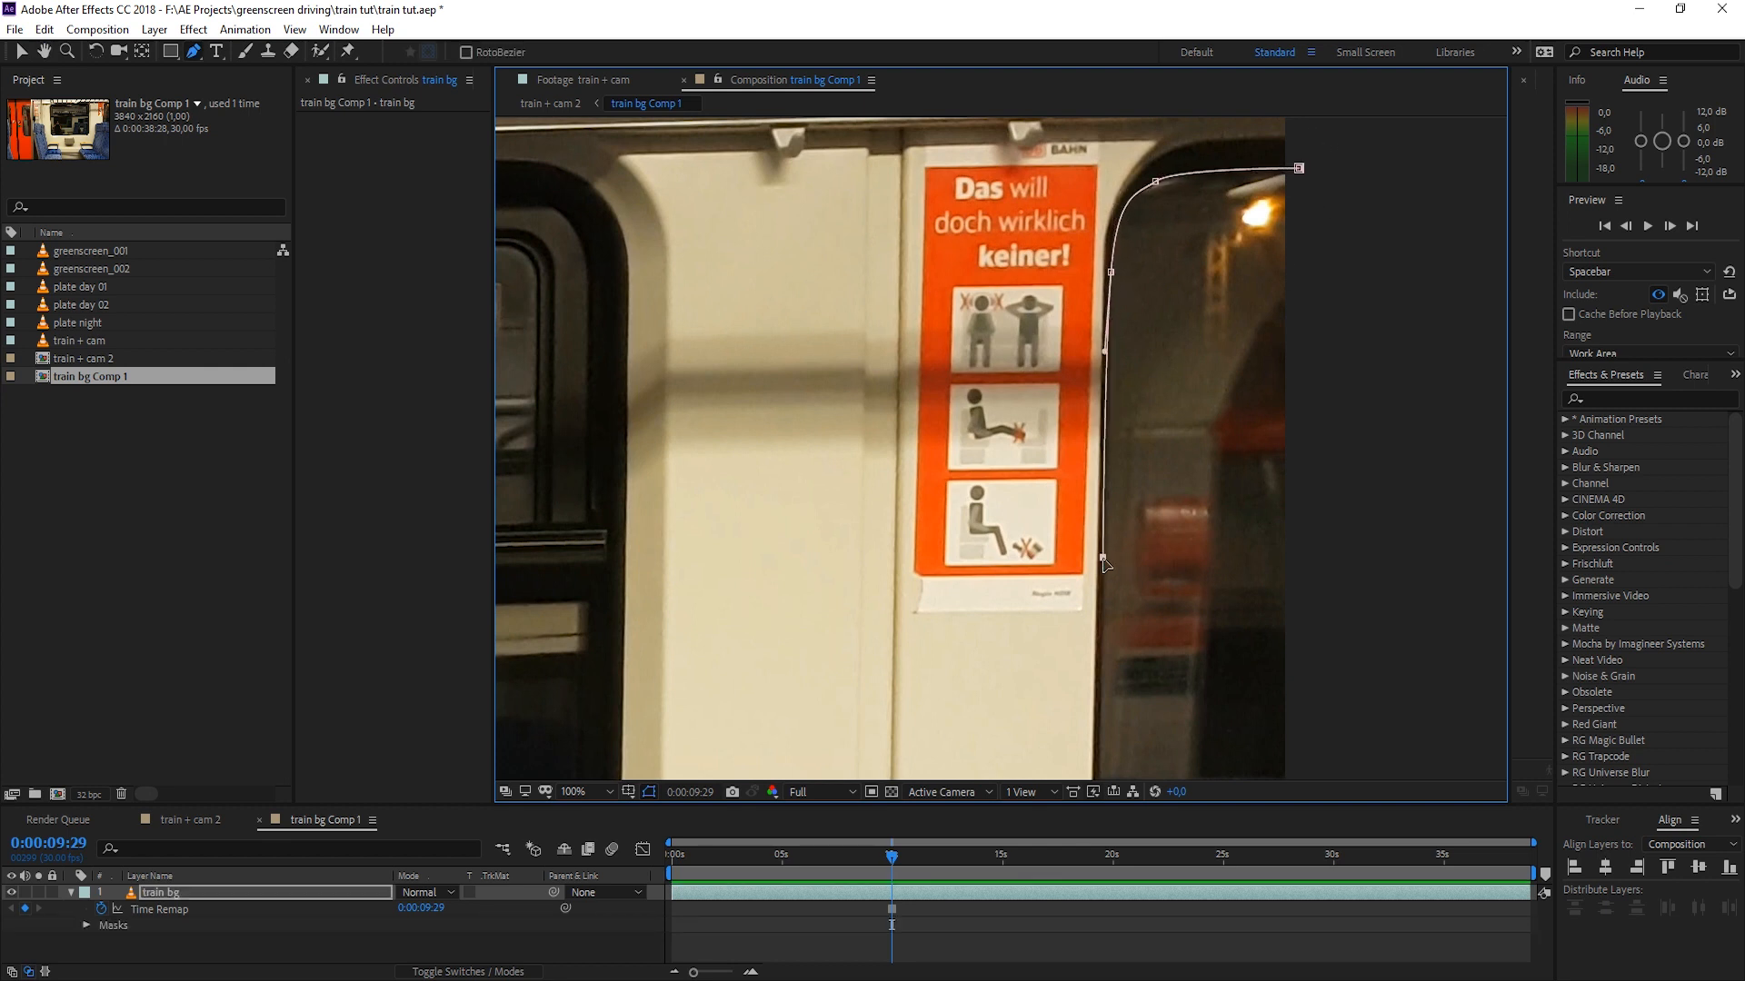
drag(1107, 562, 1123, 572)
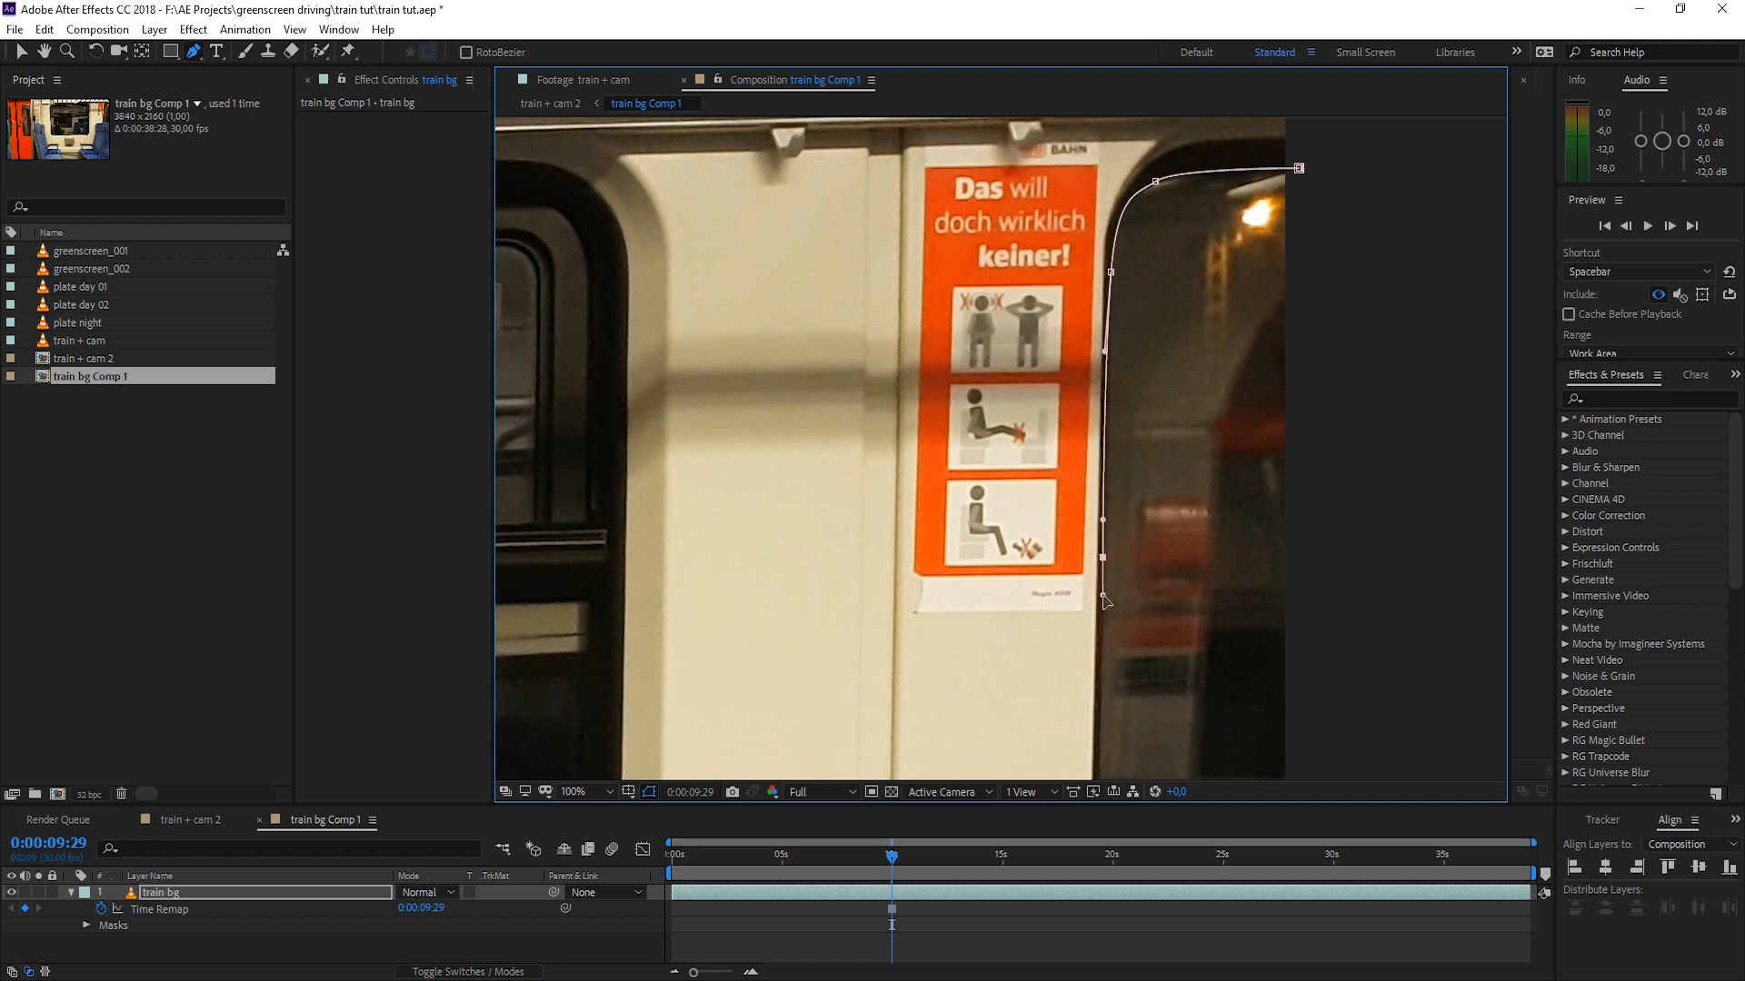
drag(1105, 598, 1154, 587)
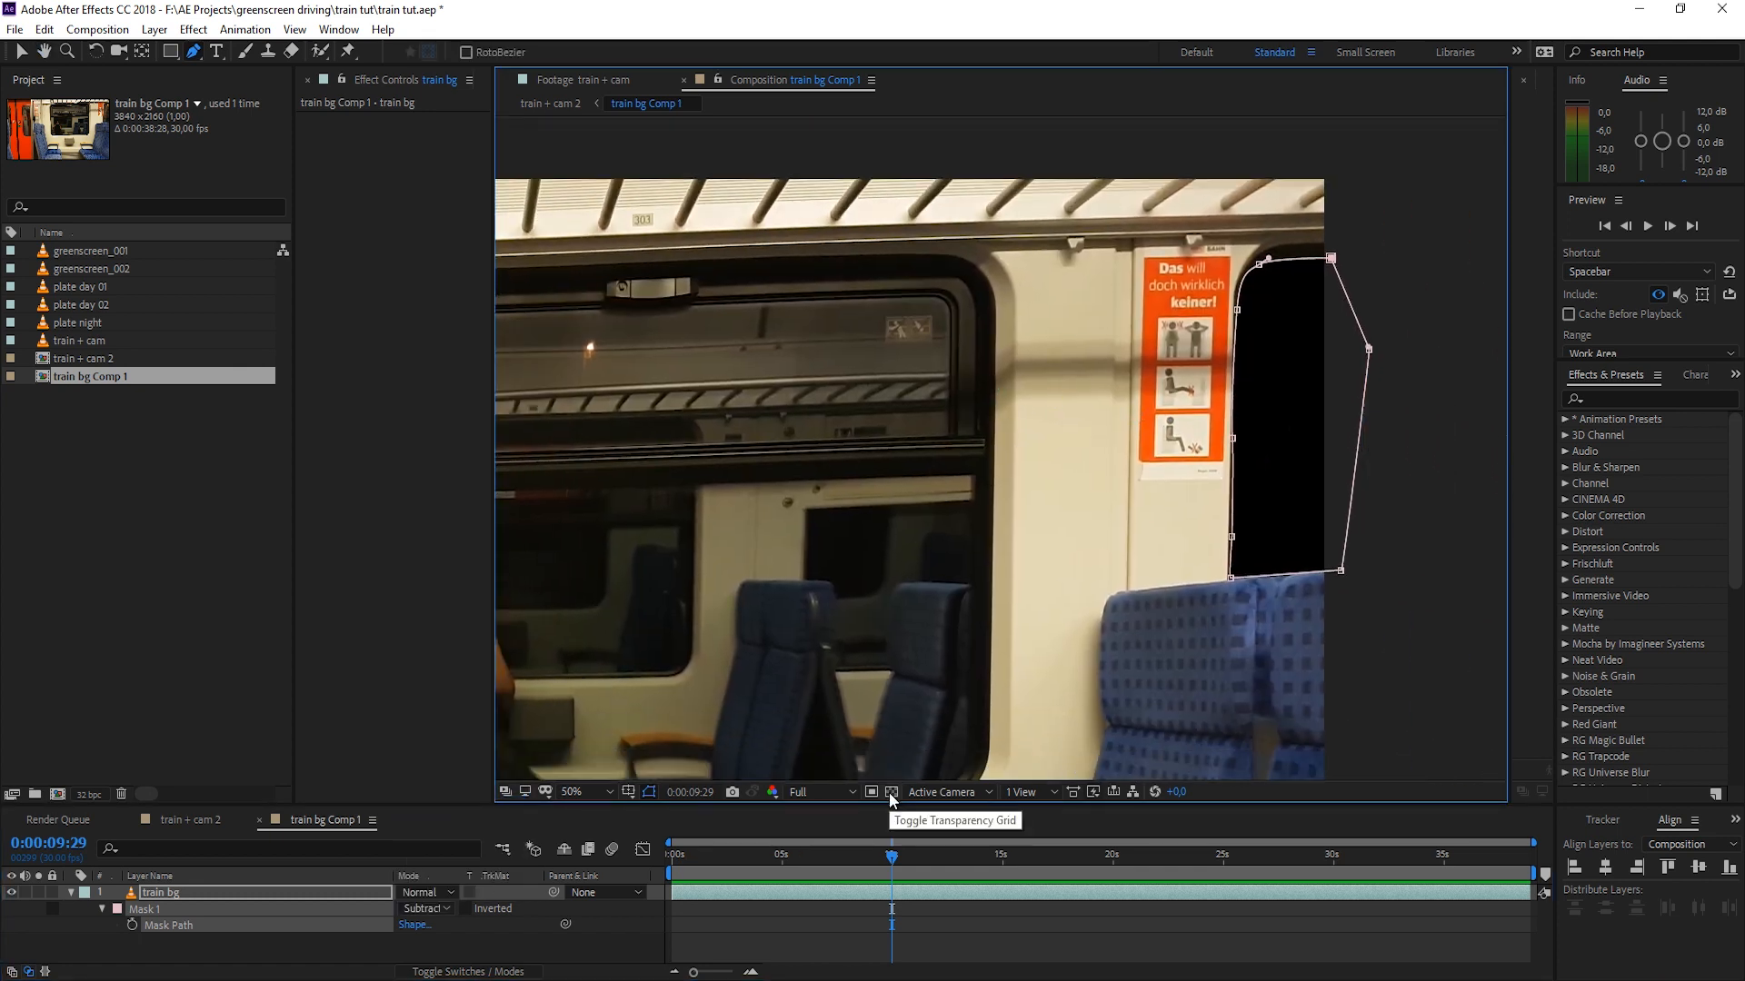
click(888, 791)
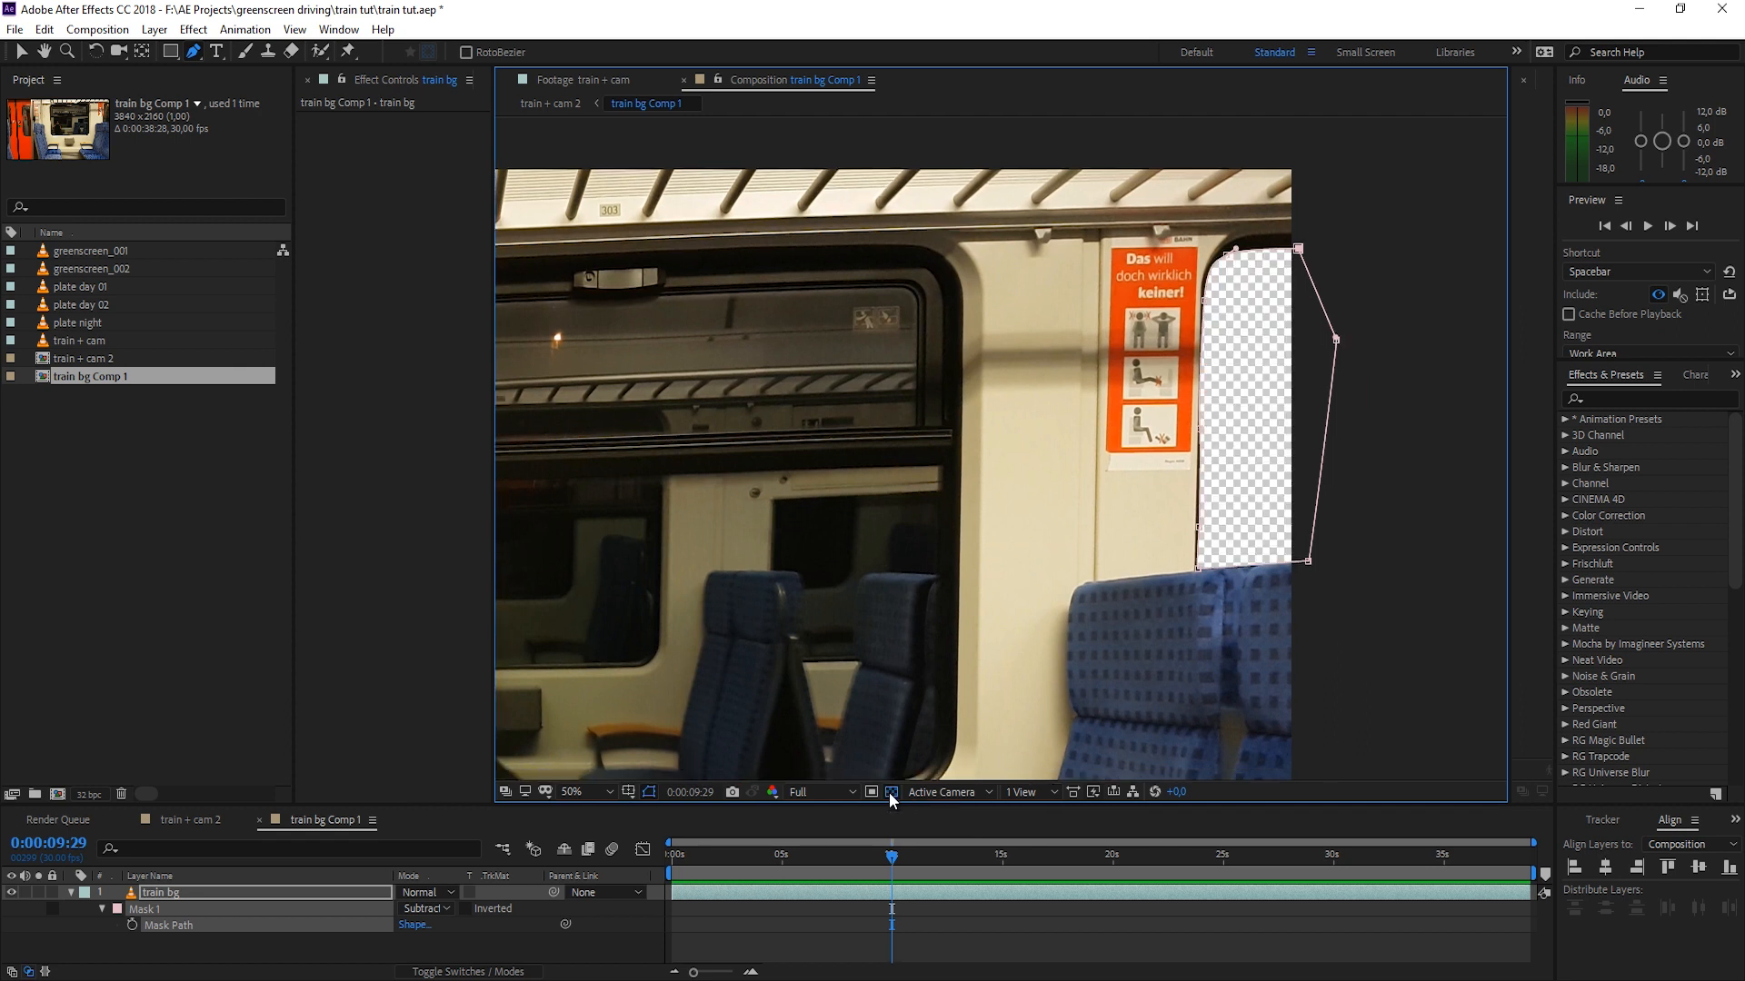
mouse_move(892, 493)
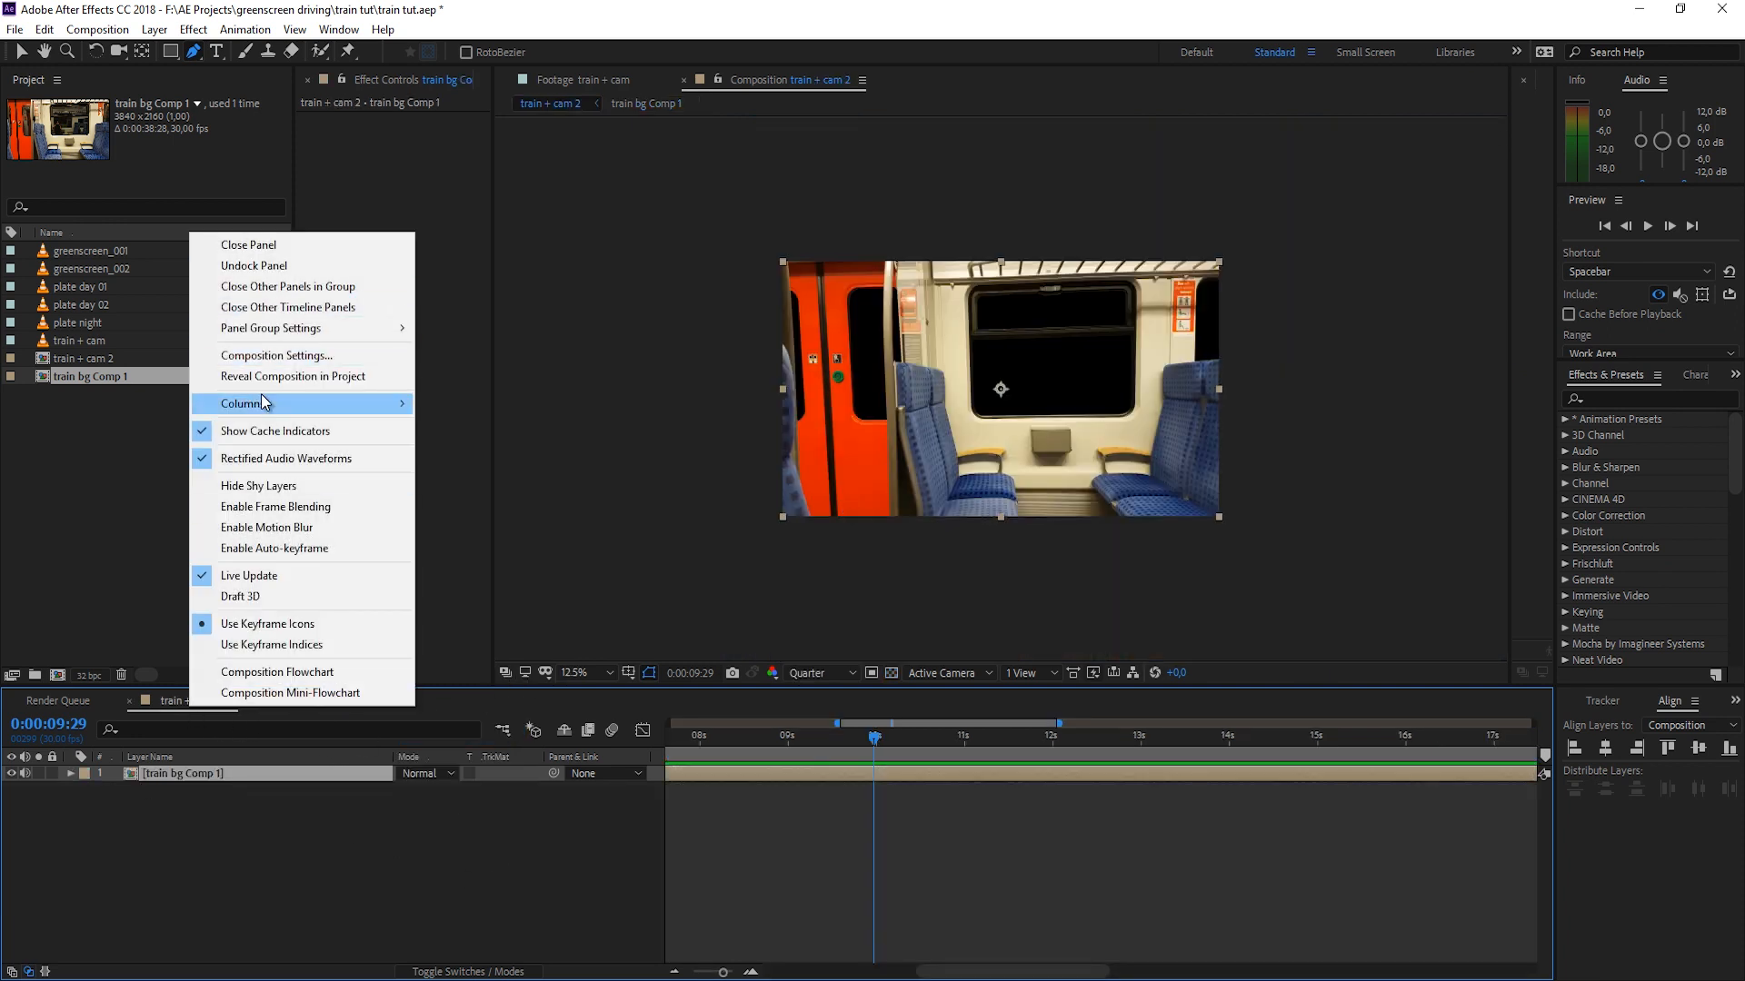
Step: Rename the comp TrainMain and set it to 1920×1080 in Composition Settings
click(274, 354)
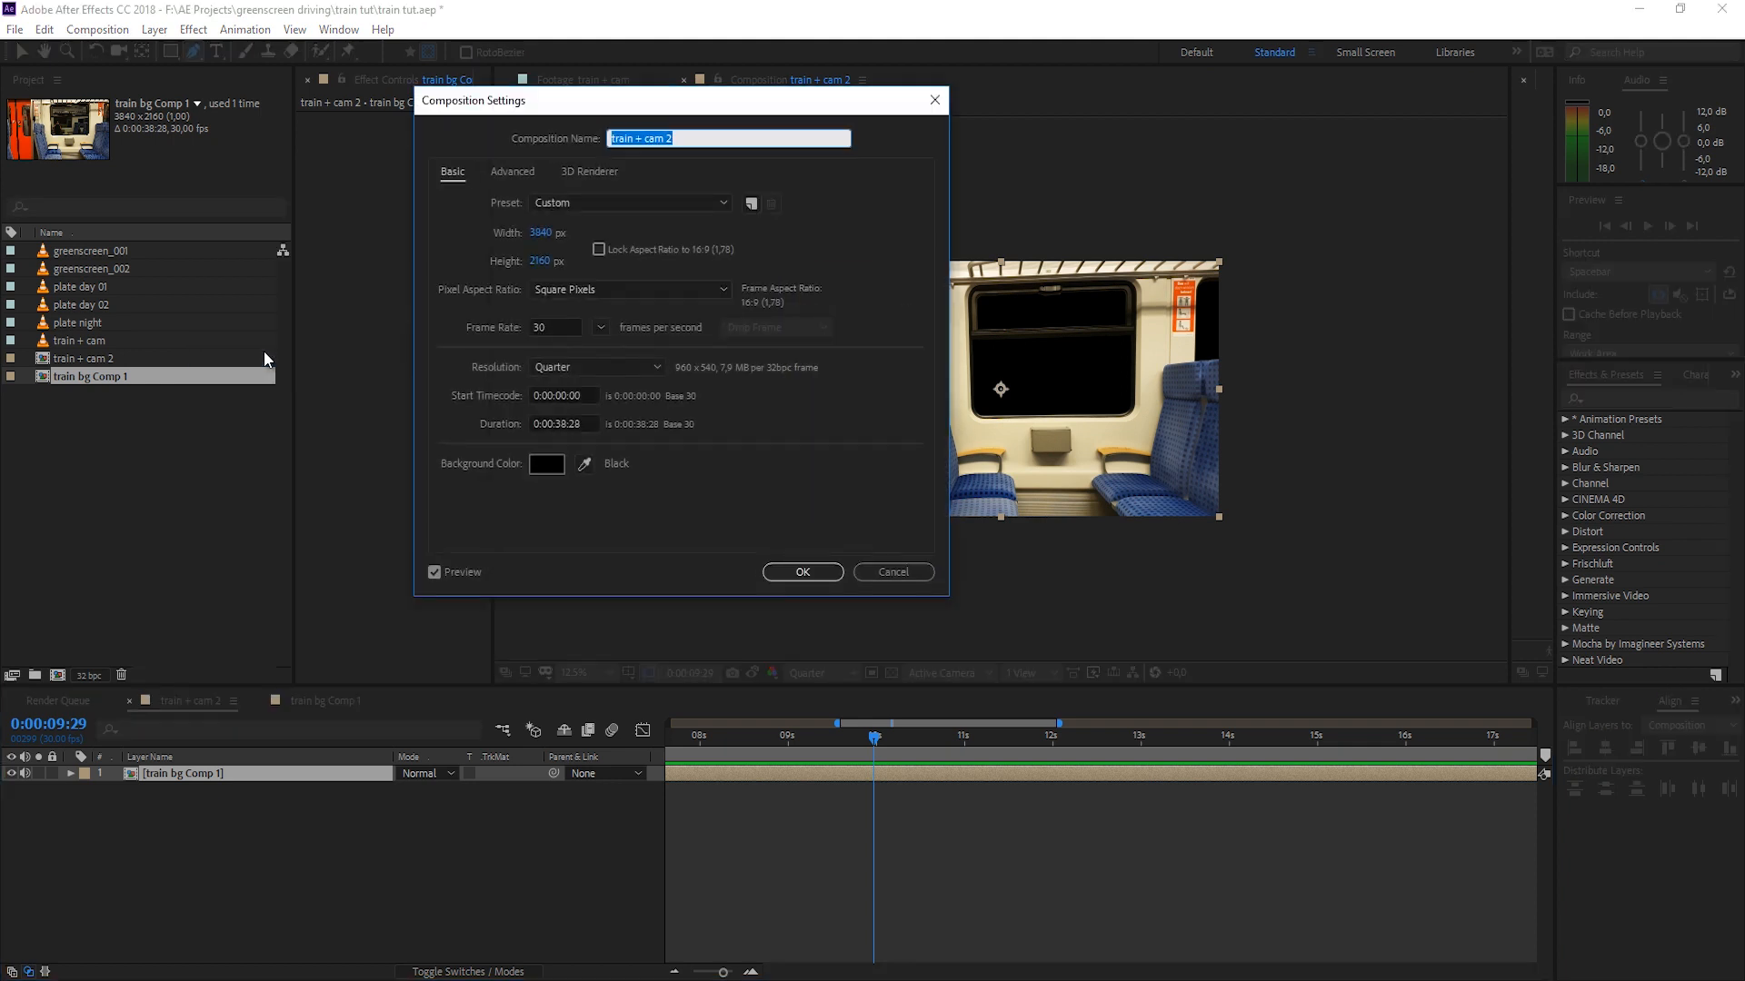
text(TrainMain)
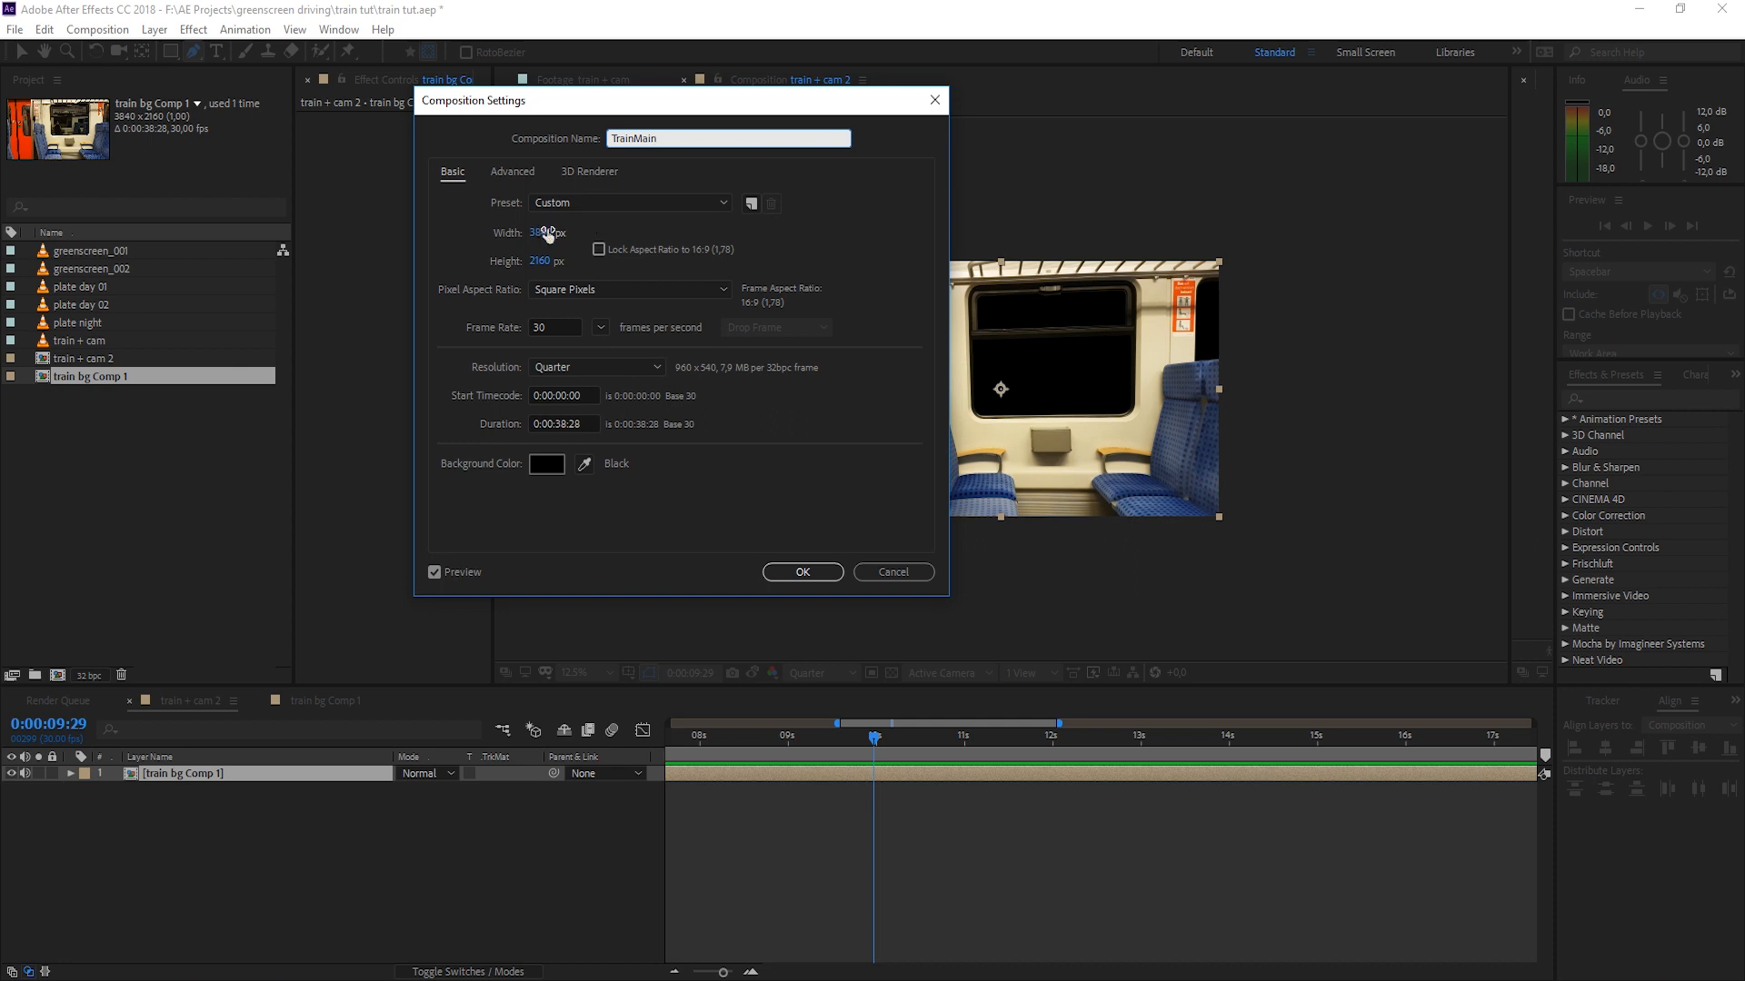
text(1920)
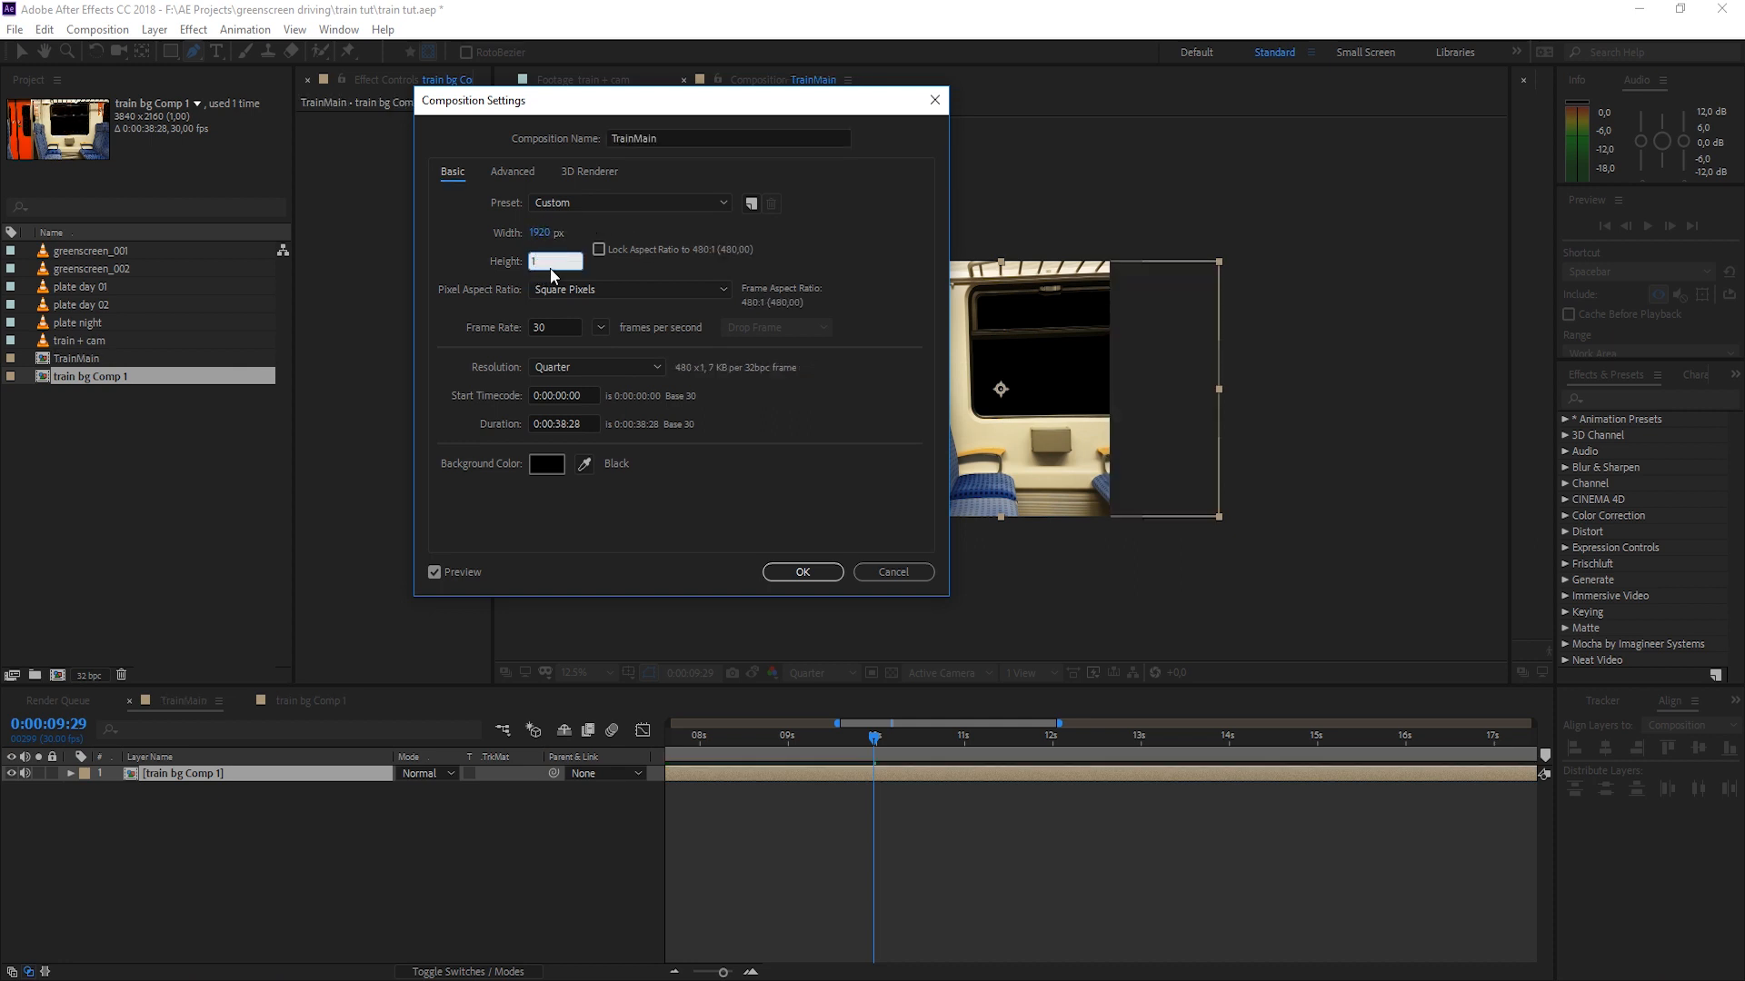
text(1080)
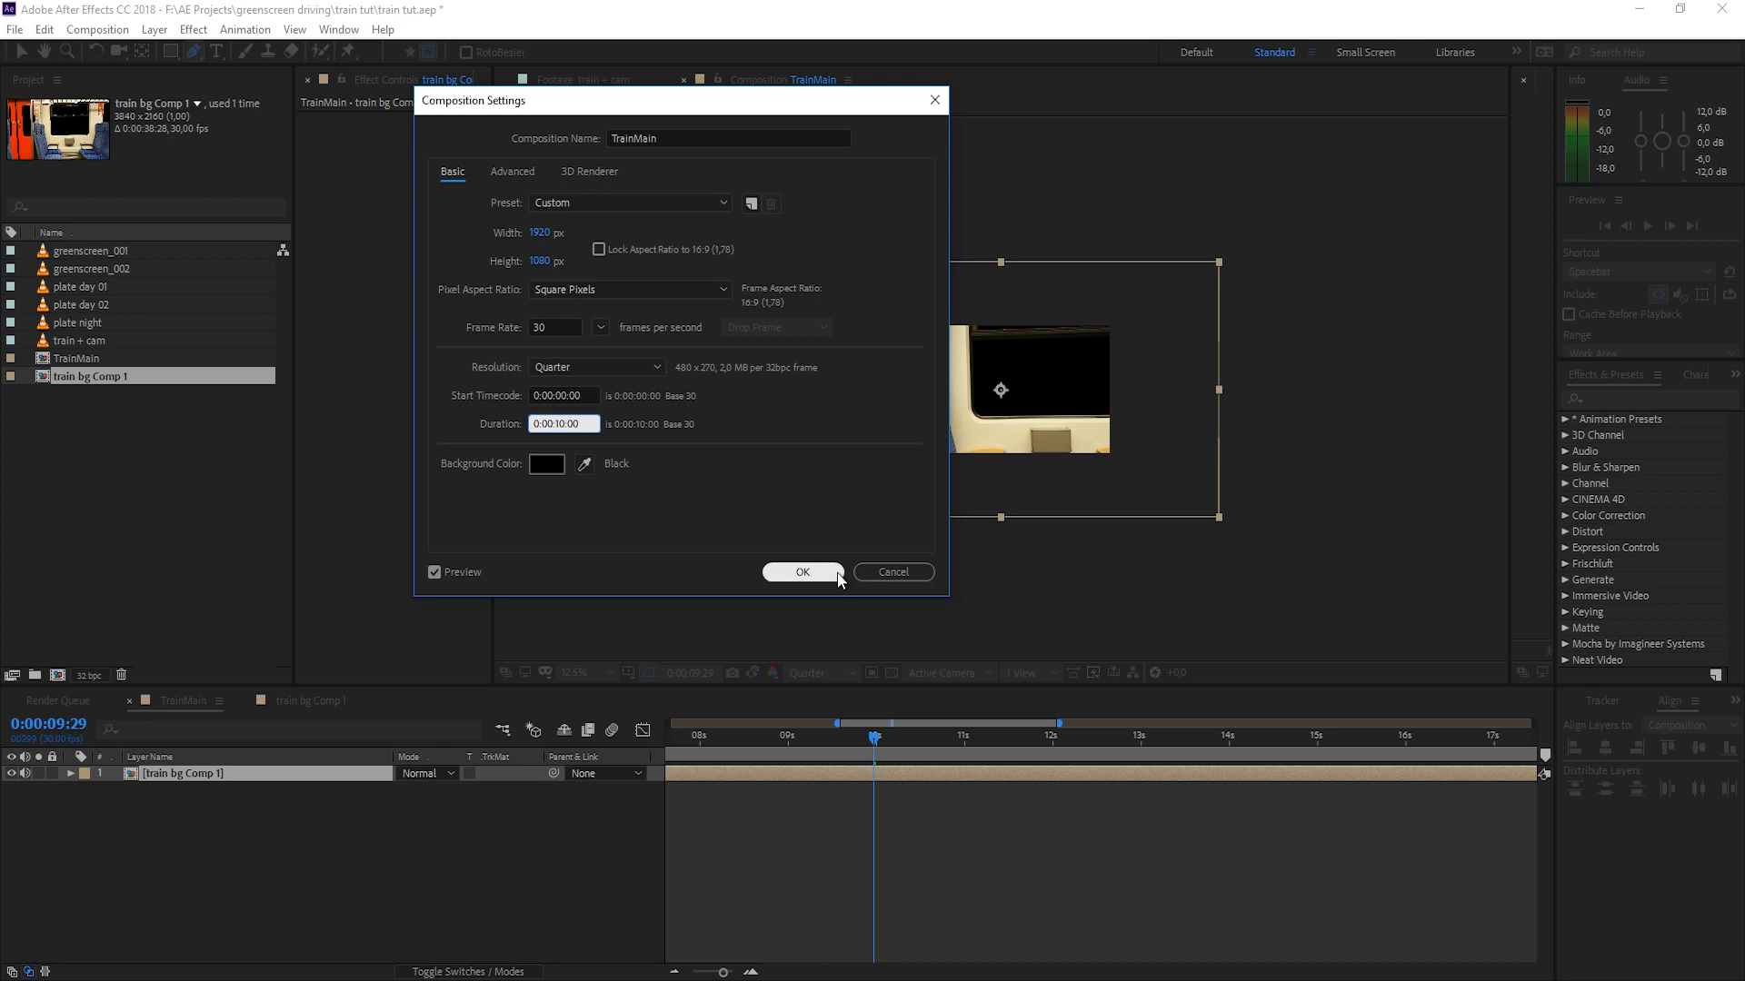
click(802, 572)
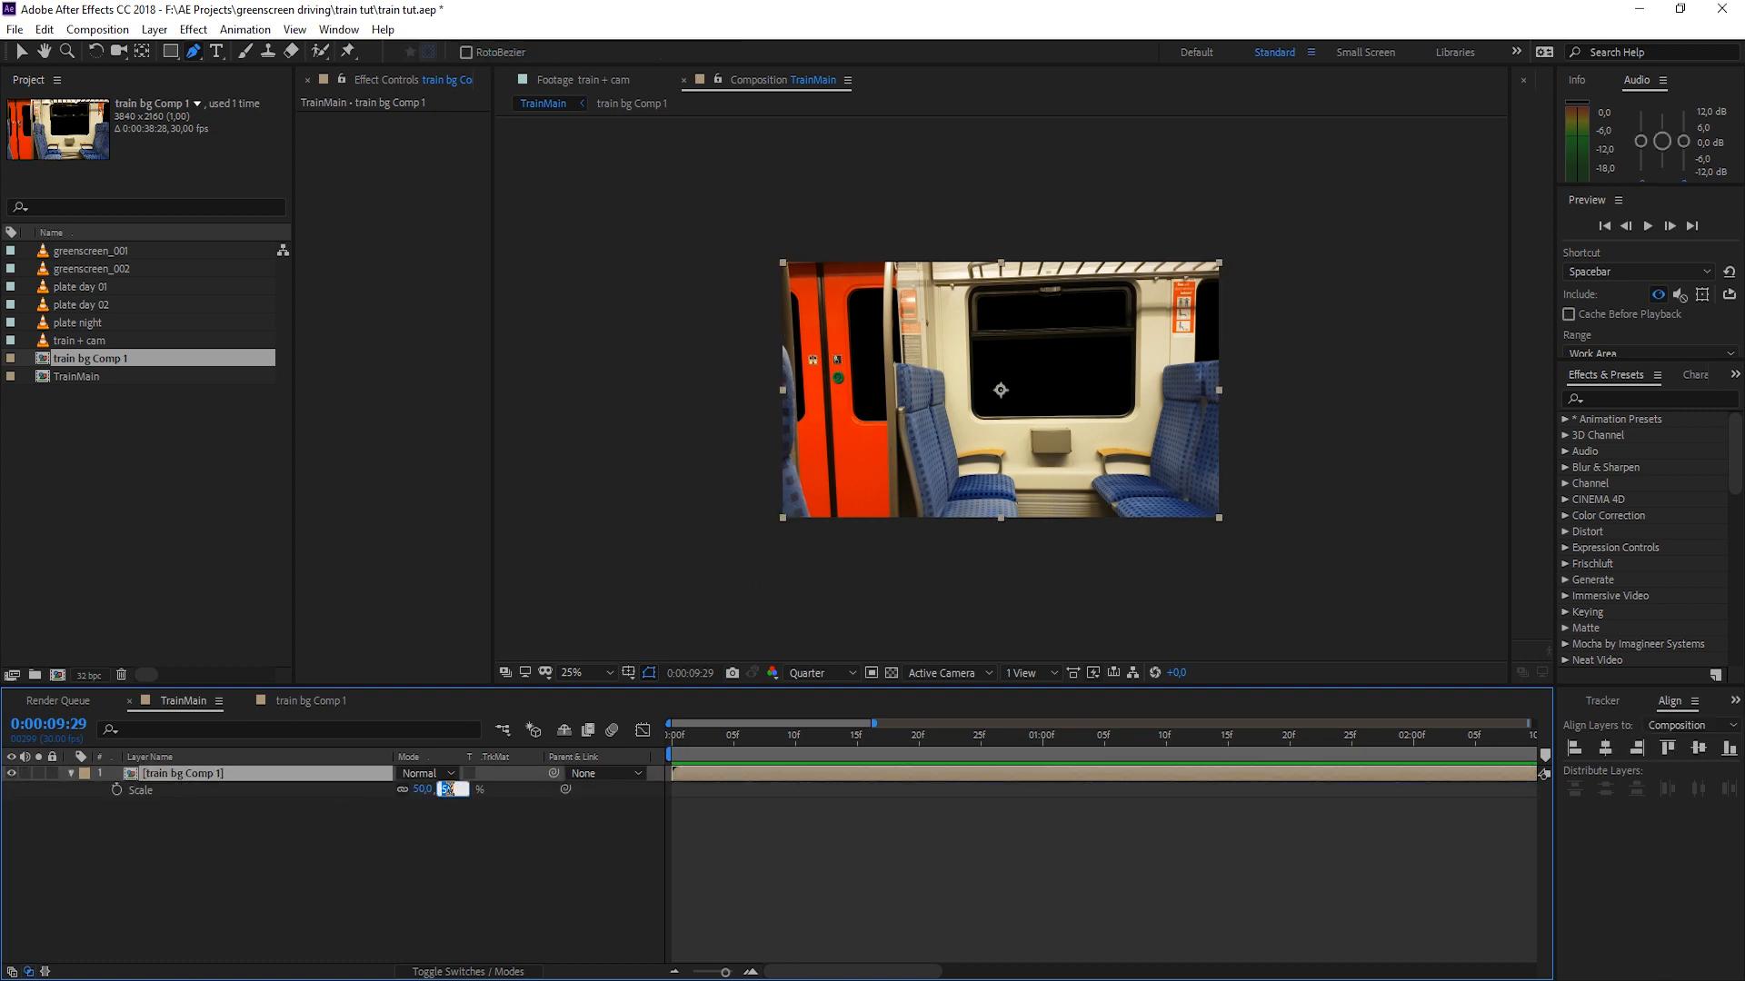
Step: Scale the train bg Comp 1 layer to 55%
text(55)
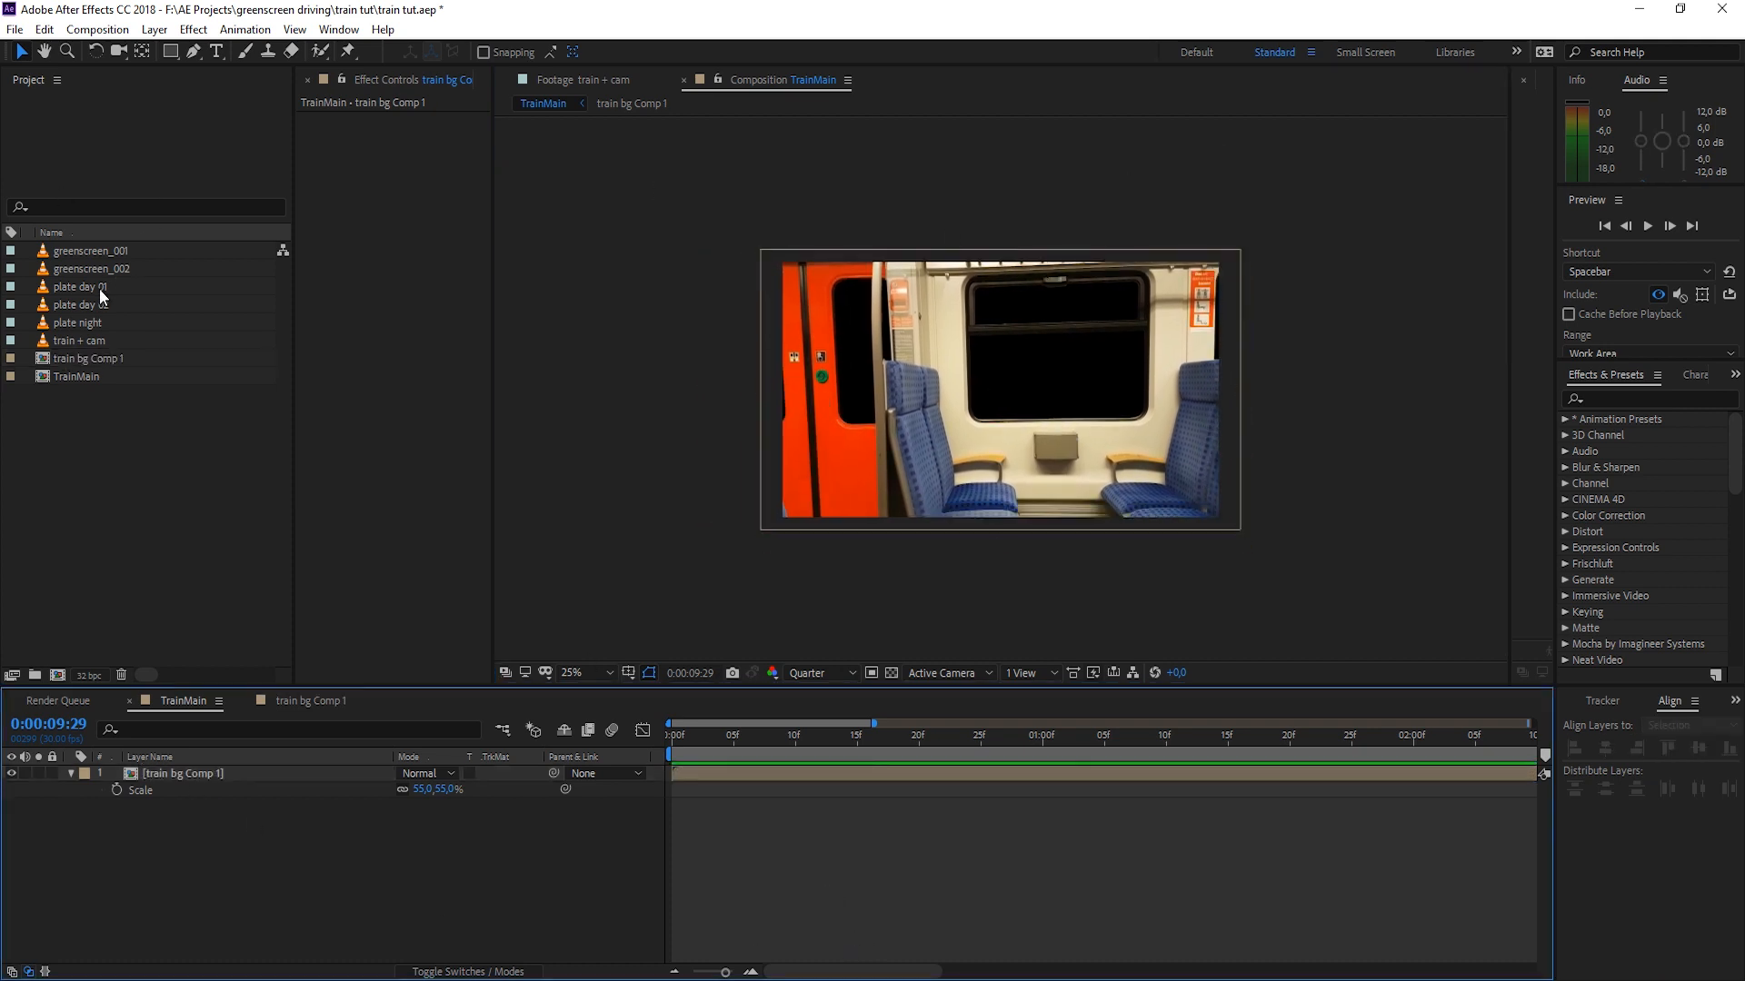
Step: Make a comp from plate day 02 and trim it to a later work-area stretch
click(82, 304)
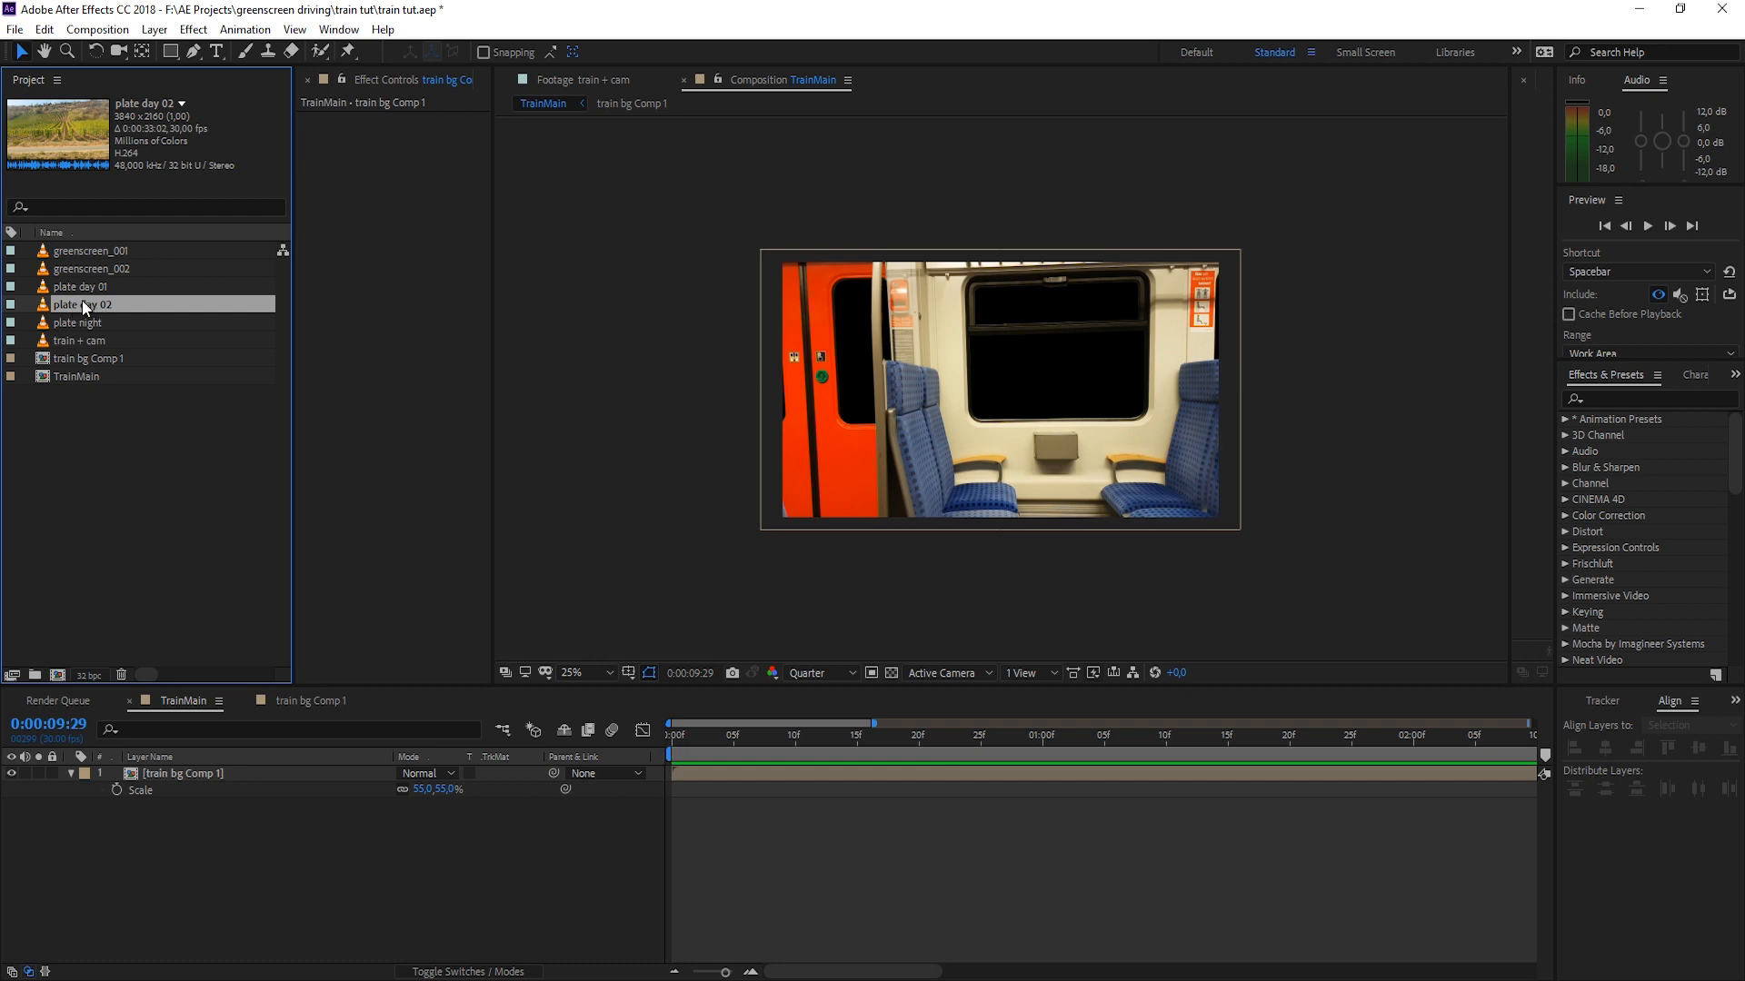
mouse_move(131, 293)
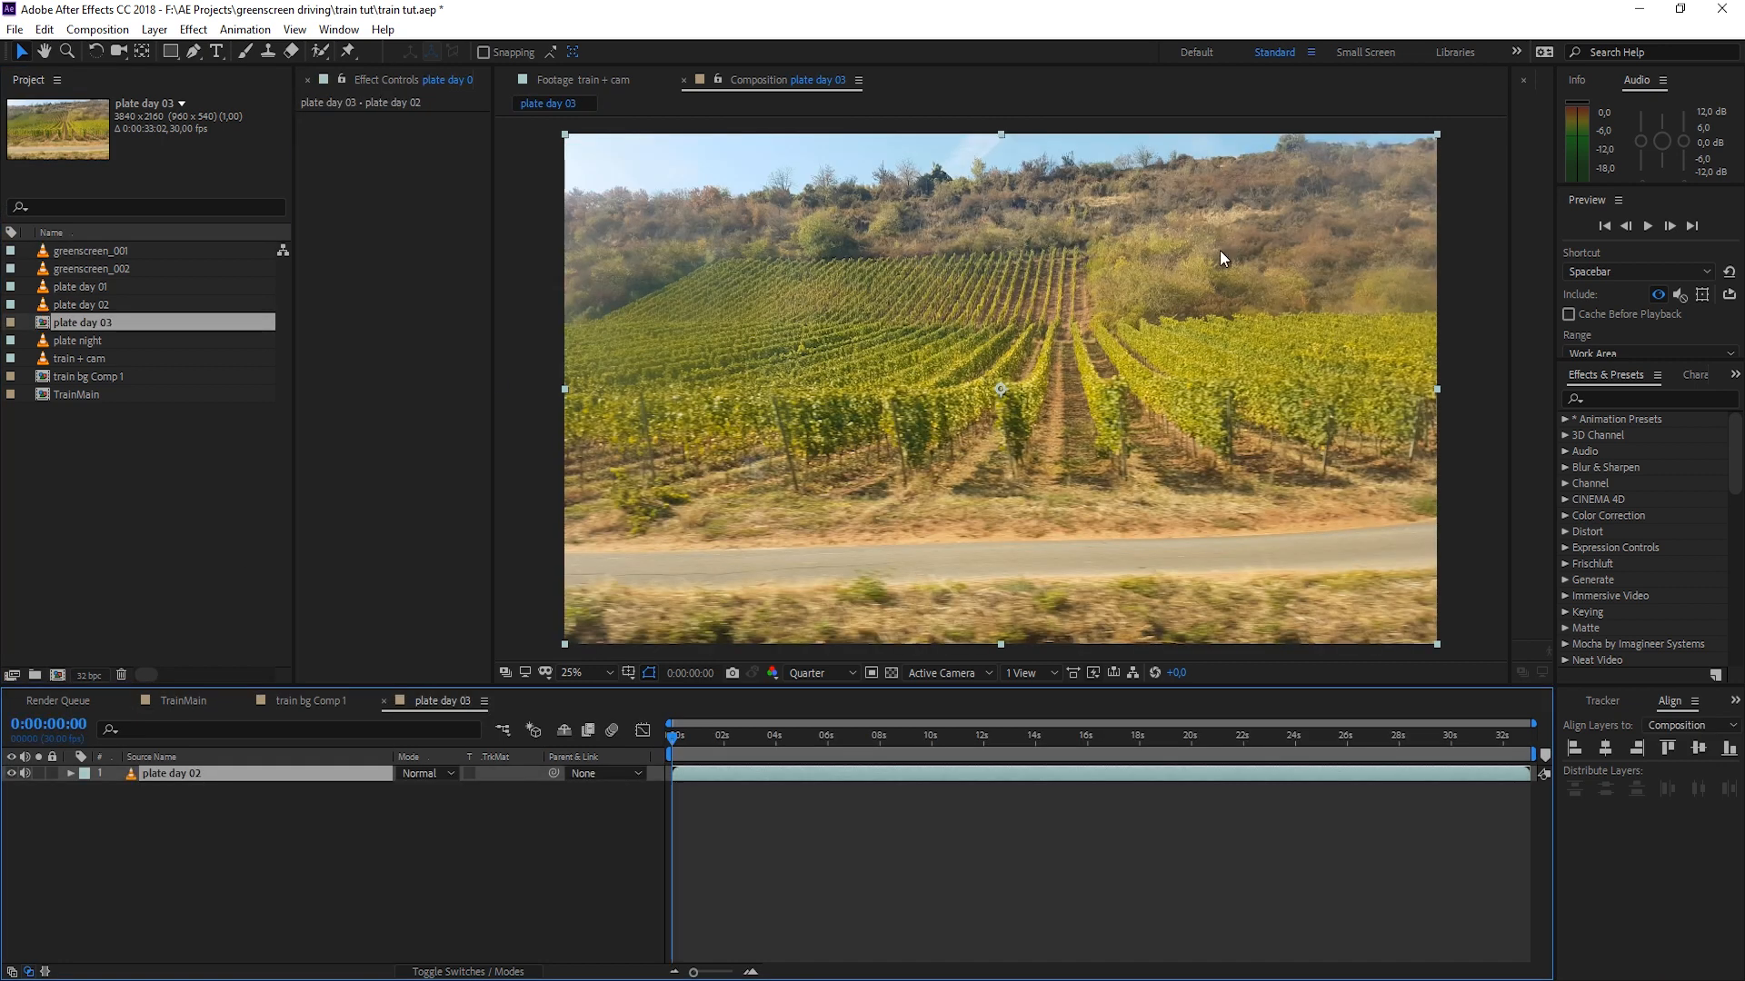
click(1138, 736)
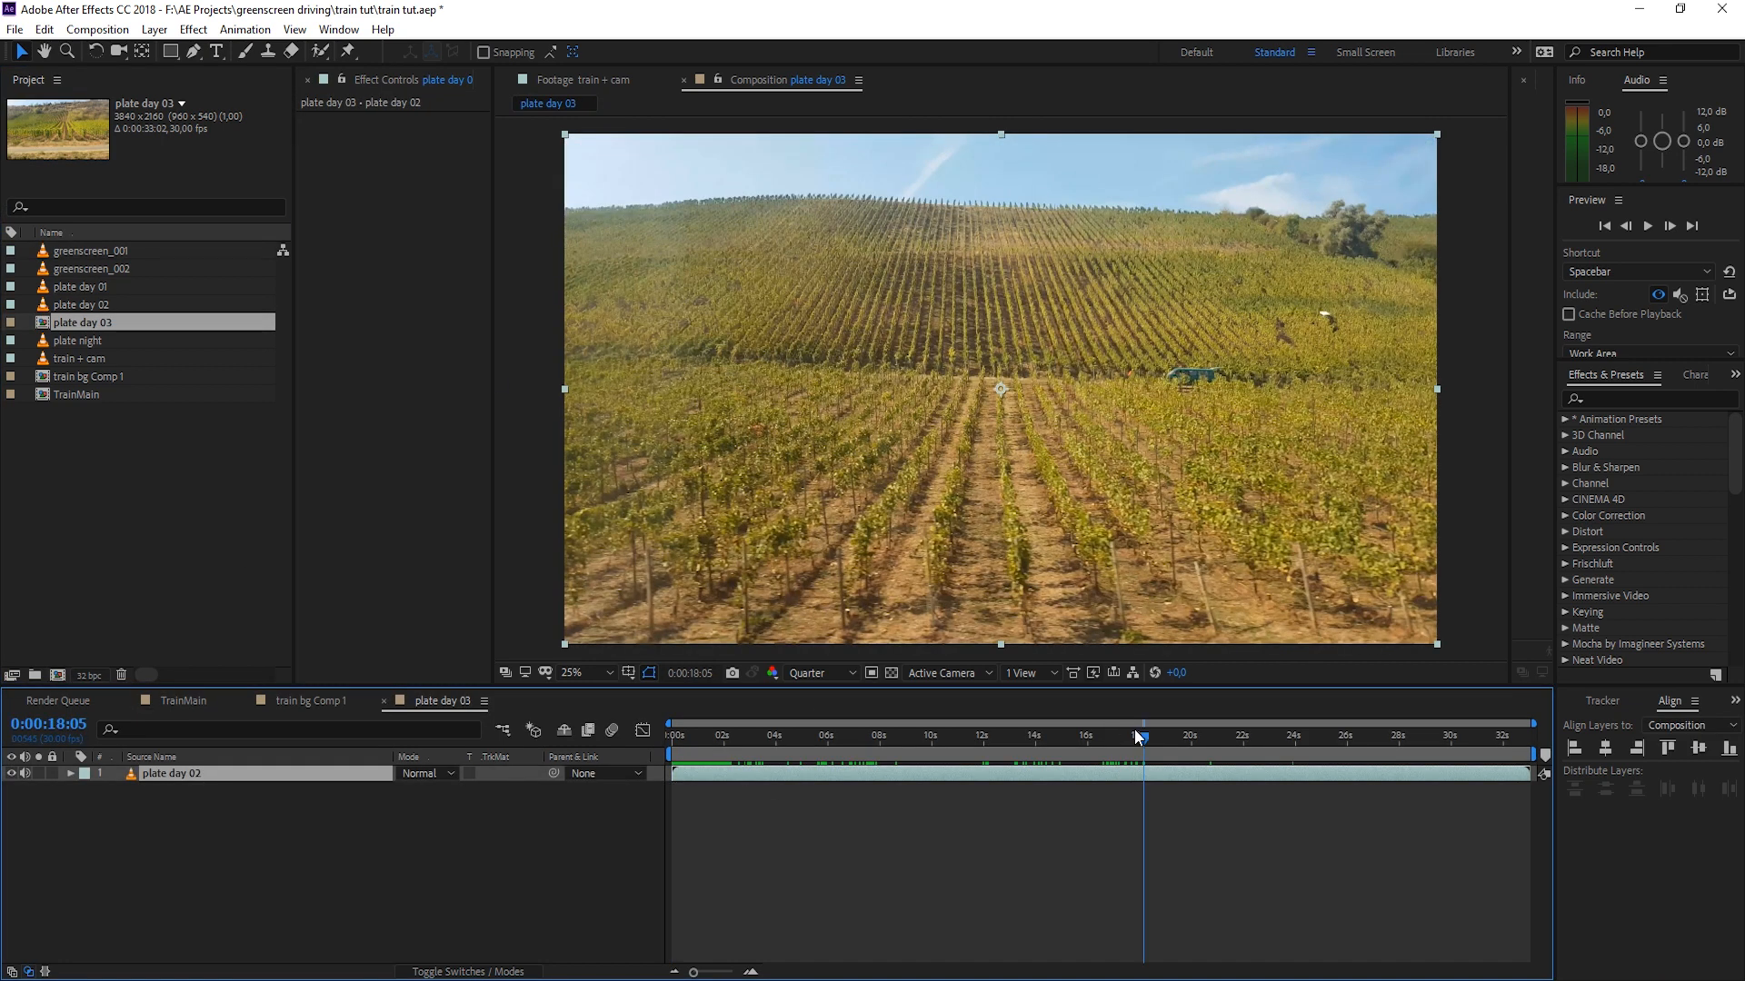
mouse_move(1142, 734)
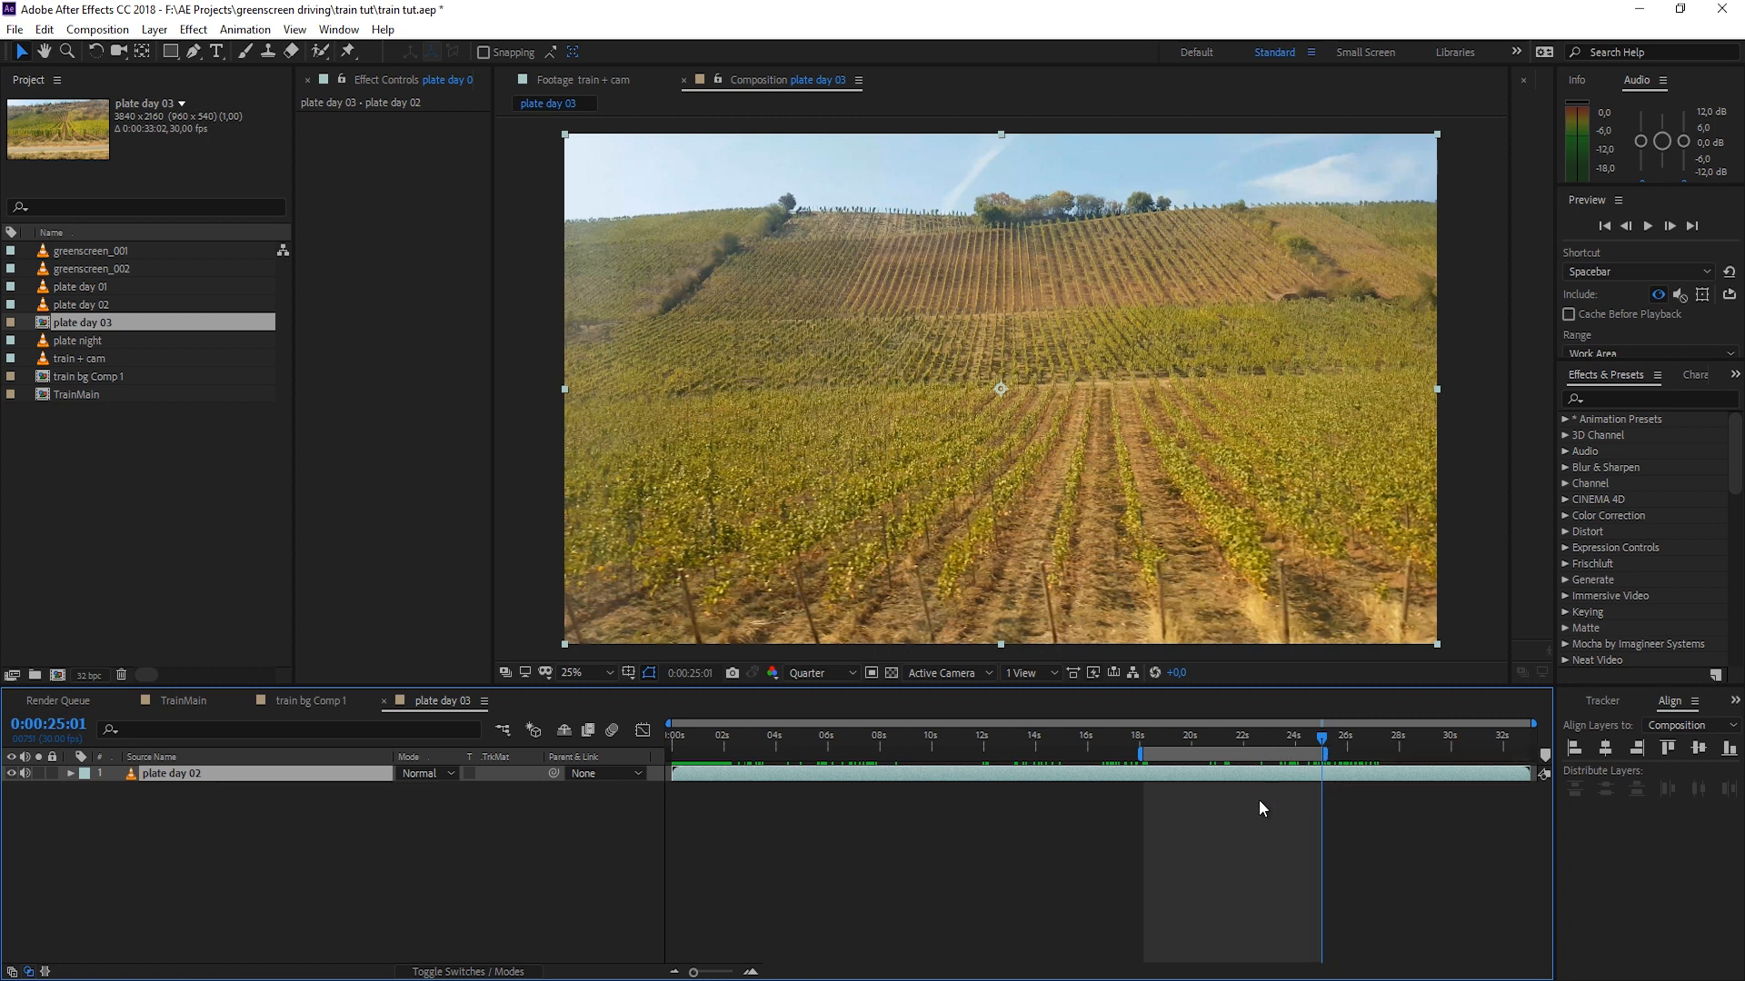
right_click(1141, 754)
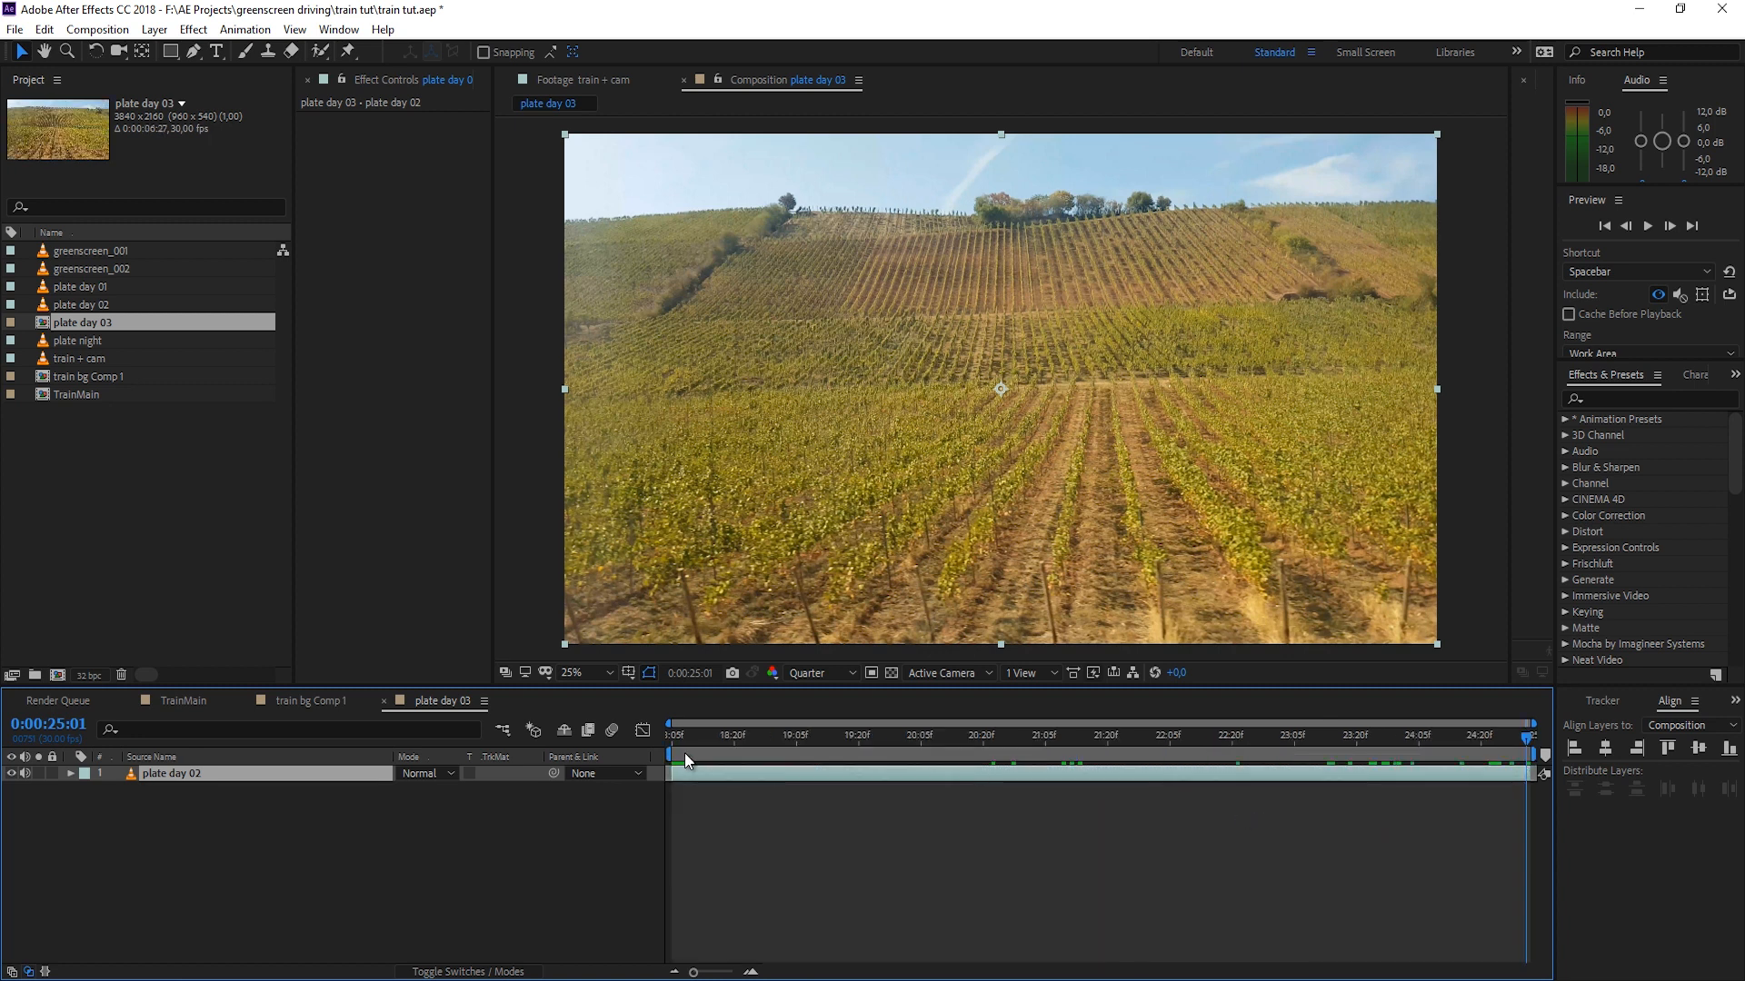
click(1230, 736)
text(roll)
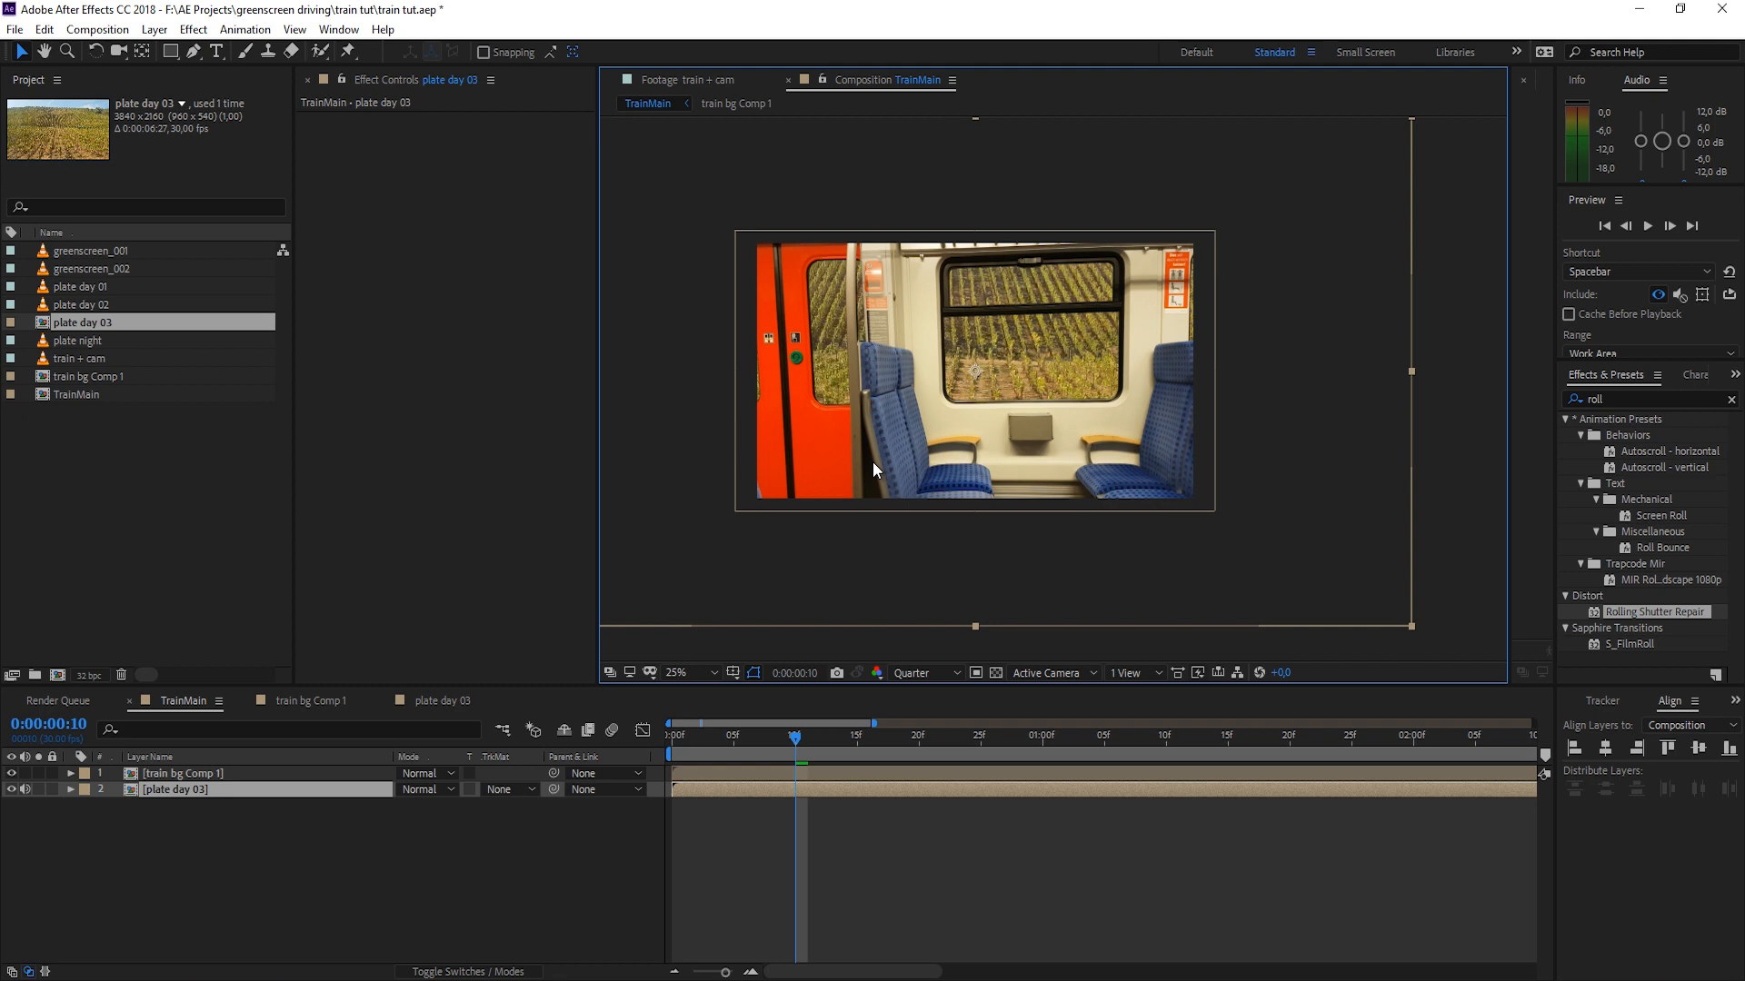
mouse_move(939, 482)
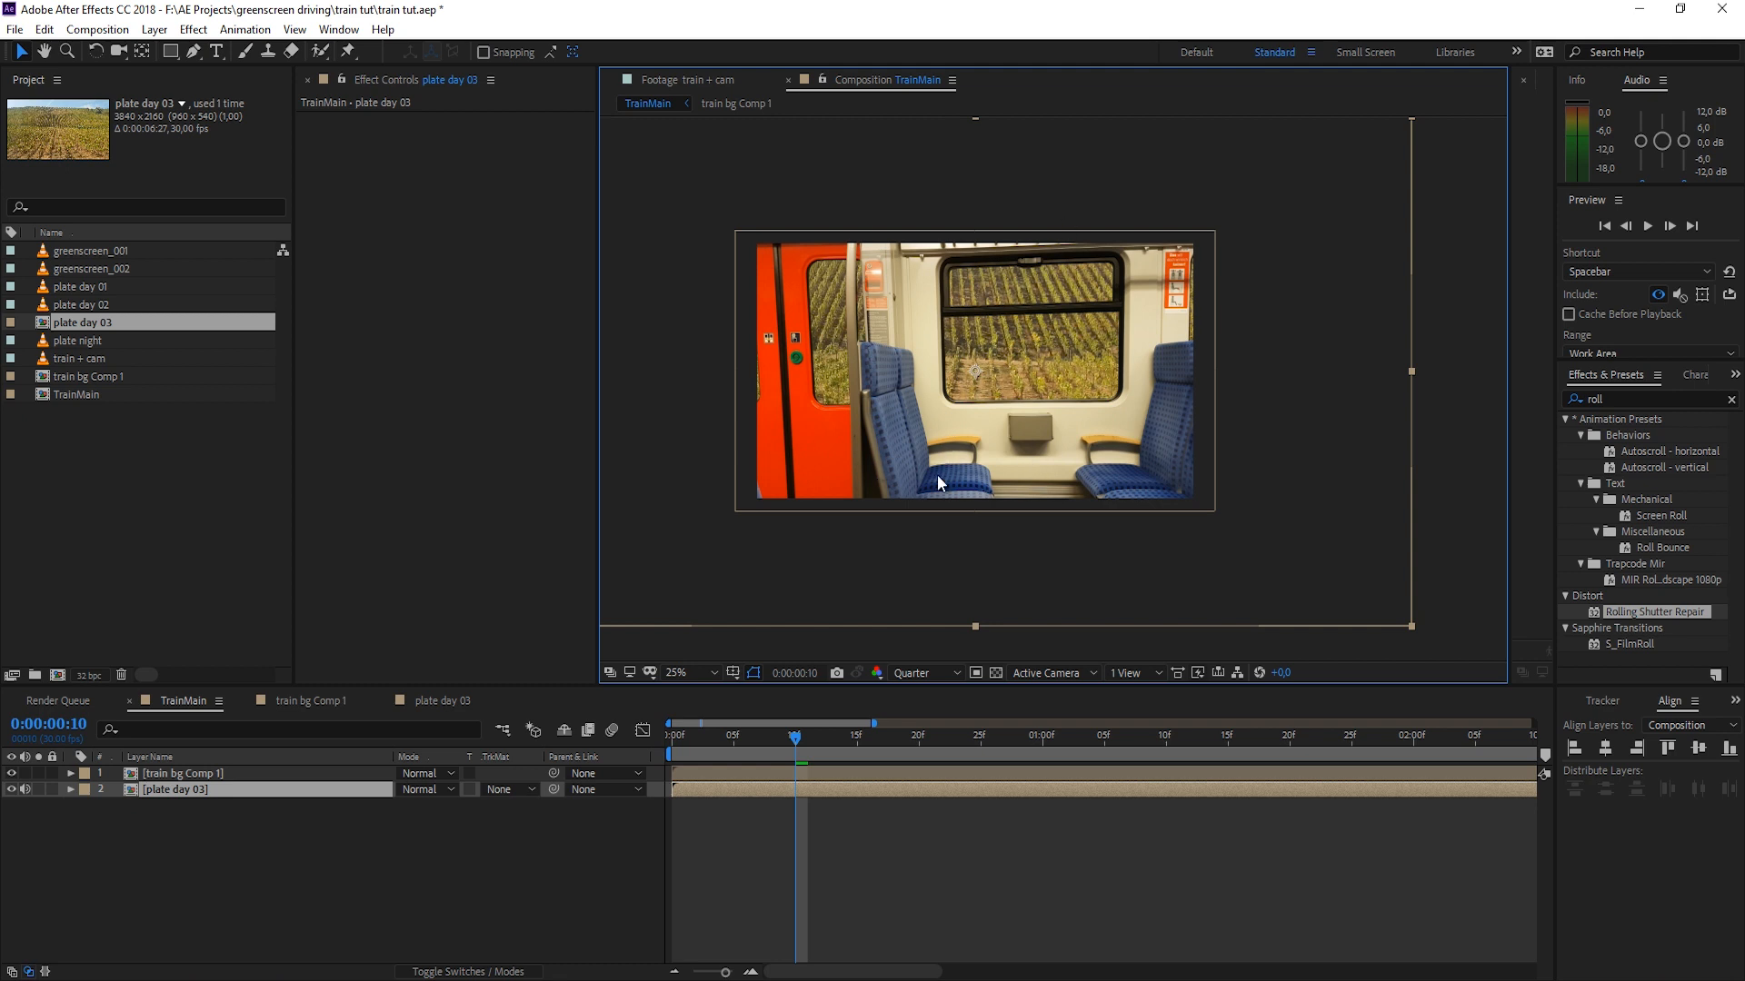
mouse_move(946, 487)
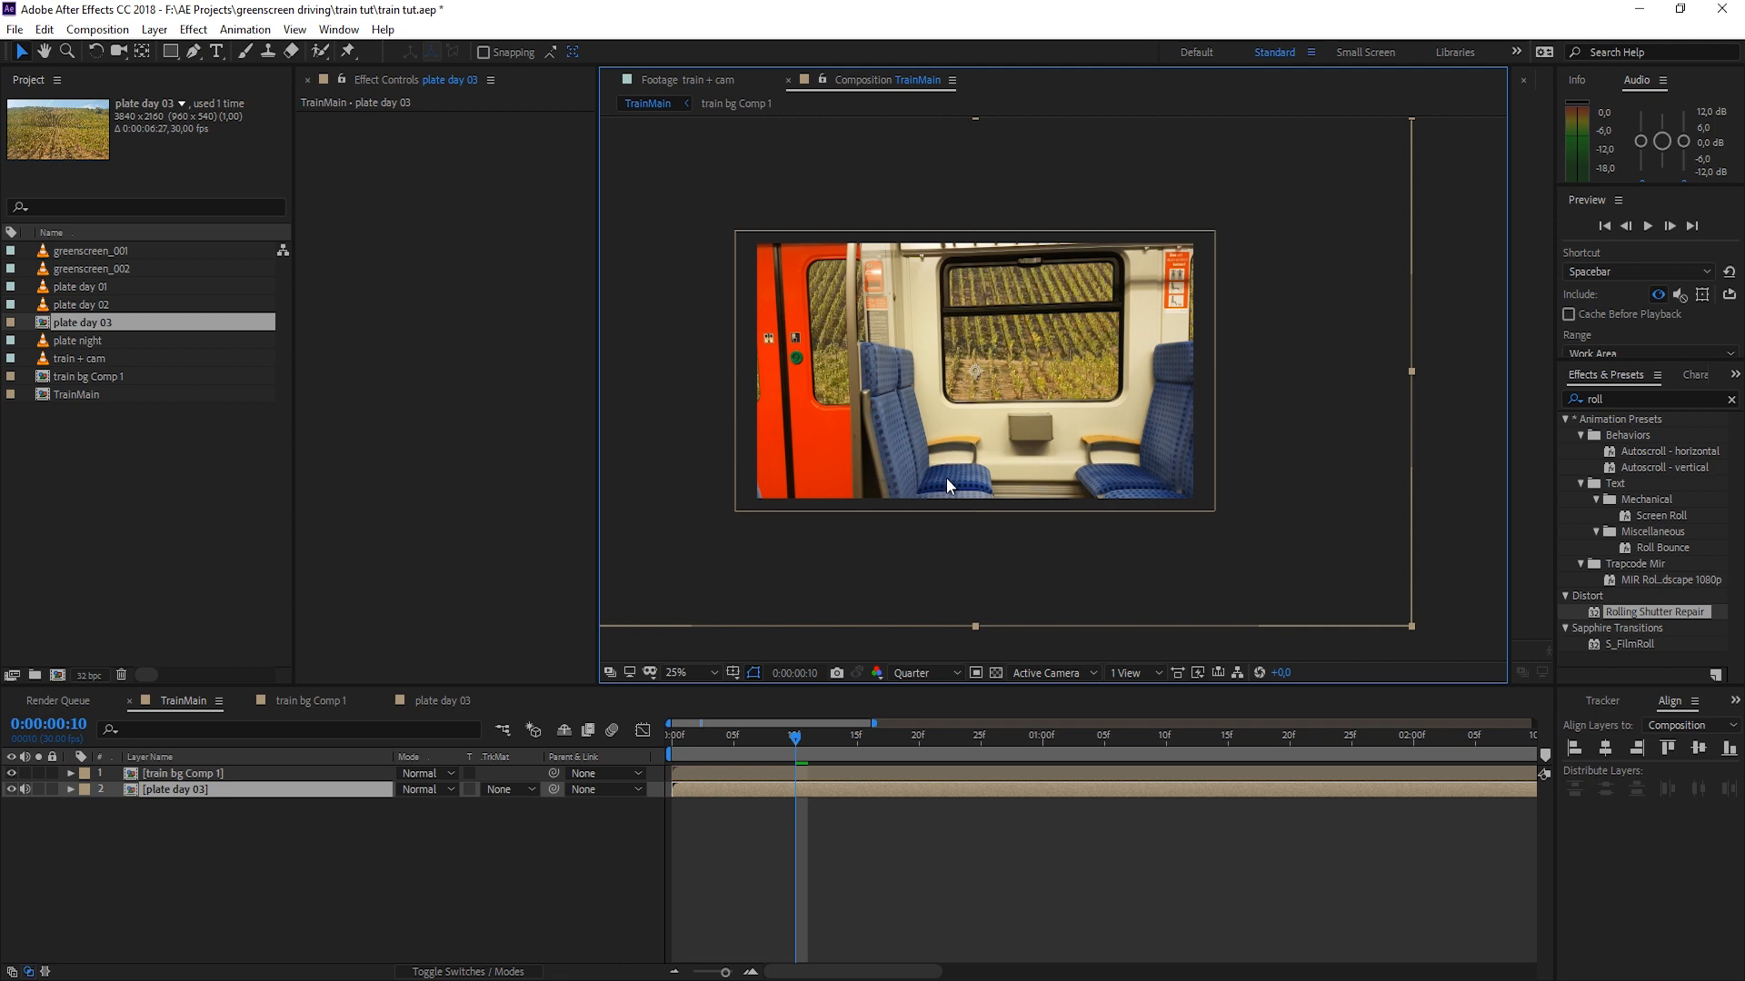
mouse_move(1023, 358)
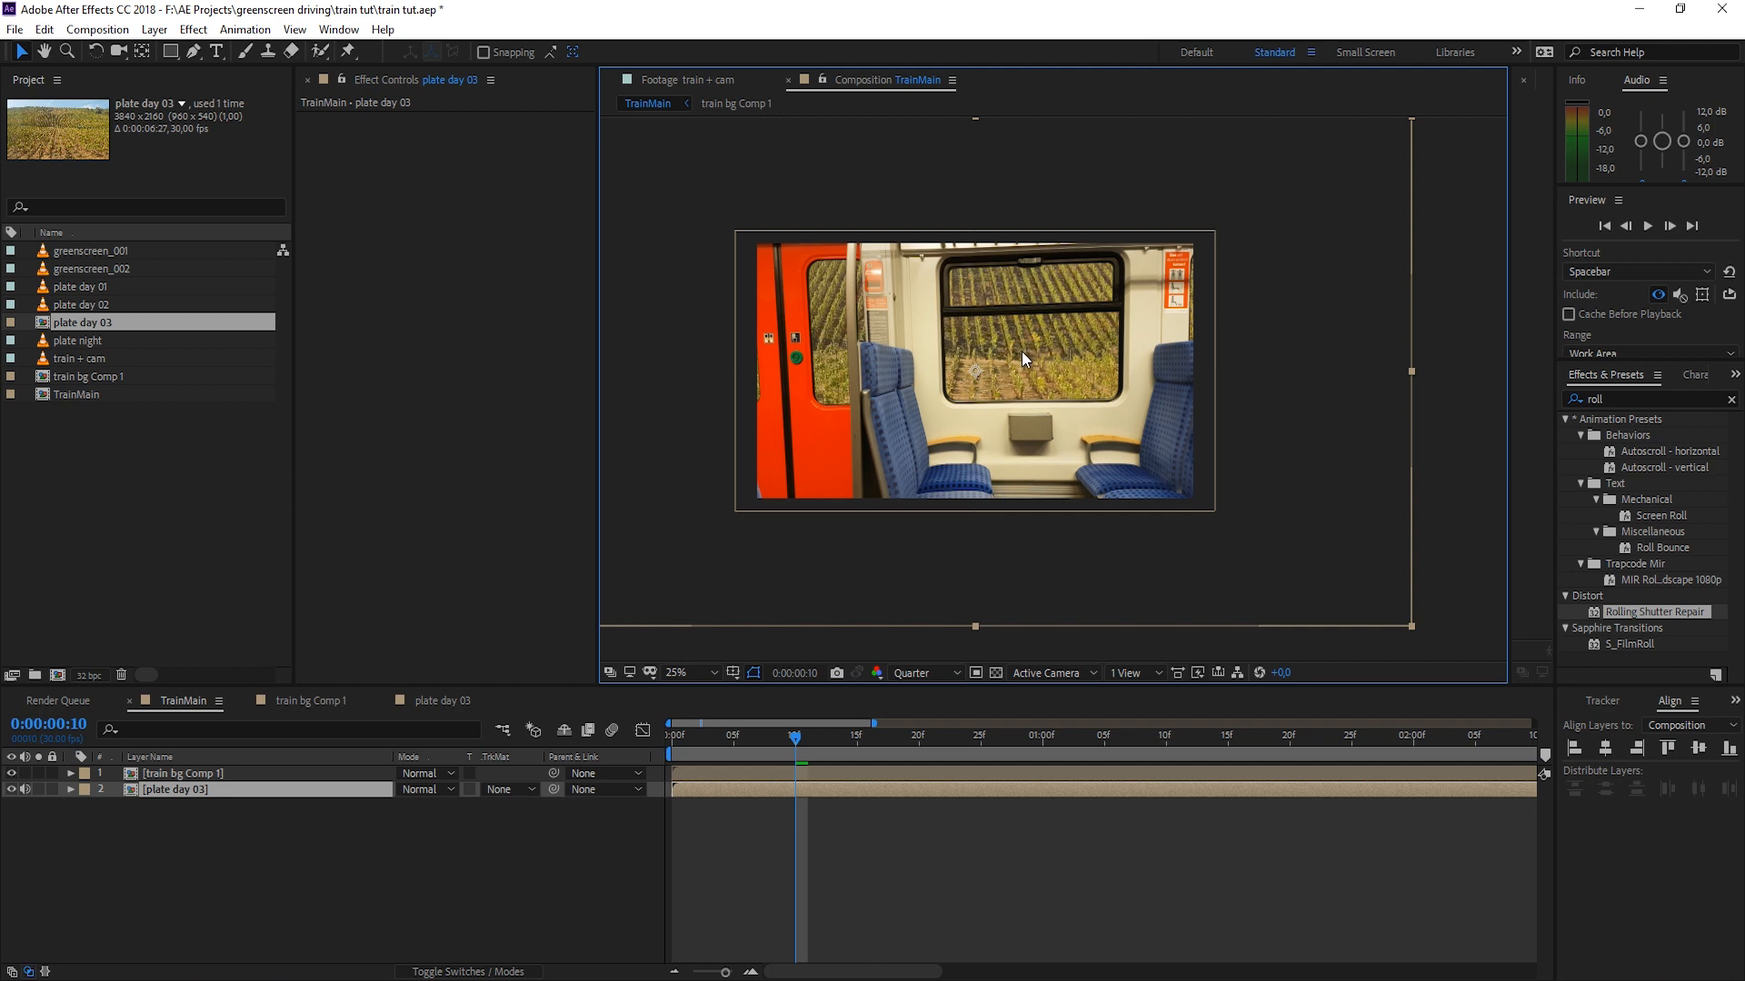
mouse_move(1014, 345)
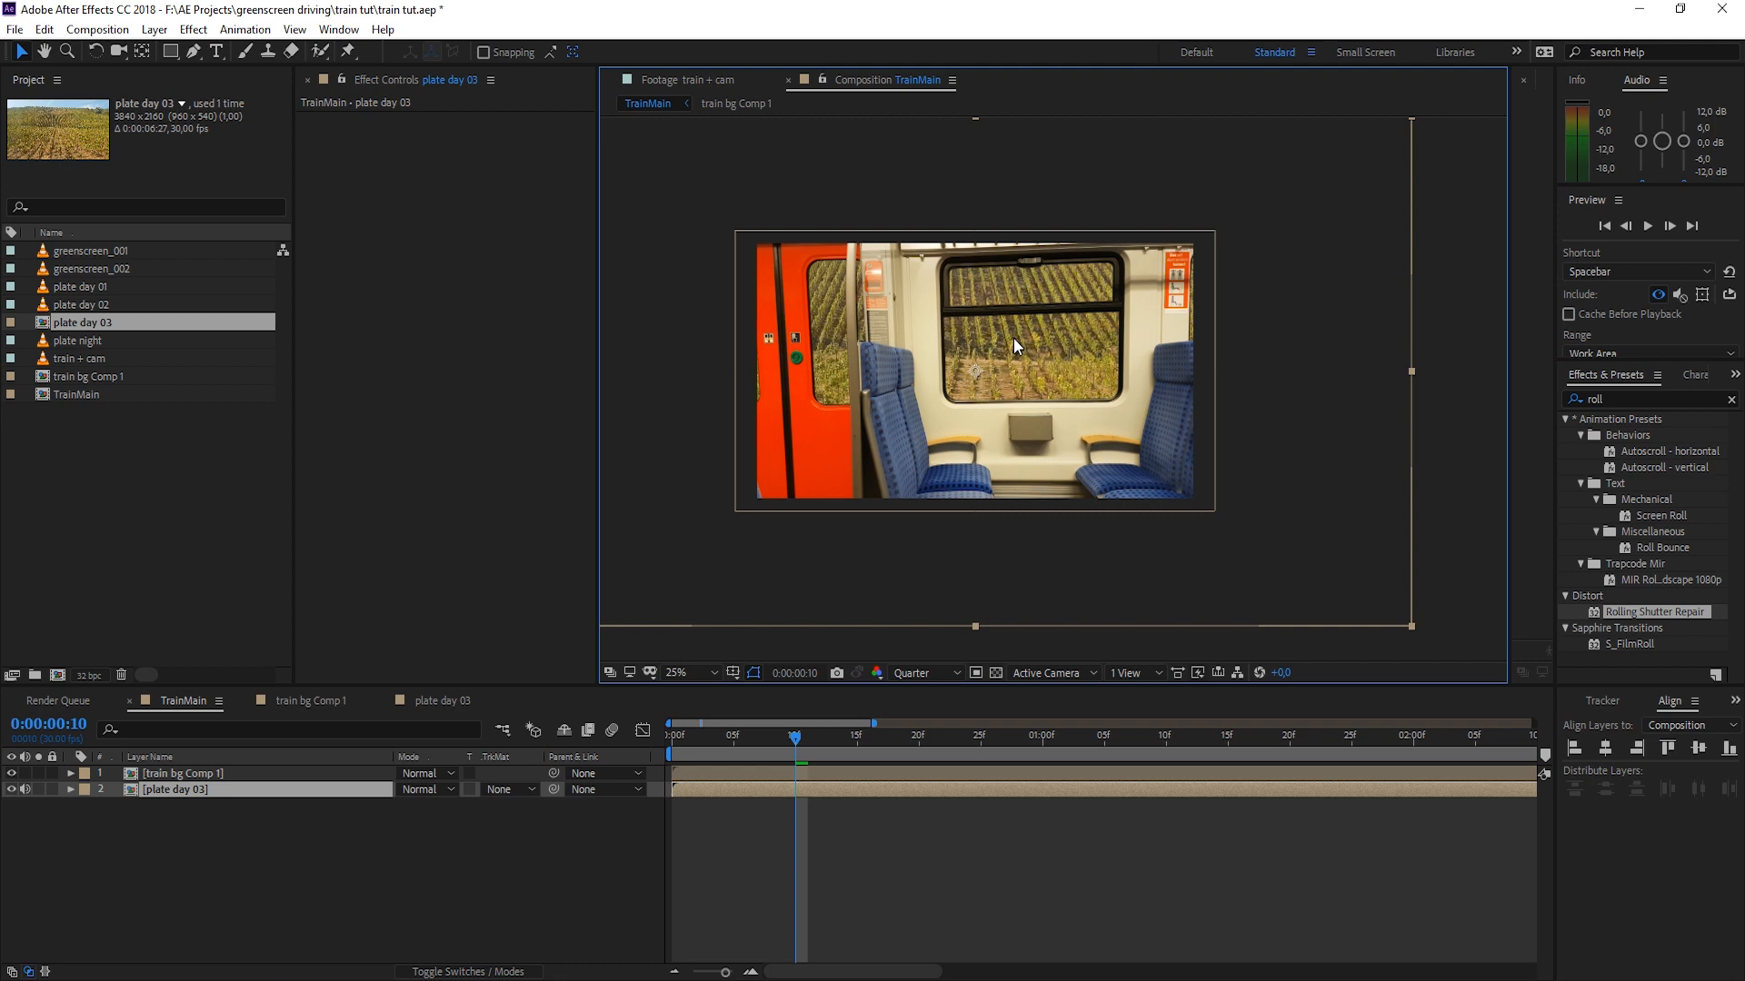
mouse_move(1379, 443)
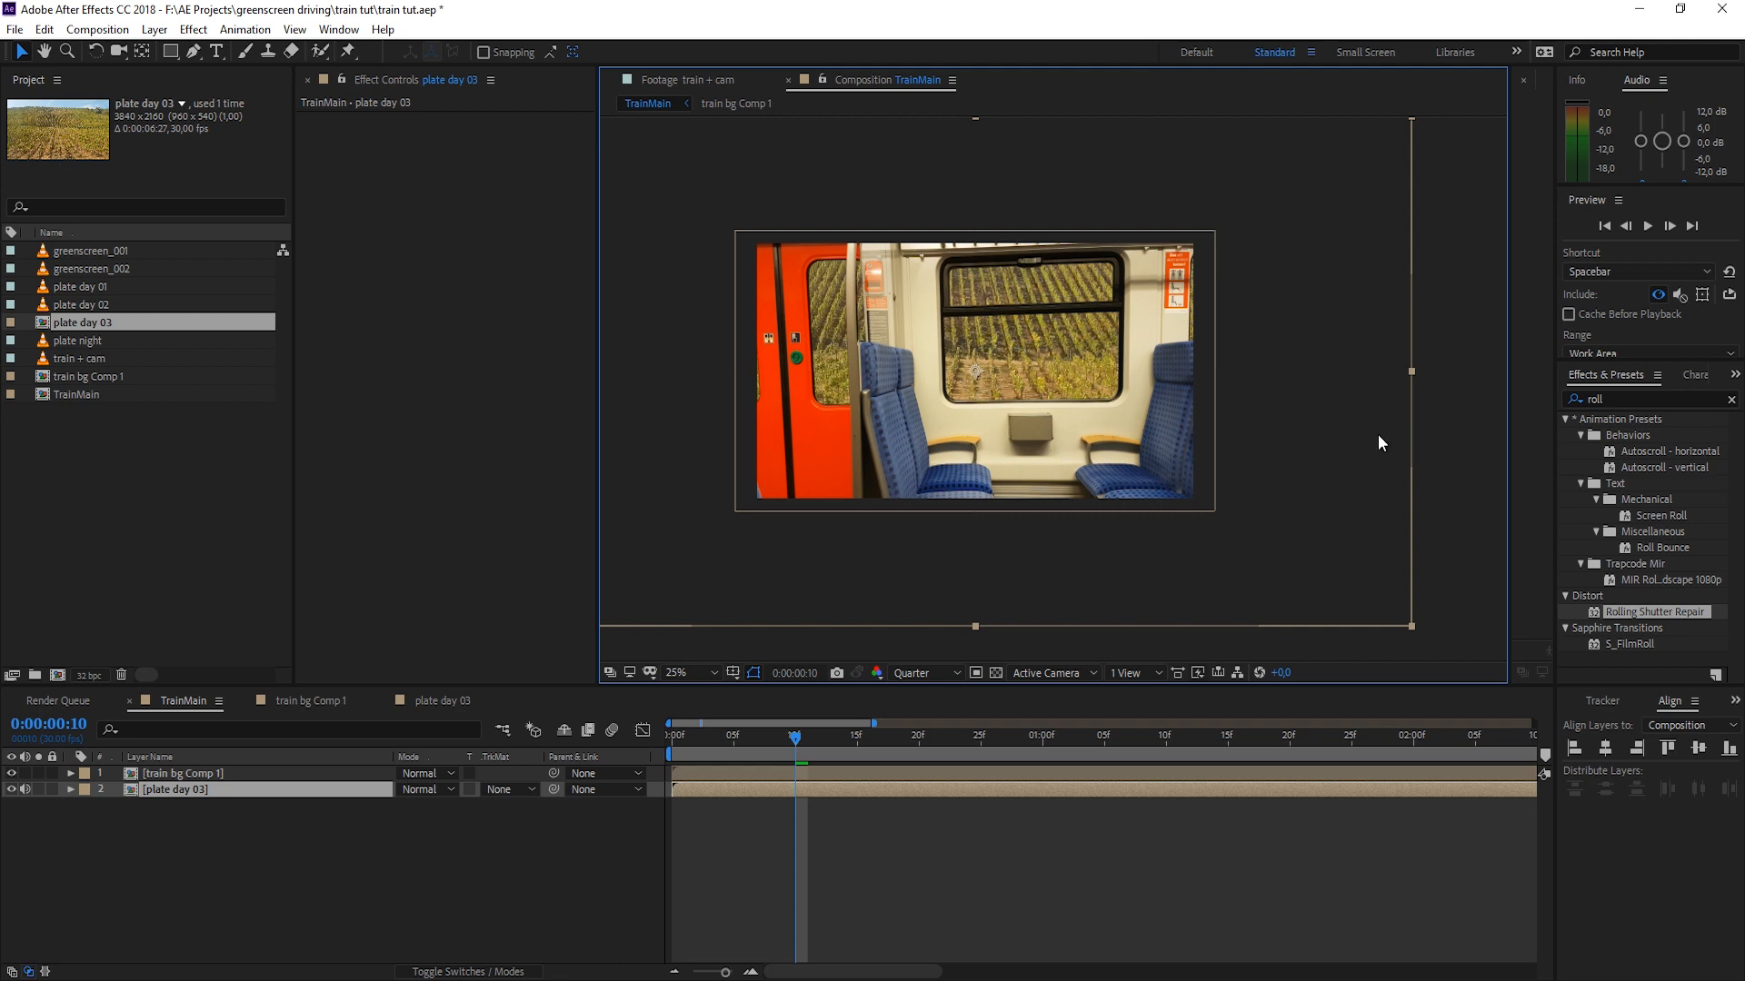
mouse_move(1350, 465)
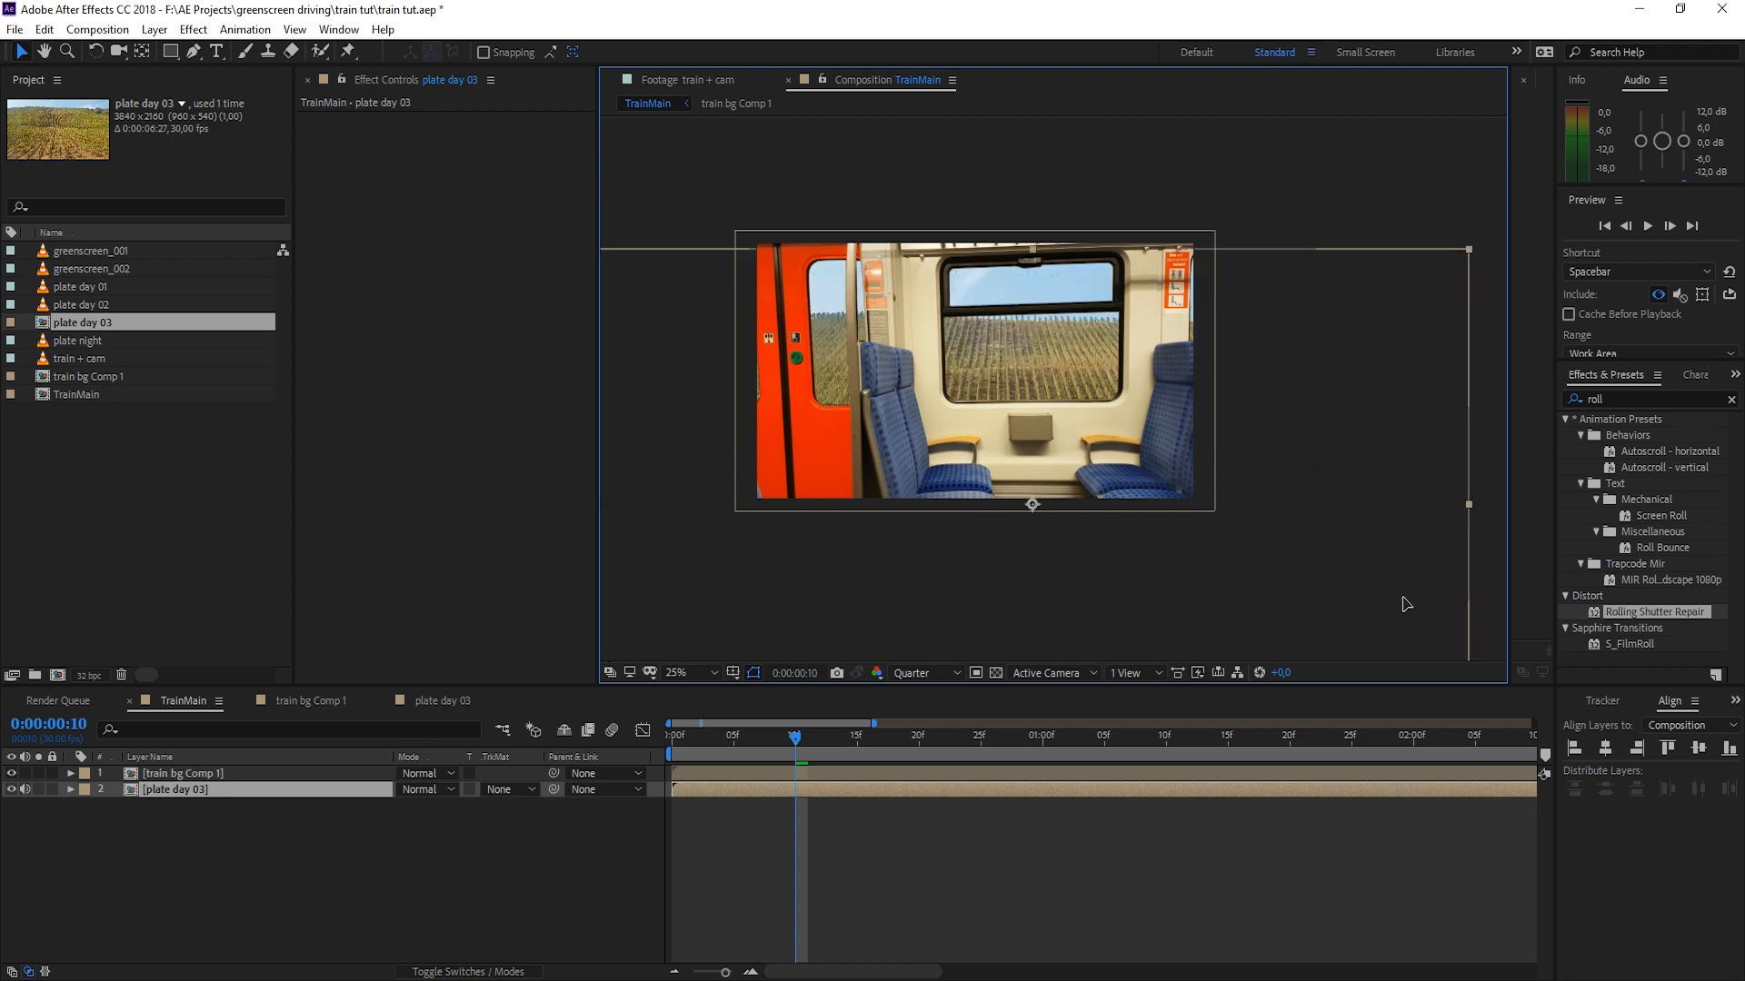
Step: Adjust the plate day 03 layer in the TrainMain timeline beneath train bg Comp 1
click(173, 789)
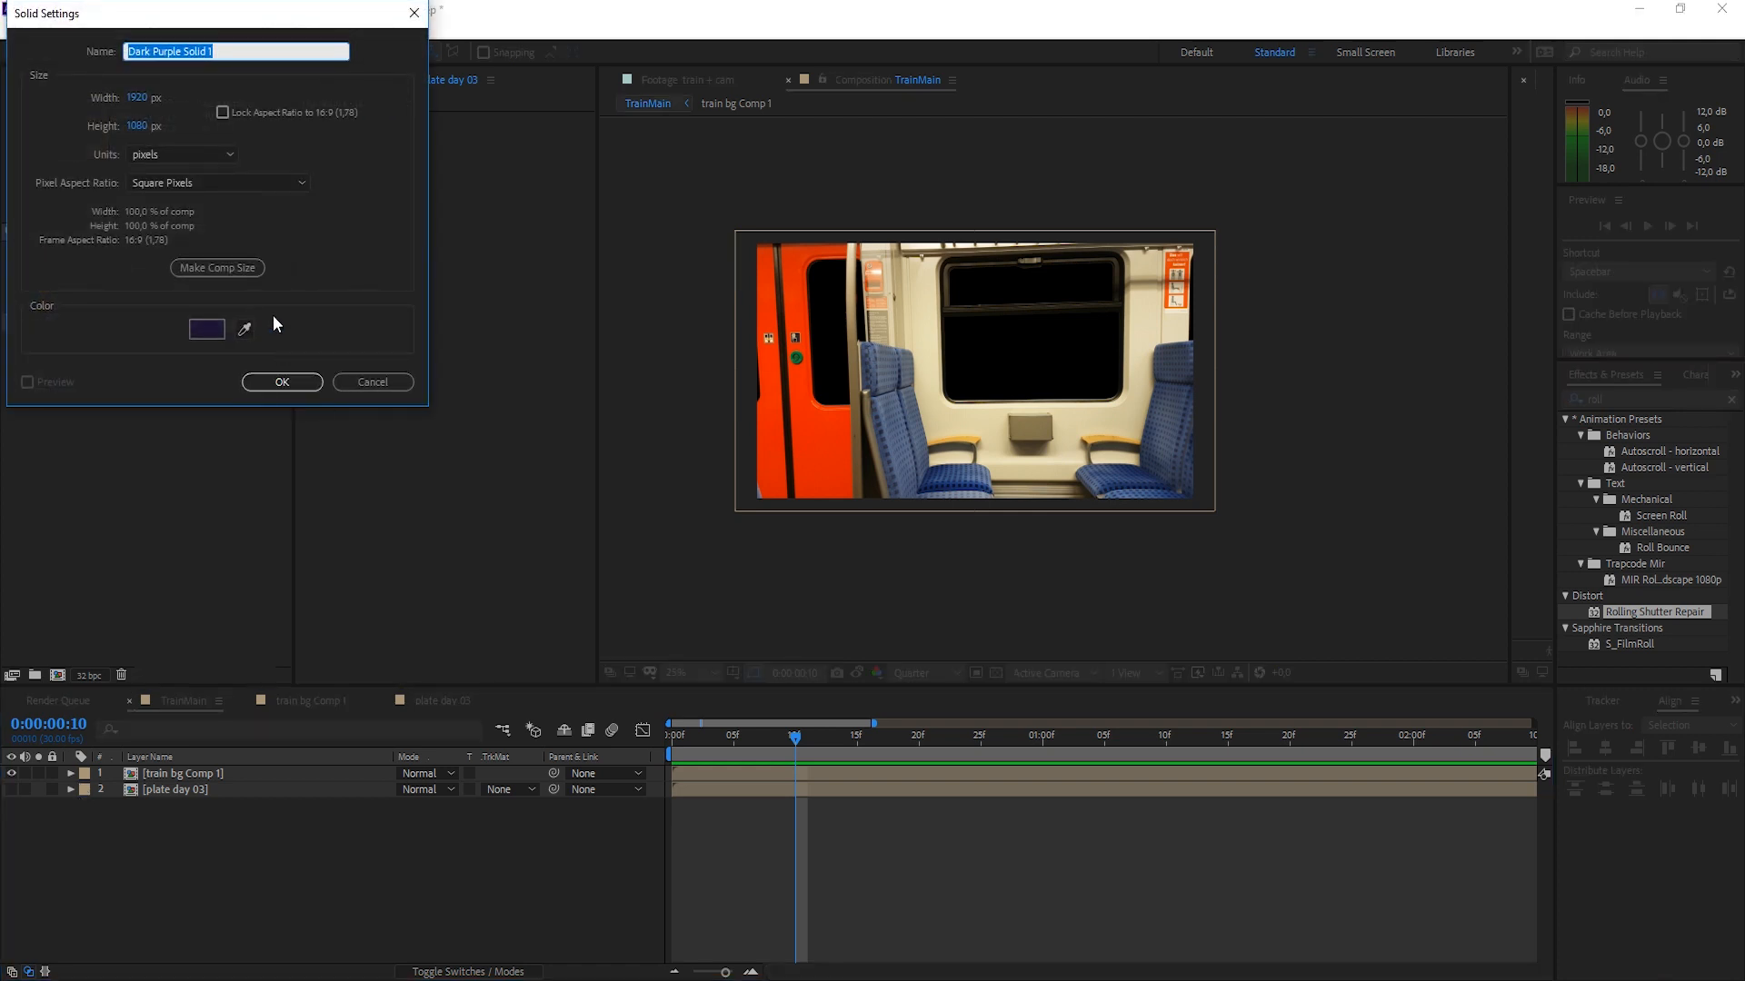
Step: Name the solid vanish, hide the vineyard plate, preview at Full resolution and trace a seat-edge line
text(vanis)
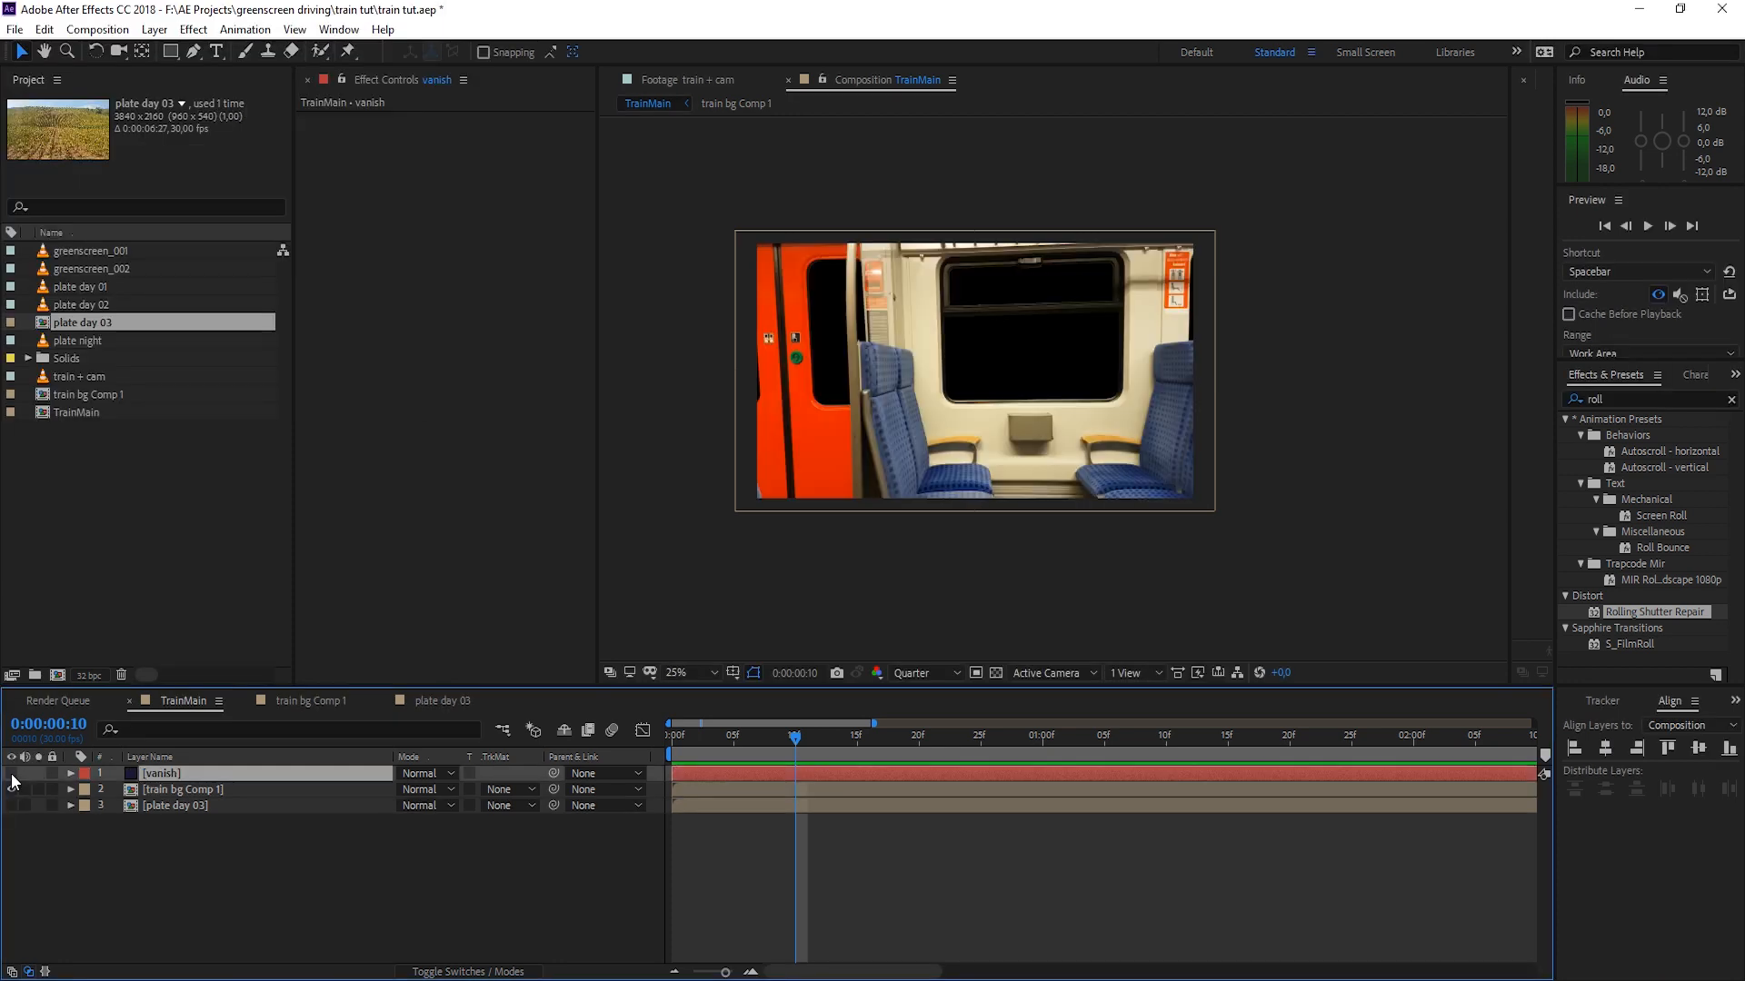
click(194, 52)
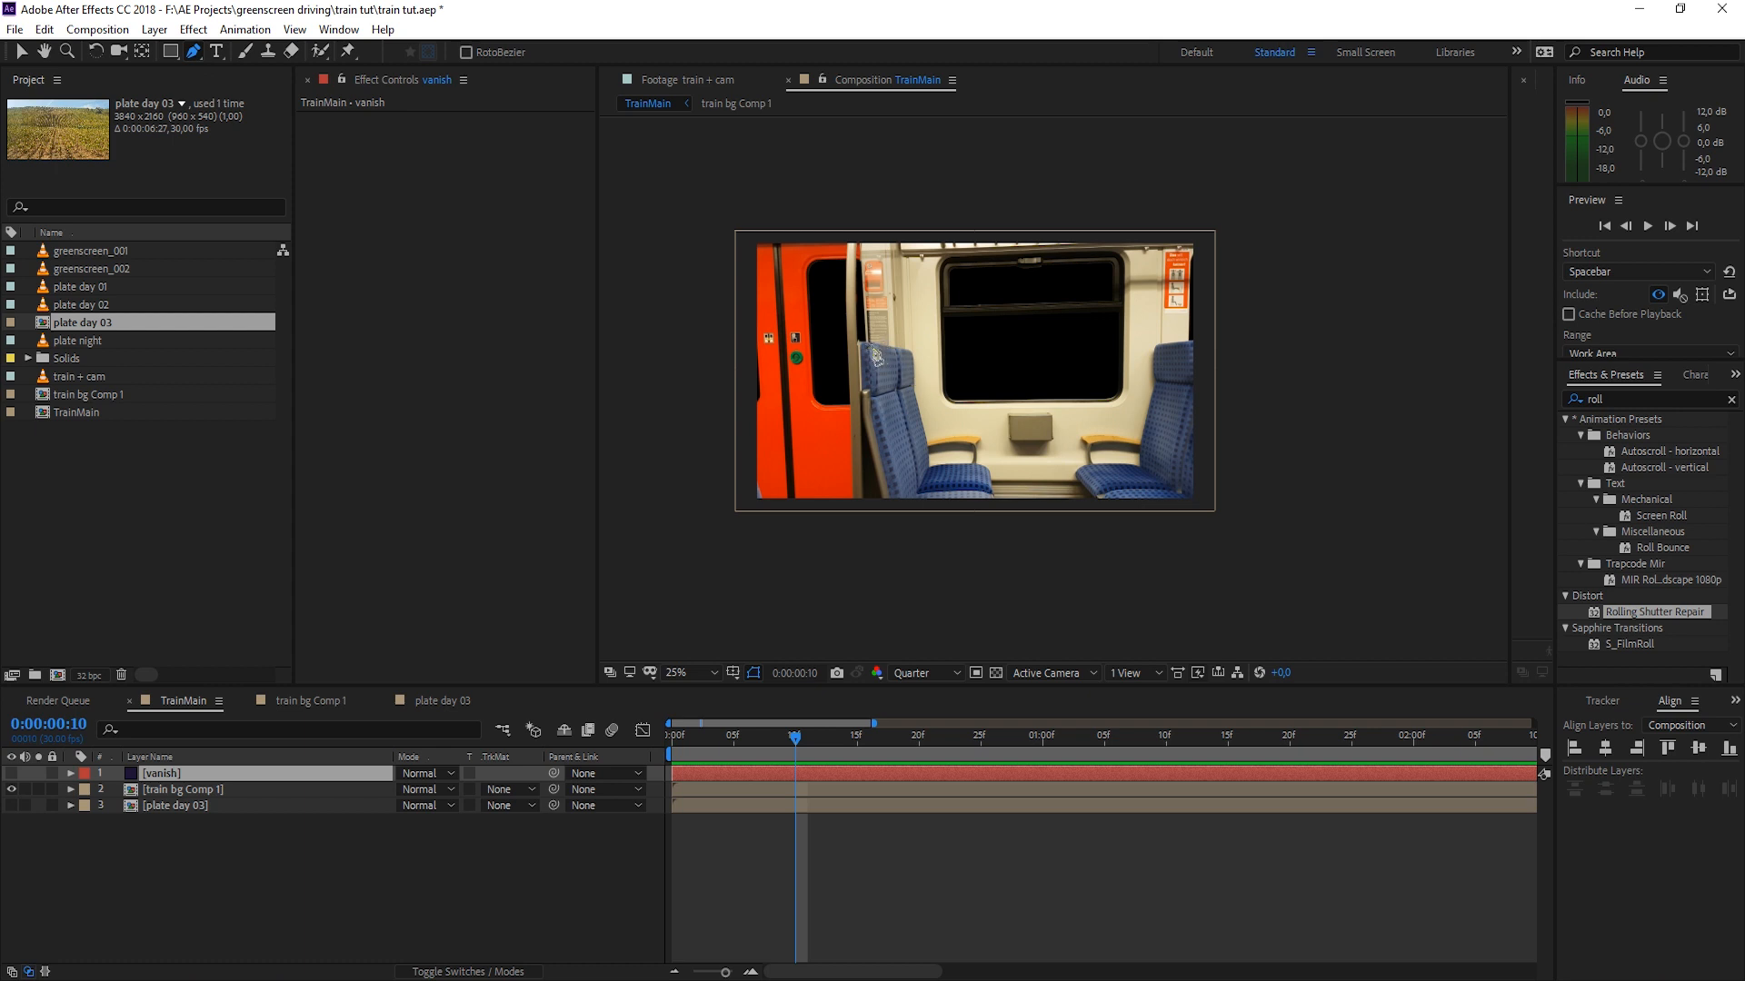
mouse_move(1101, 527)
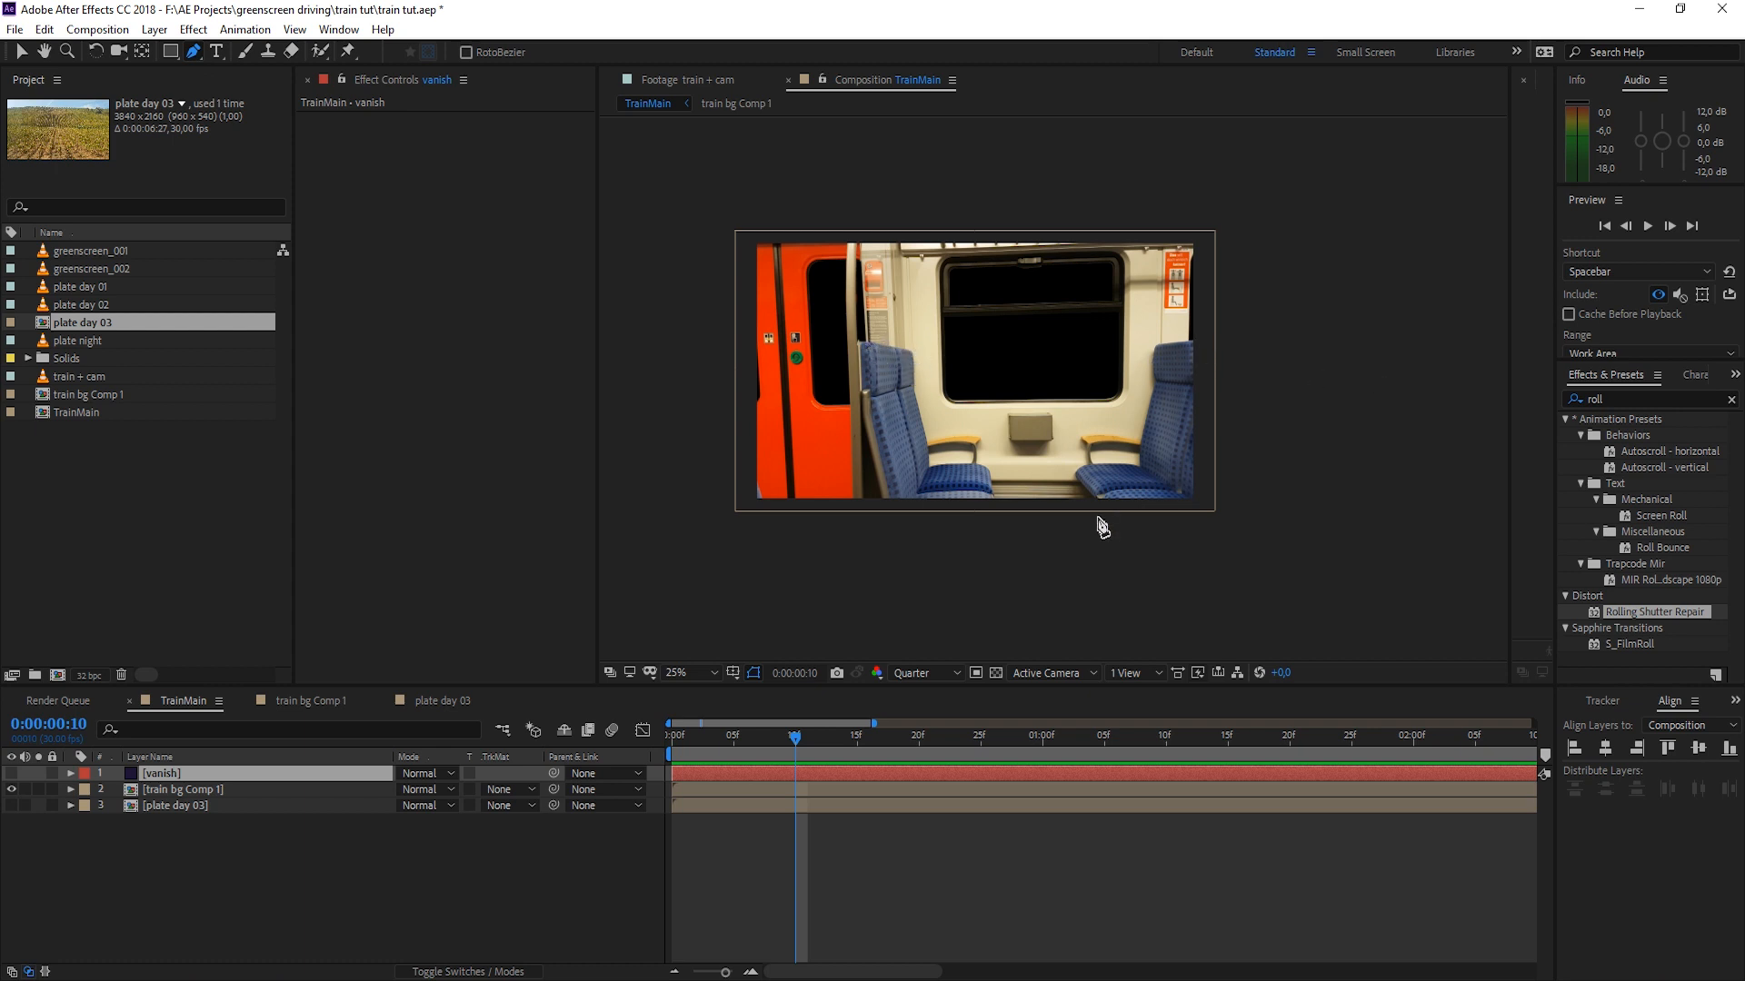
mouse_move(988, 465)
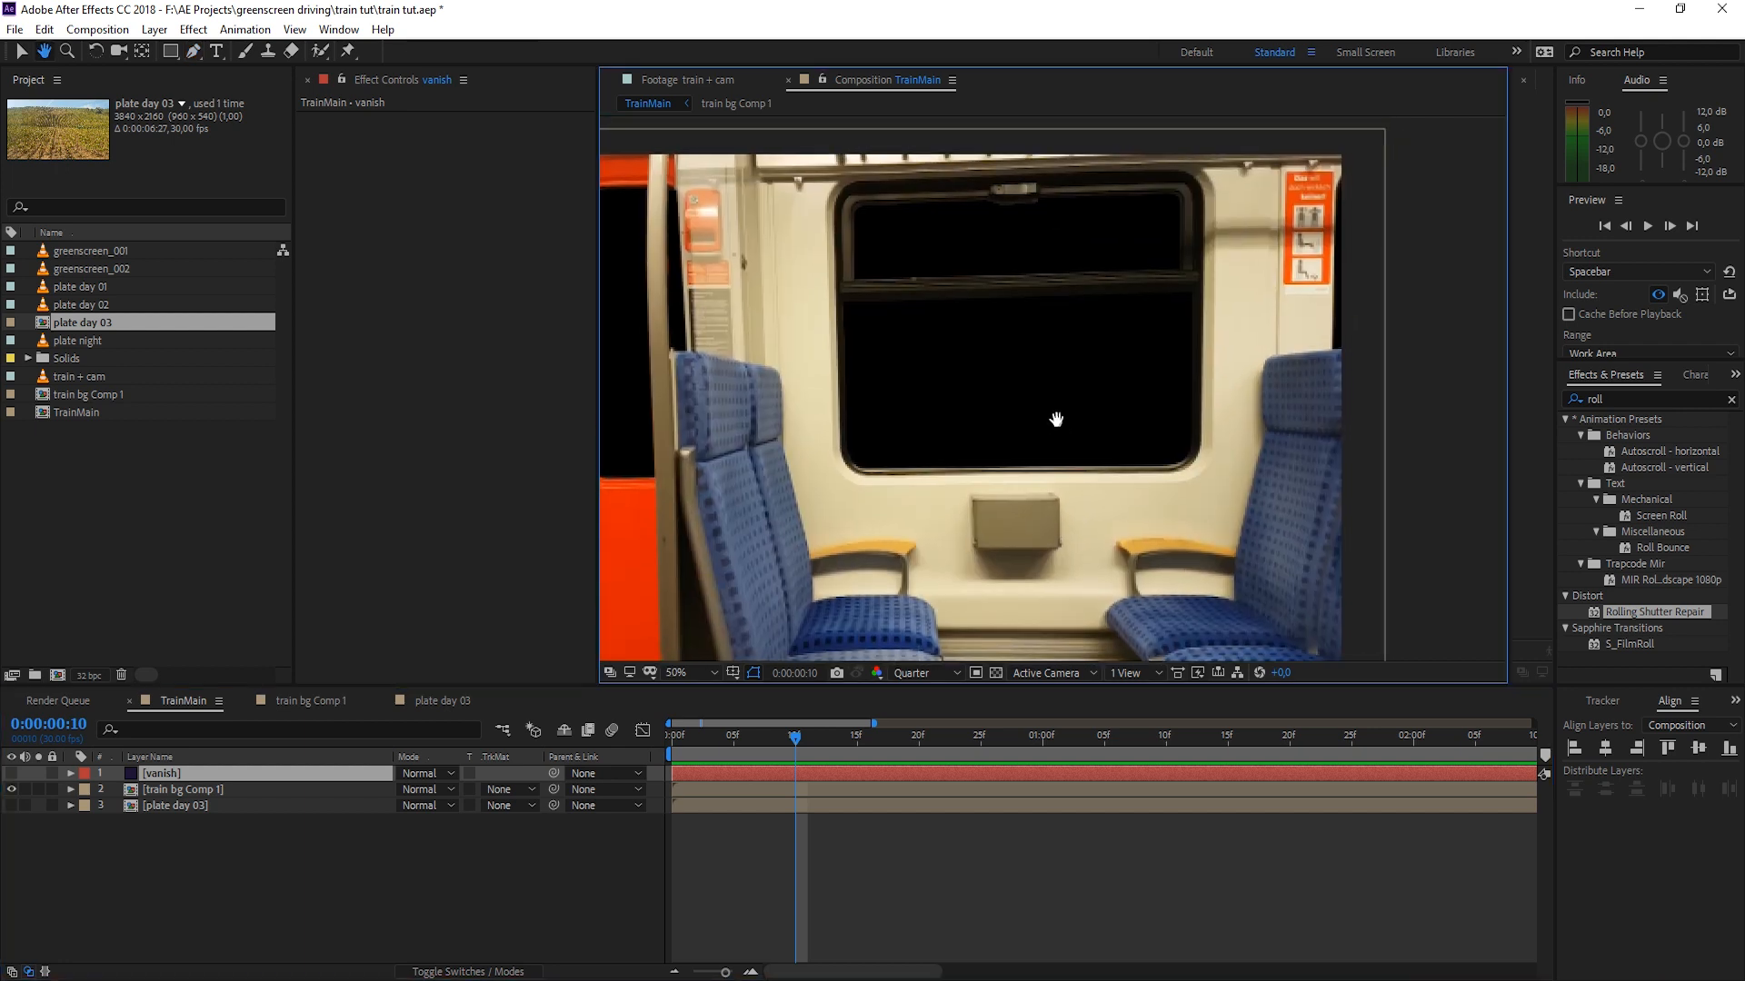
click(923, 672)
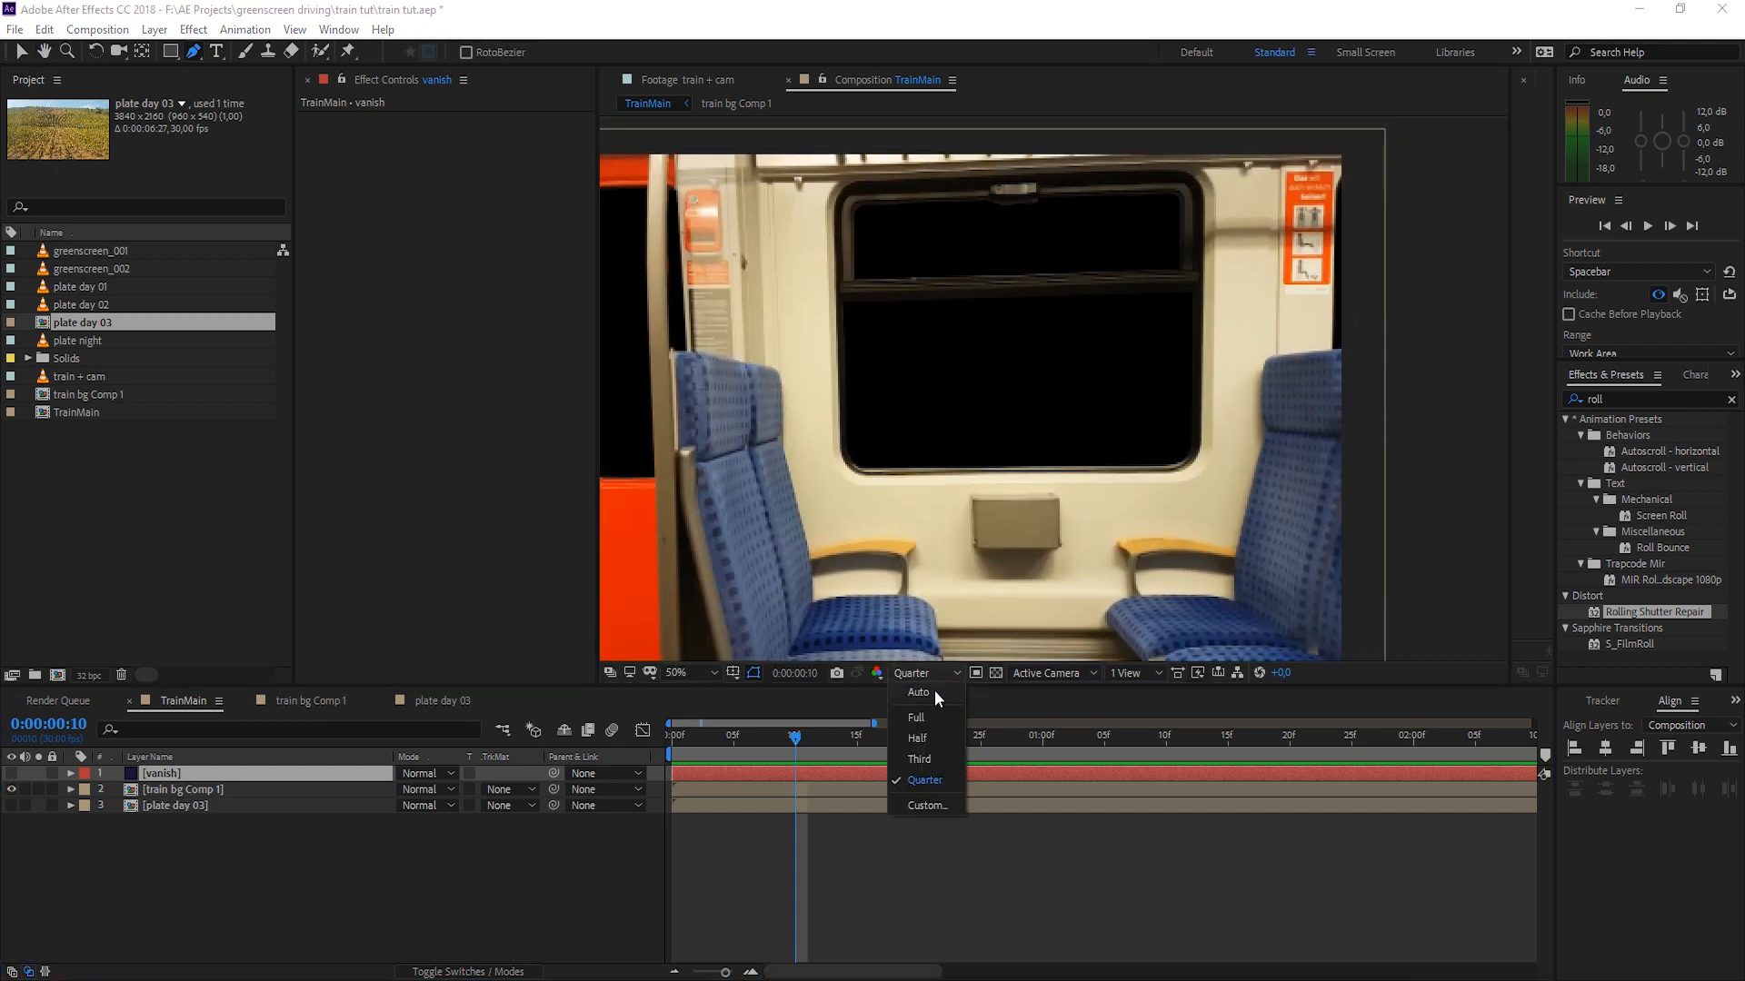
click(914, 717)
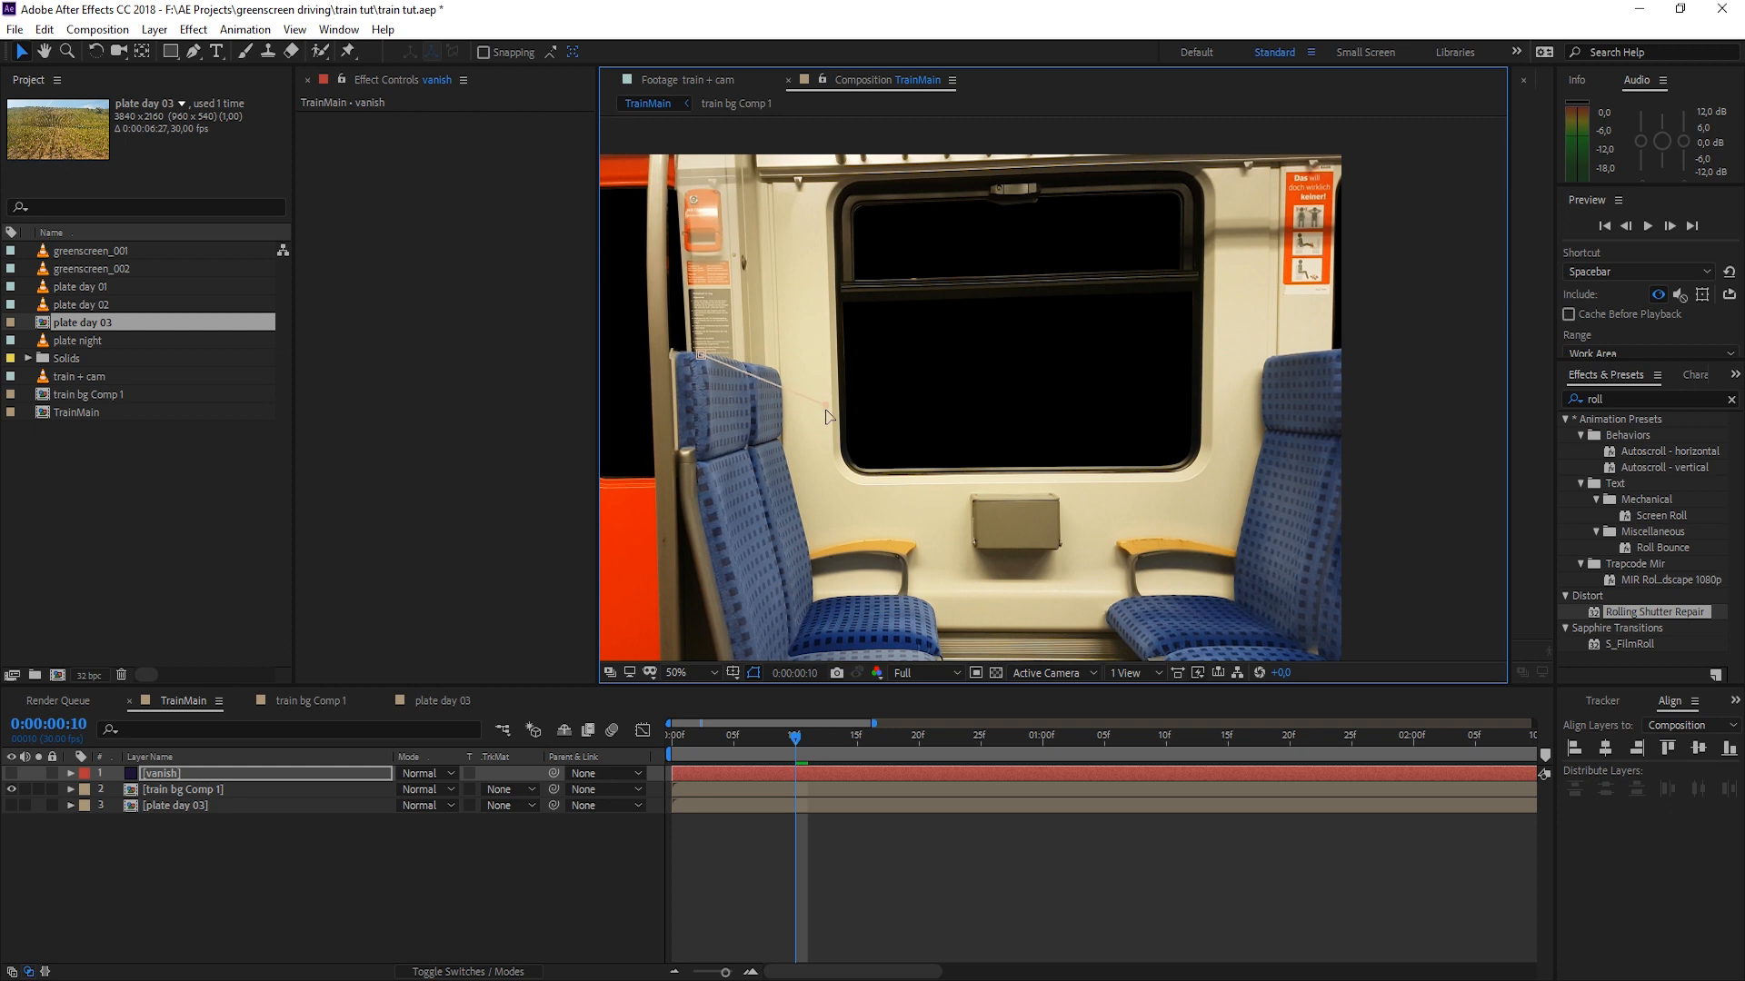
drag(696, 358, 1495, 498)
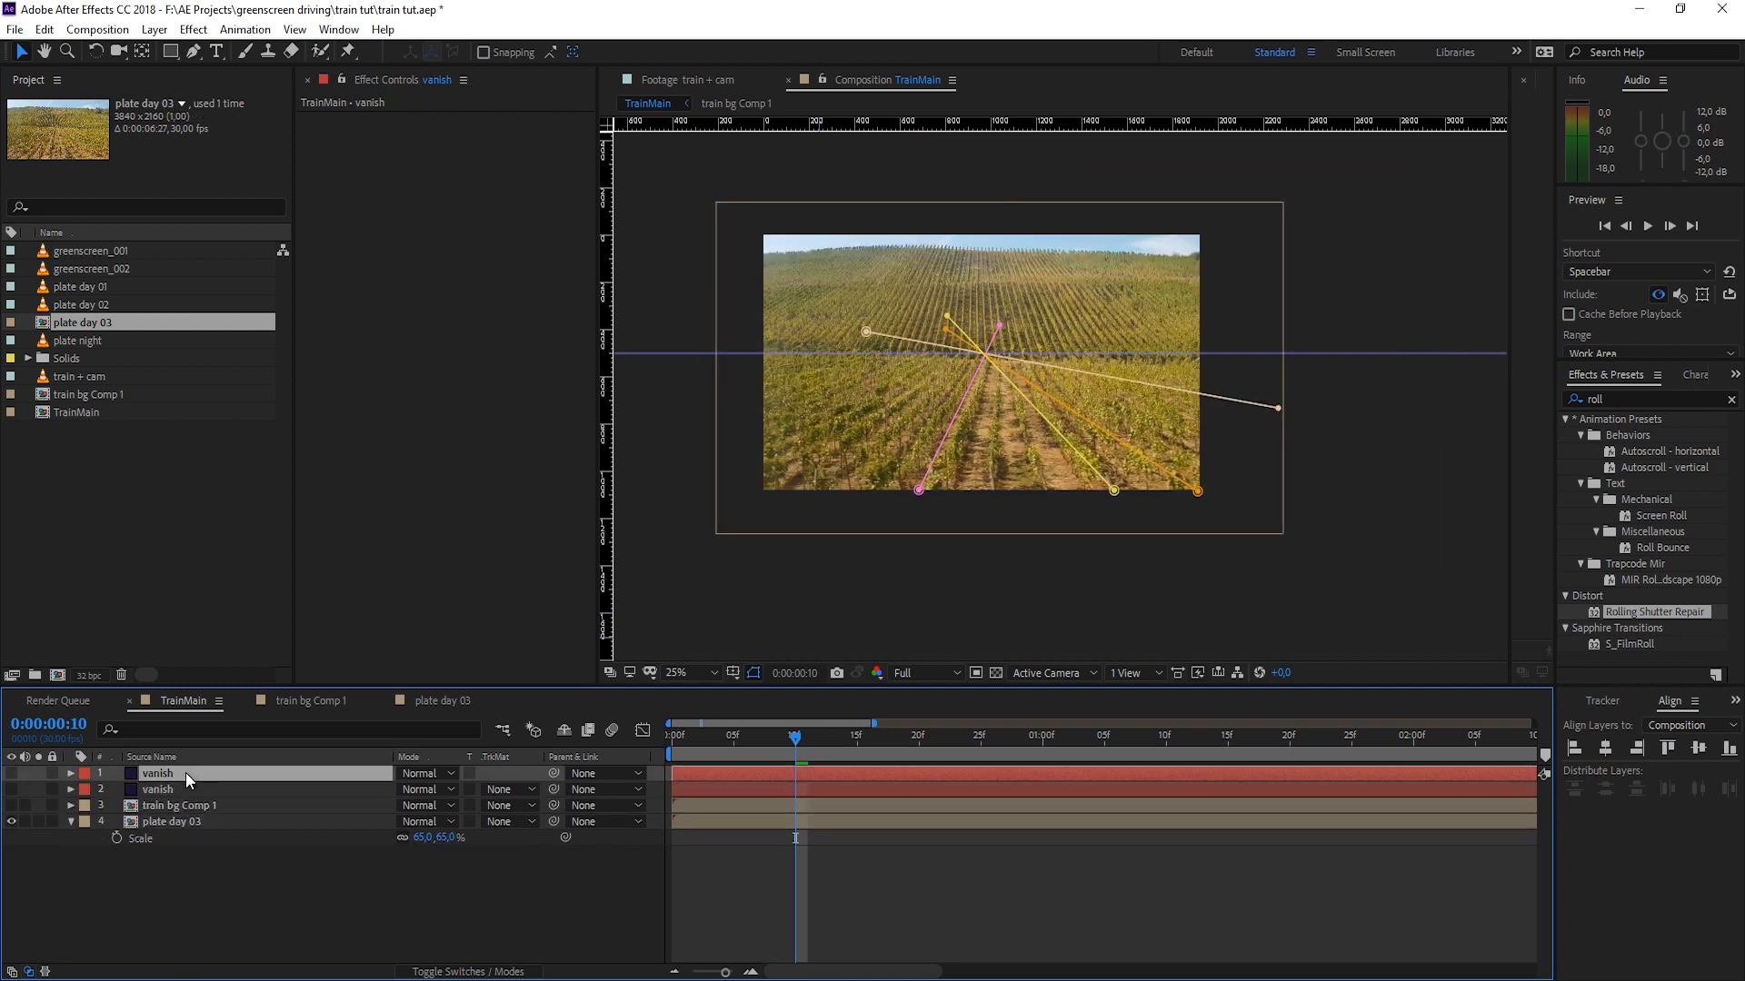
Step: Select the top vanish solid and switch its visibility off over the plate
click(71, 774)
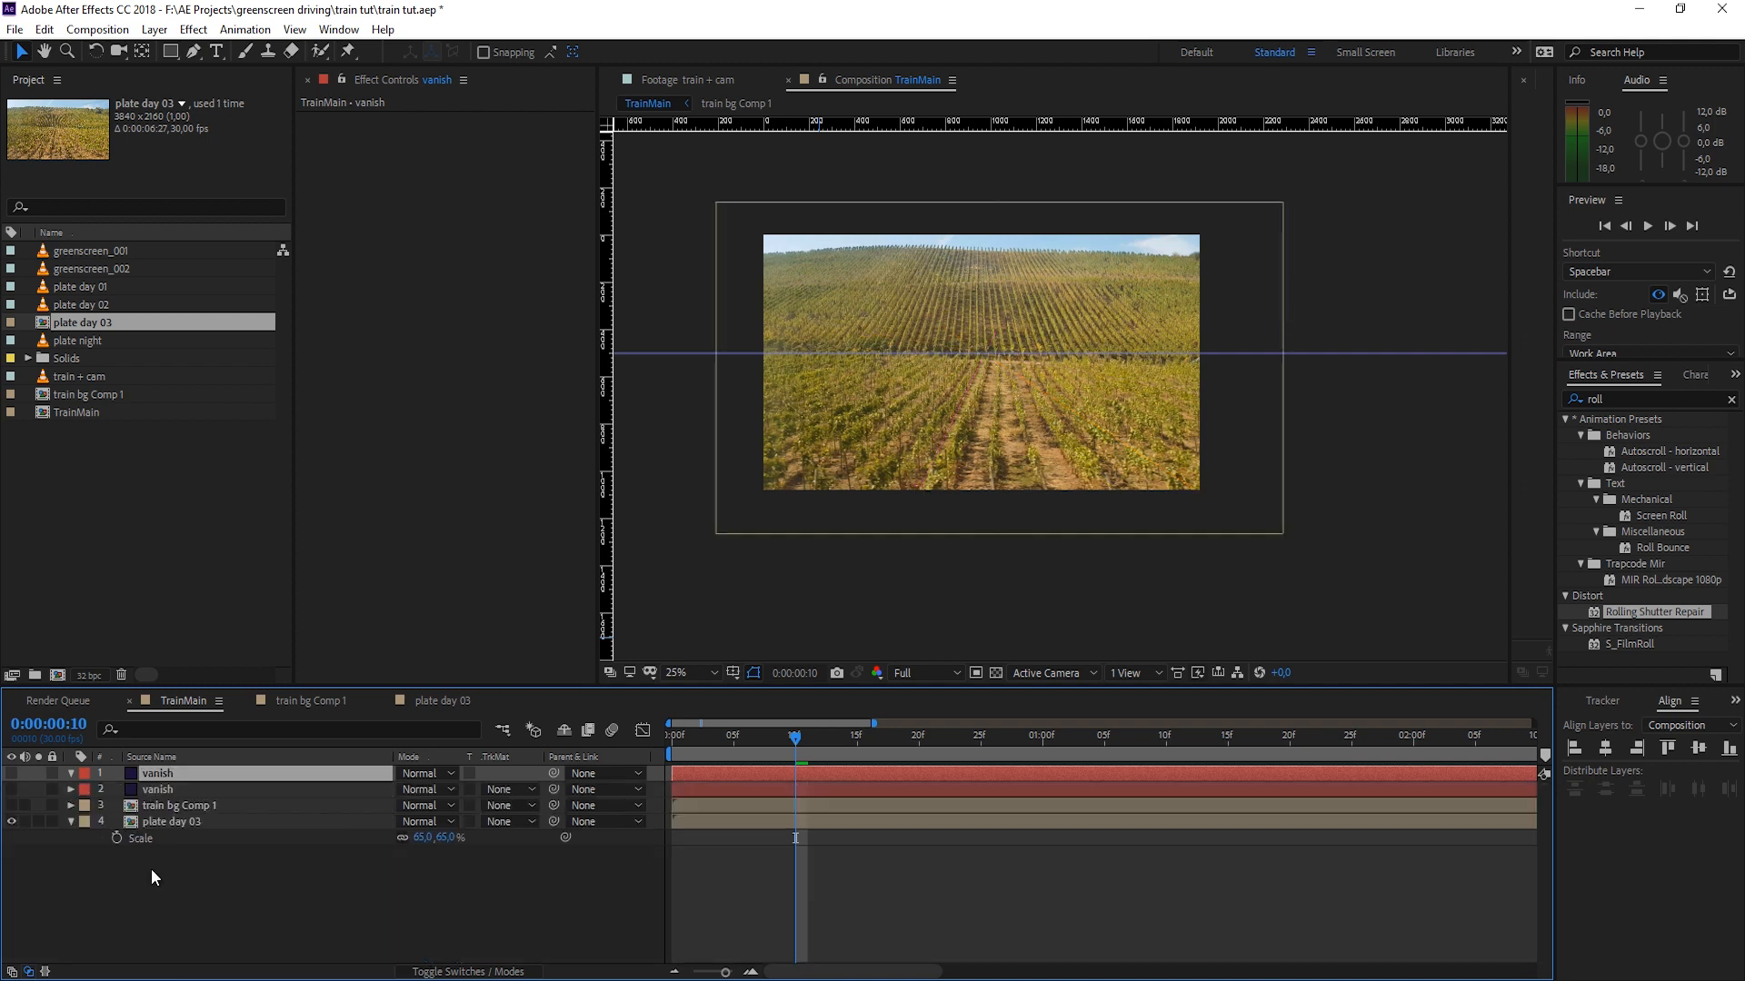
drag(1025, 249, 950, 518)
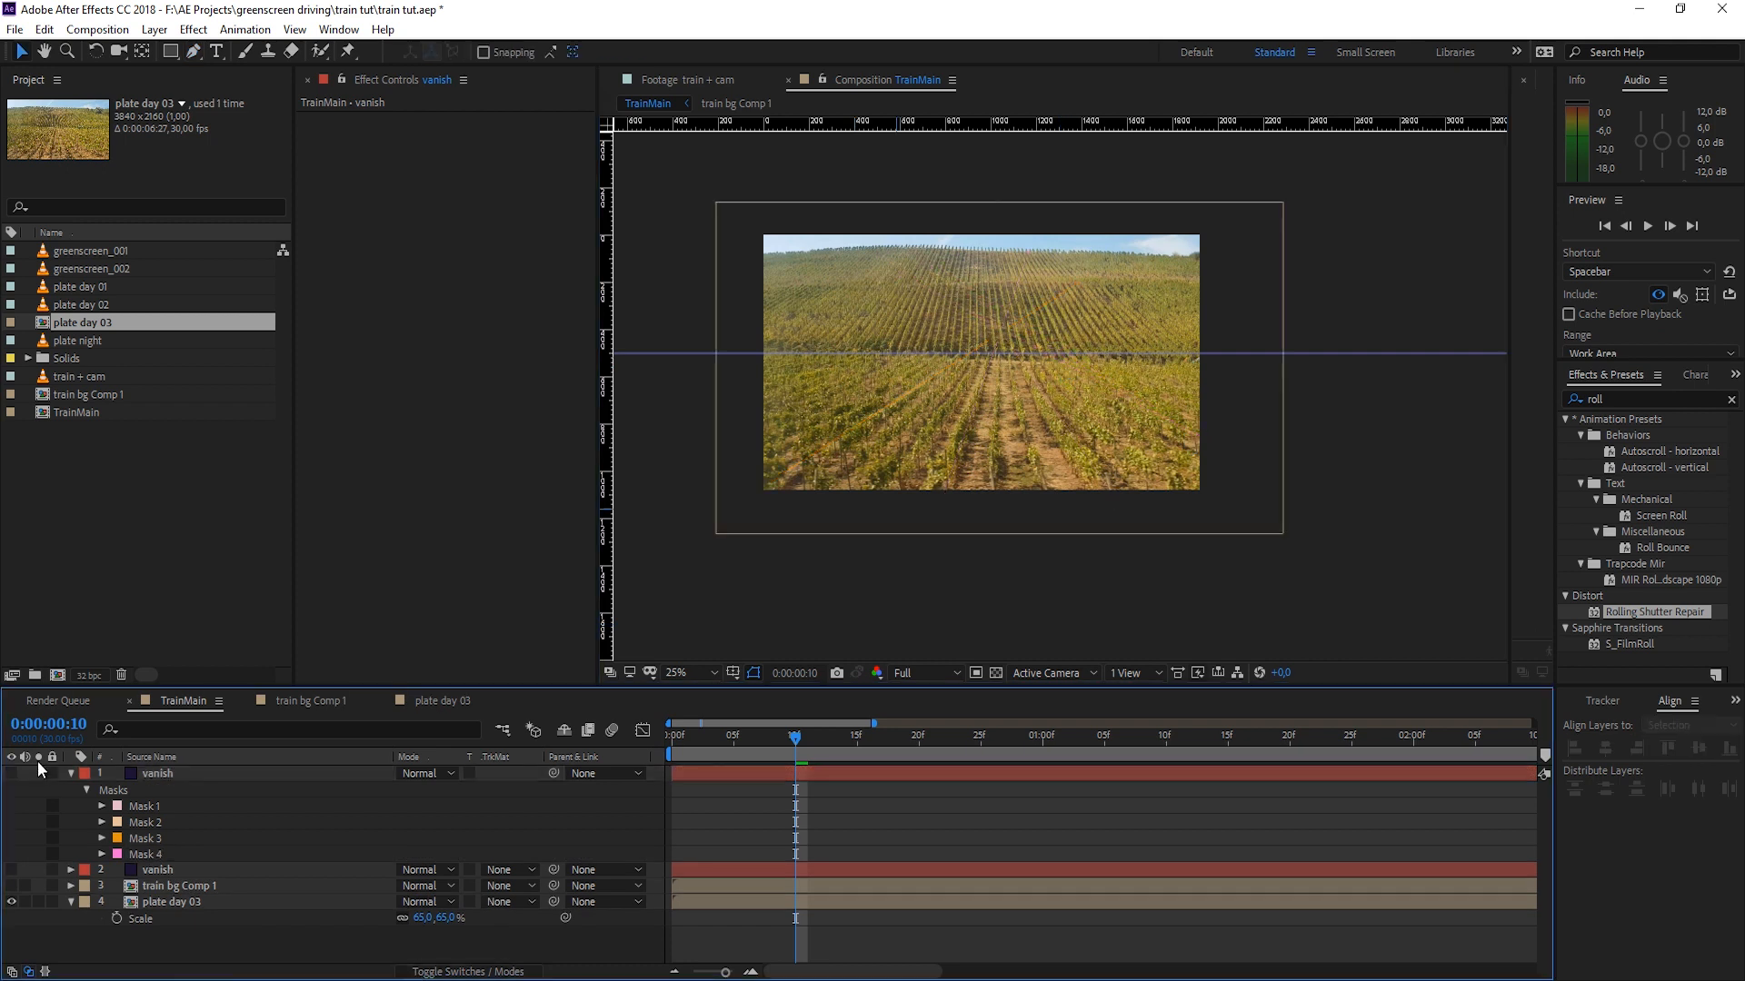
click(156, 774)
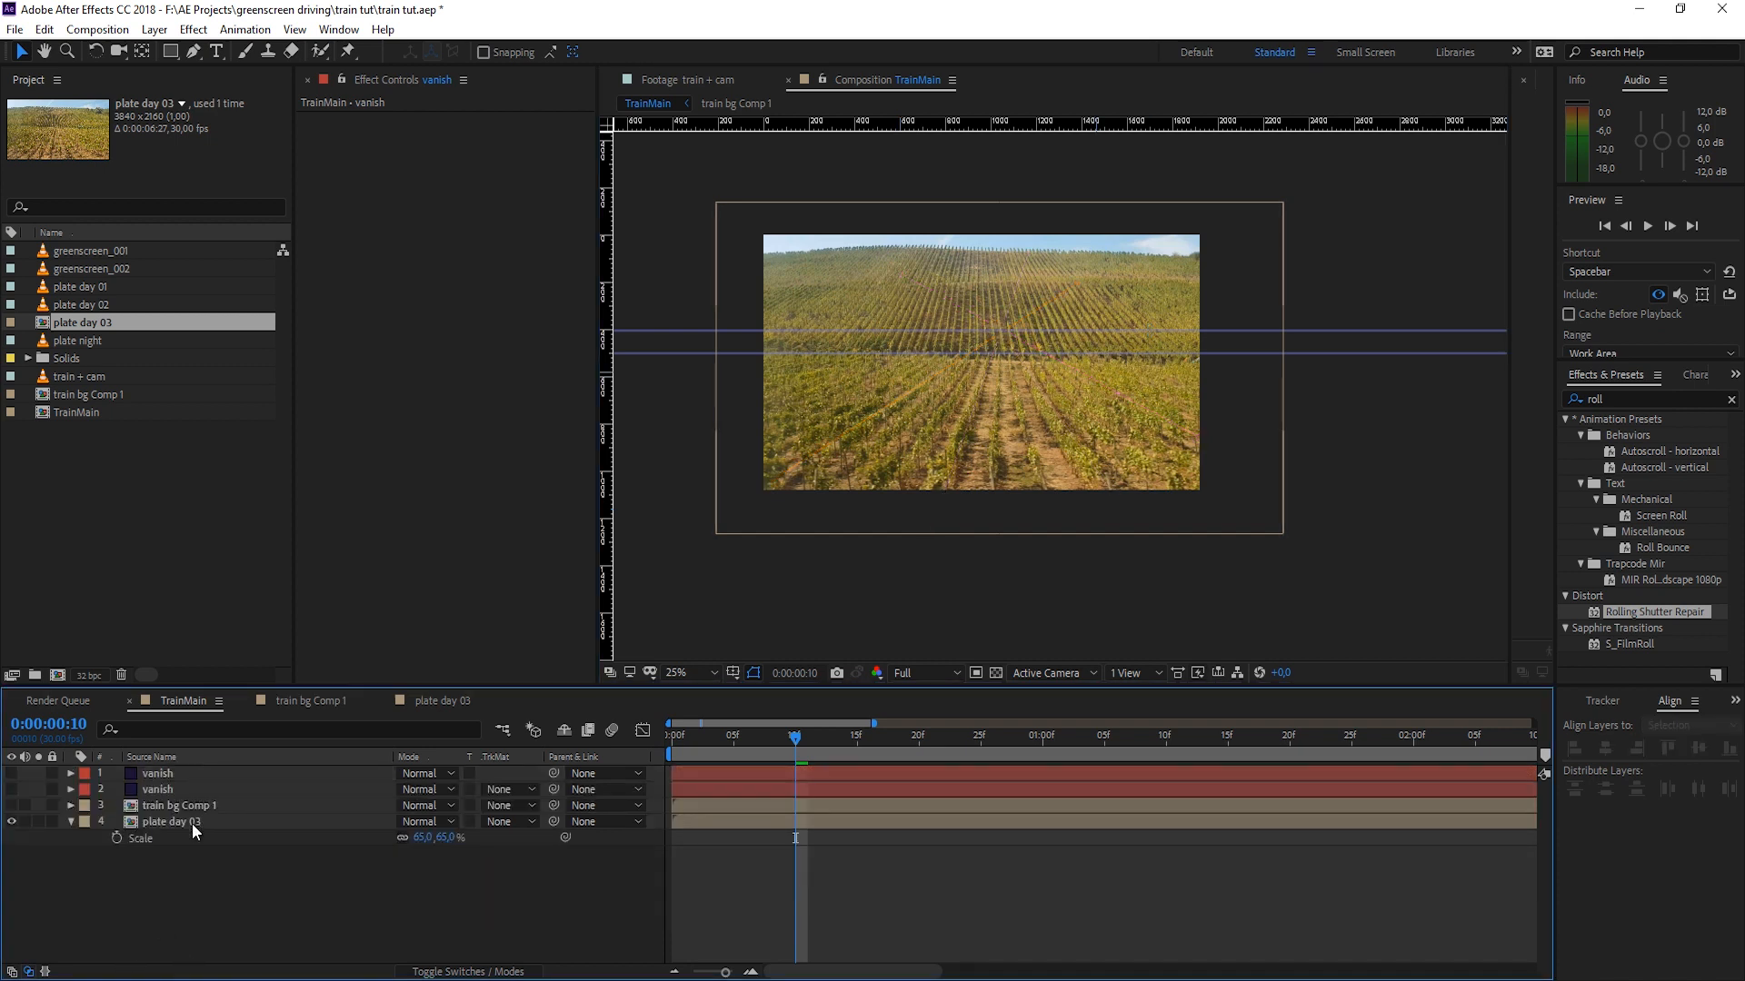
Step: Nudge plate day 03's Rotation to the horizon guides and re-enable train bg Comp 1
click(167, 822)
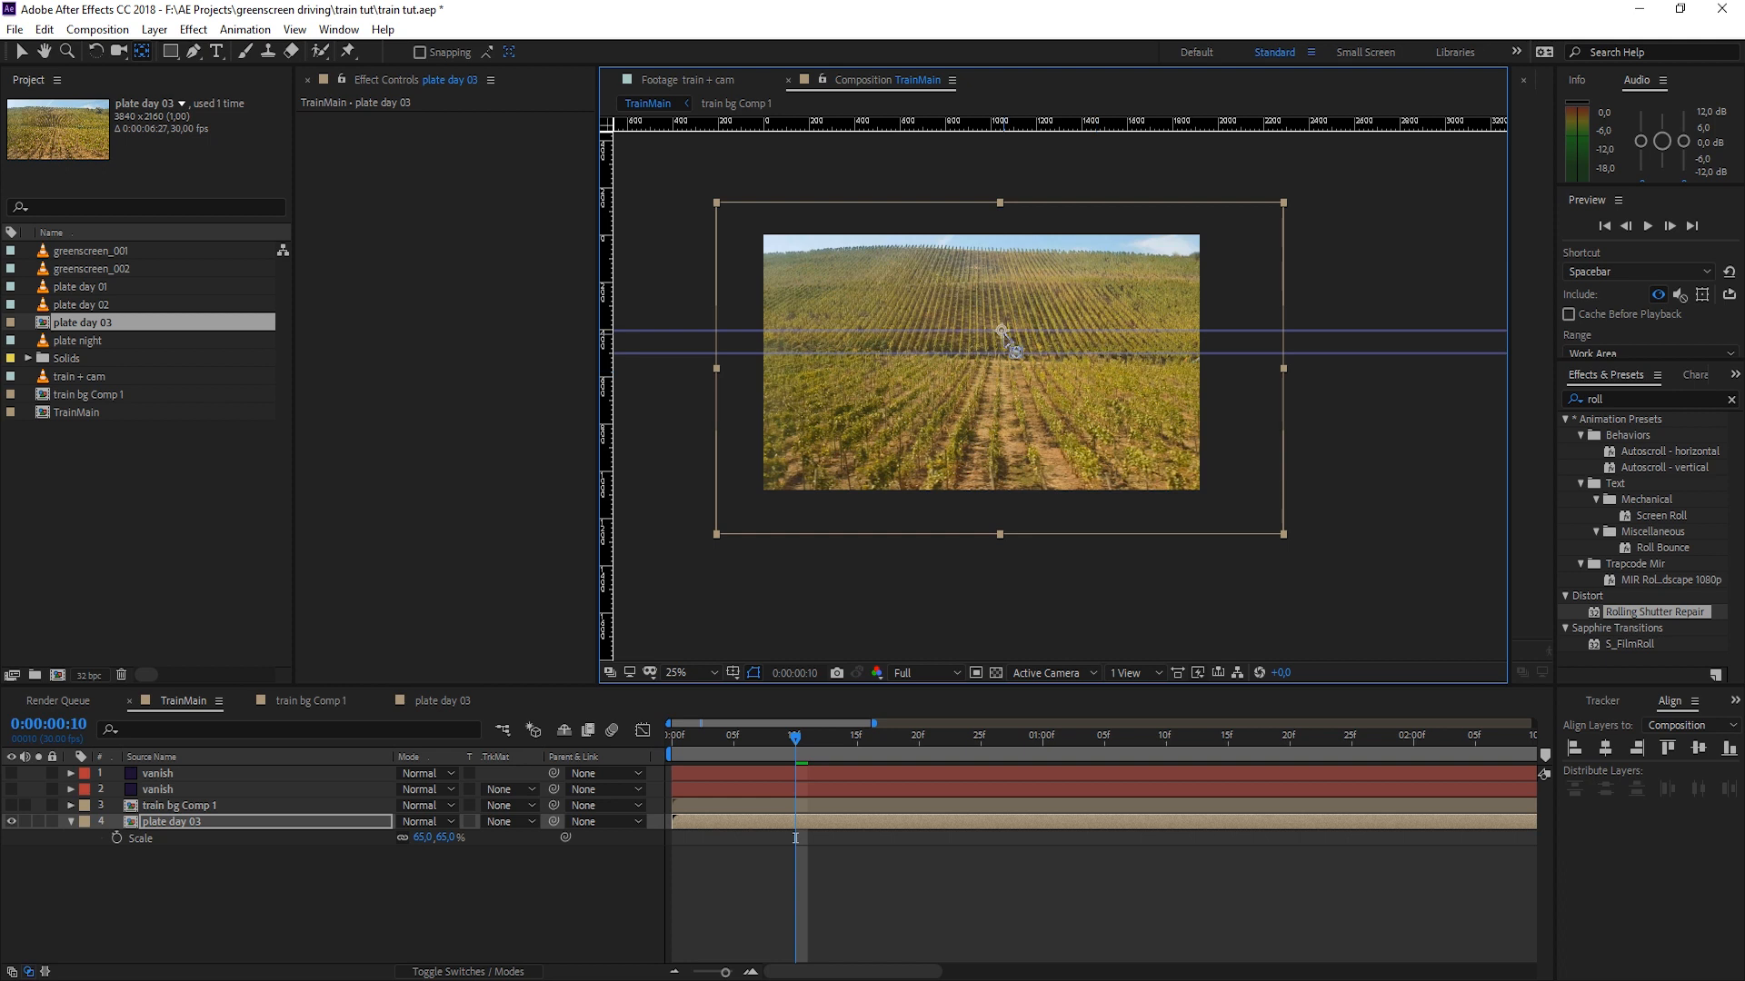
drag(429, 836, 446, 836)
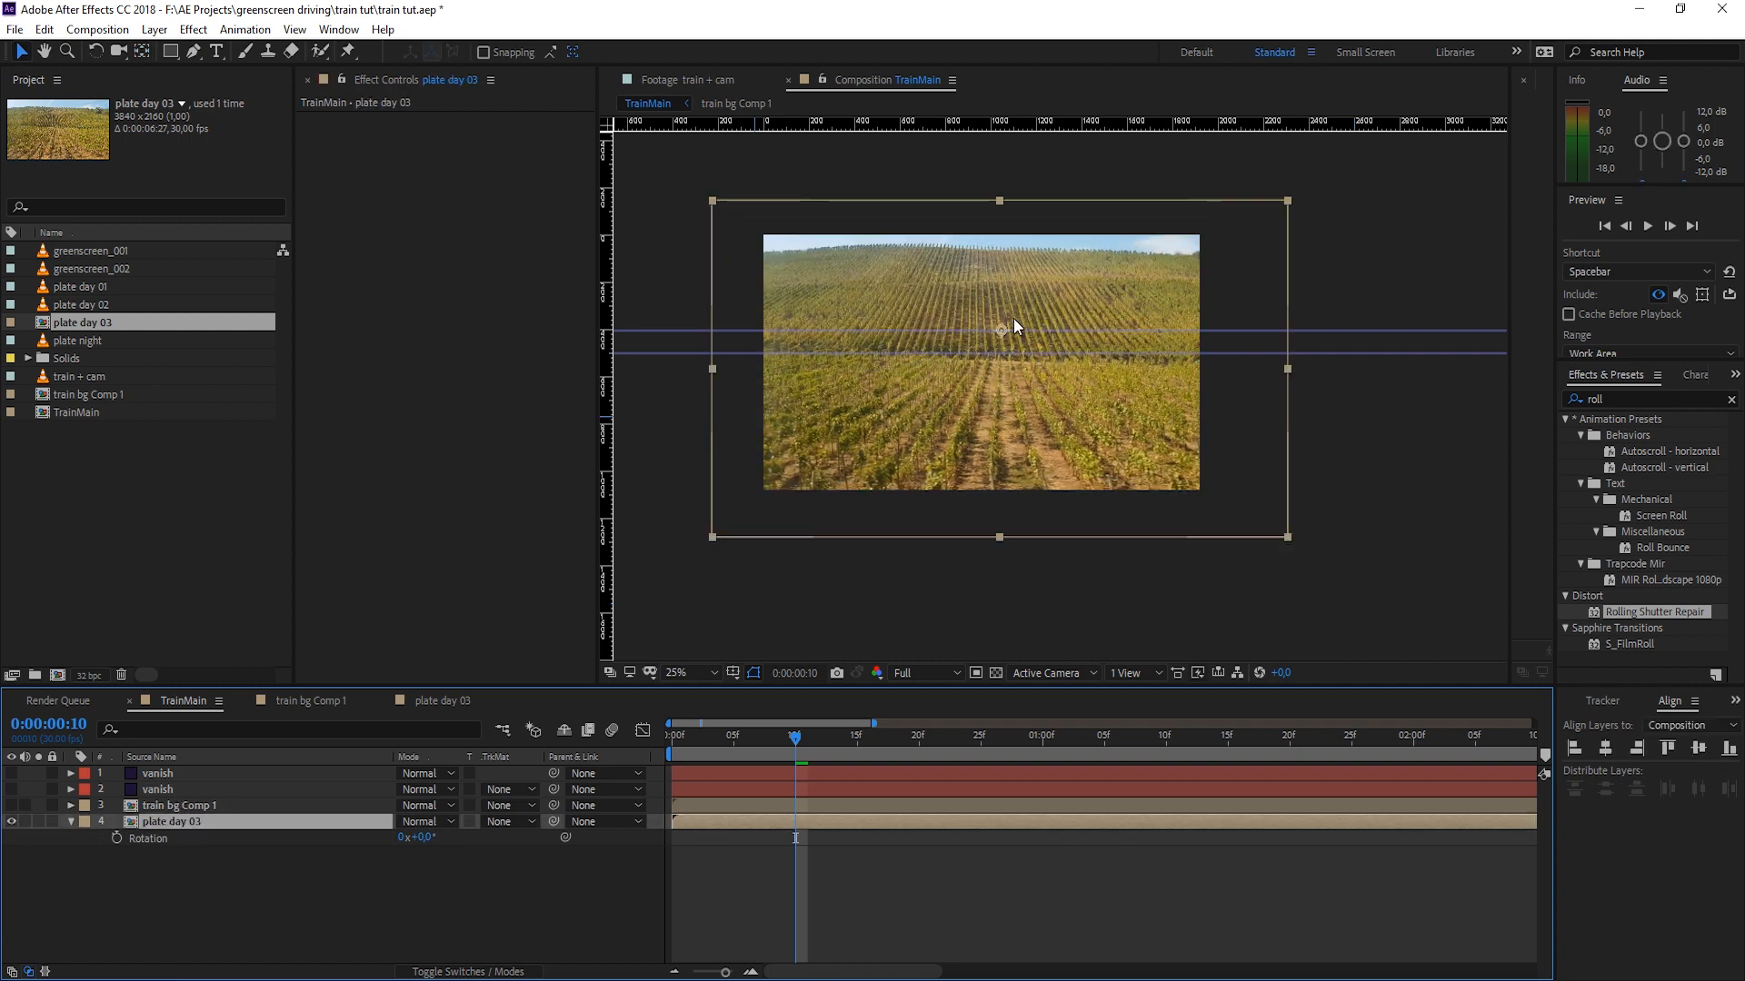
mouse_move(184, 820)
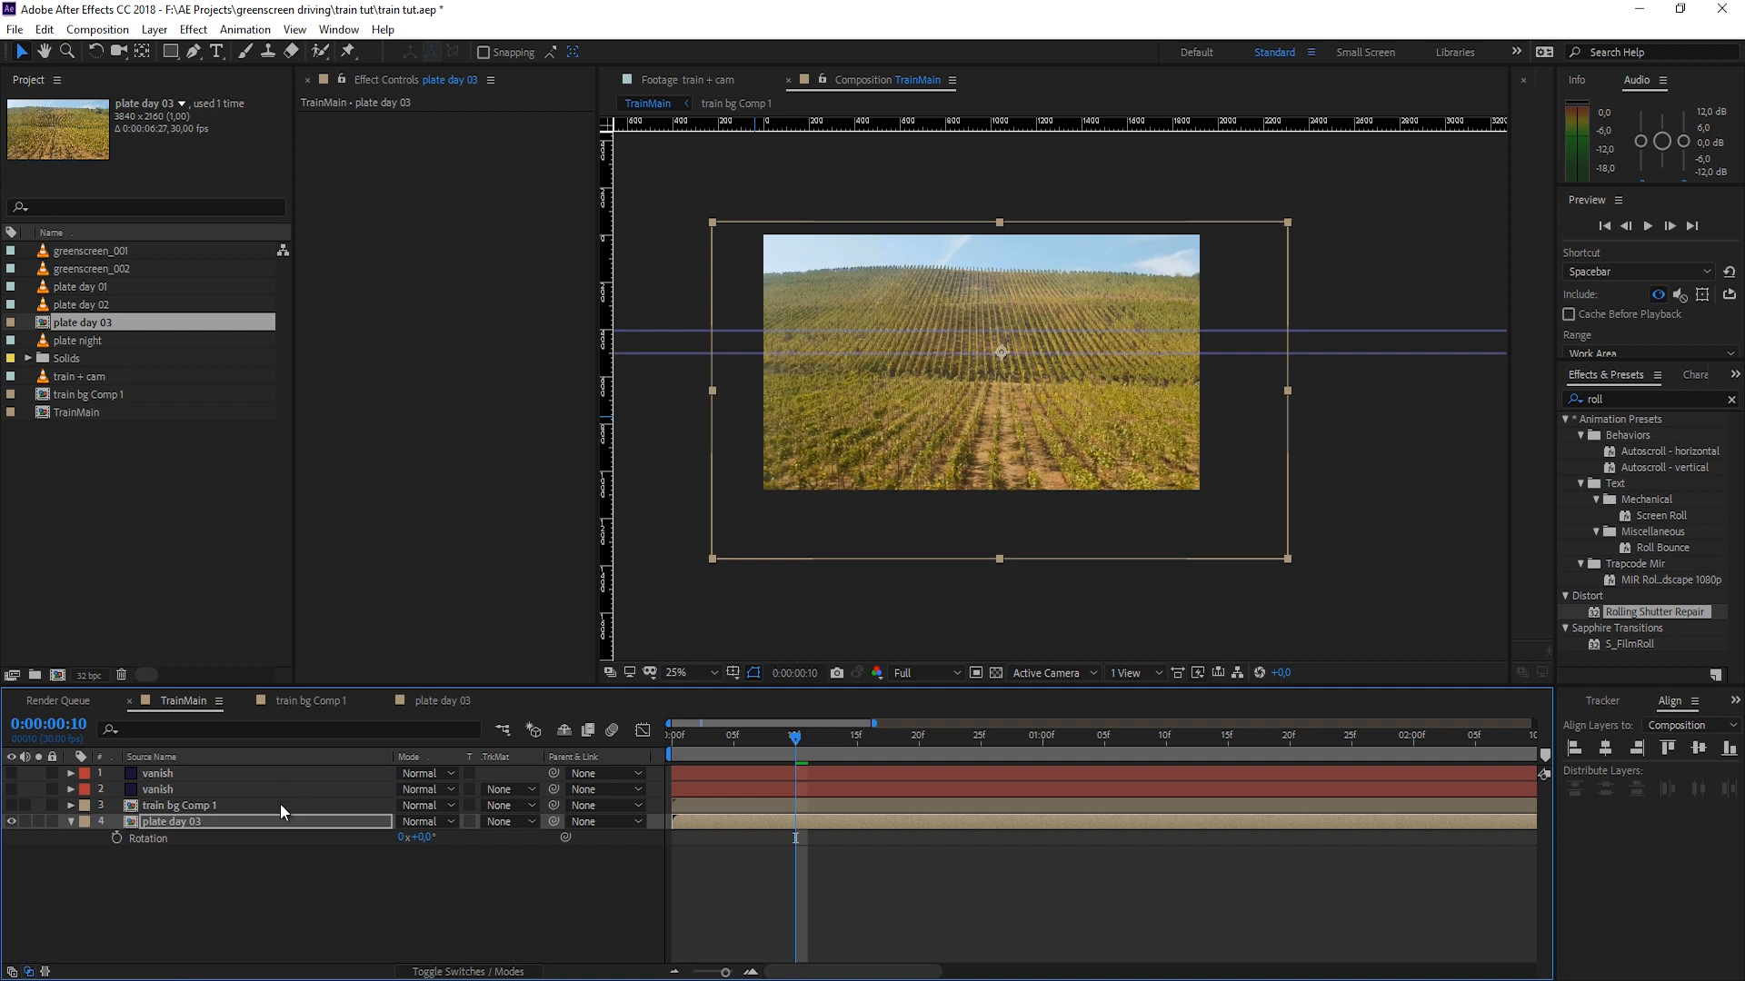
mouse_move(16, 812)
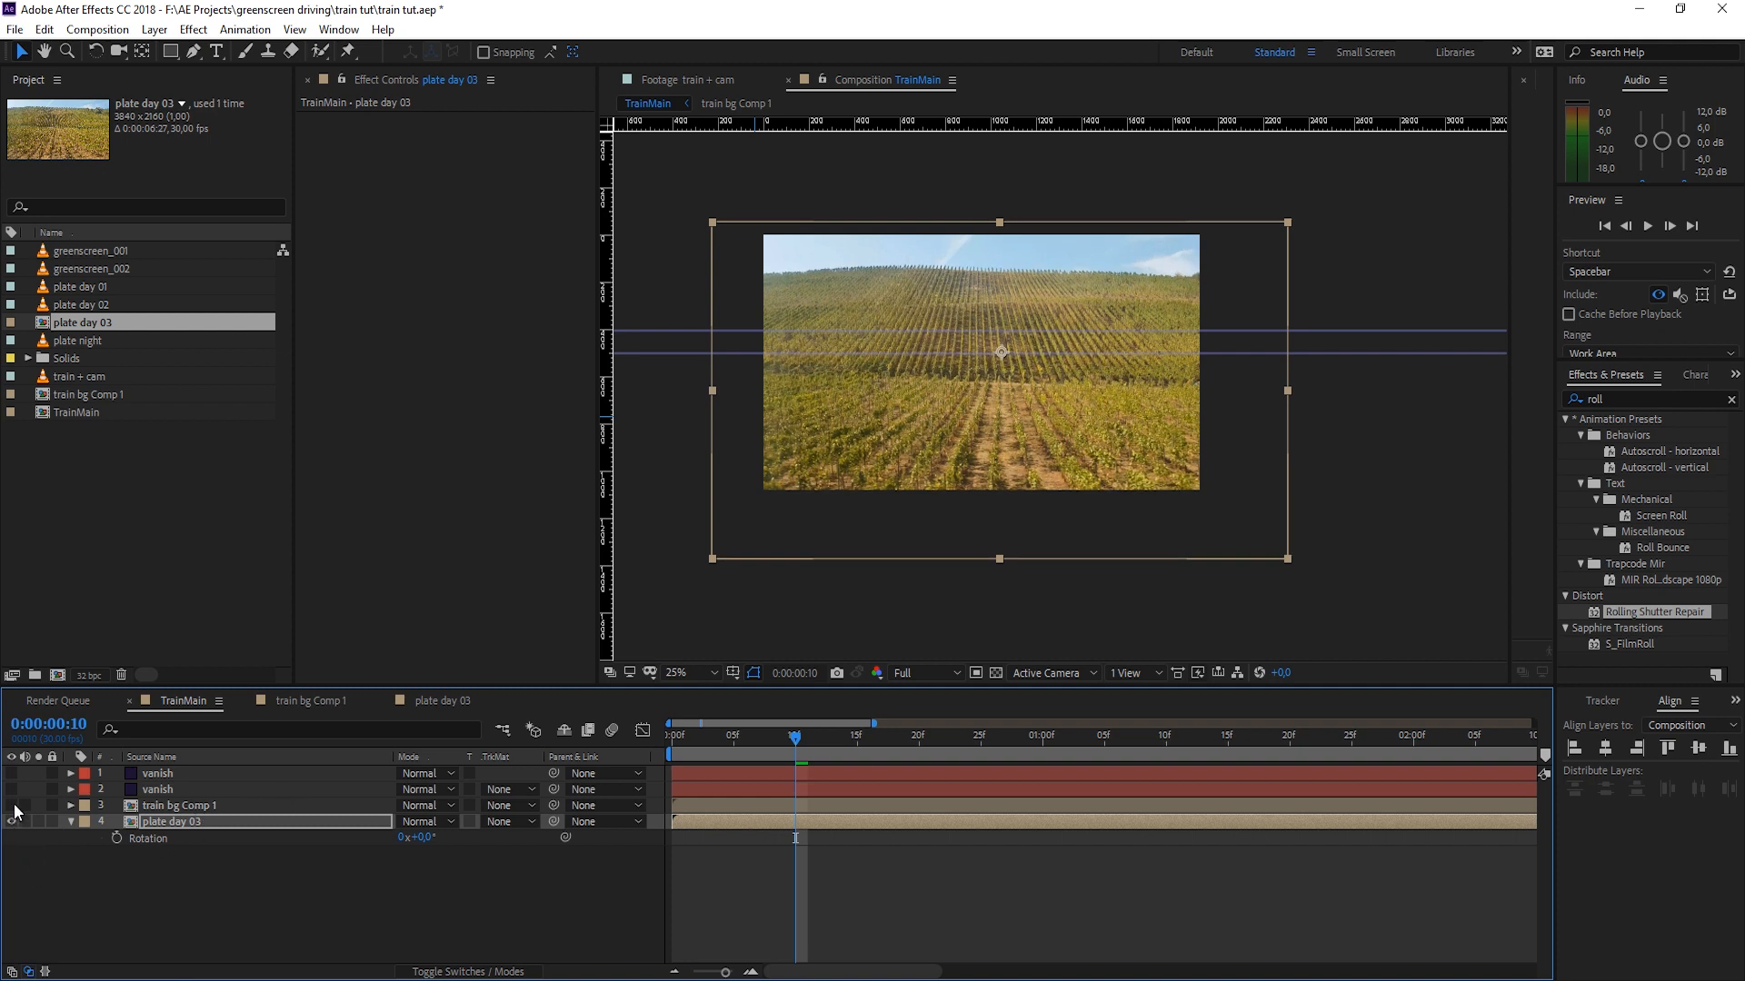
click(11, 805)
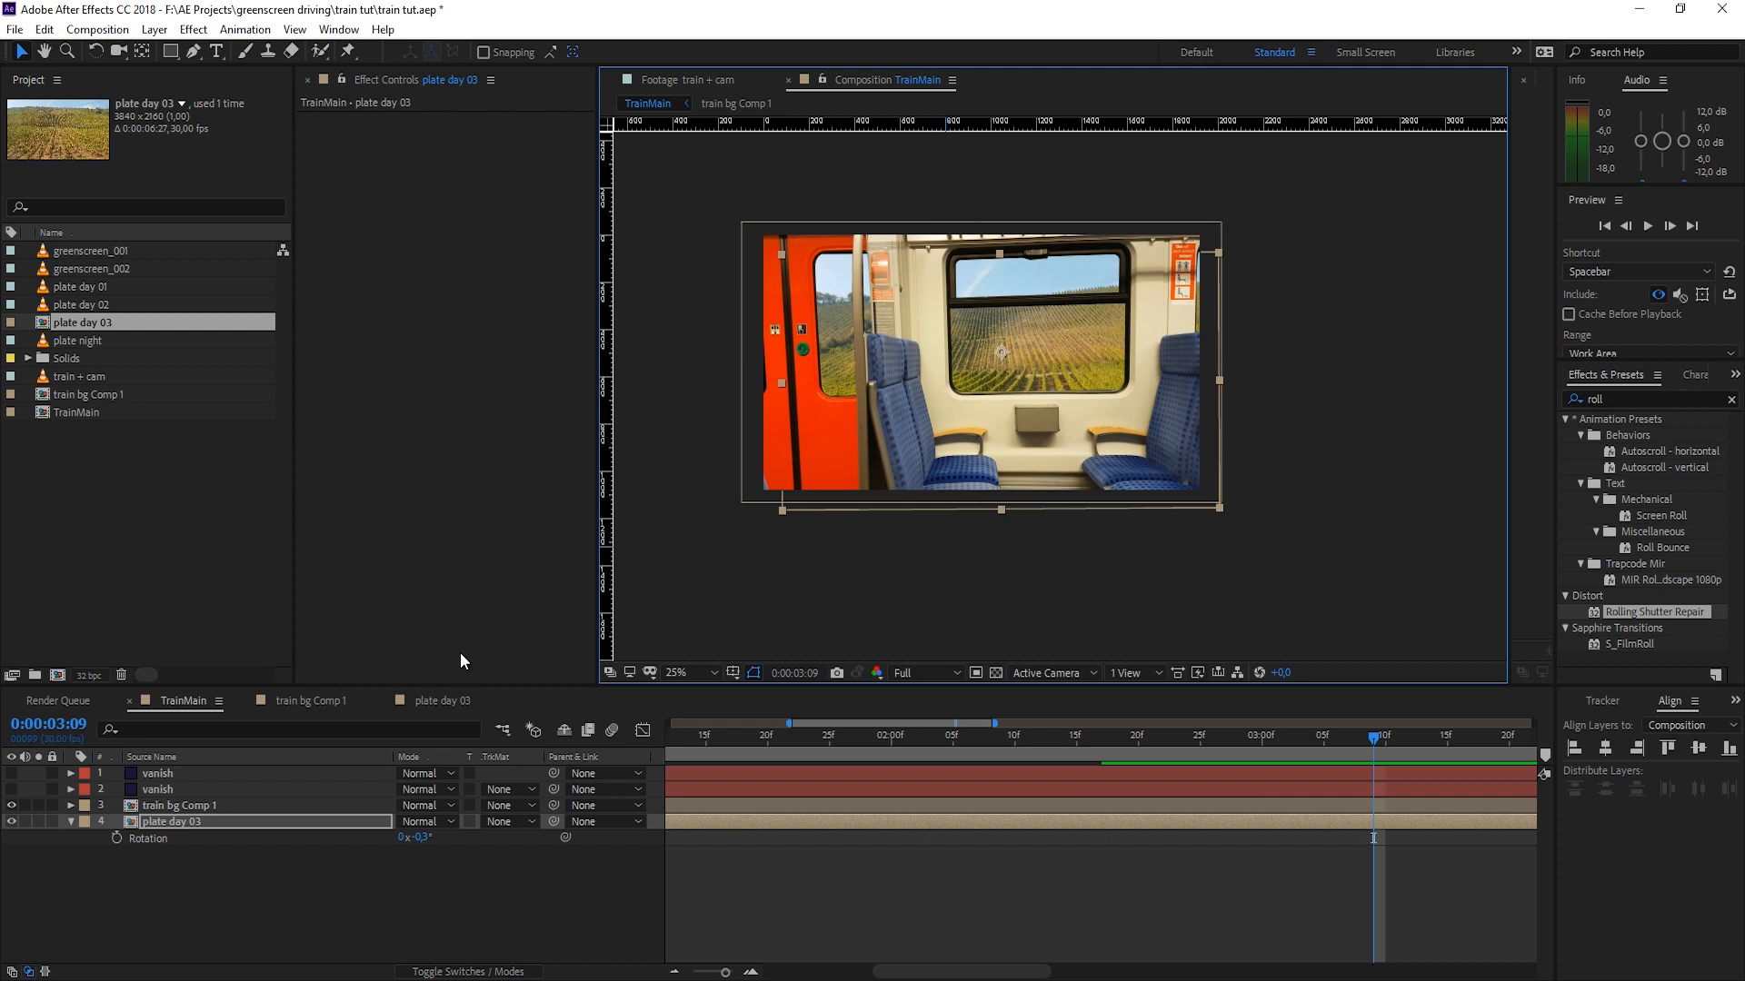
mouse_move(947, 612)
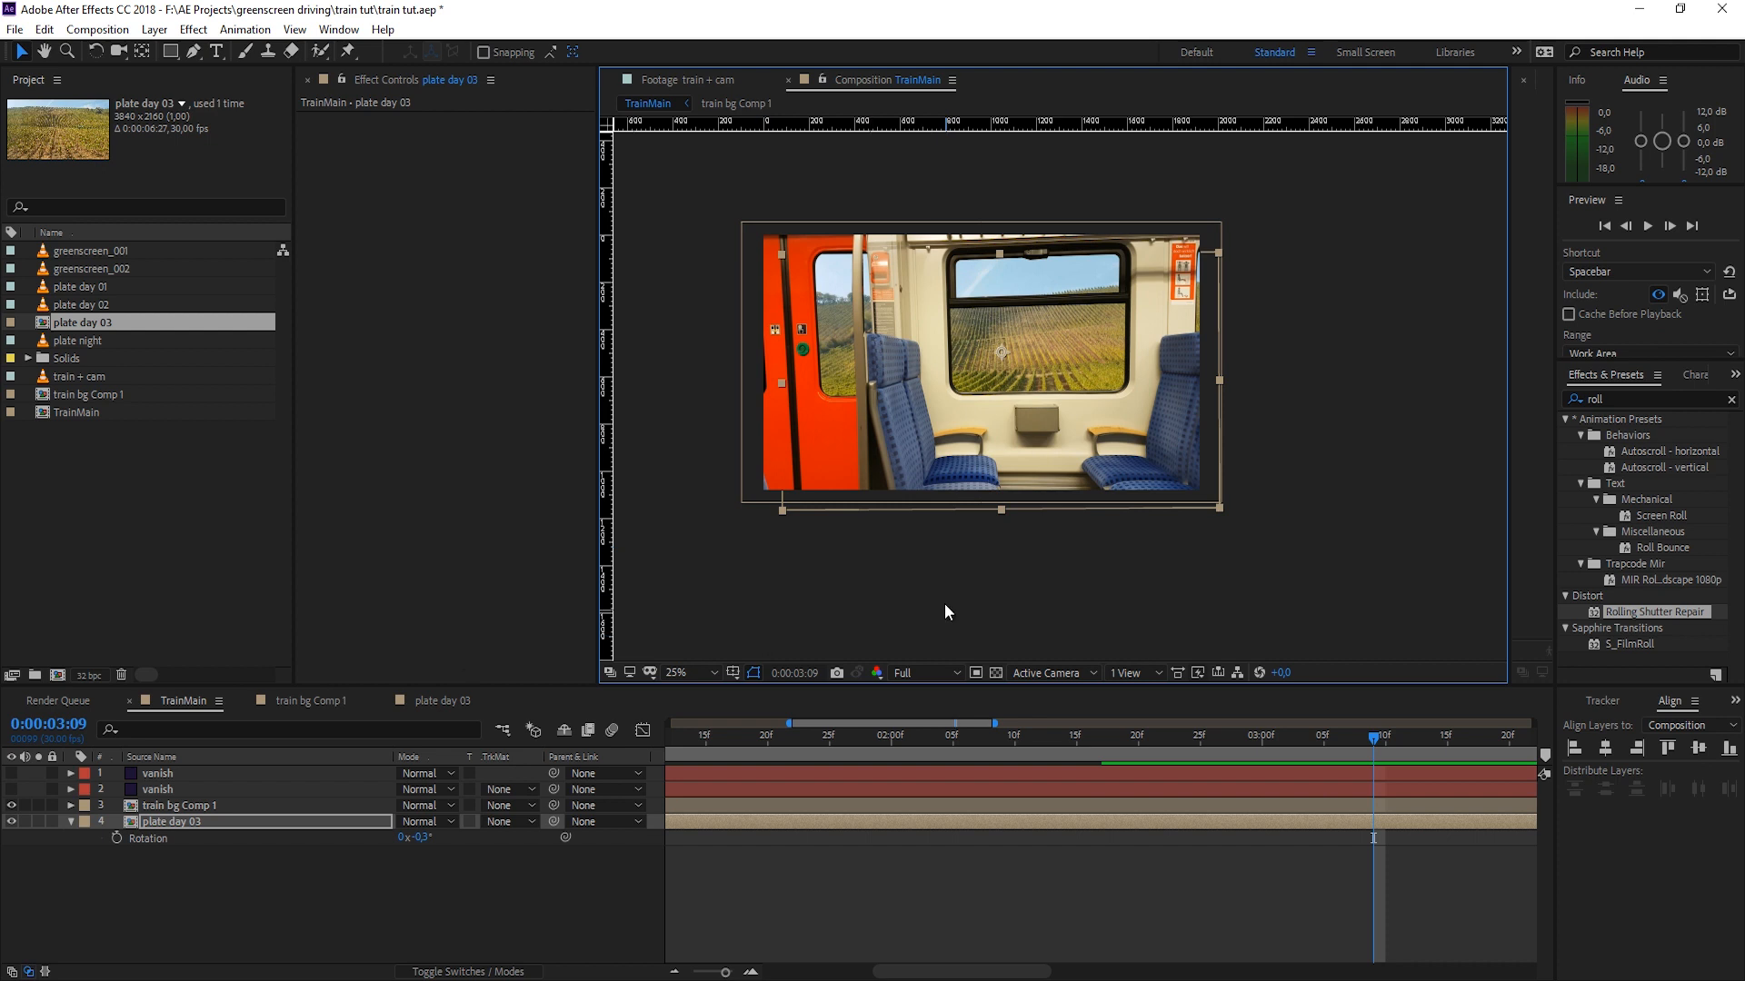
mouse_move(1050, 431)
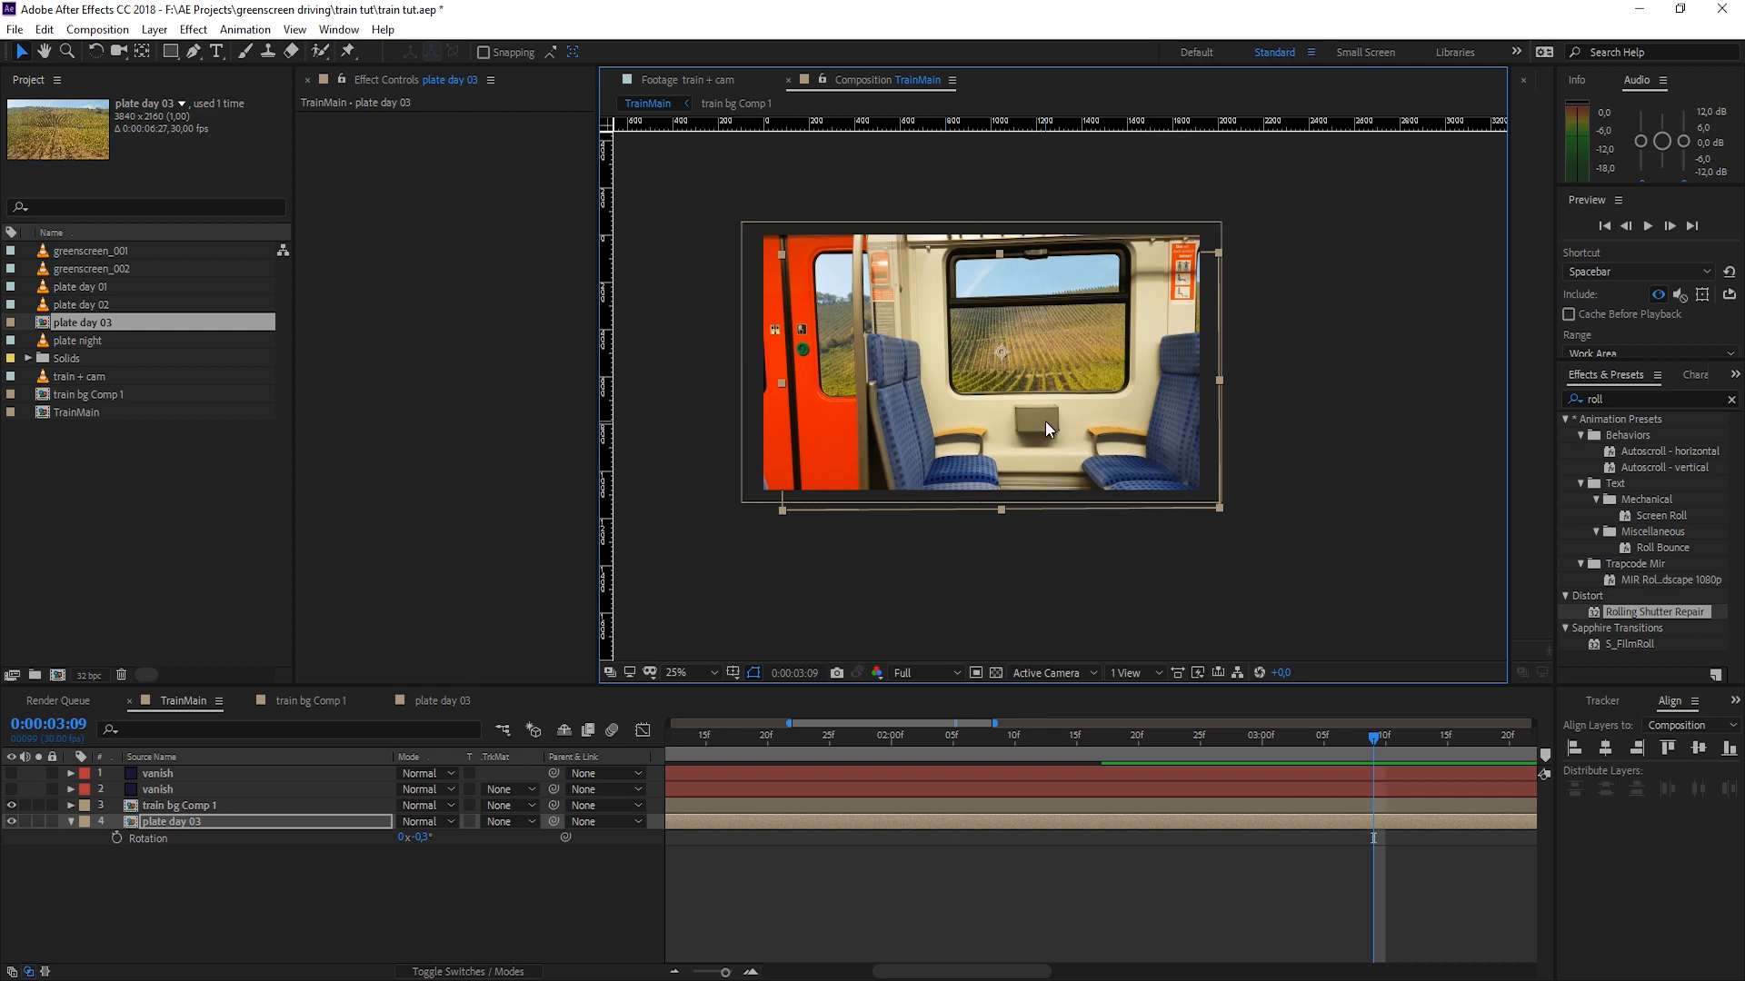
mouse_move(1127, 463)
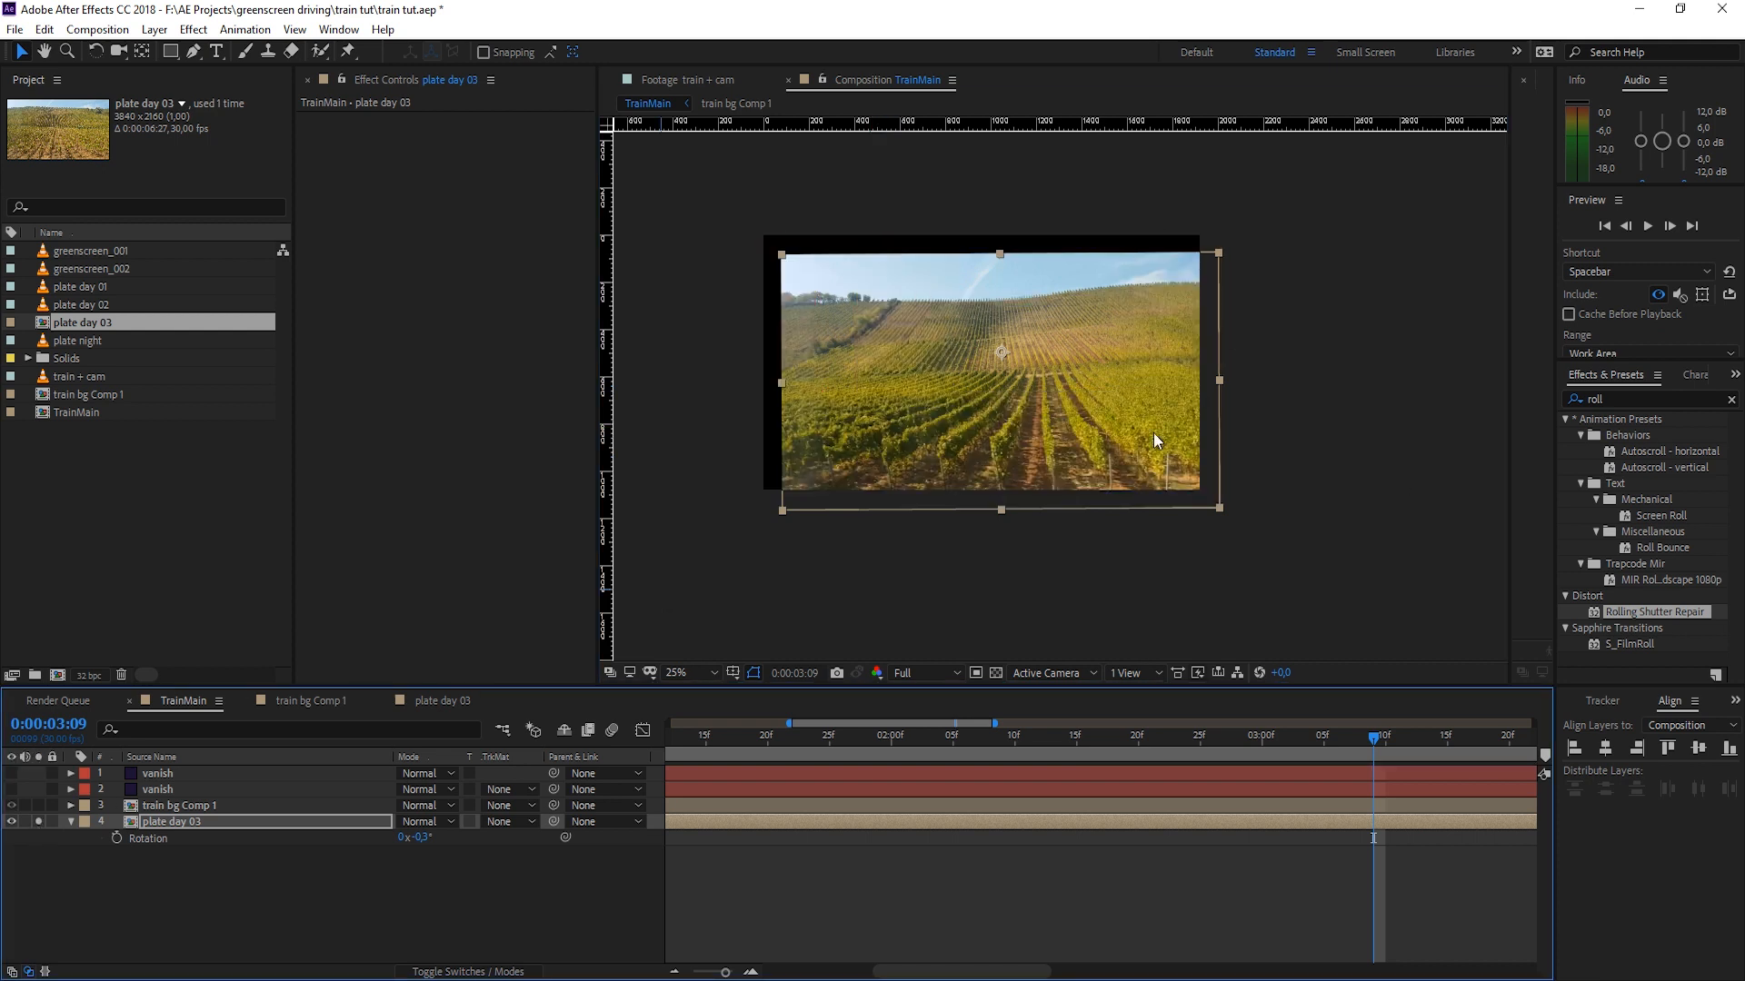
Step: Preview plate day 02 footage and scrub to the train-interior shot
double_click(82, 322)
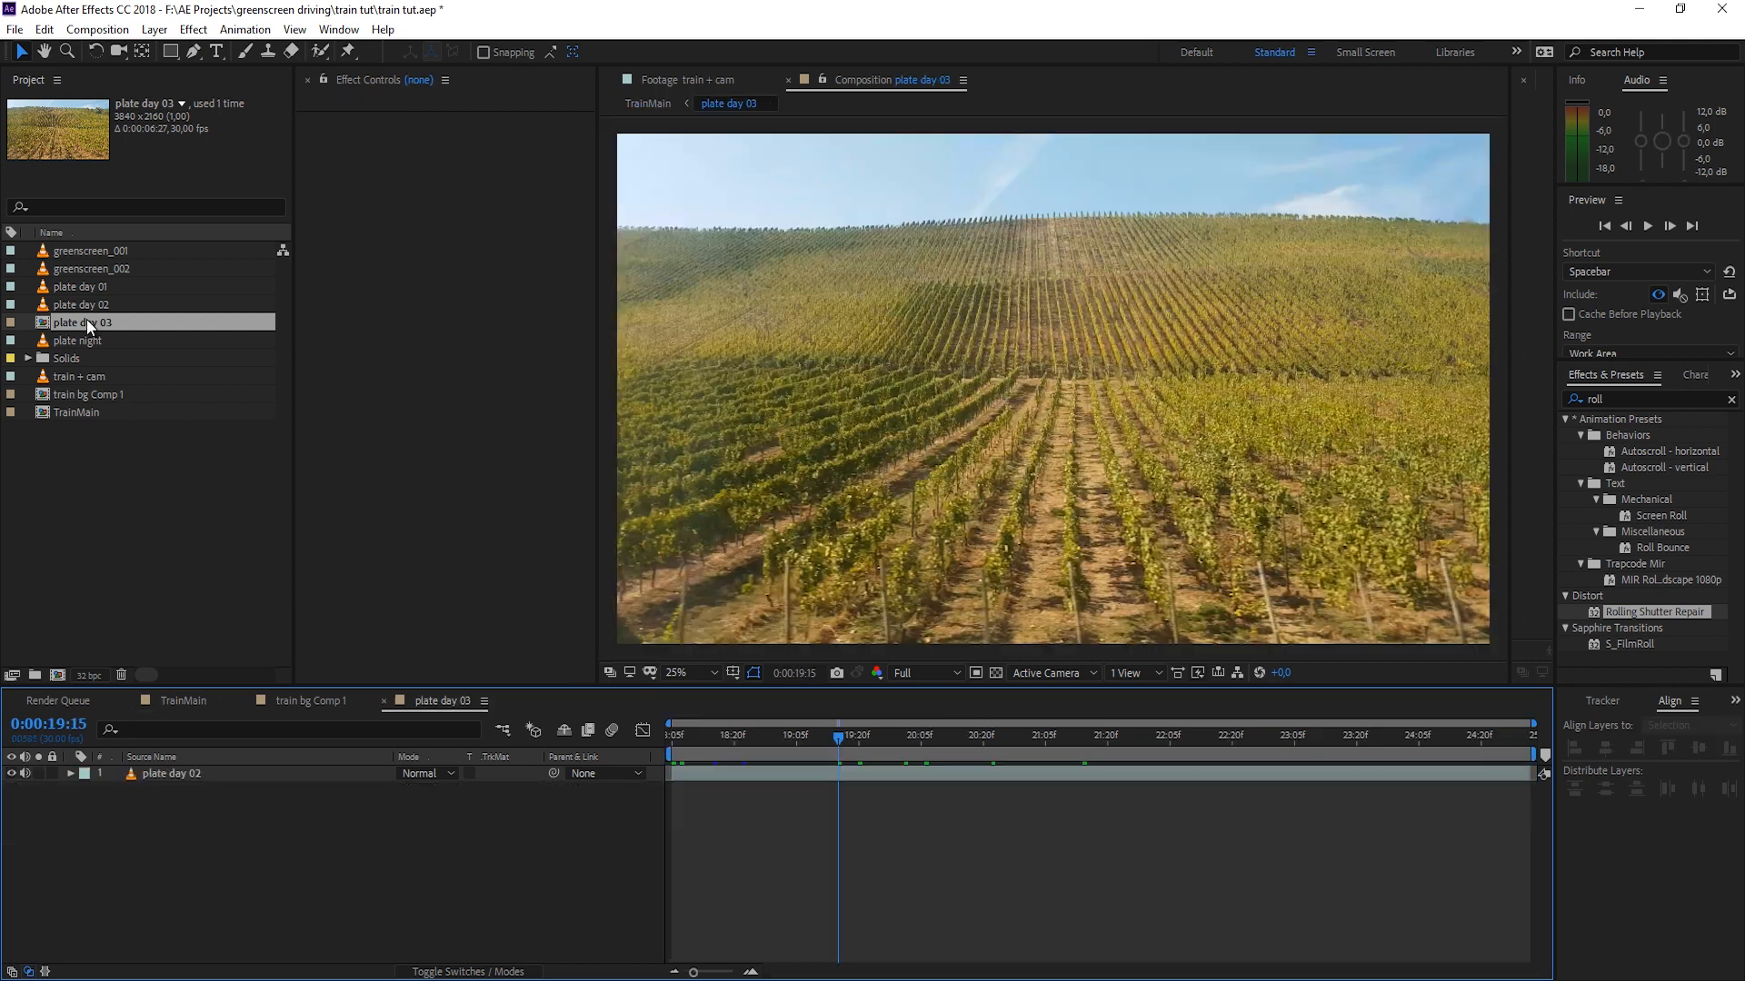
click(80, 303)
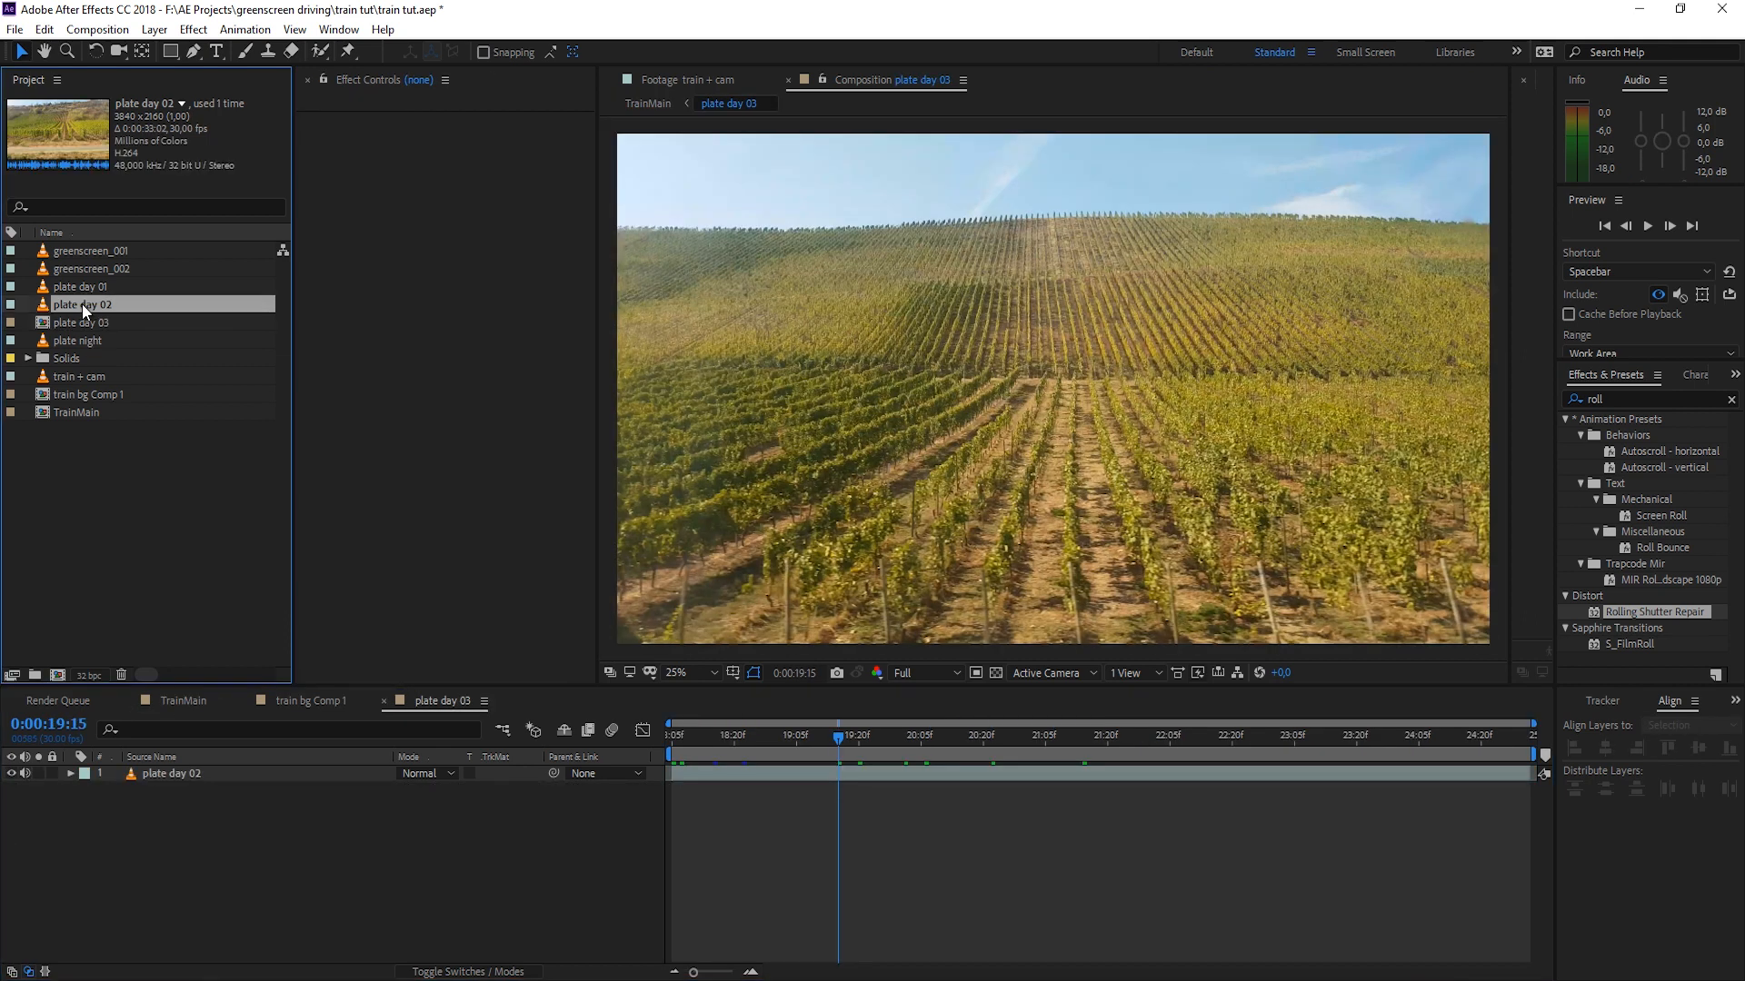
double_click(81, 303)
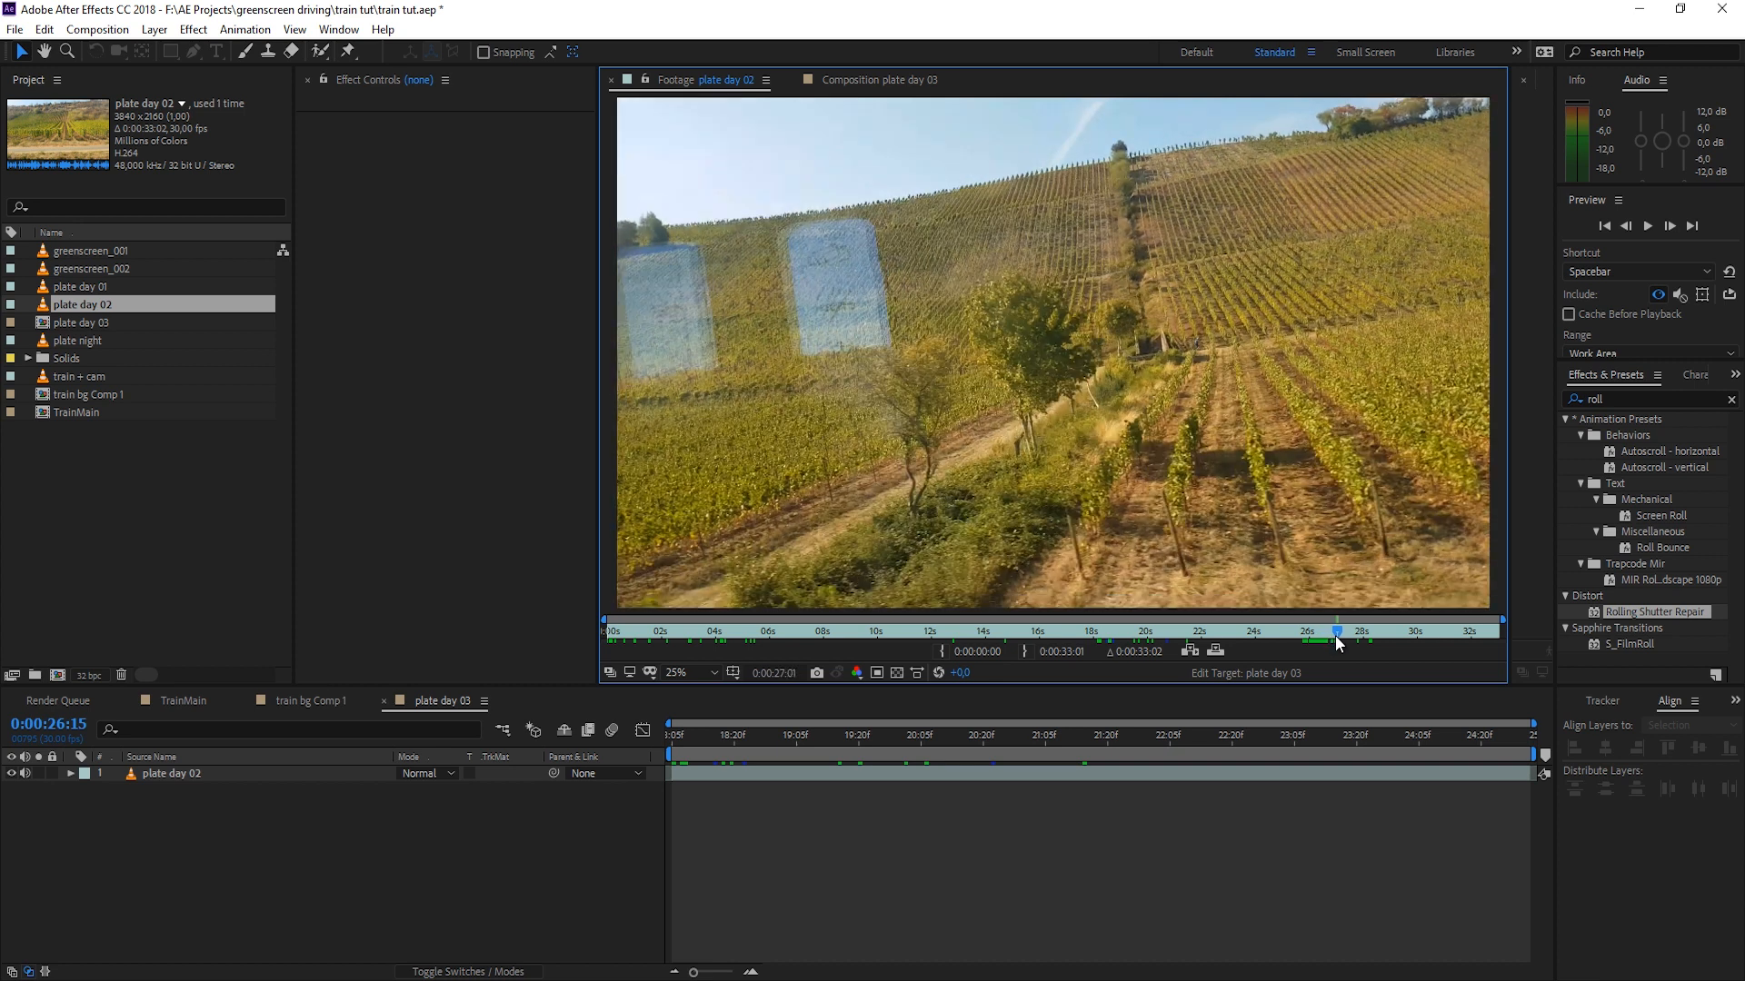
drag(1336, 633, 1363, 632)
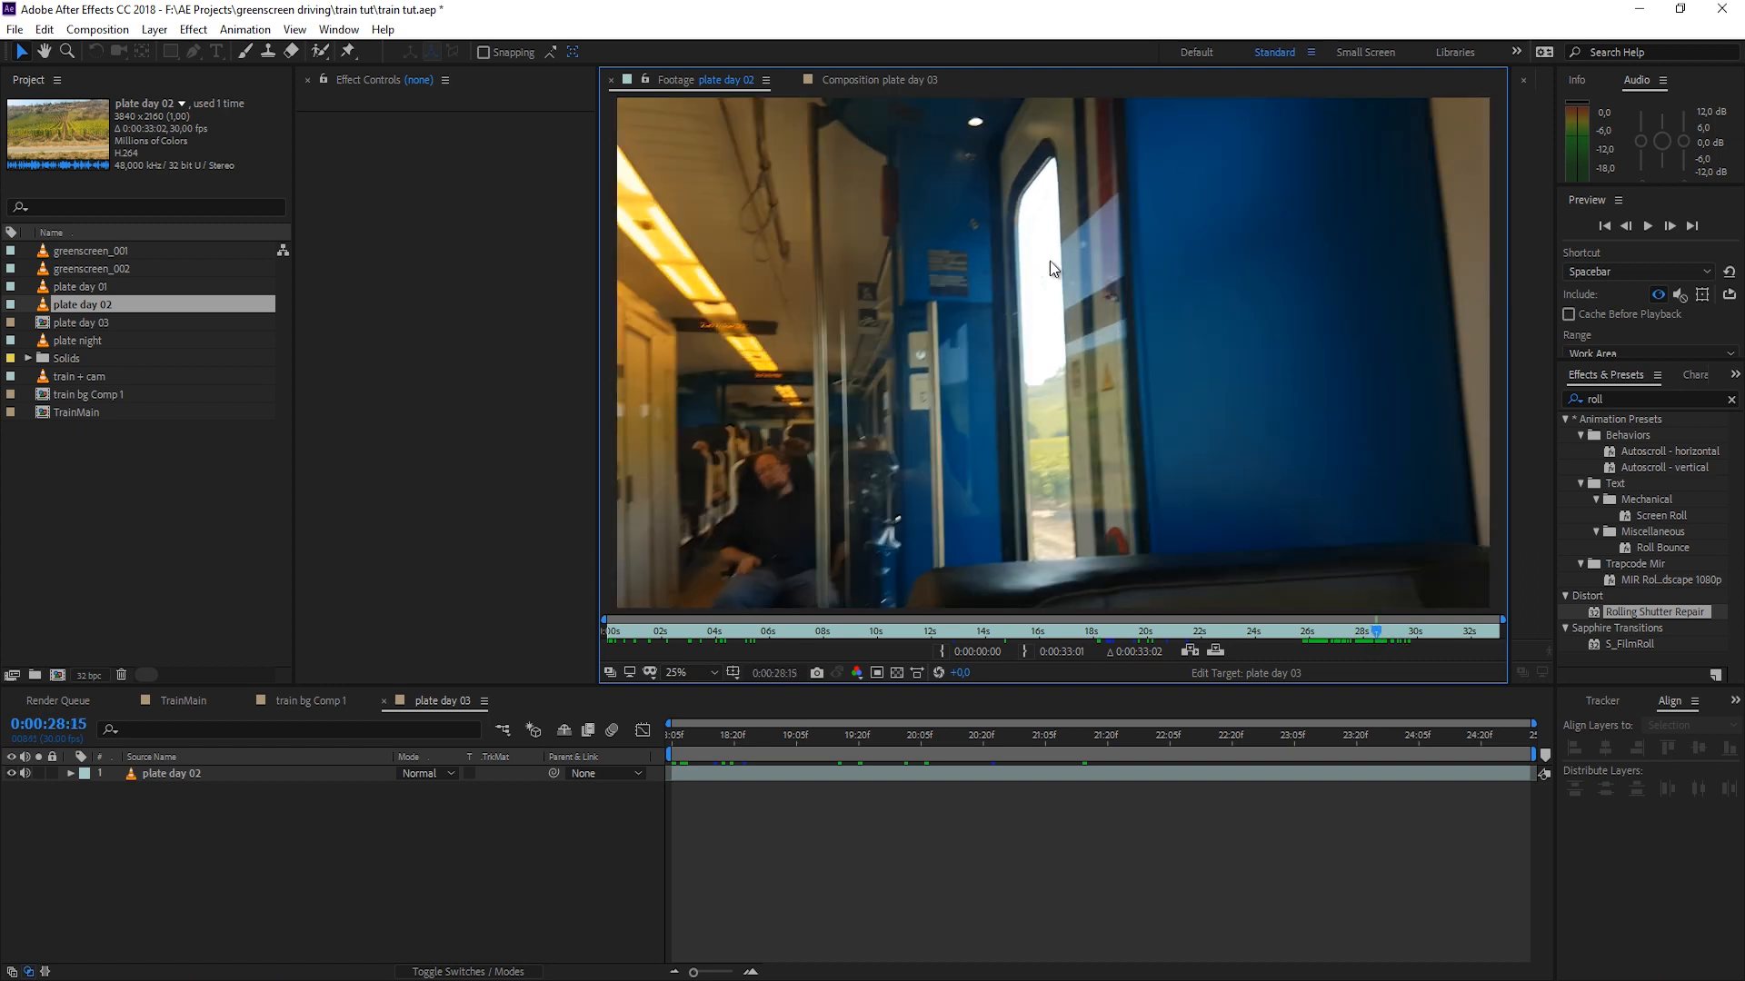
mouse_move(1054, 309)
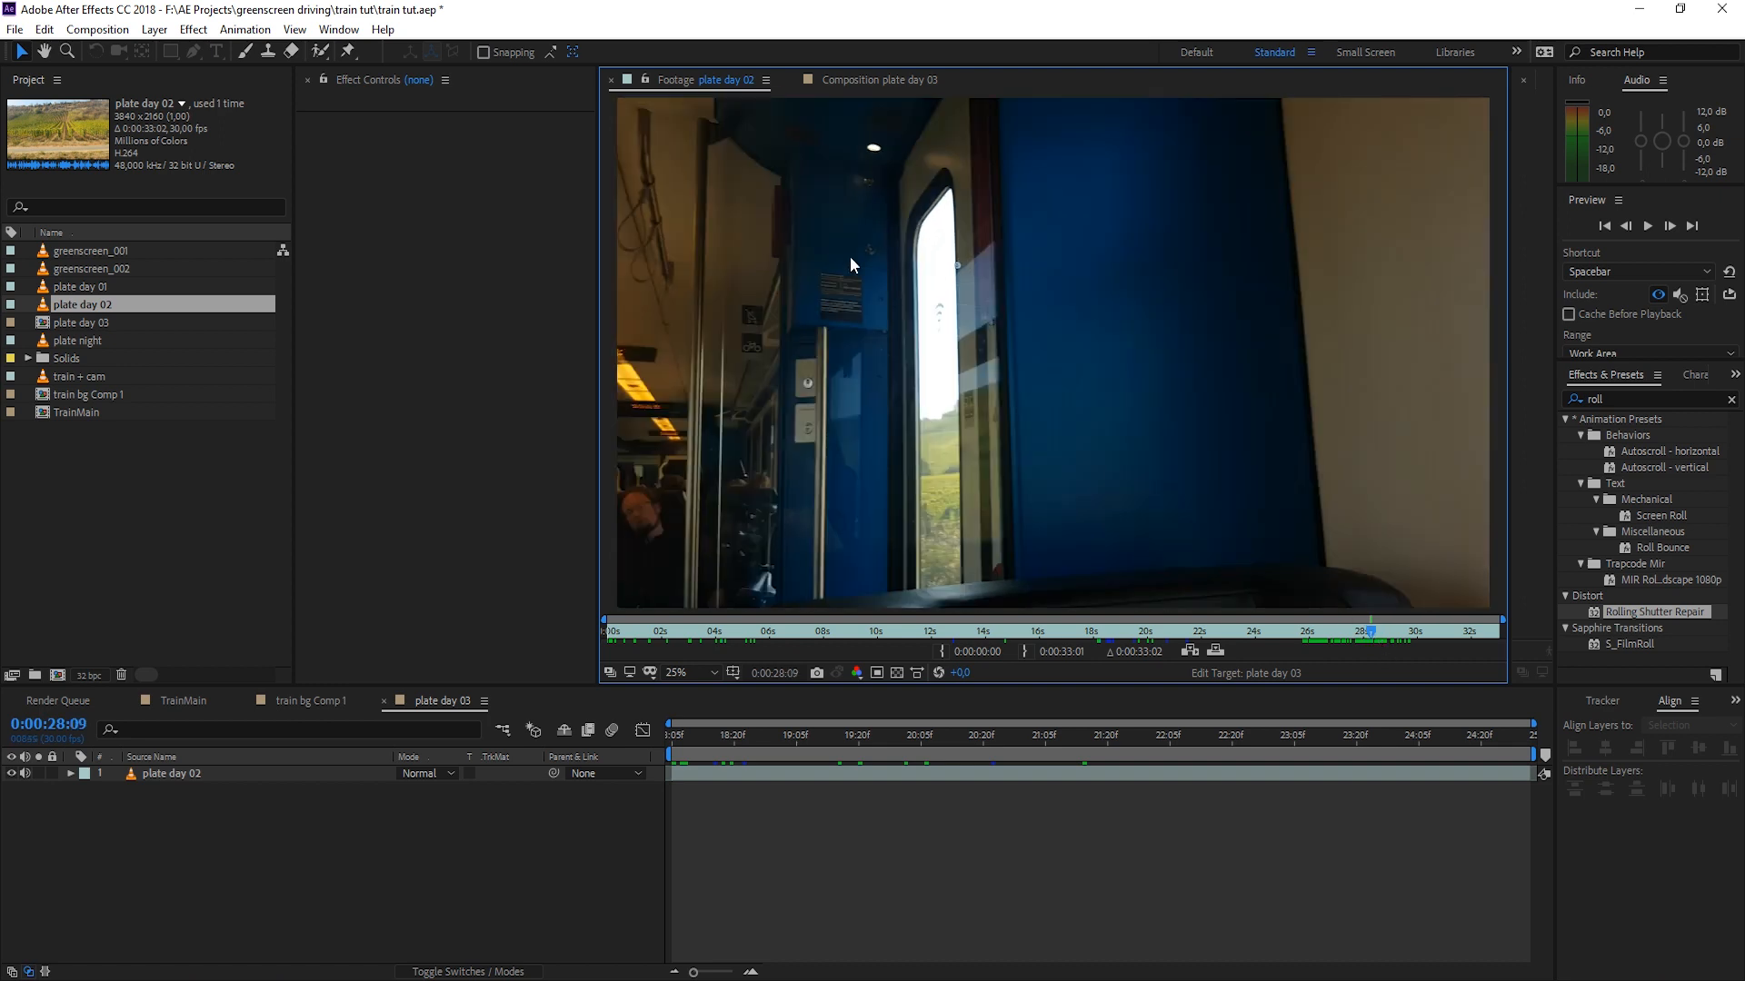
mouse_move(950, 479)
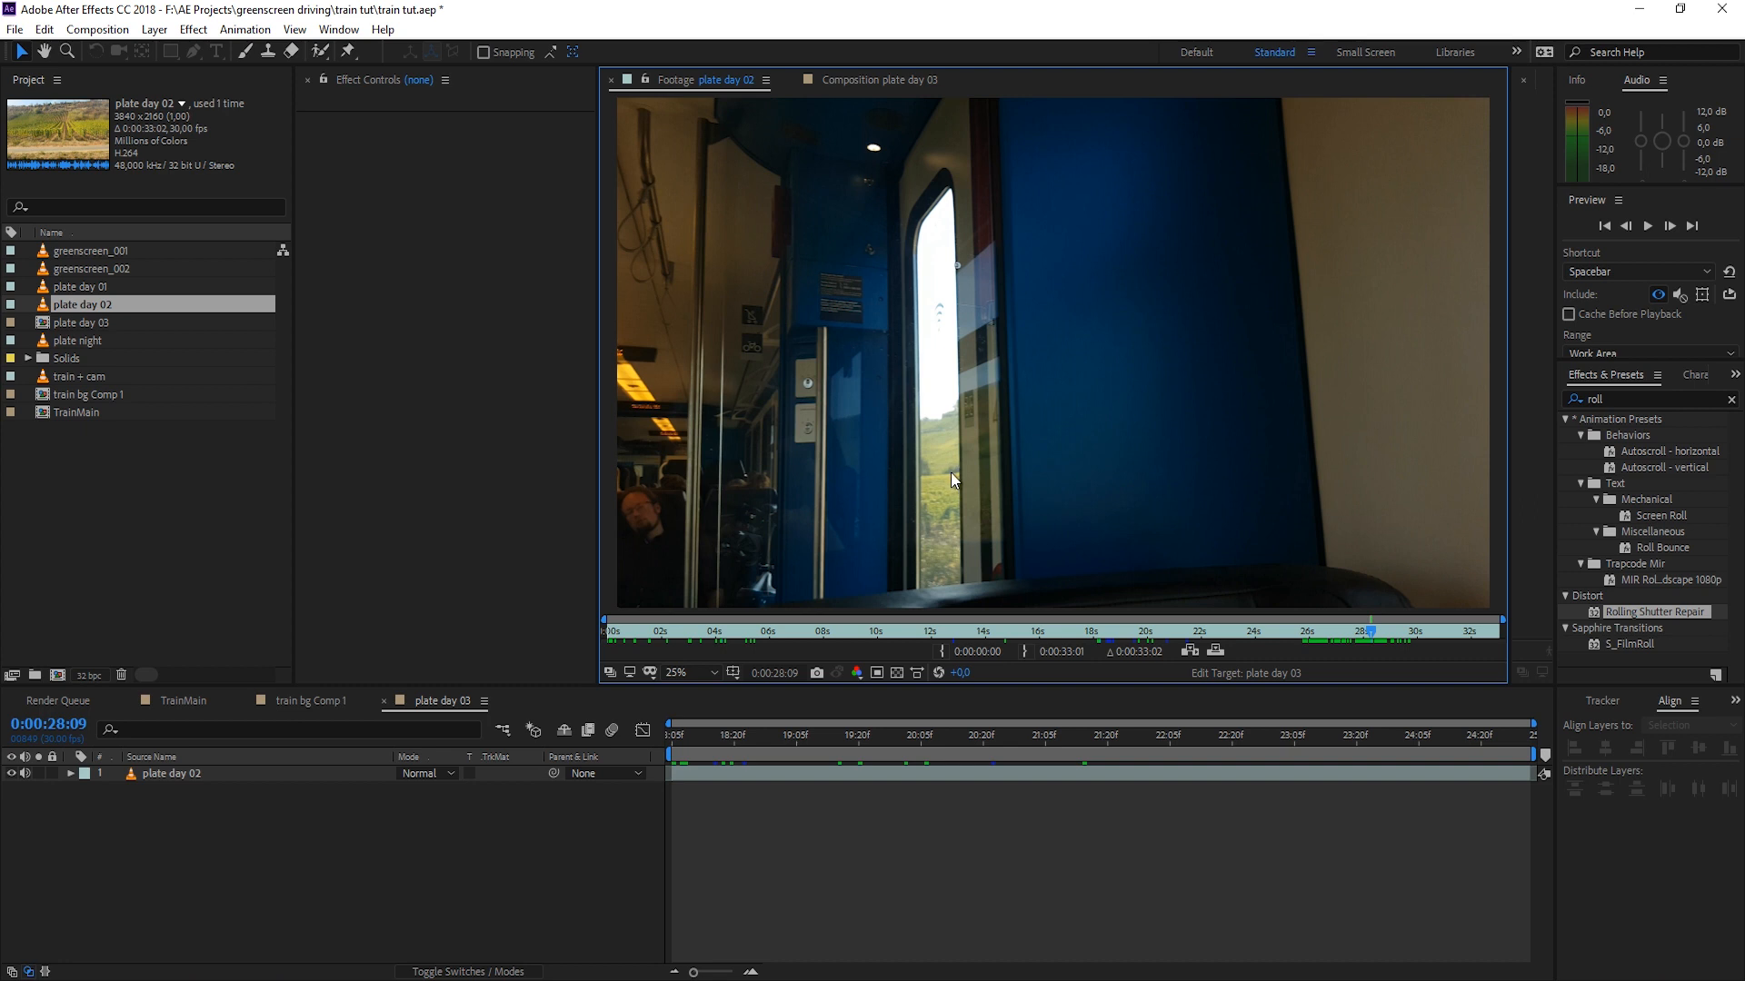
mouse_move(954, 474)
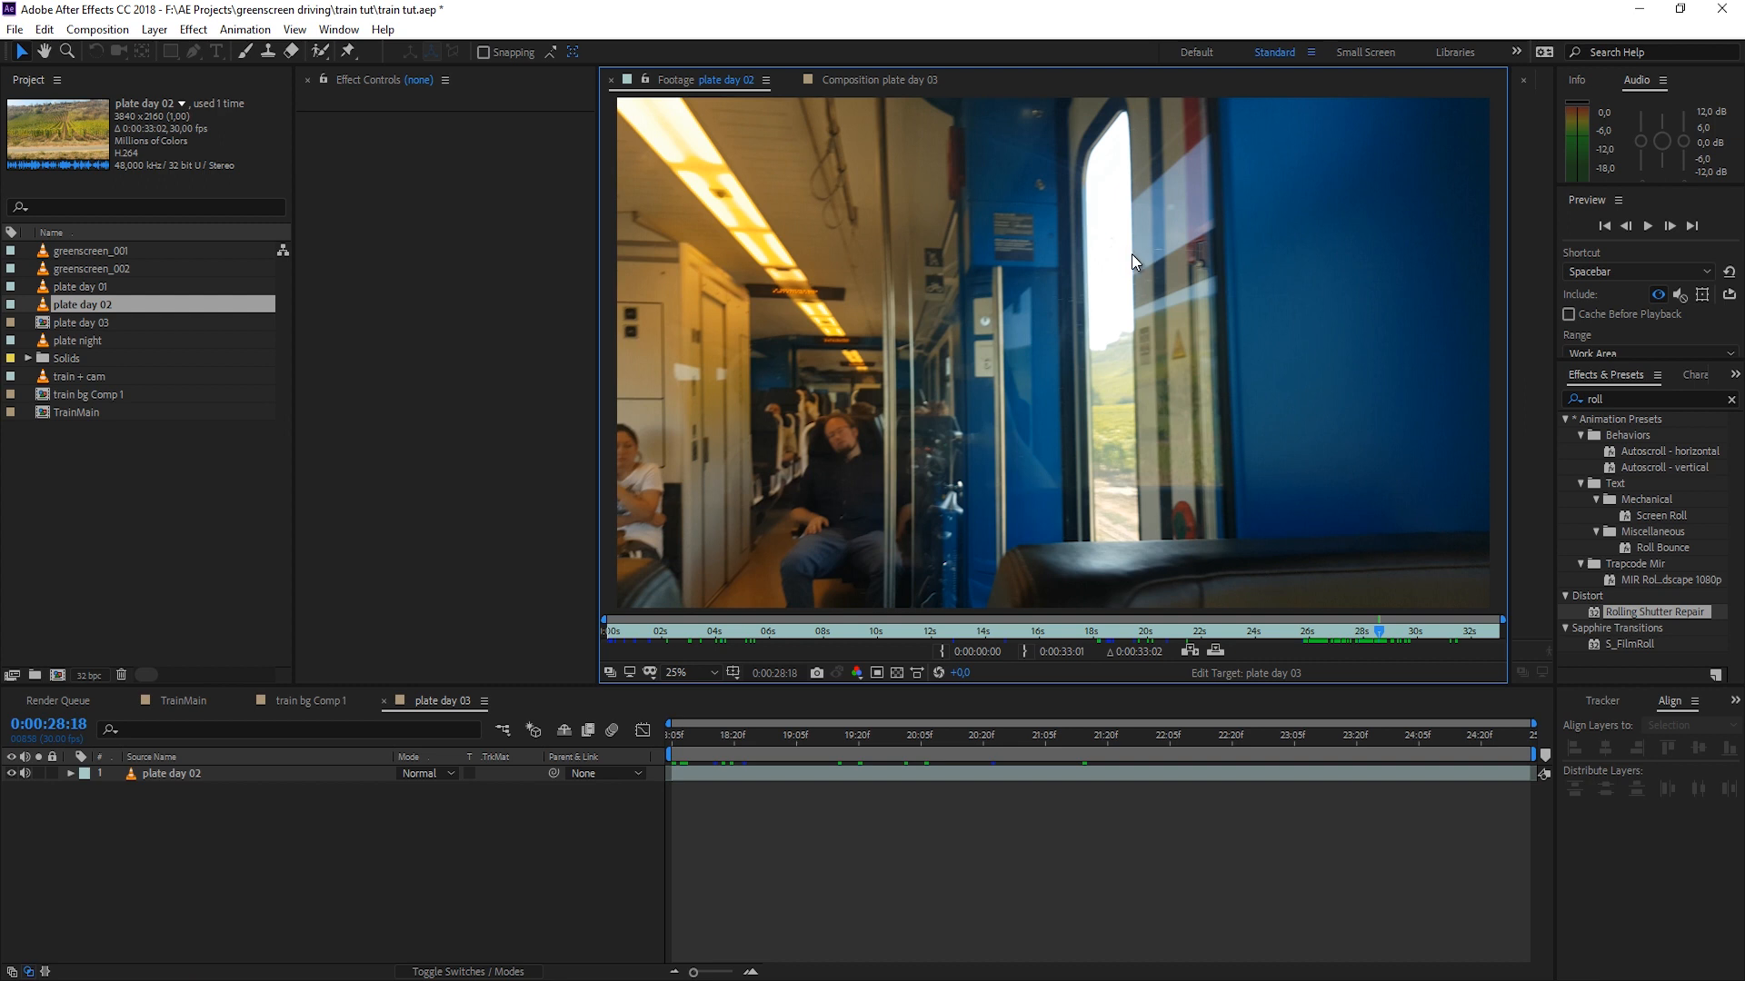
mouse_move(1114, 220)
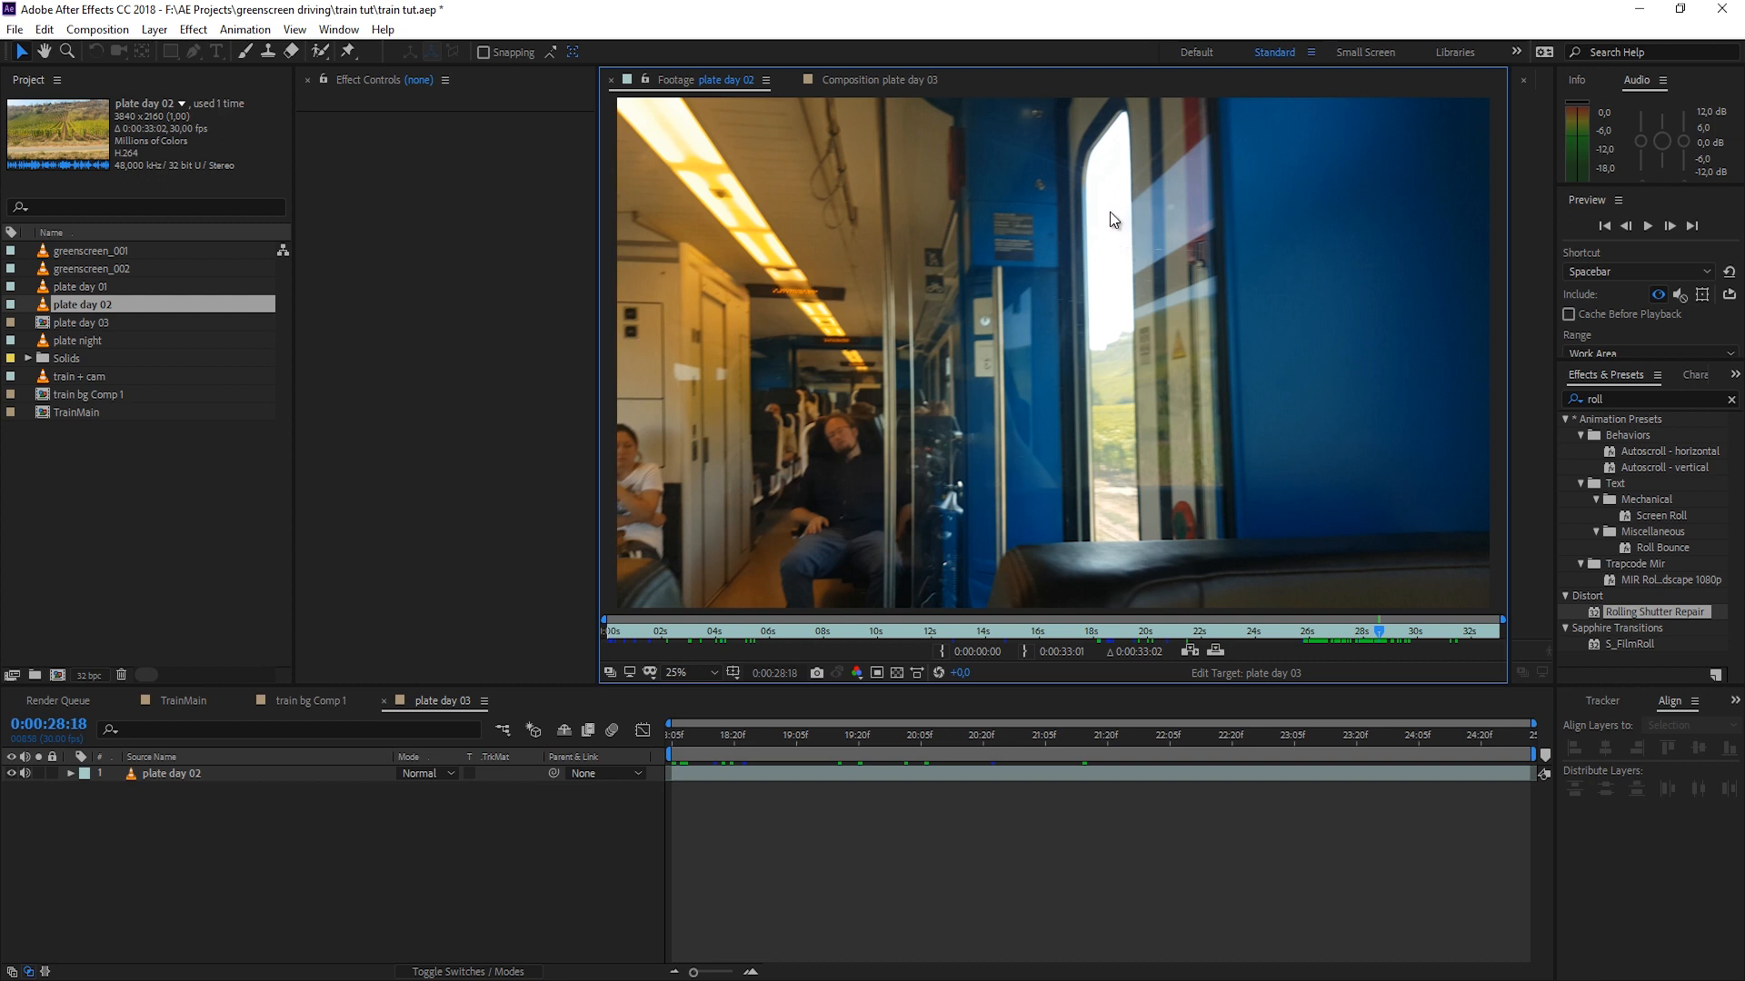
mouse_move(1119, 495)
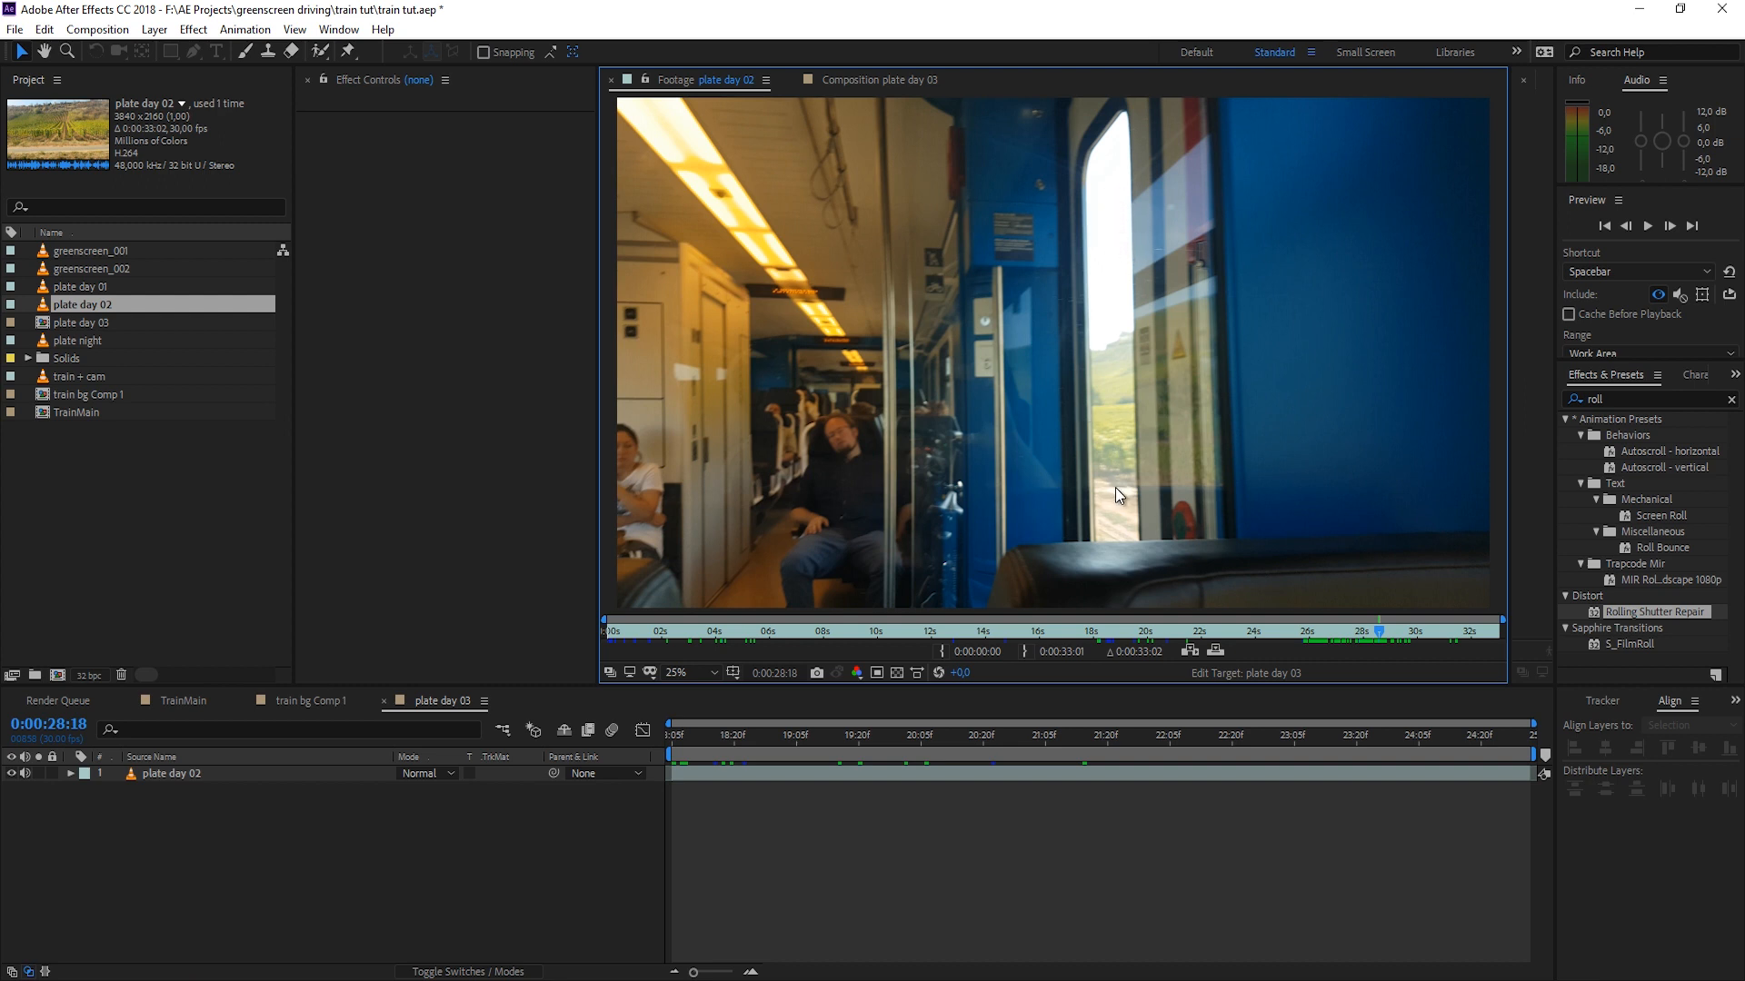
mouse_move(1128, 480)
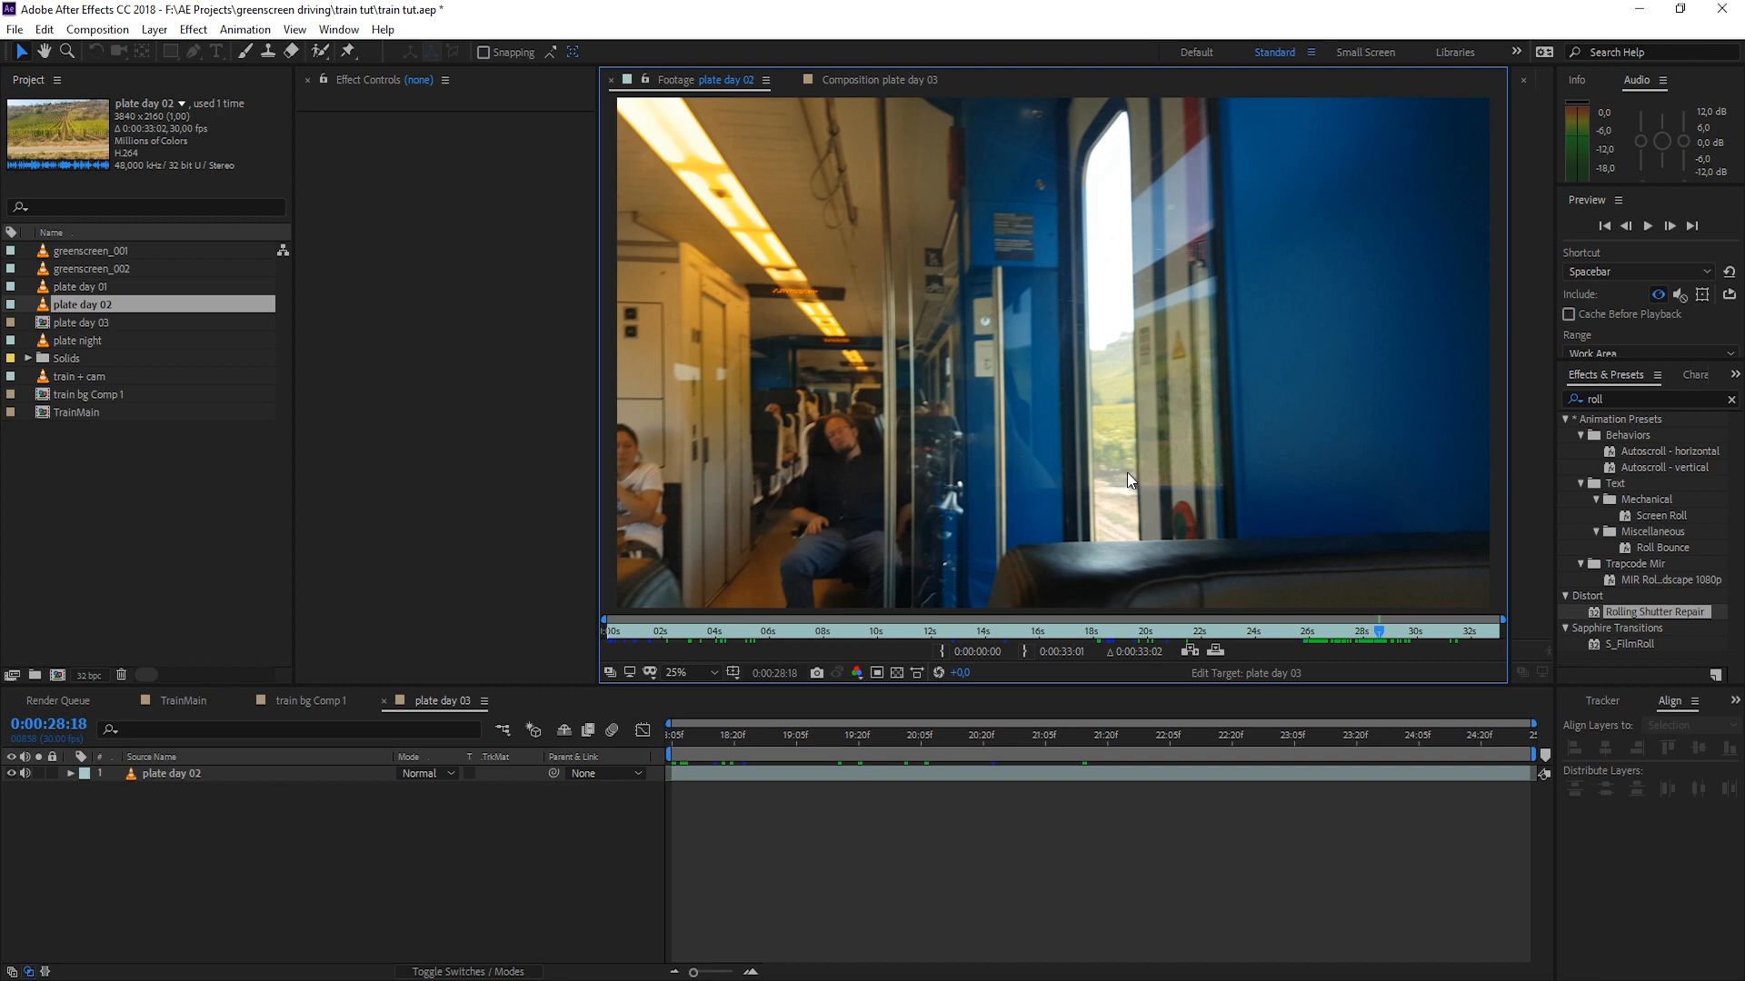
mouse_move(1123, 481)
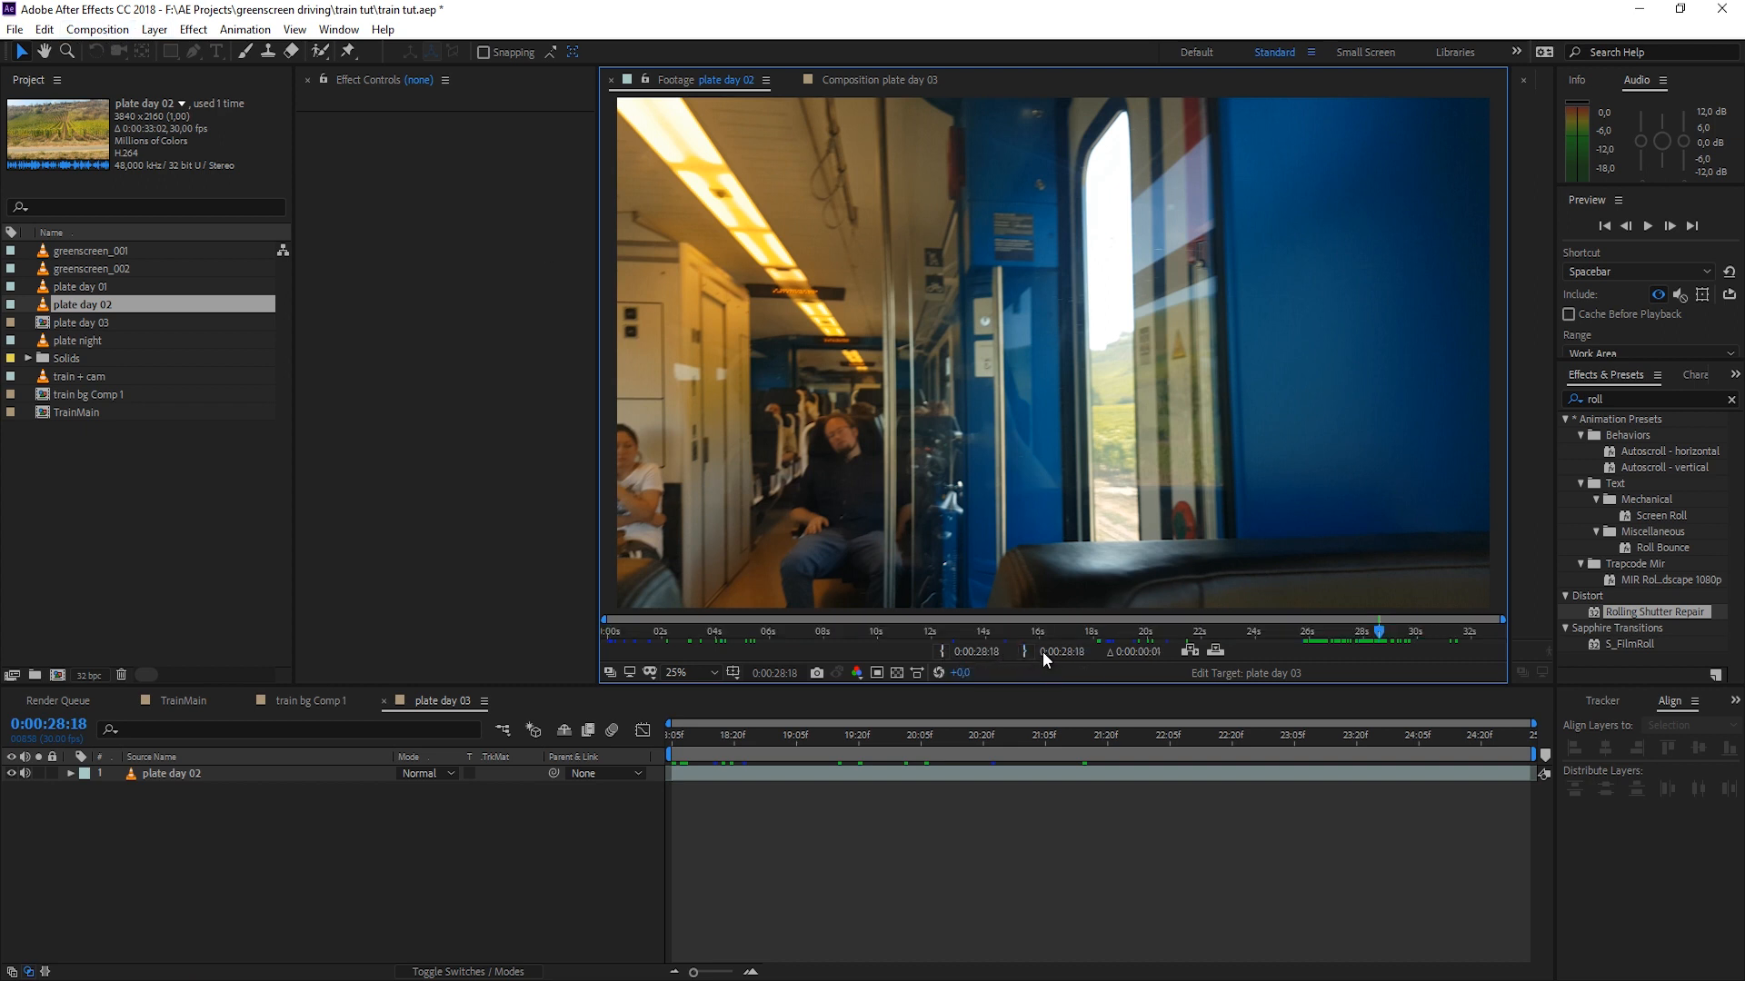
mouse_move(1190, 650)
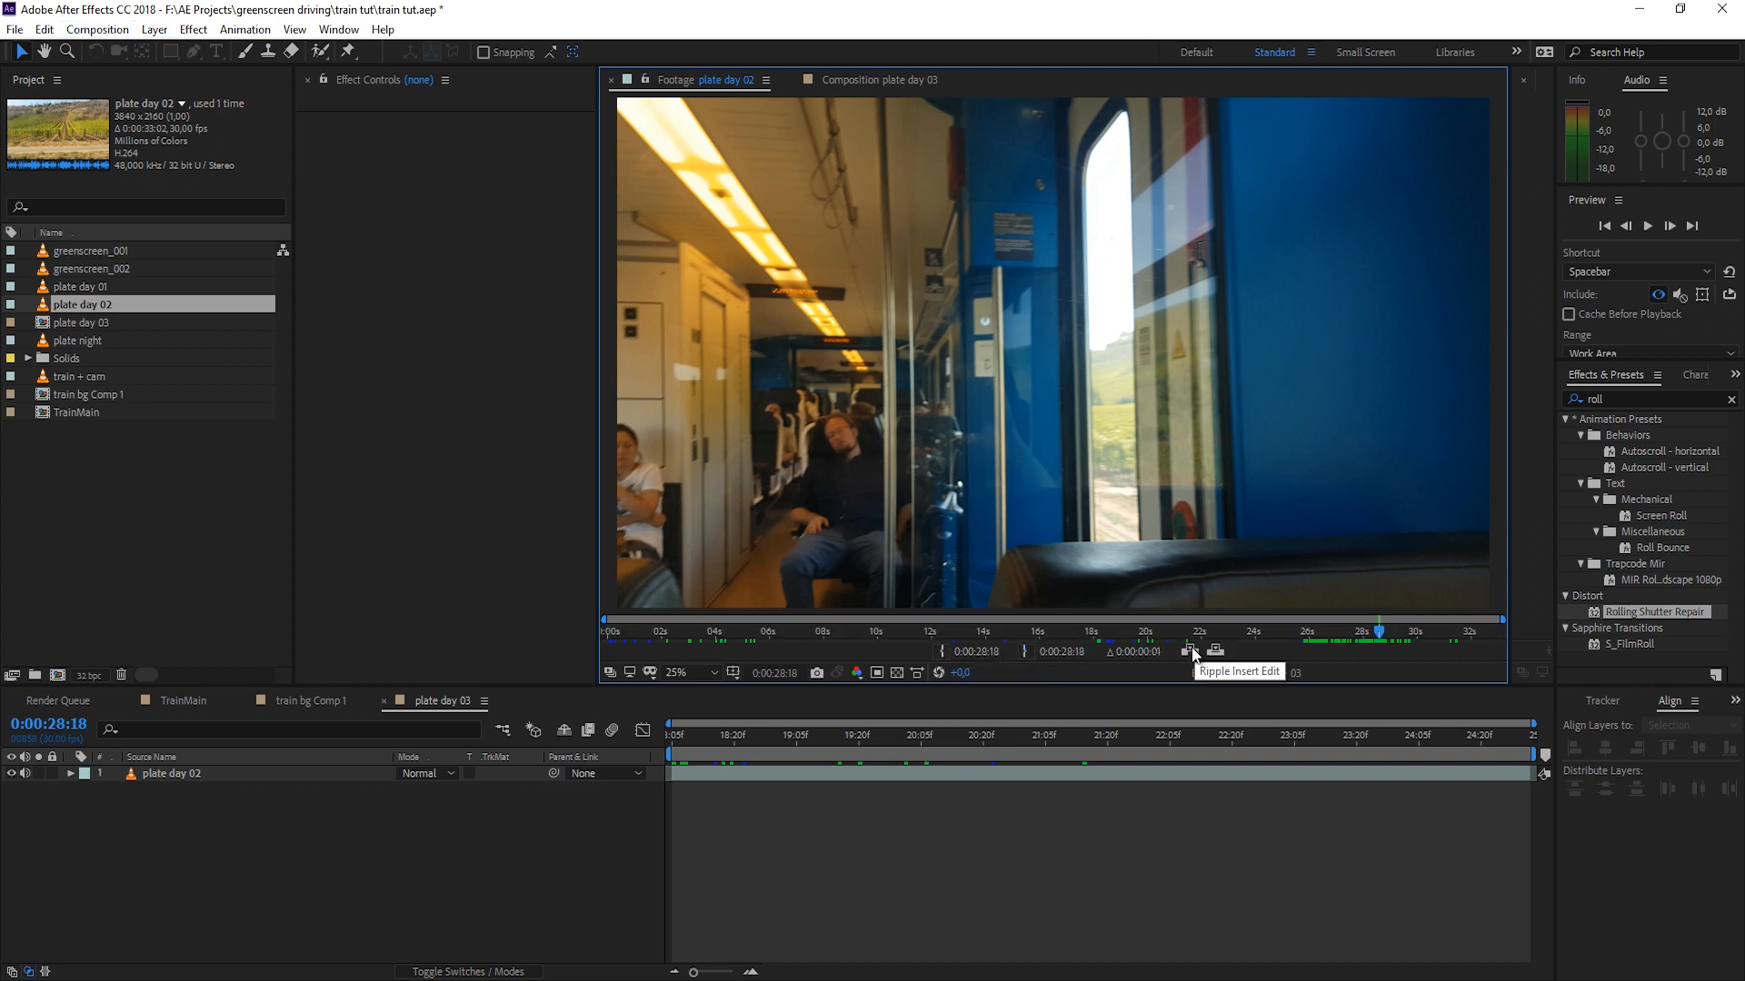
Step: Ripple-insert the shot into plate day 03 and label the new layer still
click(1188, 650)
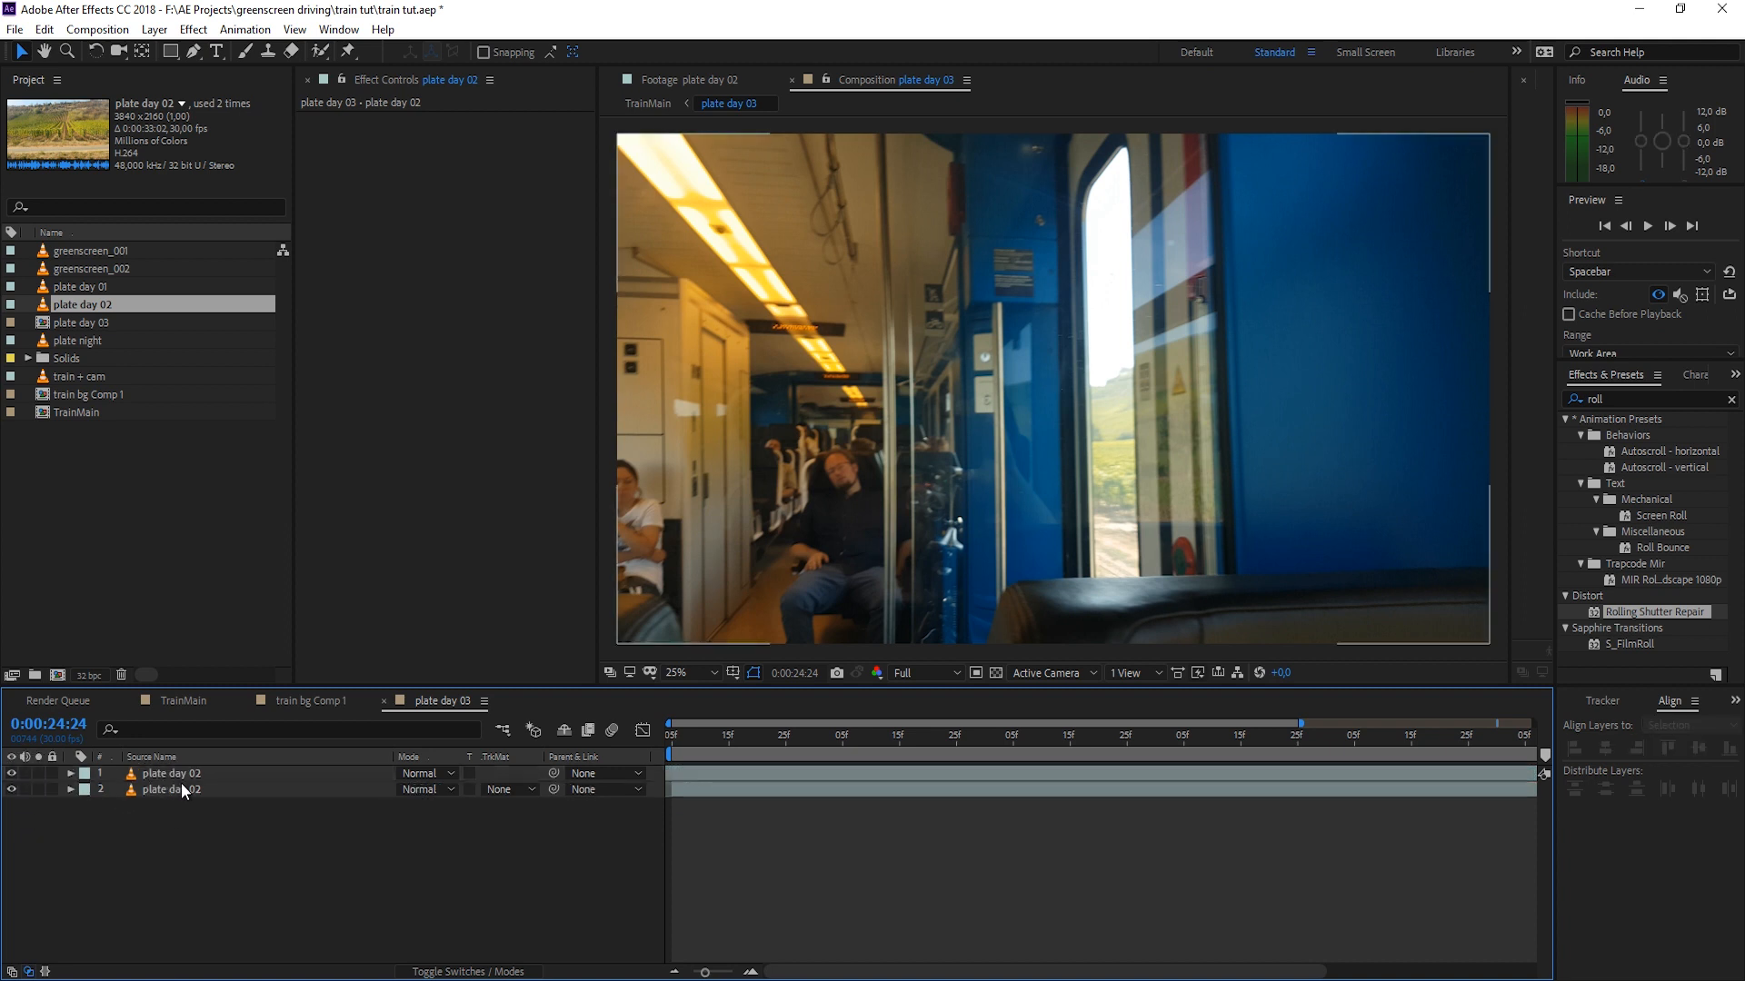
click(170, 775)
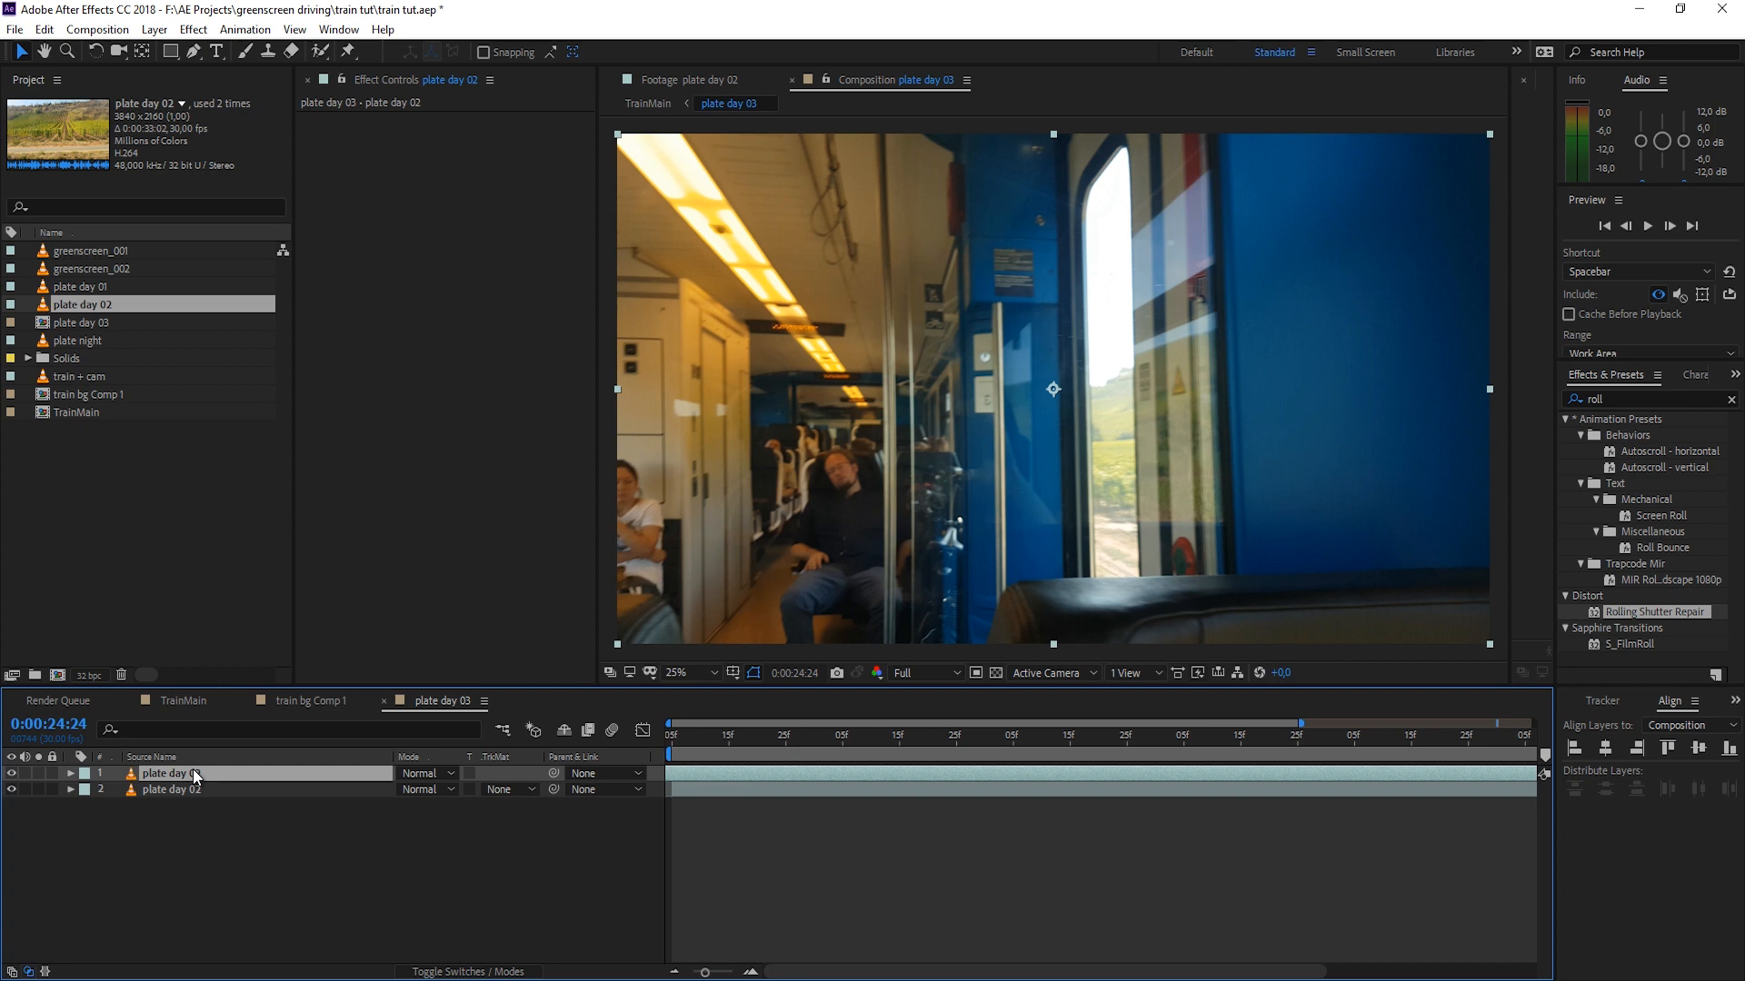
text(still)
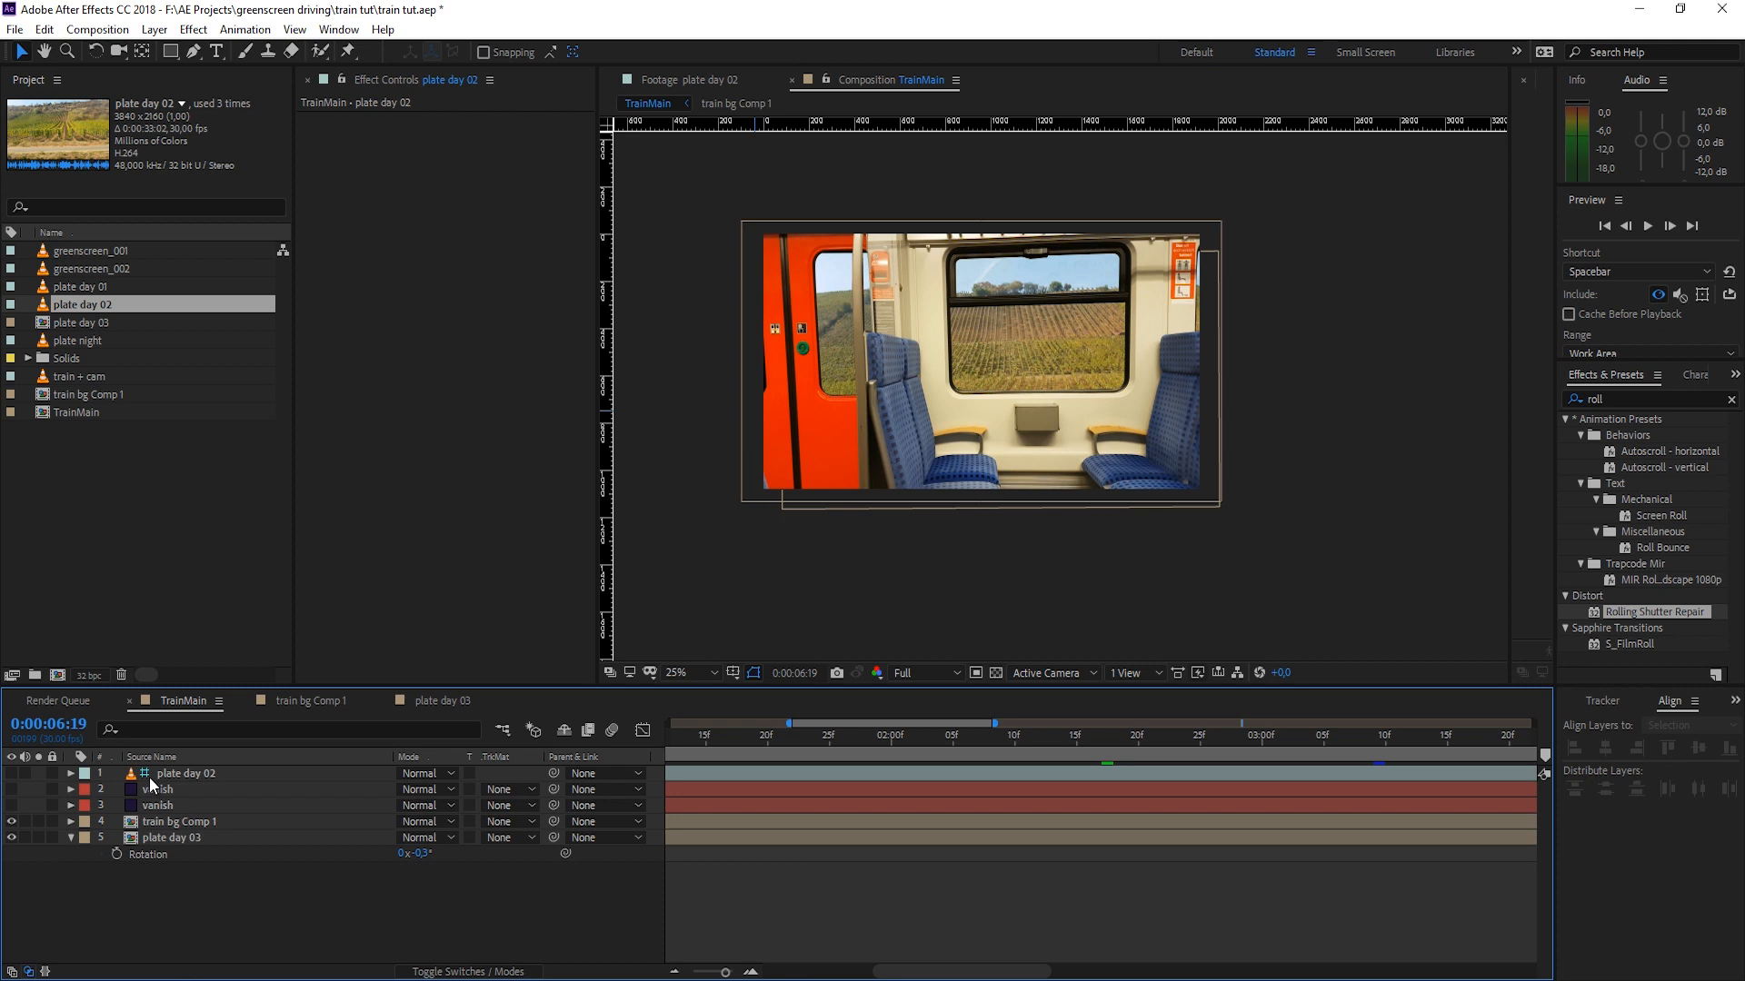
Step: Reveal plate day 02, then create the white and grey-green reference solids
click(10, 775)
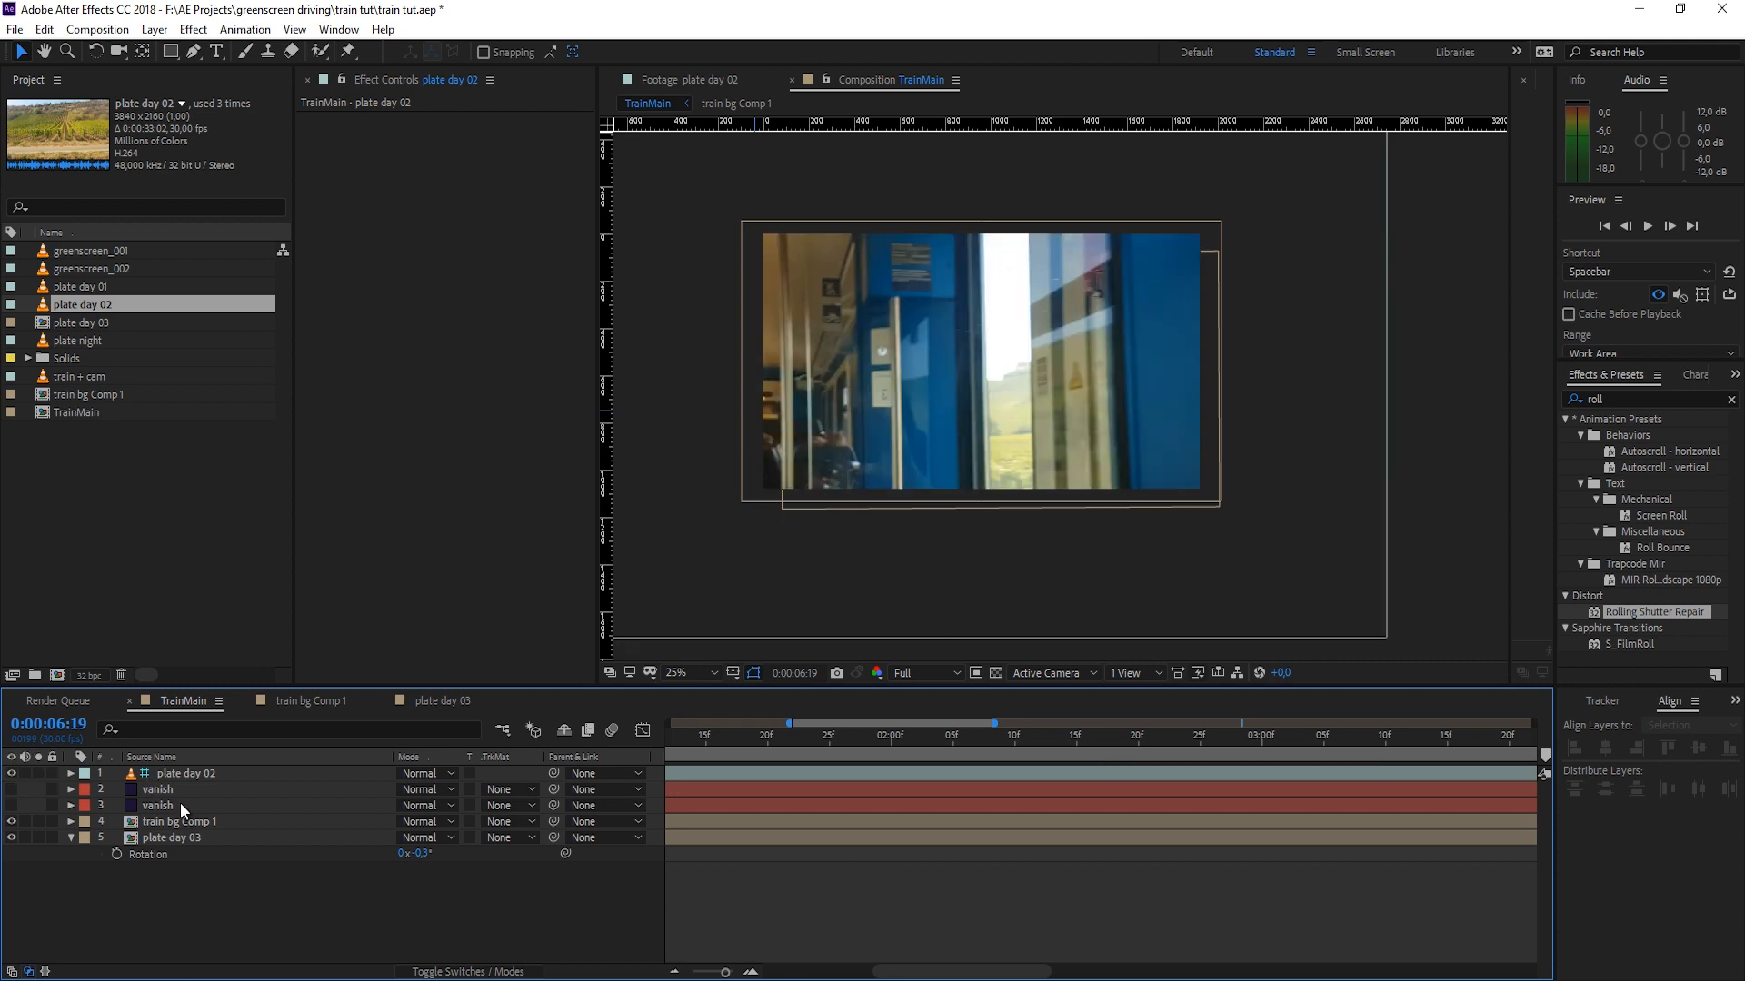
mouse_move(236, 662)
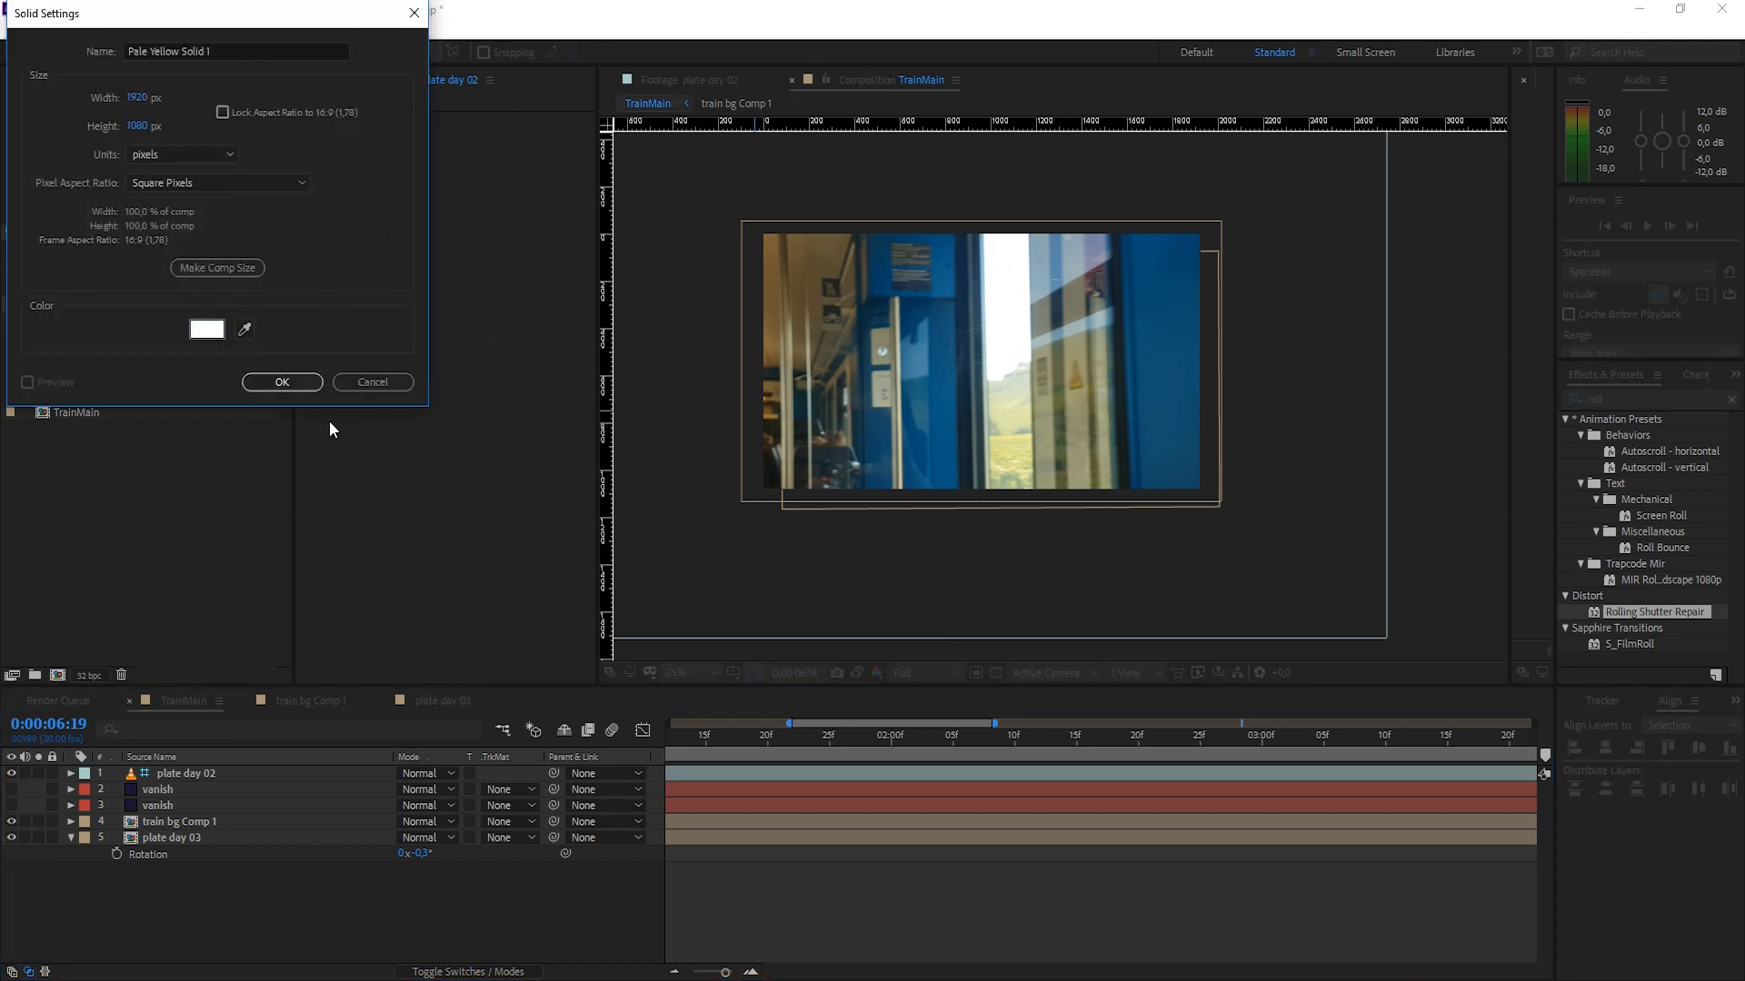
click(281, 382)
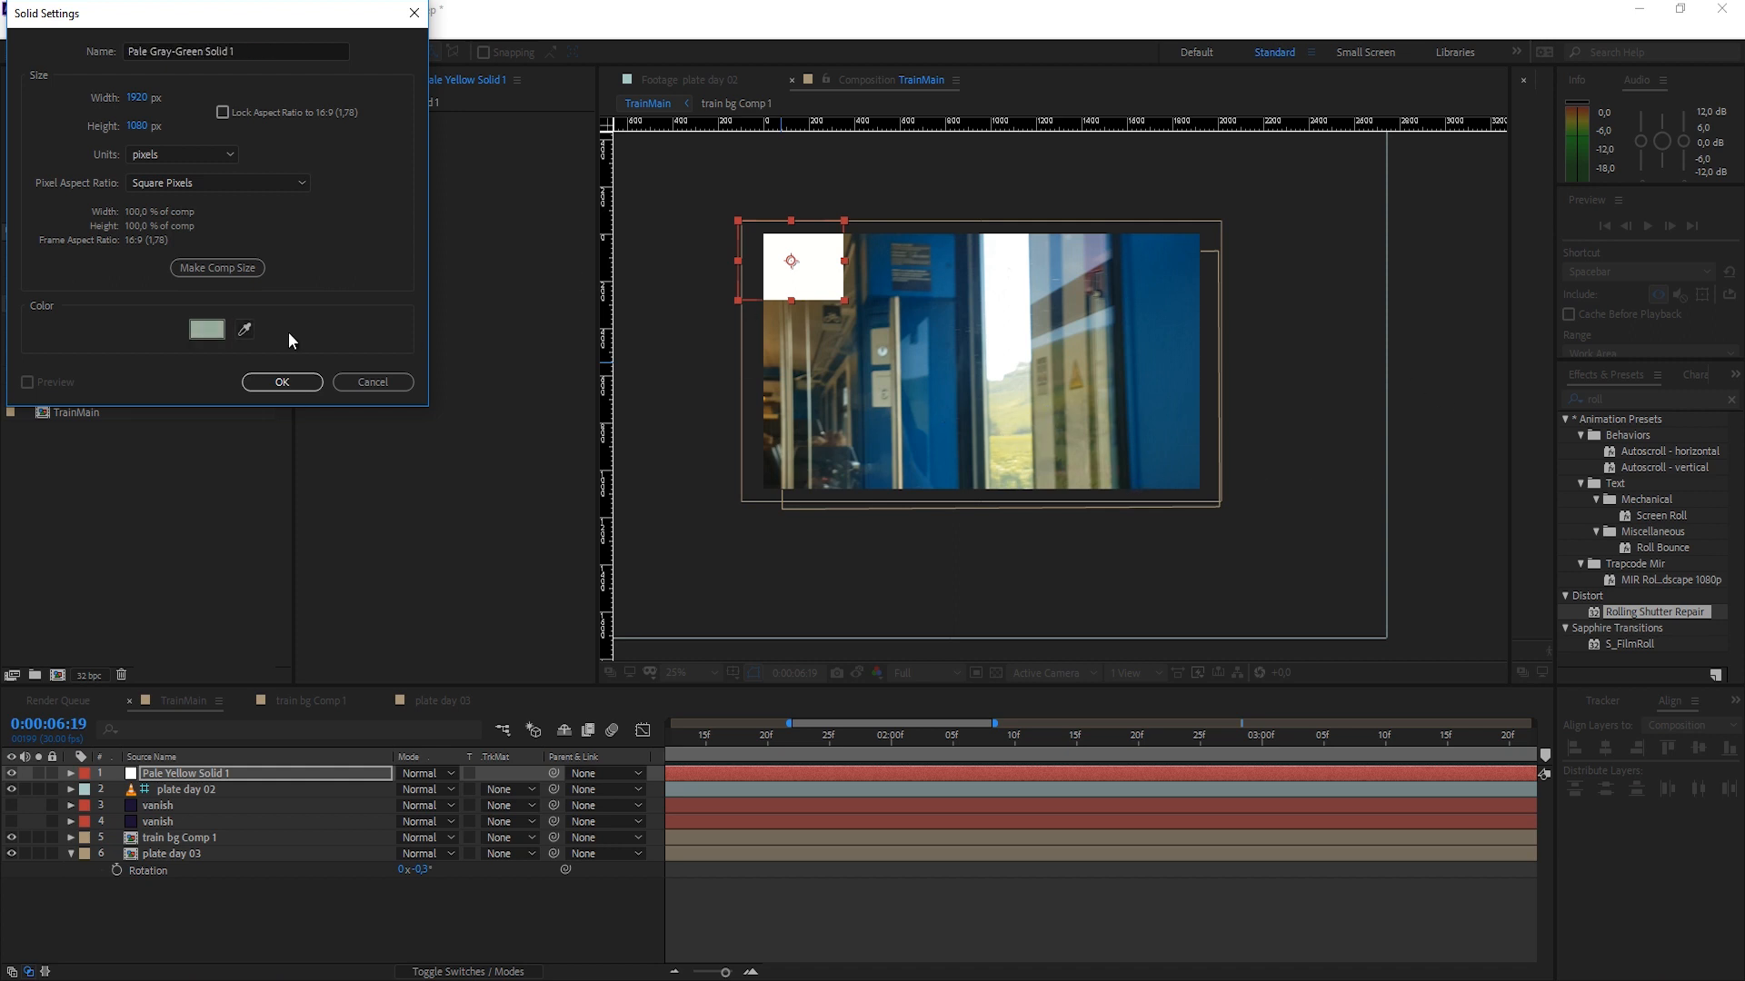
click(280, 381)
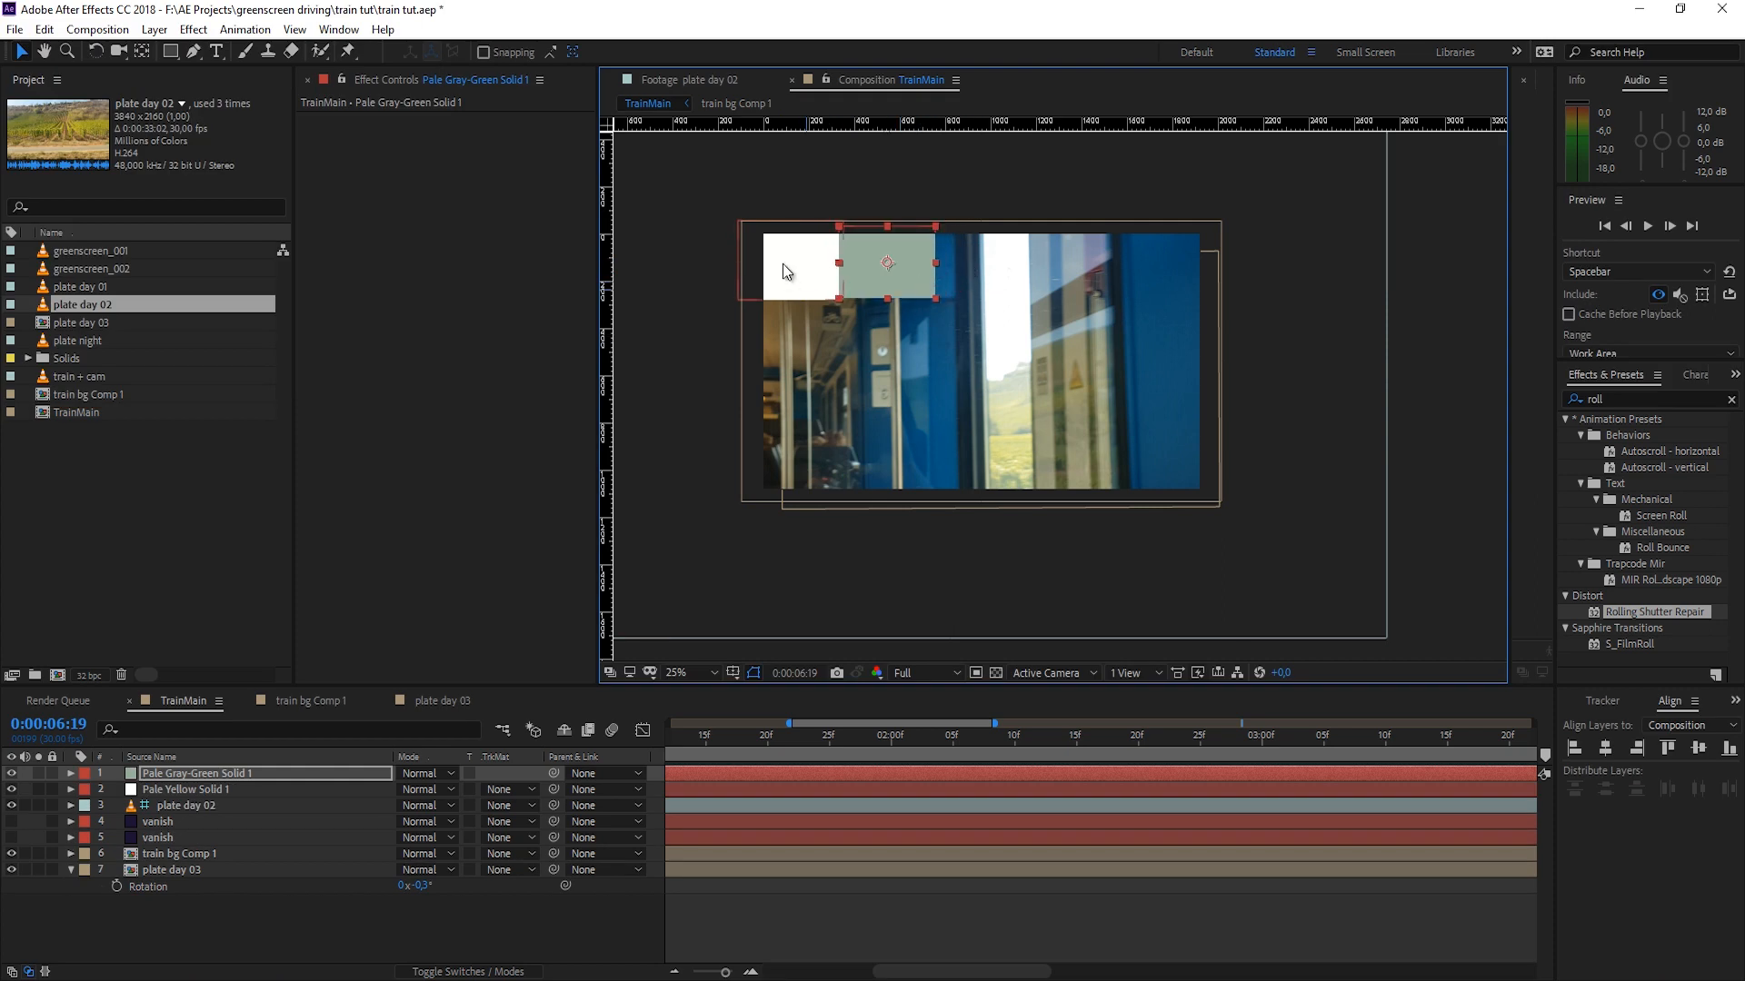
click(198, 789)
text(evels)
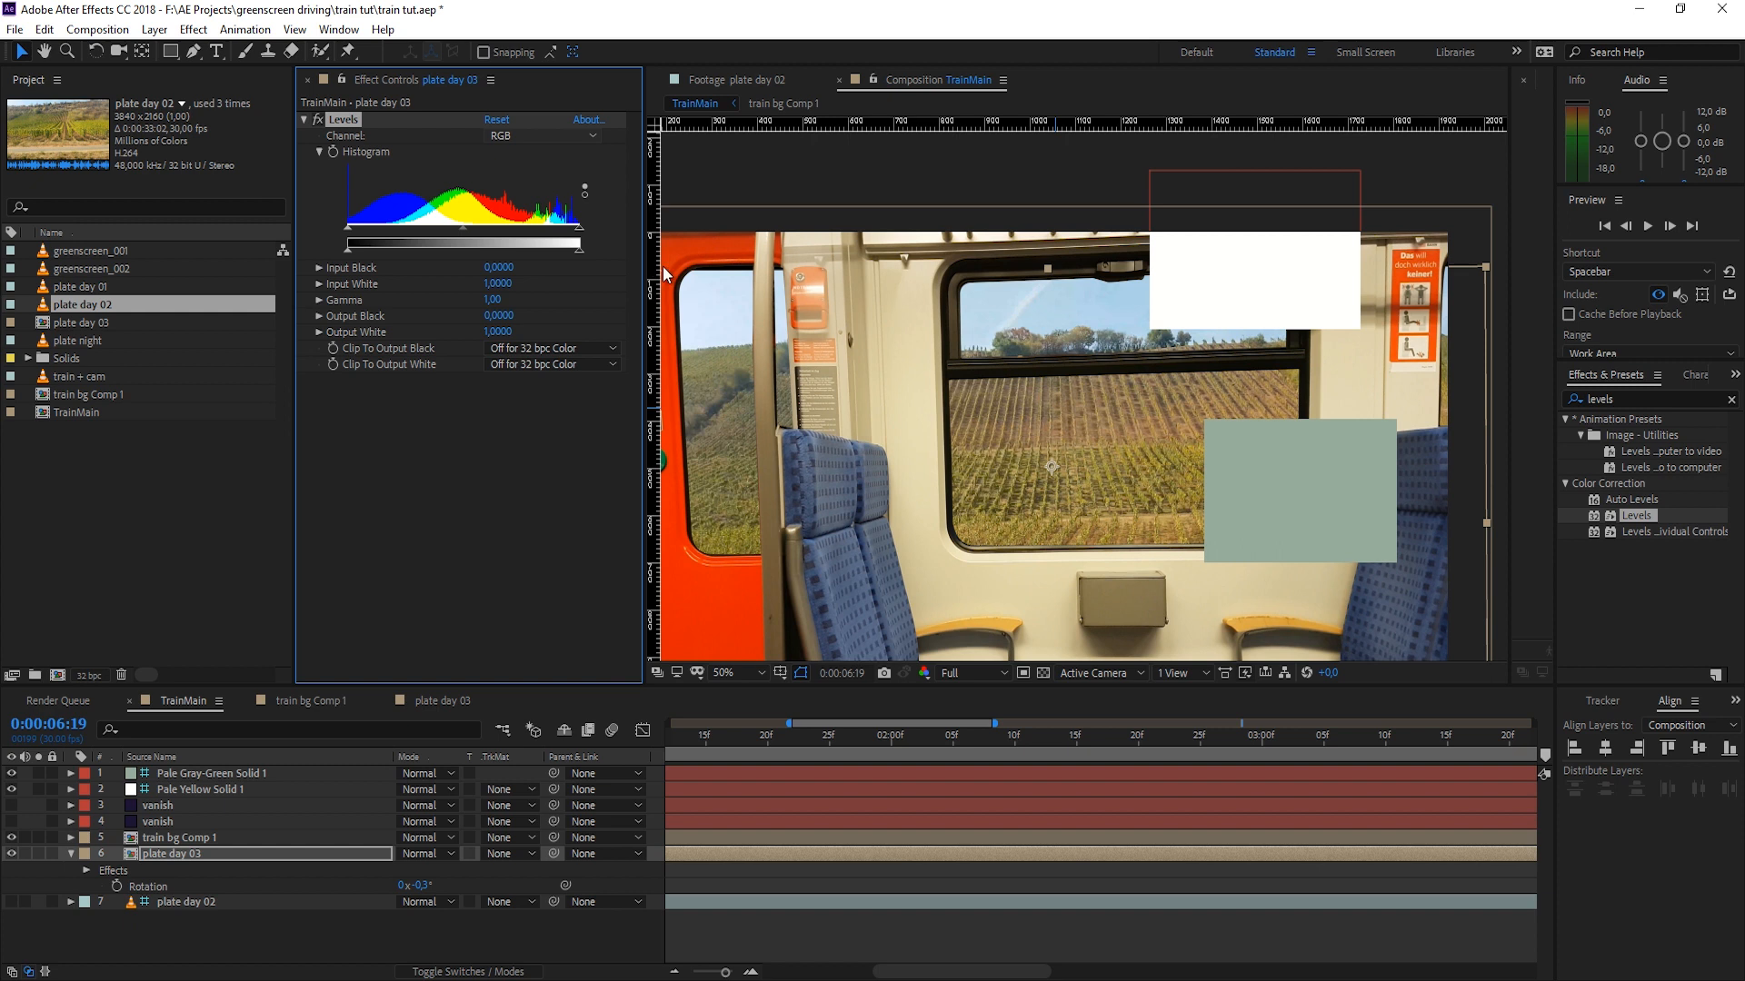
mouse_move(1074, 495)
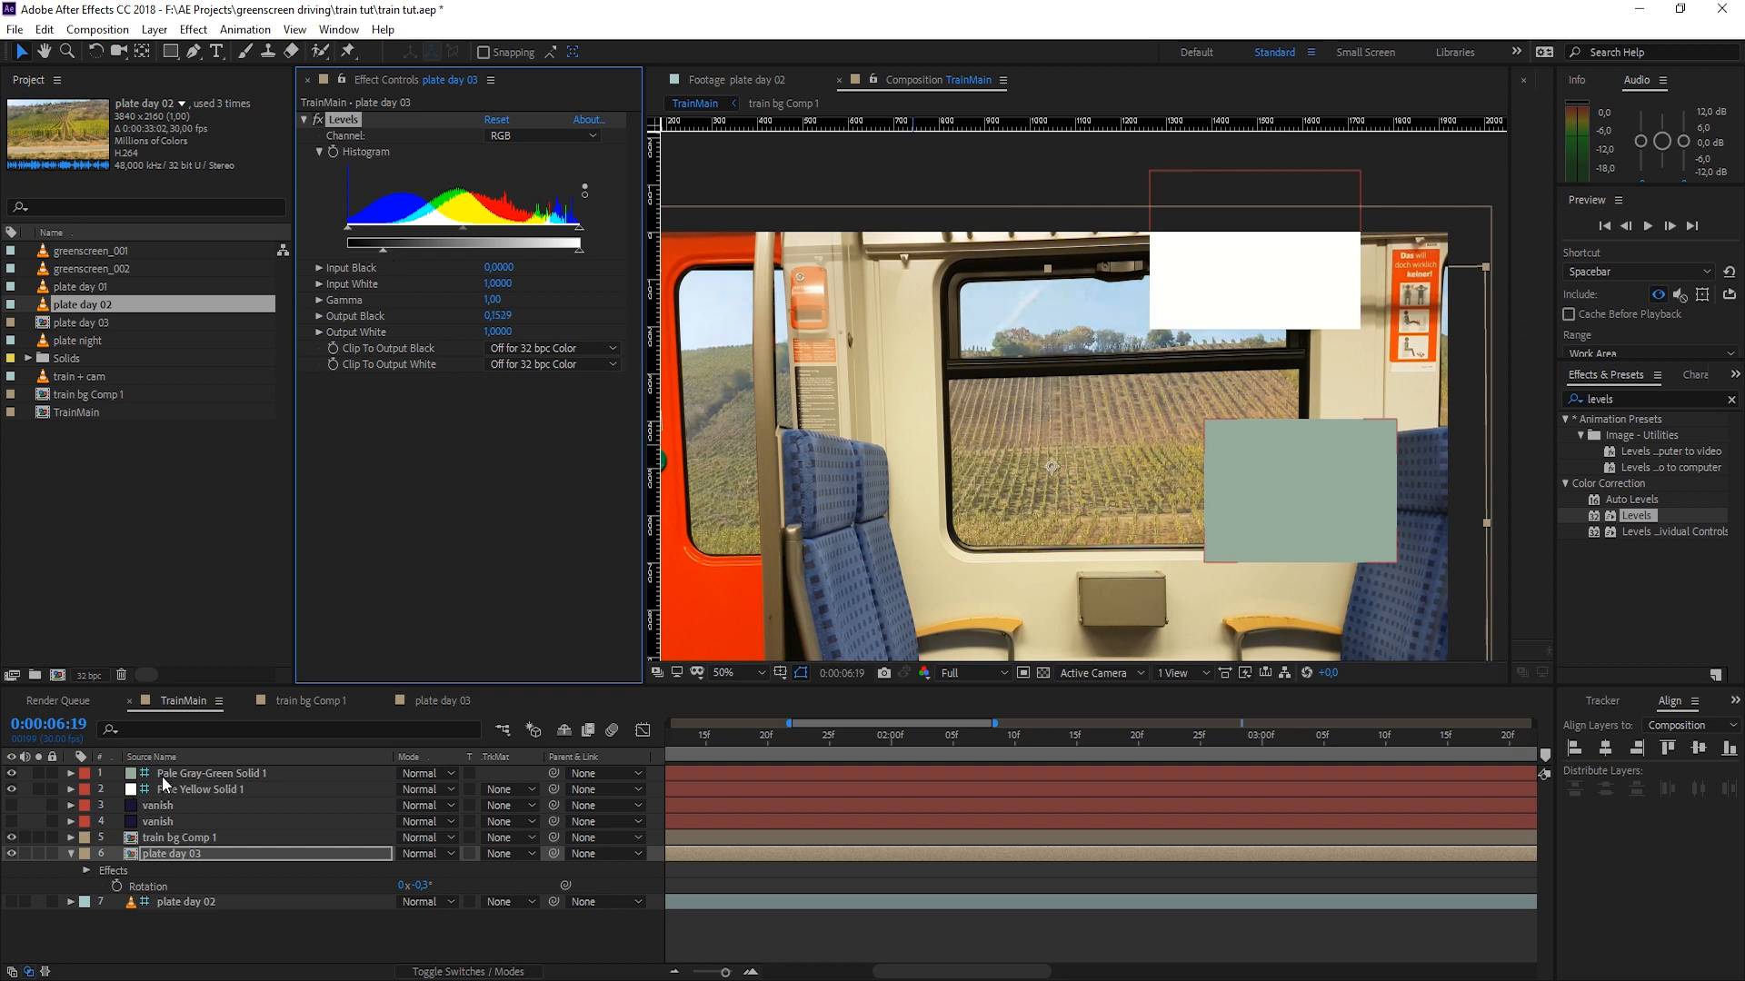
Step: On plate day 03's Levels, raise Output Black and lower Input White toward the reference solids
click(211, 774)
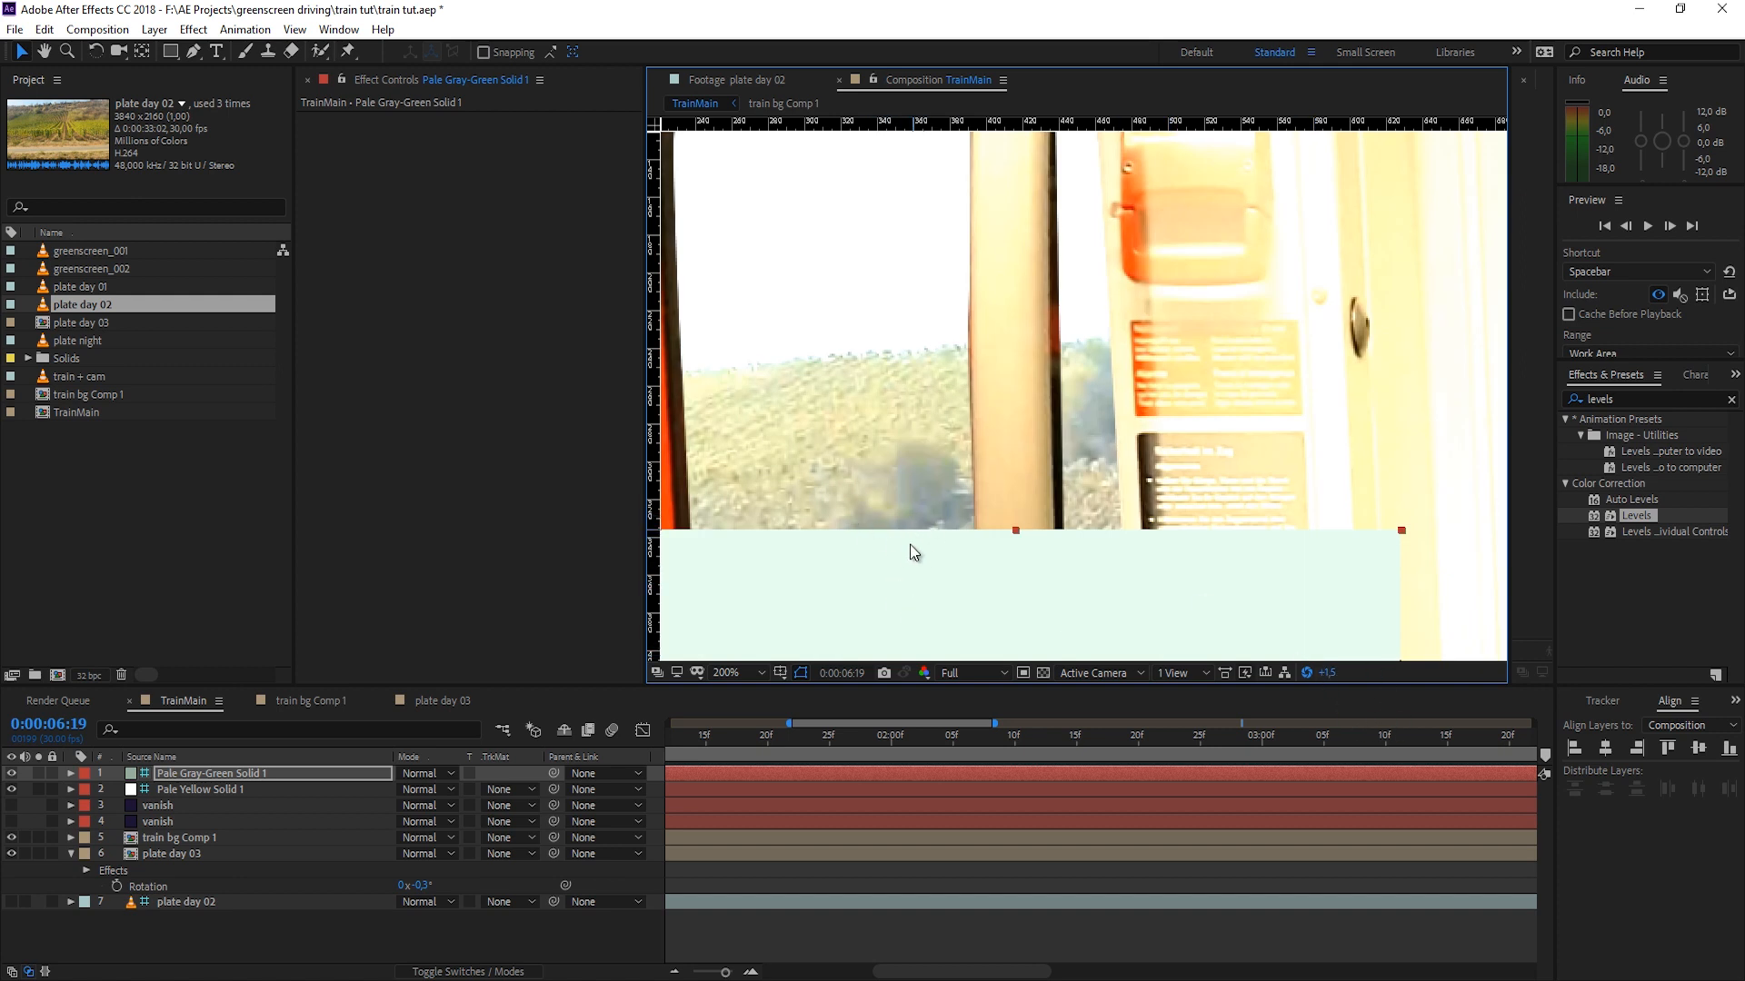
mouse_move(949, 598)
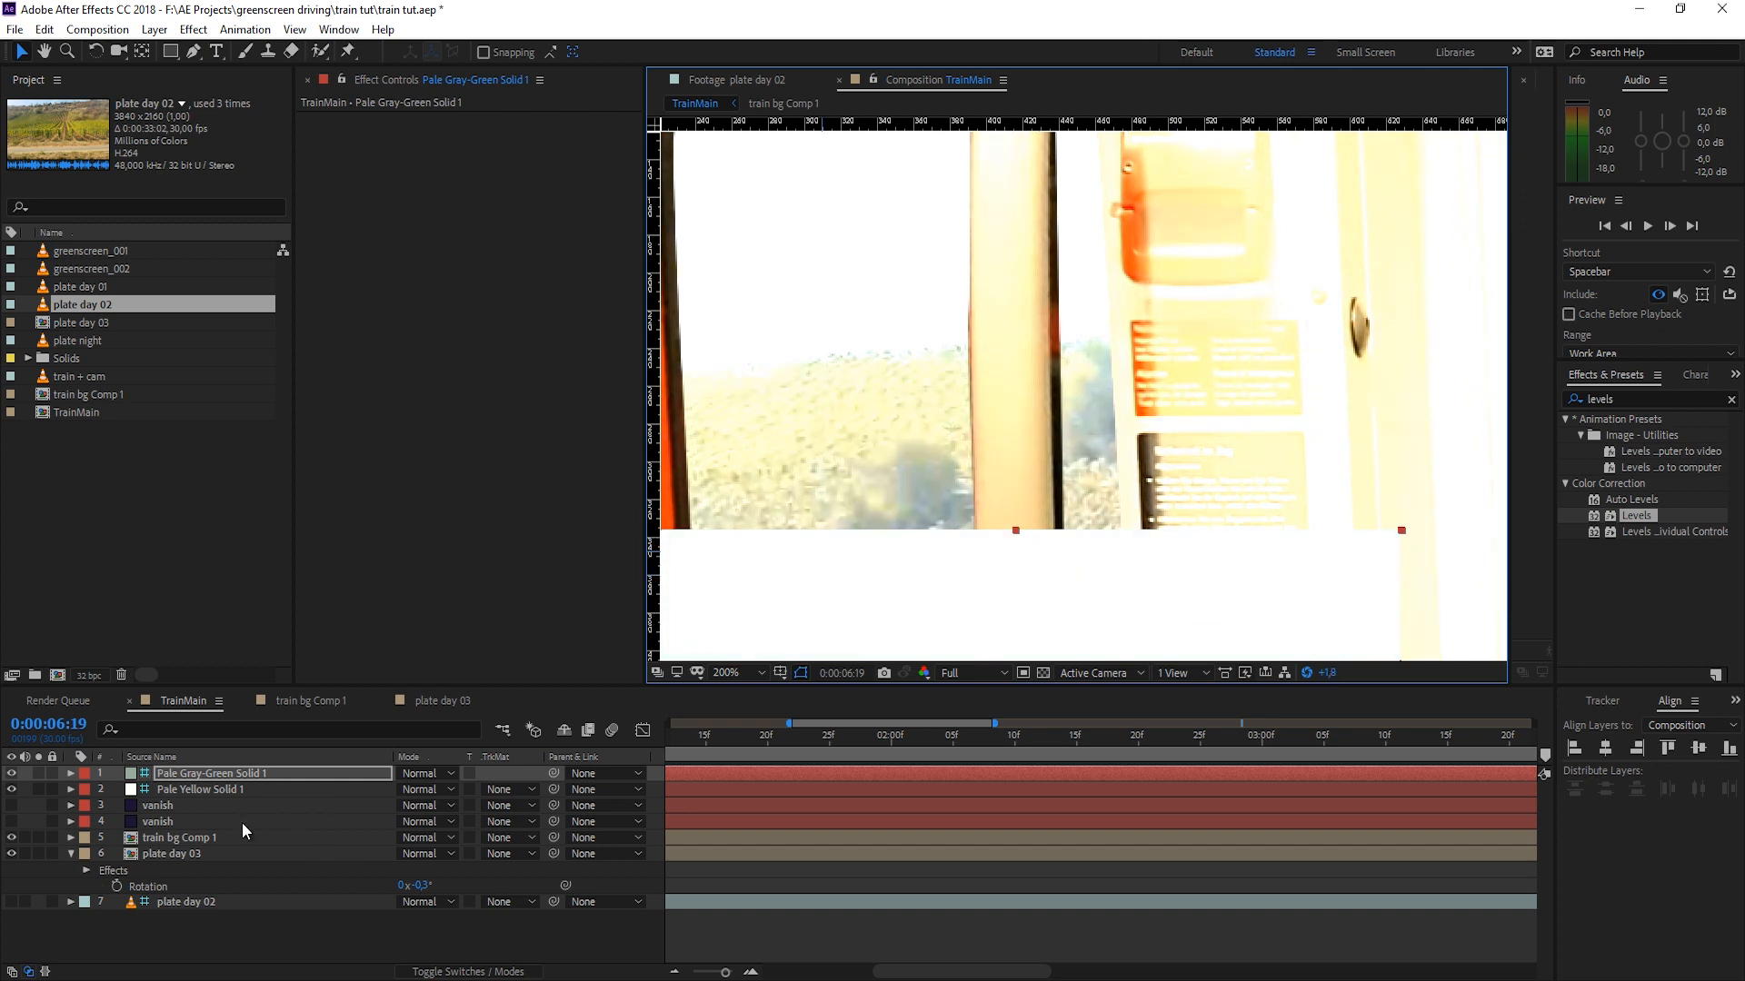
click(171, 854)
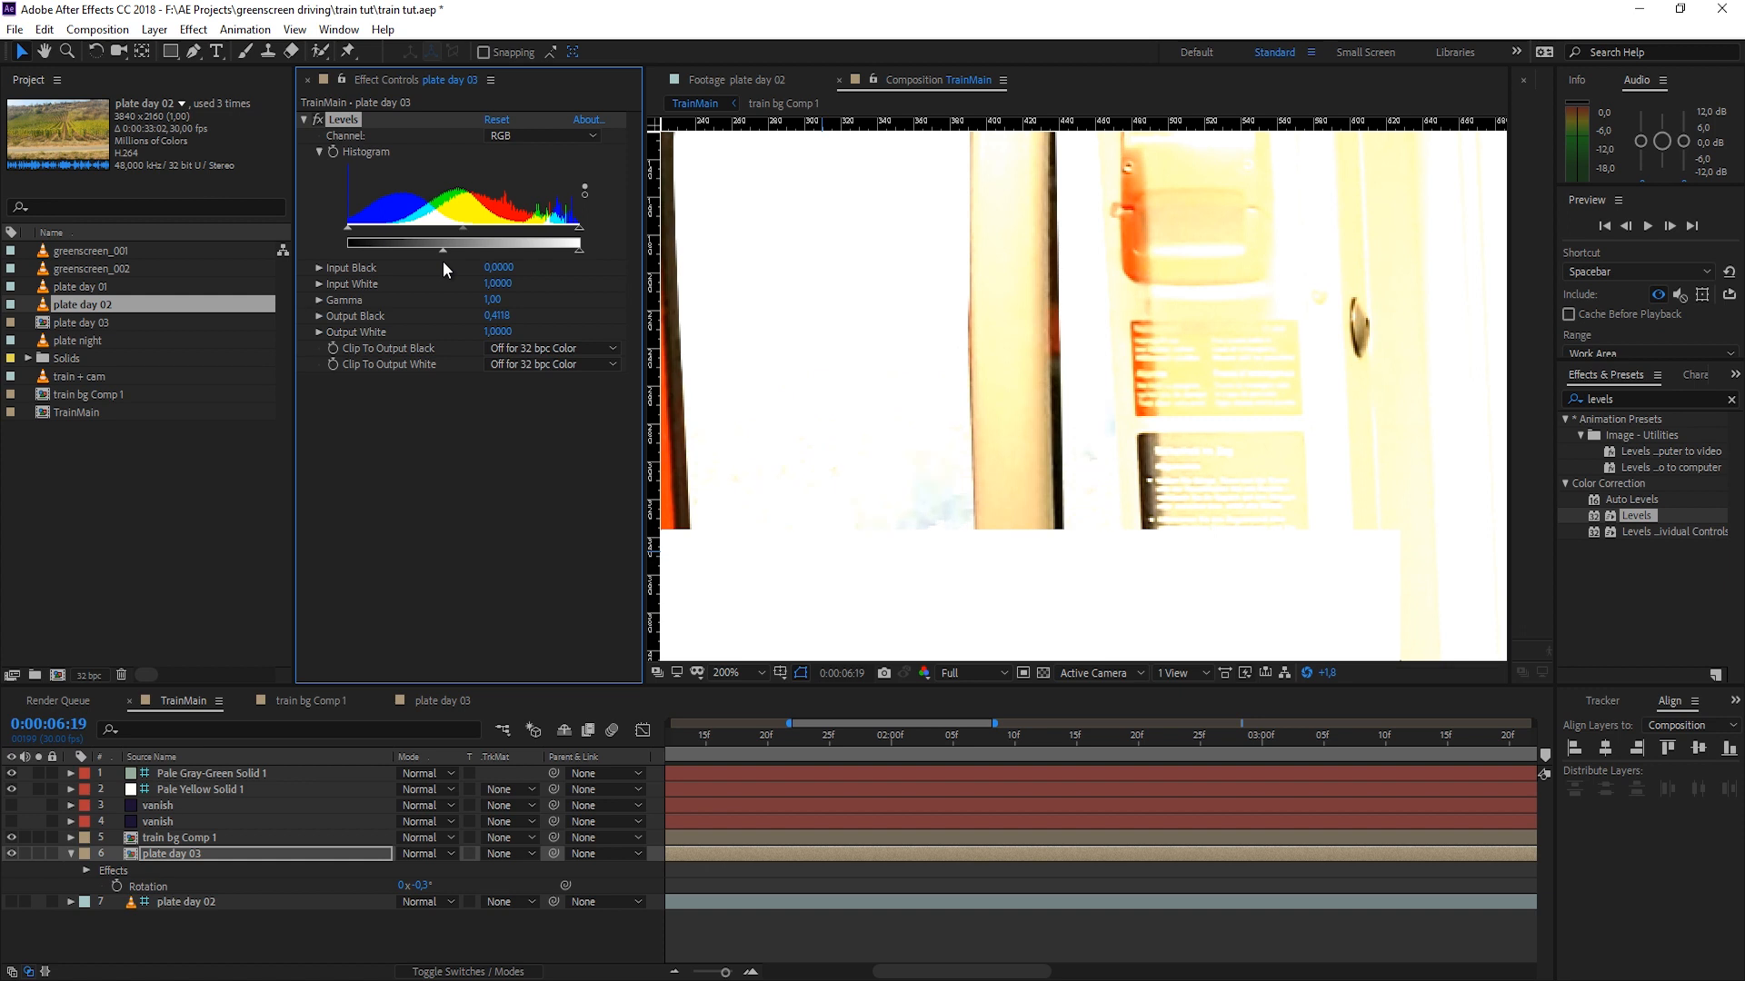
drag(440, 251, 456, 250)
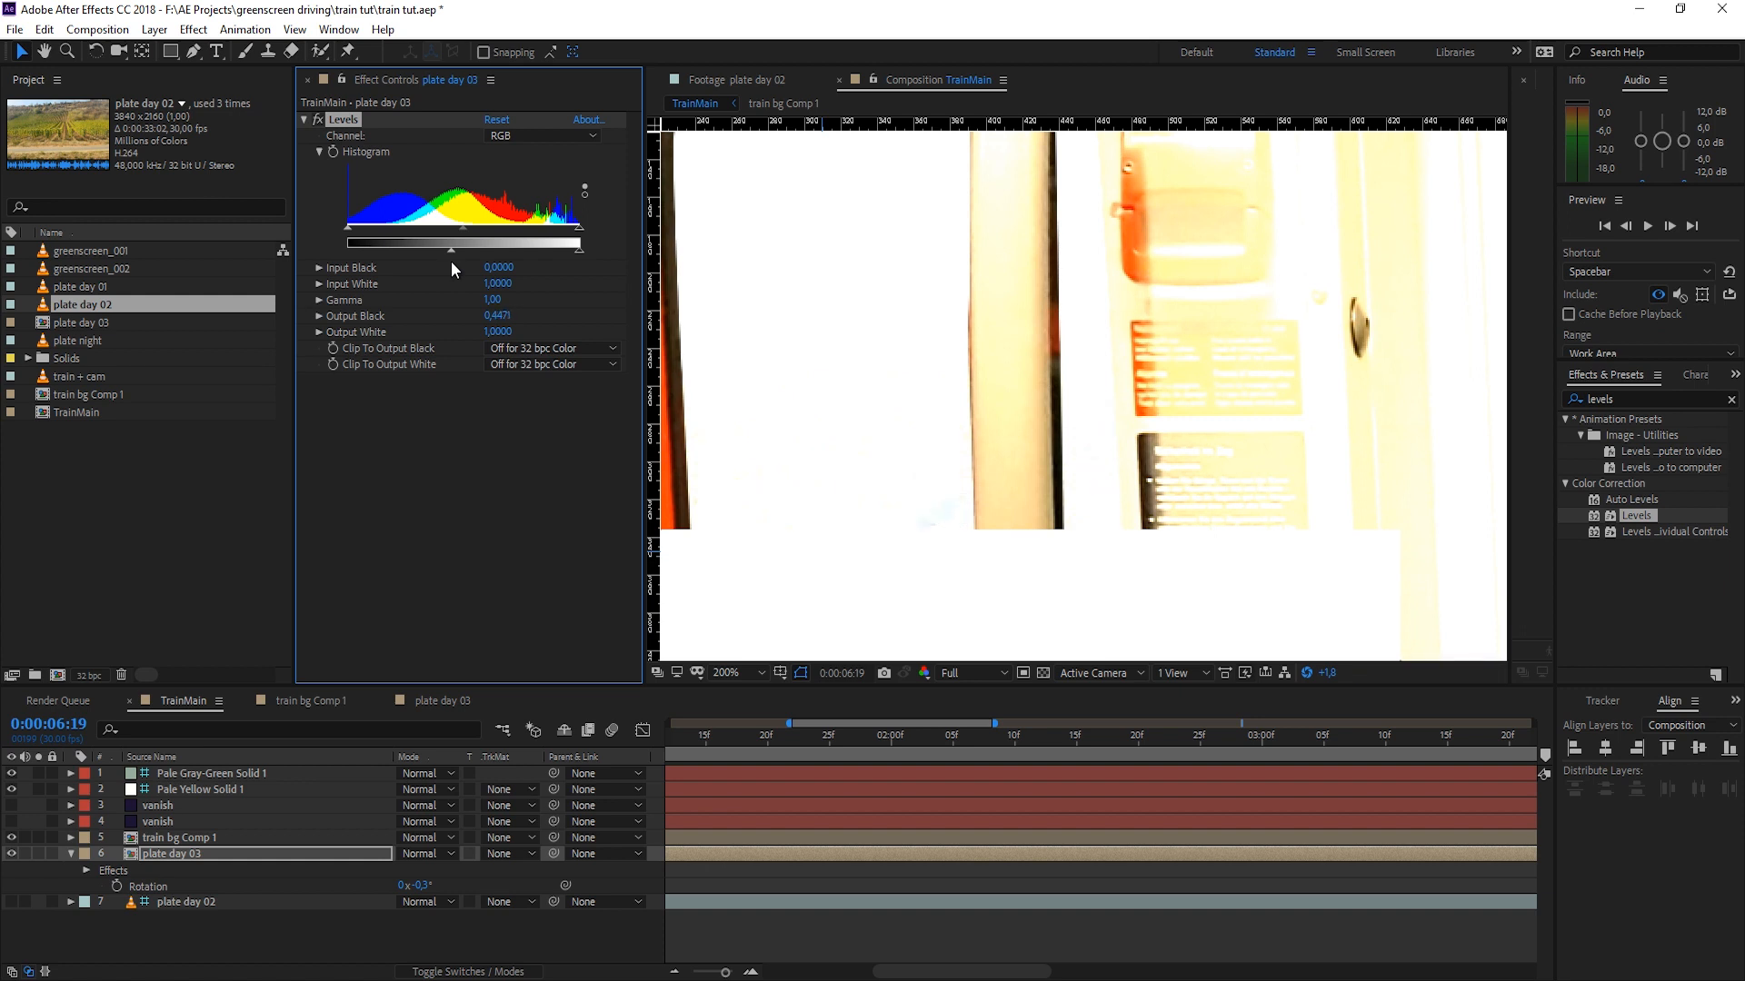
mouse_move(1314, 730)
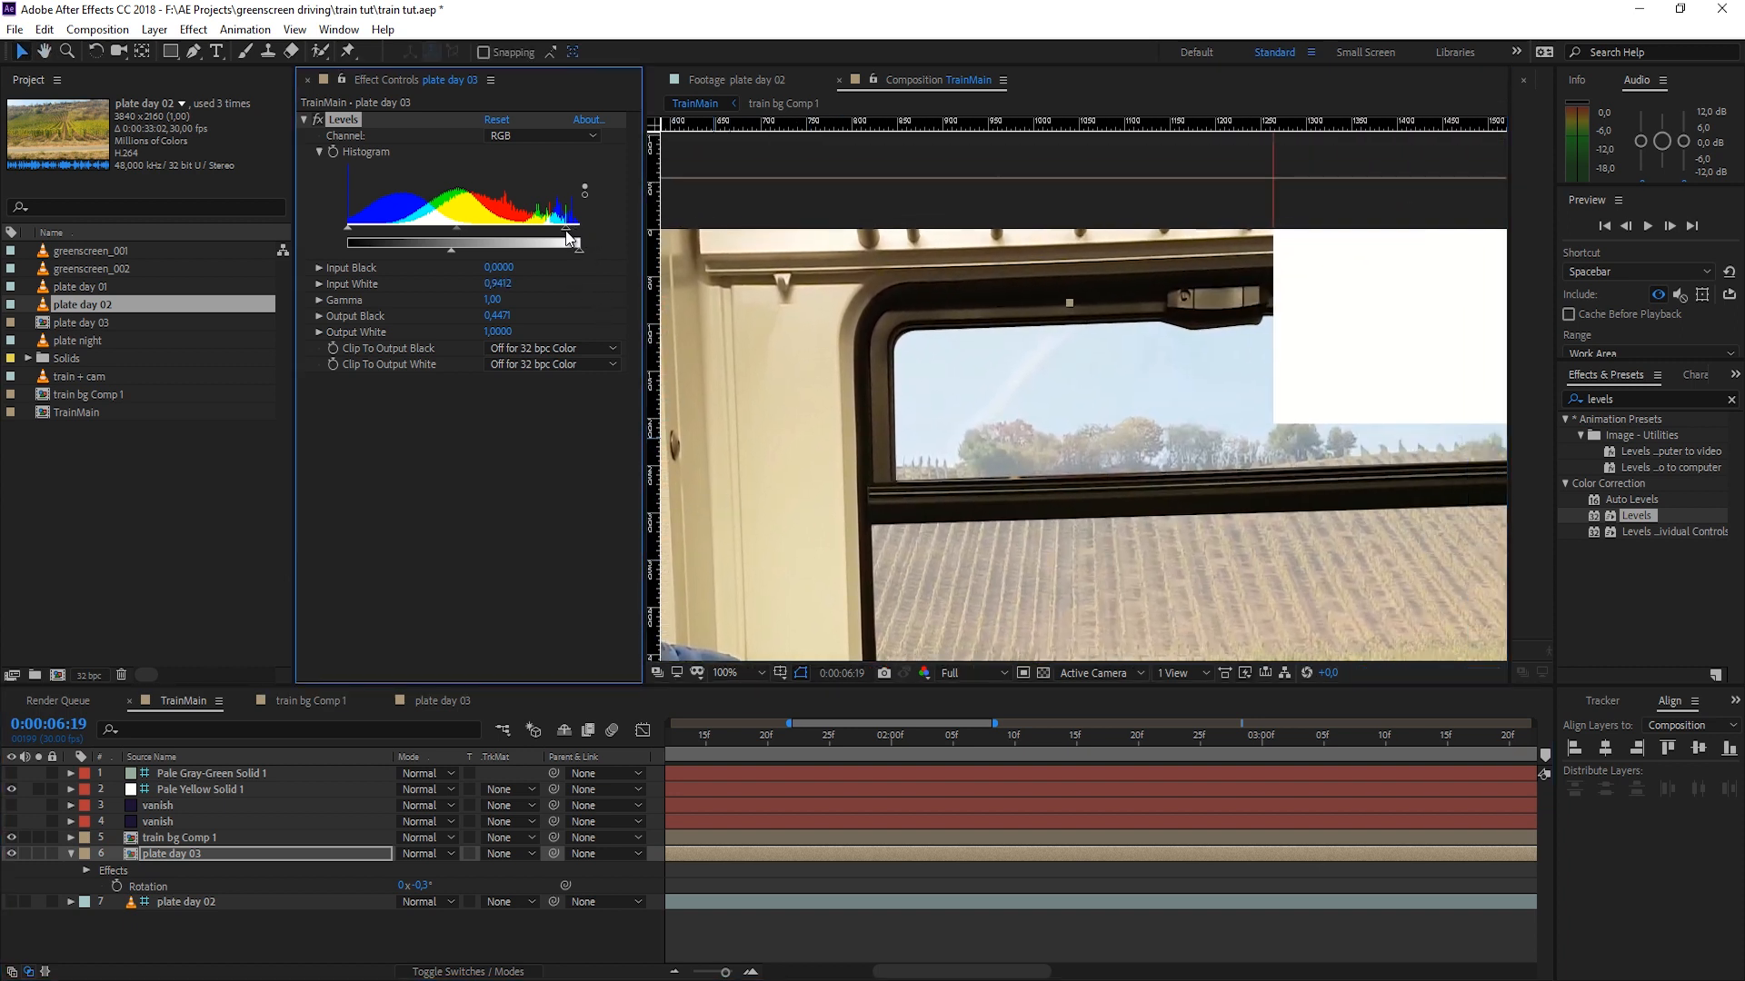
drag(567, 240, 515, 240)
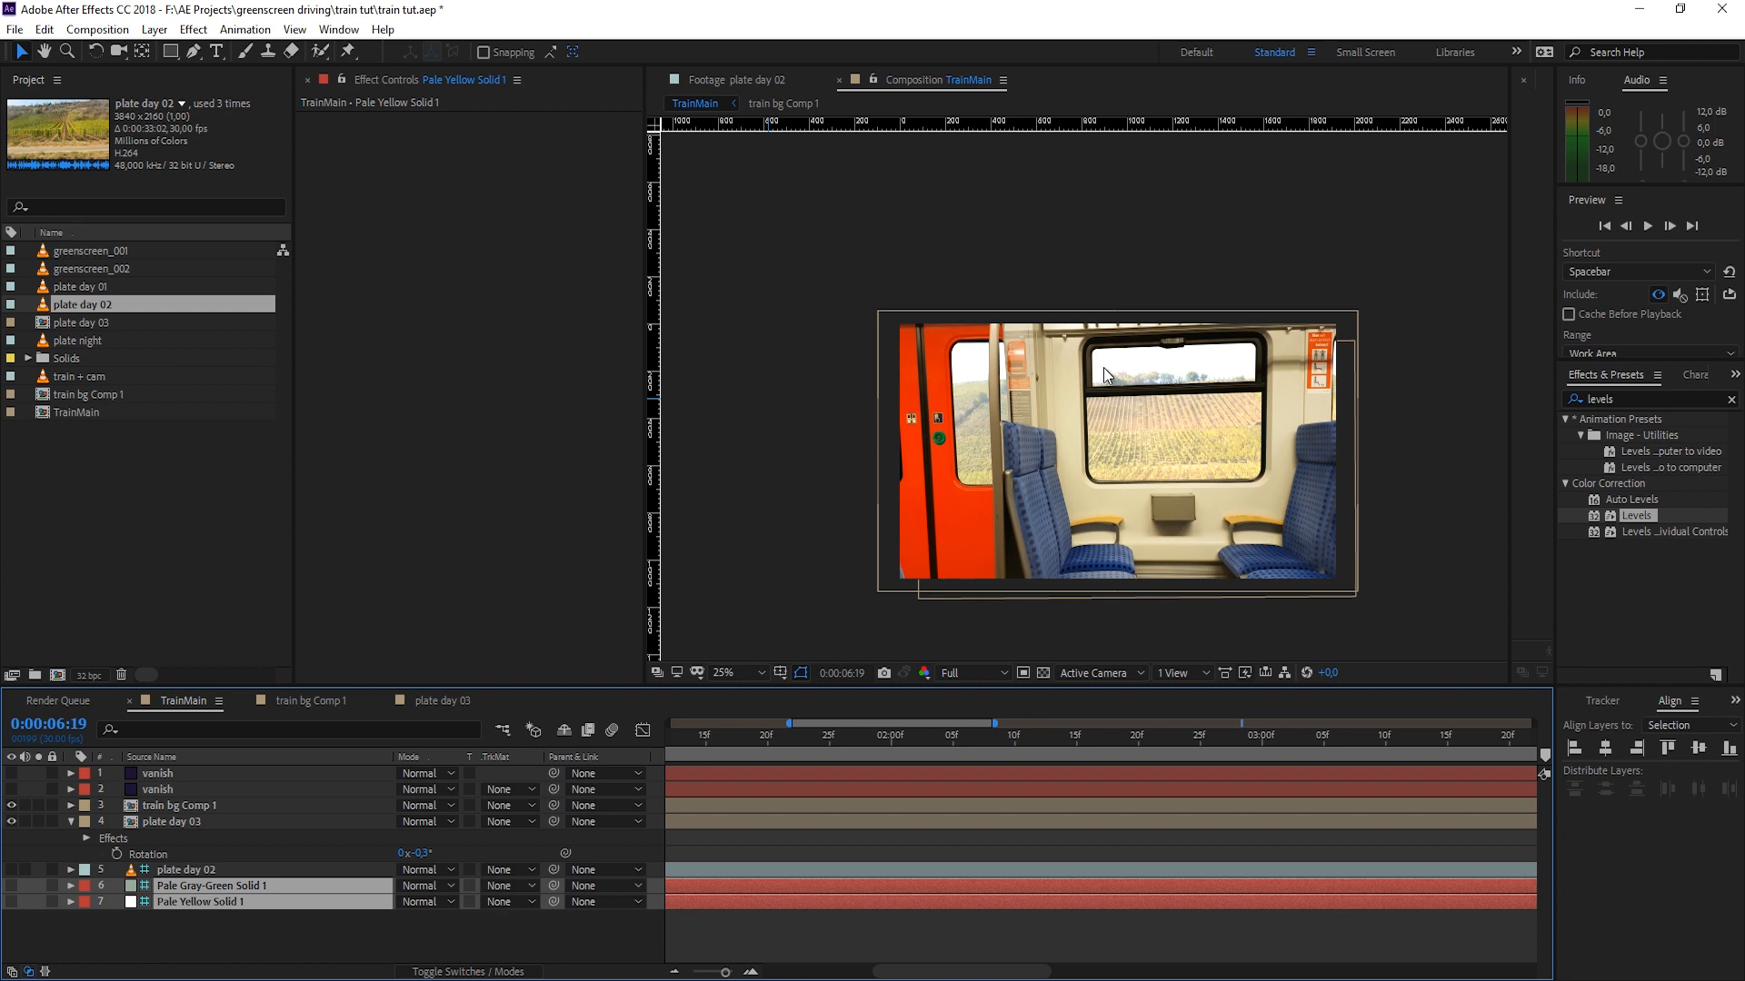
mouse_move(1241, 520)
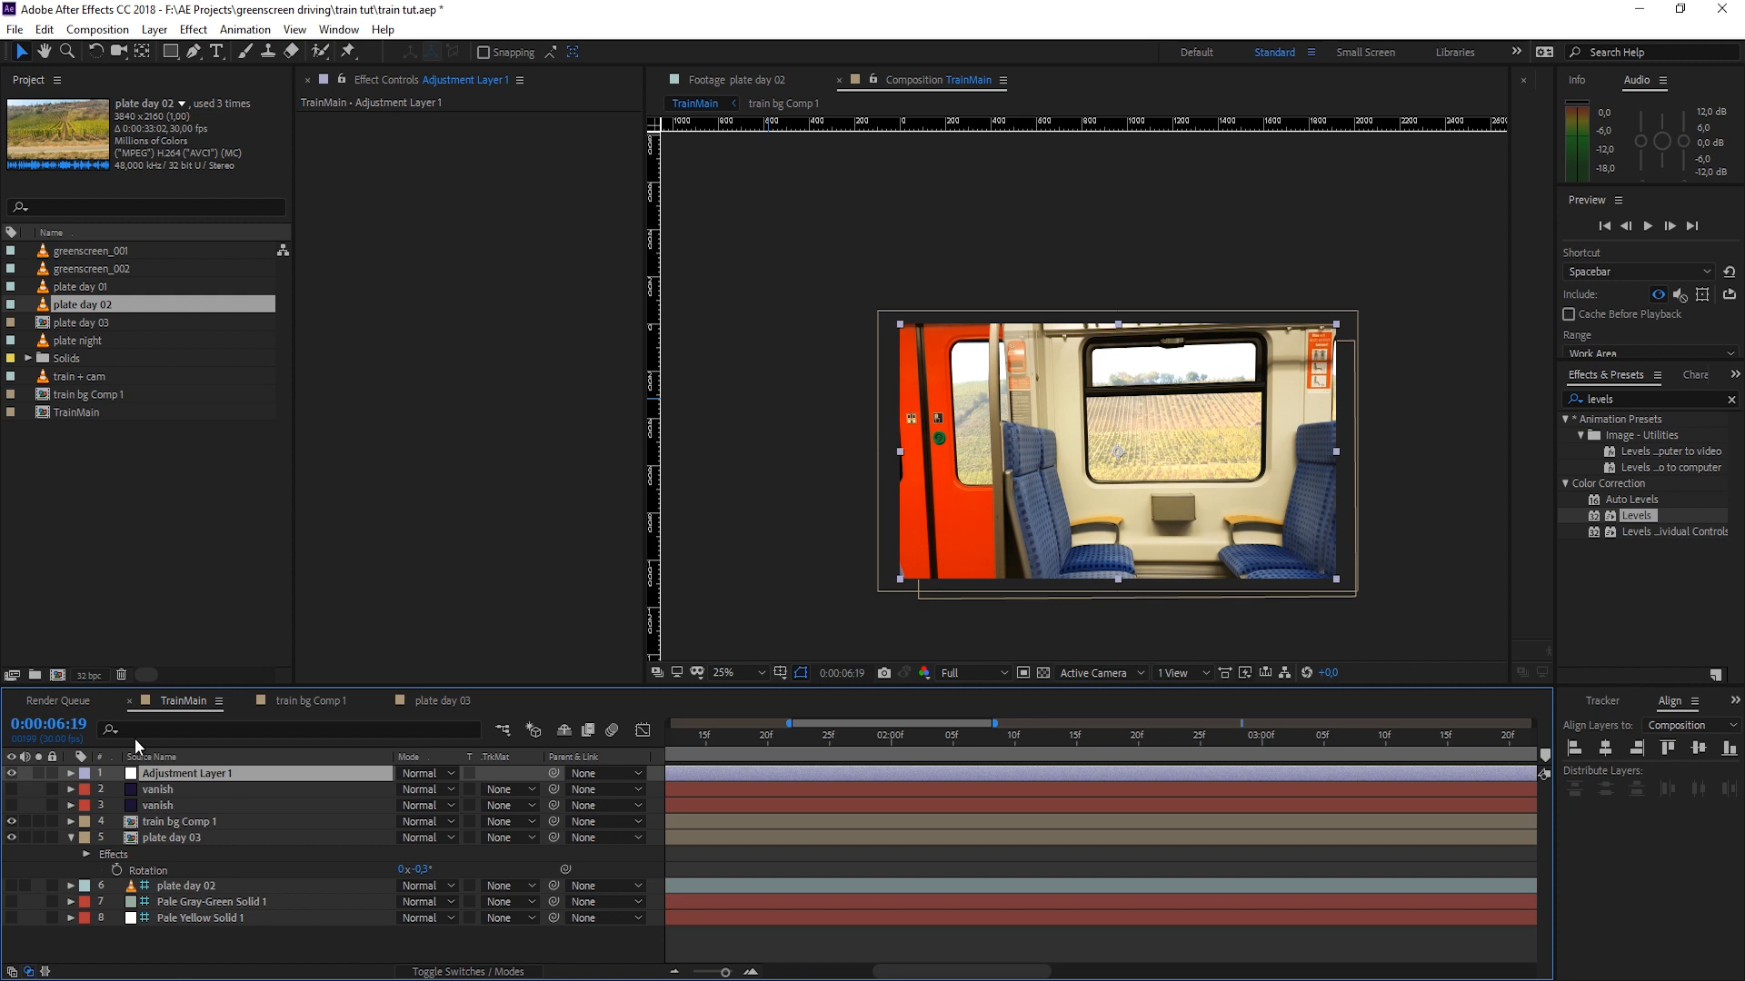
Step: Rename the adjustment layer glo and push its Glow Threshold to 100%
drag(189, 772, 189, 805)
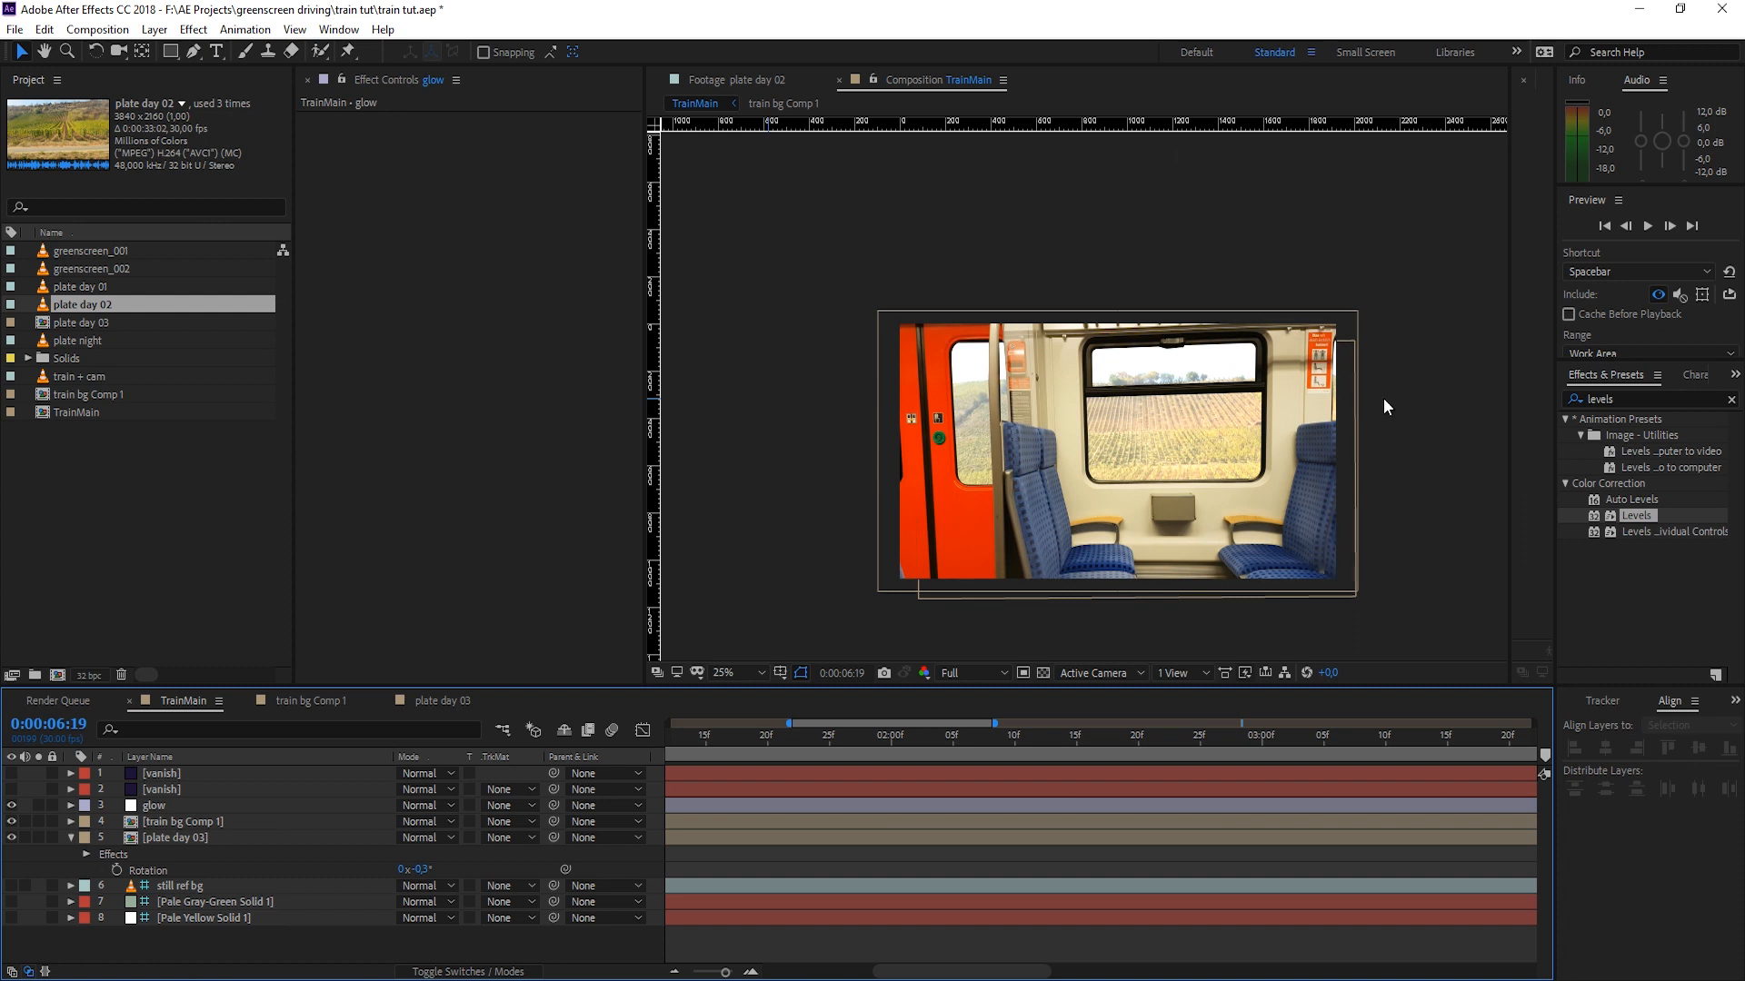
mouse_move(1215, 328)
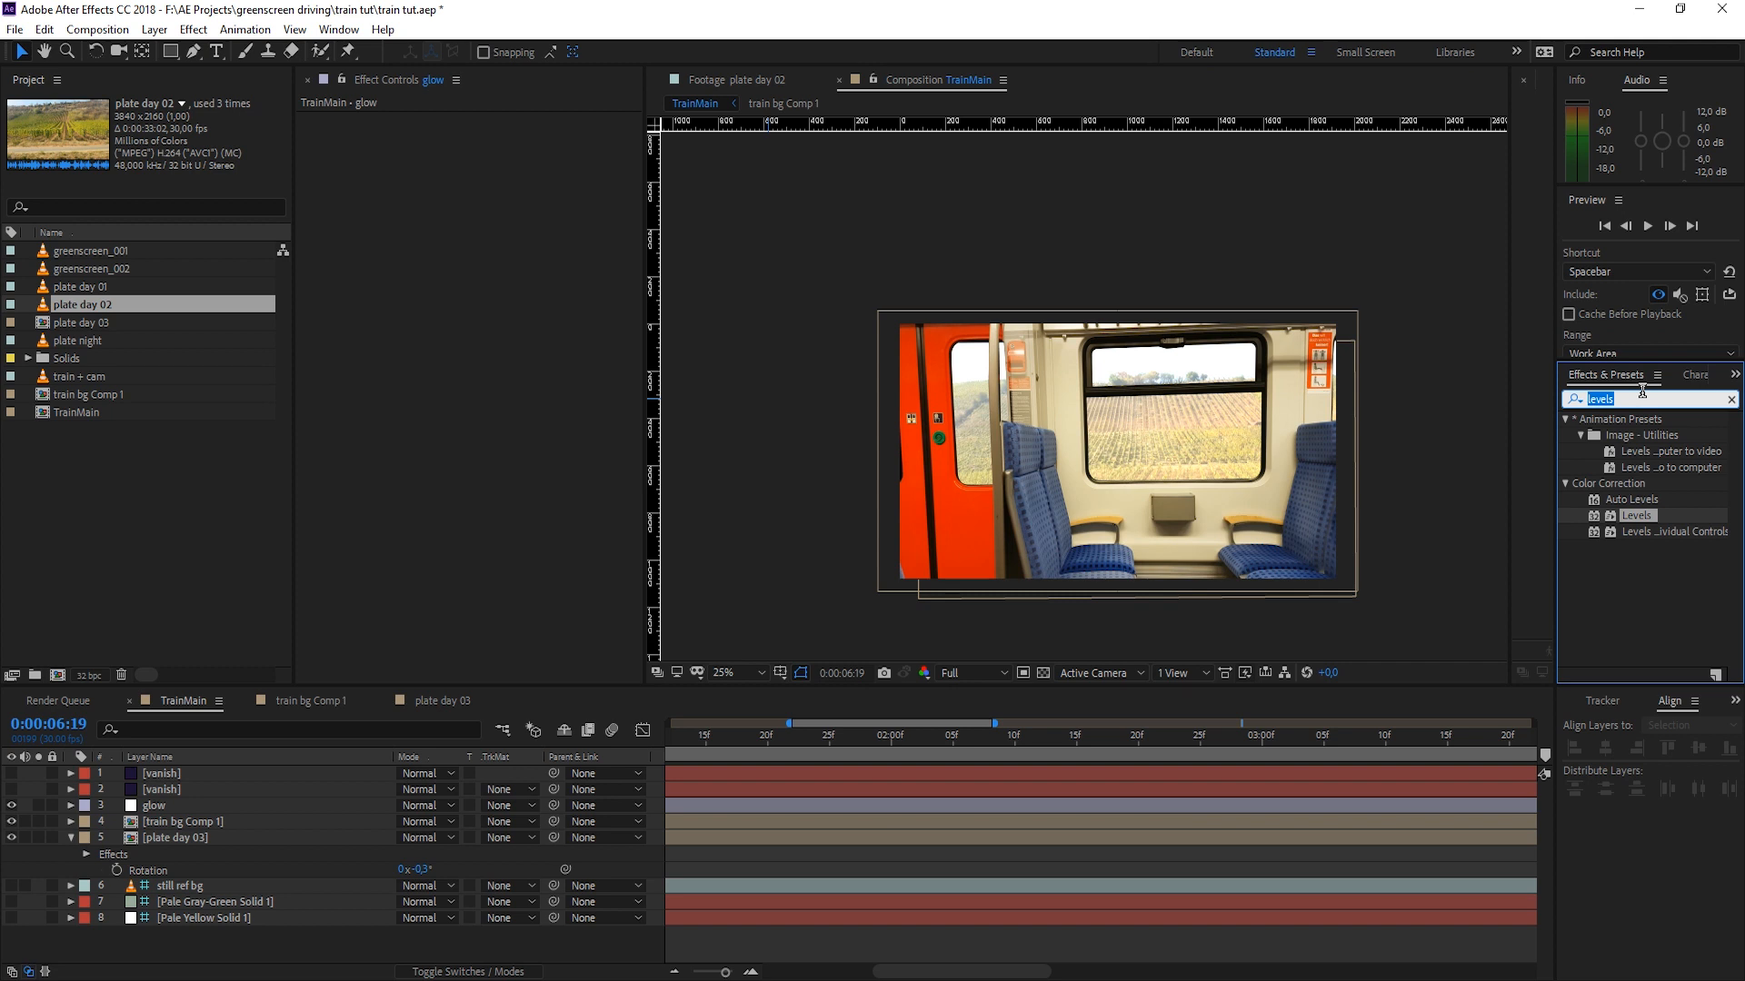
text(glow)
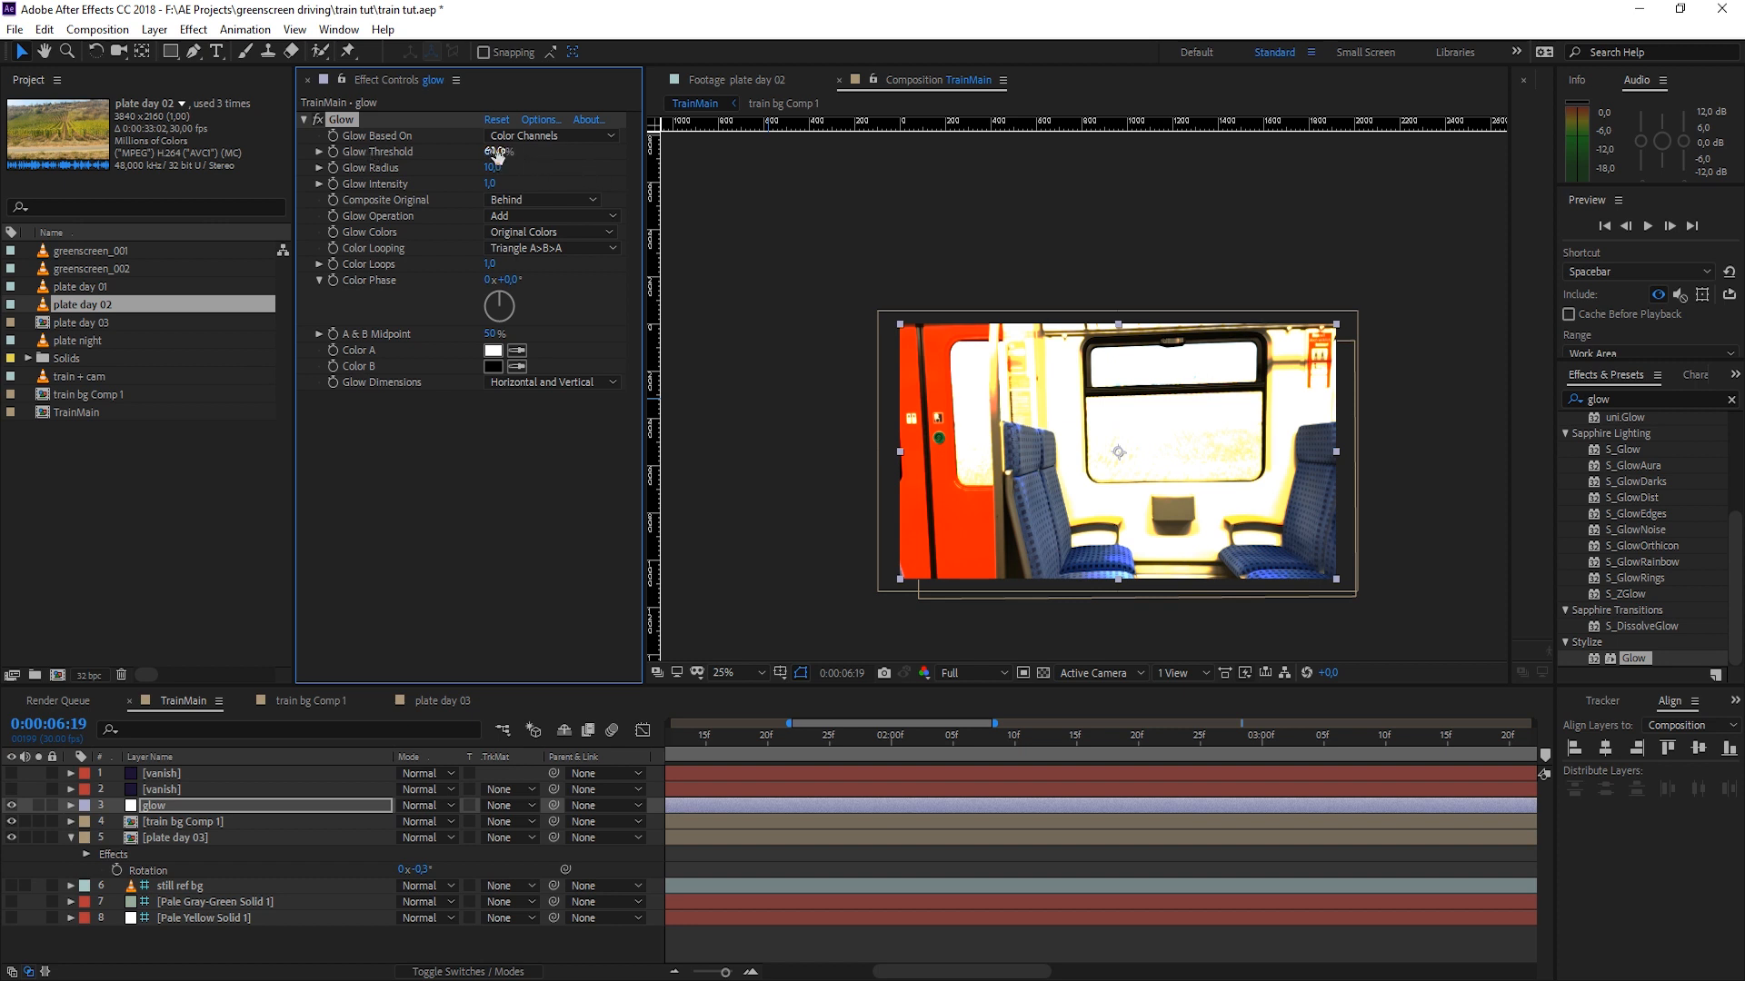
drag(498, 151, 538, 150)
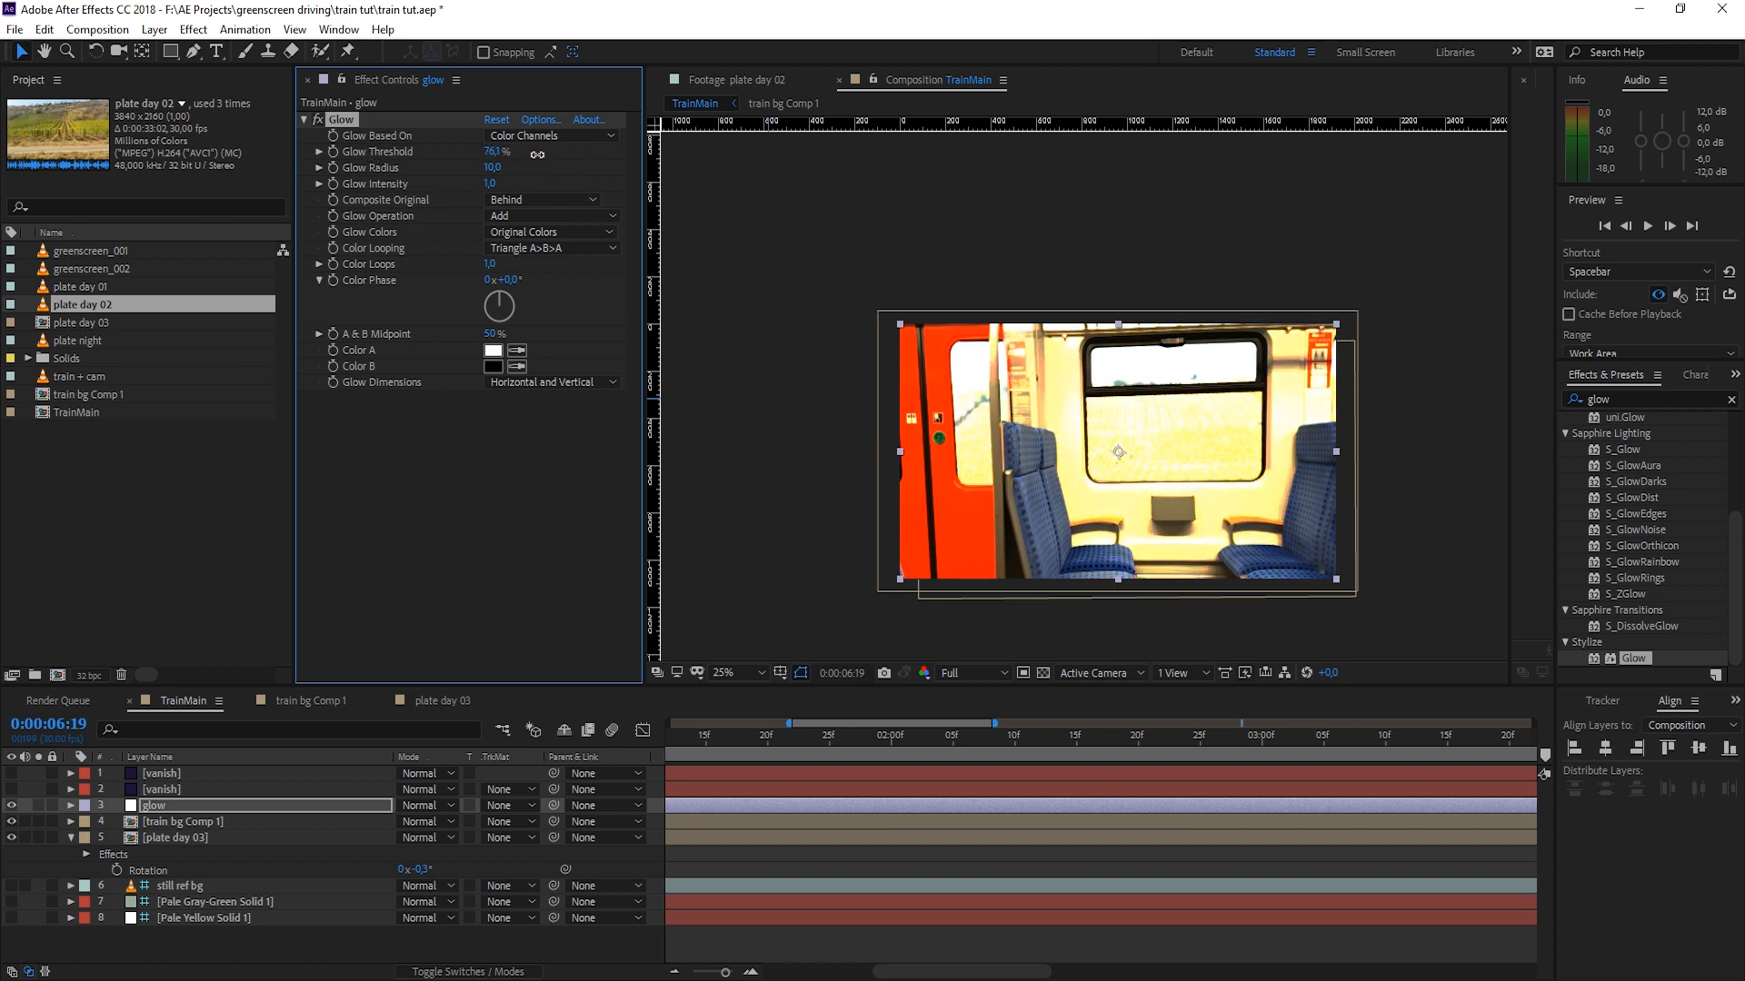
drag(498, 151, 513, 151)
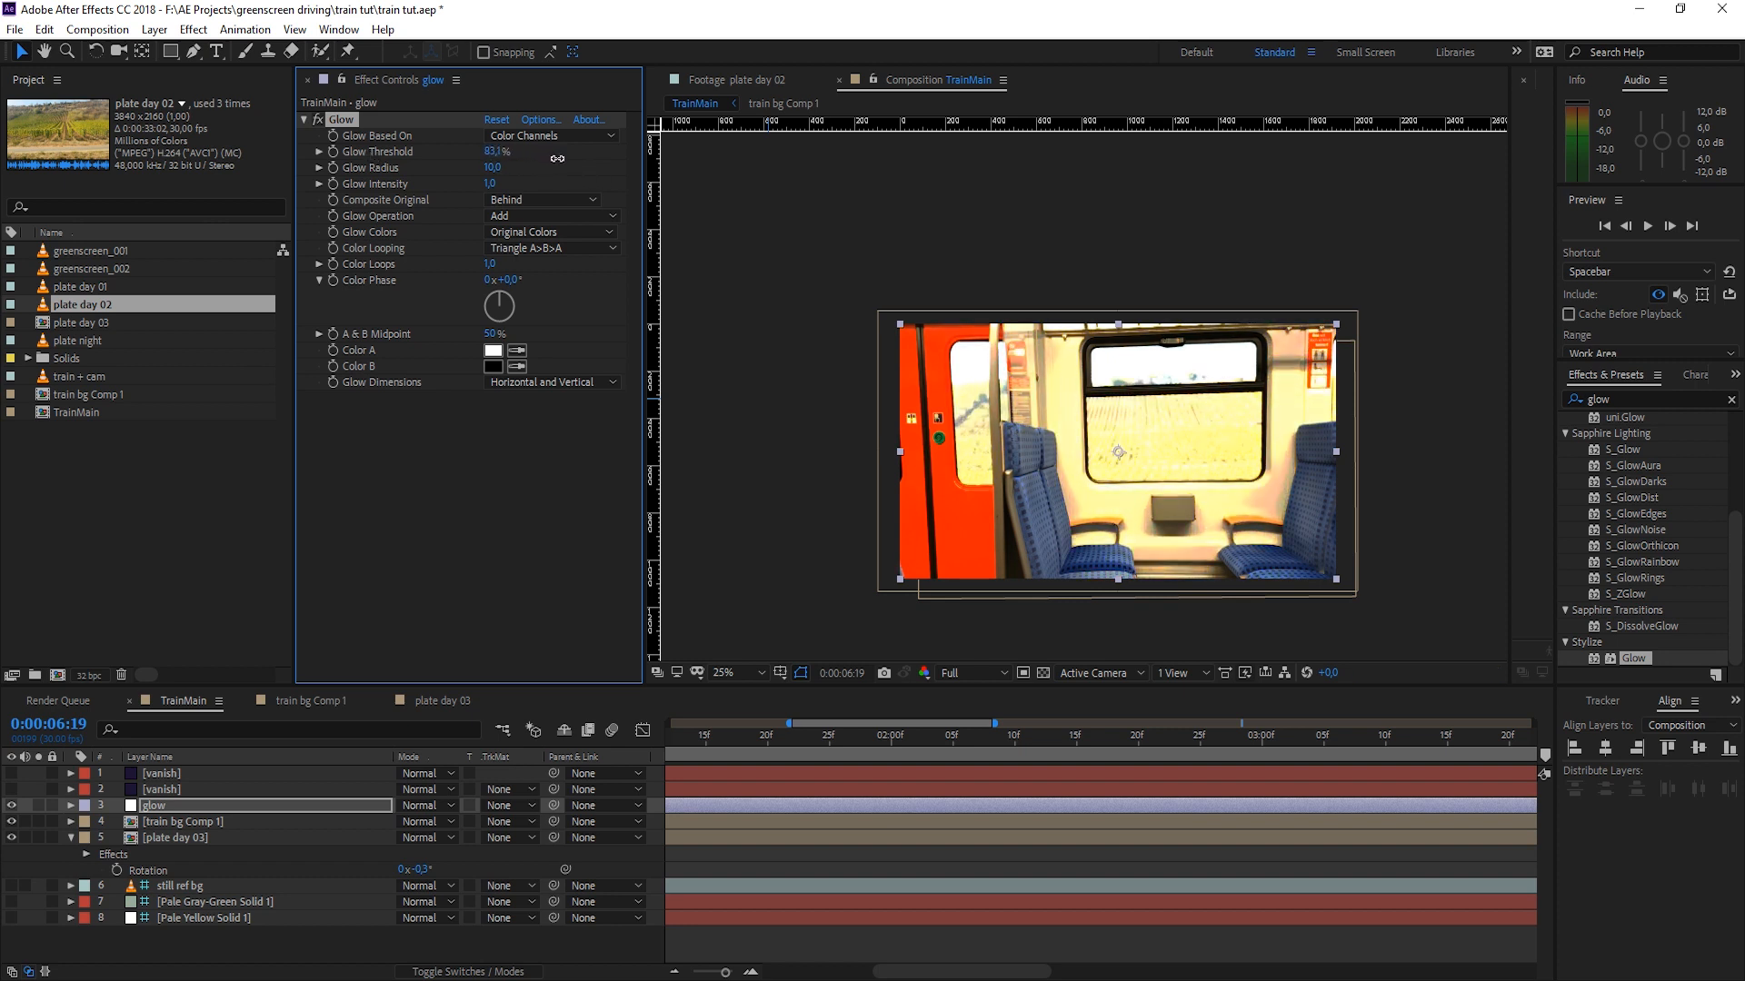
drag(507, 151, 546, 151)
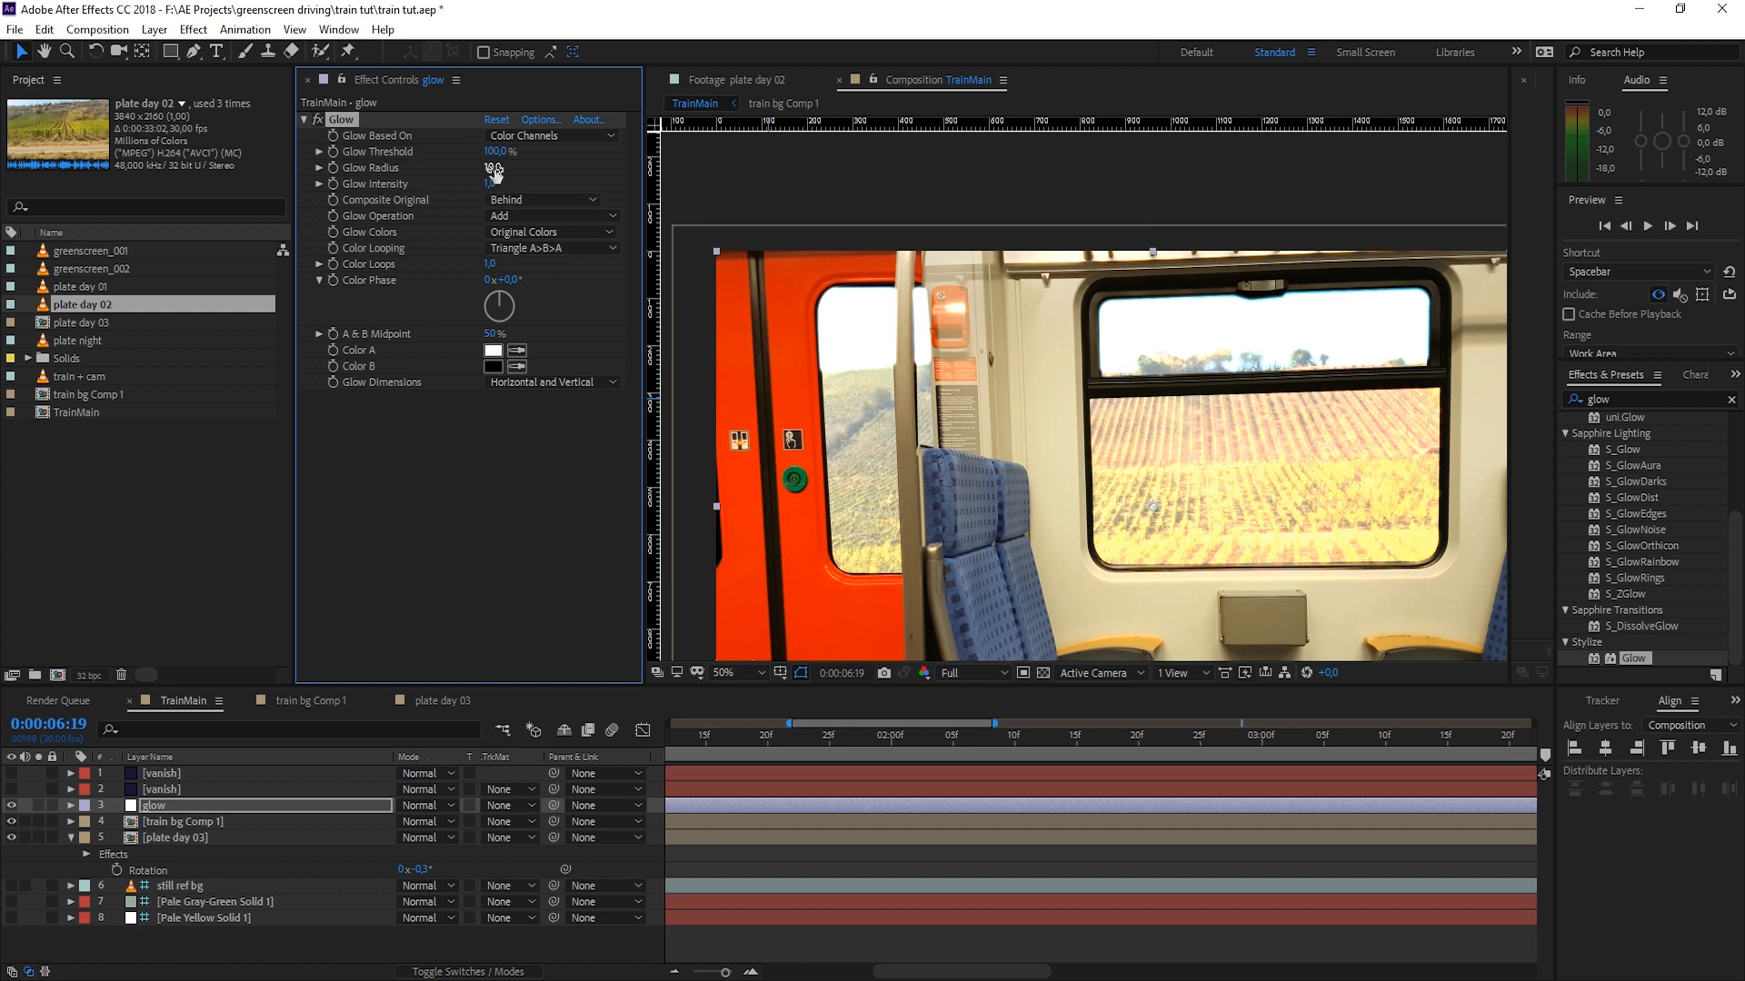
Step: Widen the Glow Radius to 400 and set a low Intensity around 0.1–0.2
drag(494, 168, 467, 167)
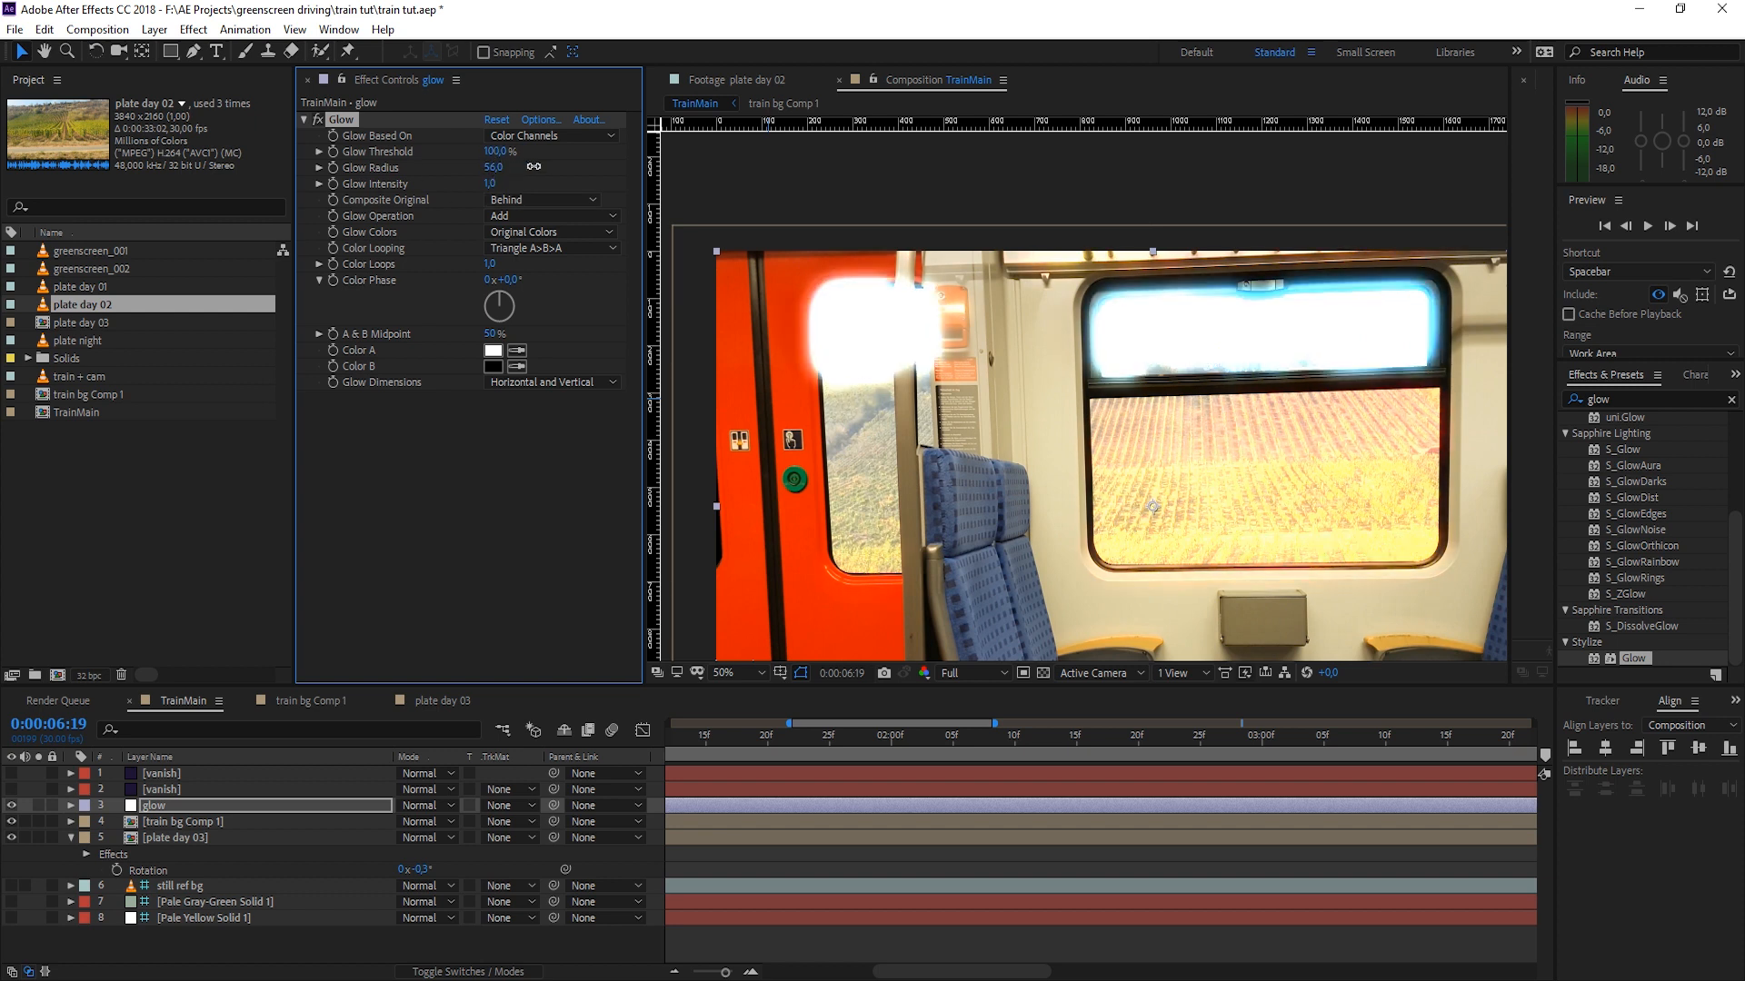
click(493, 167)
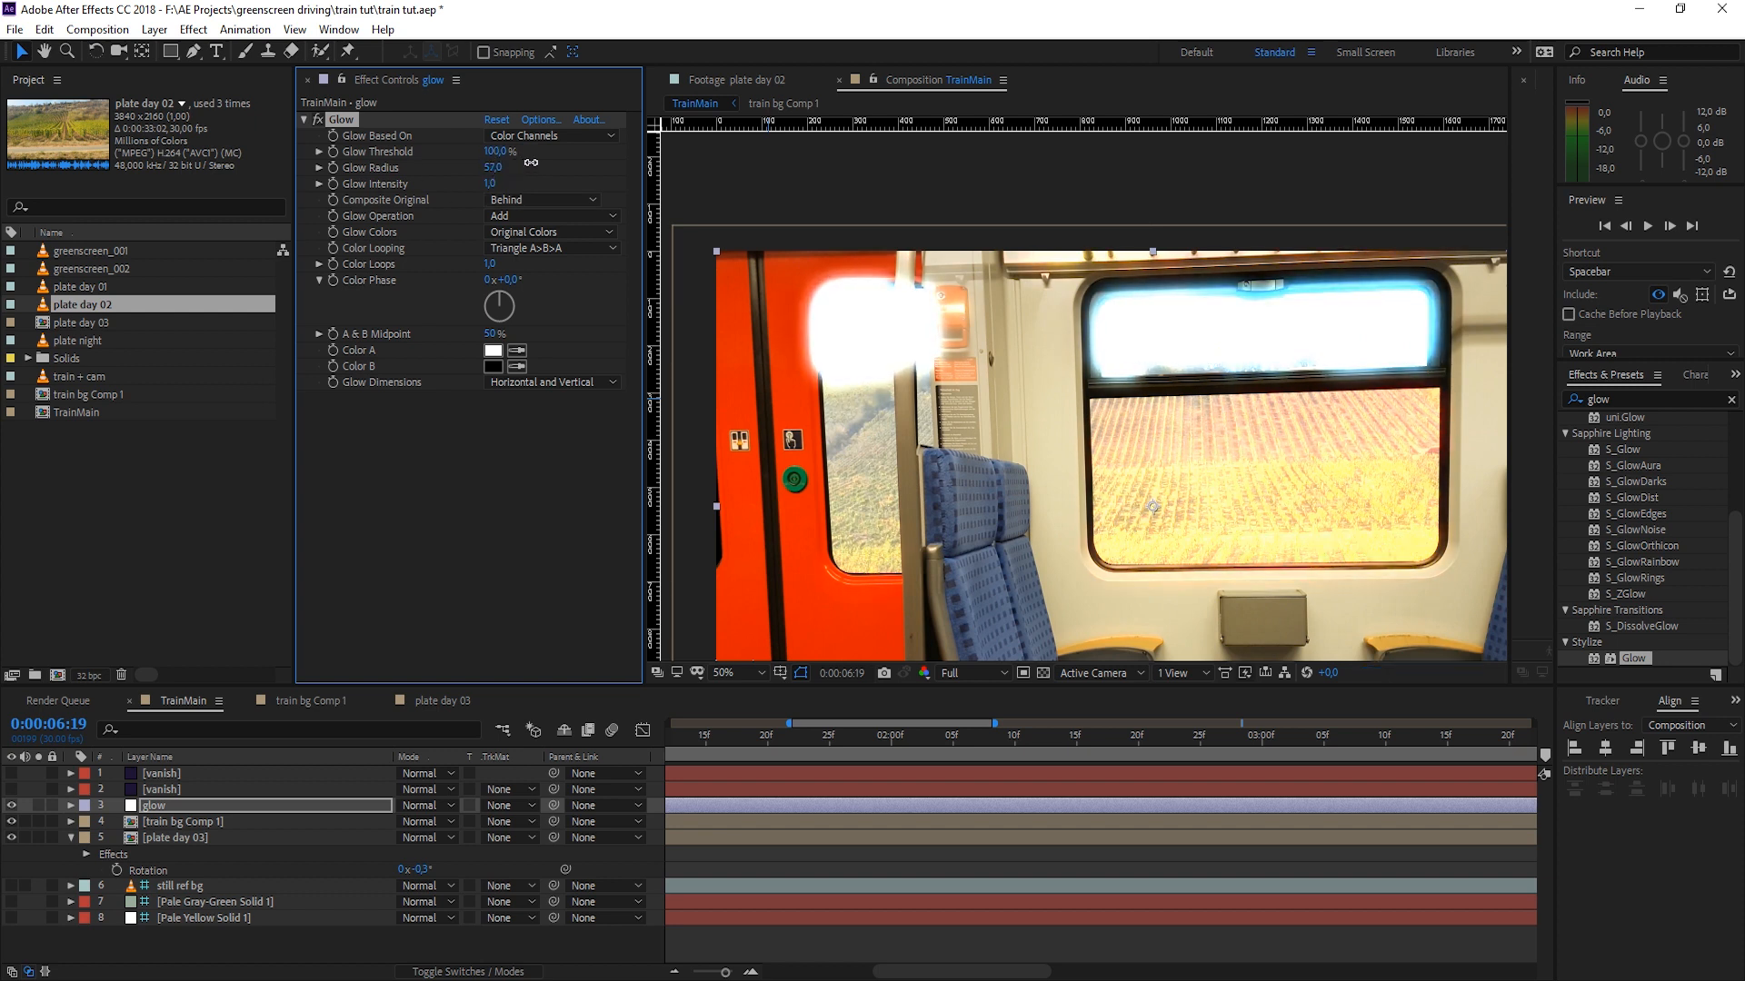
drag(495, 167, 523, 167)
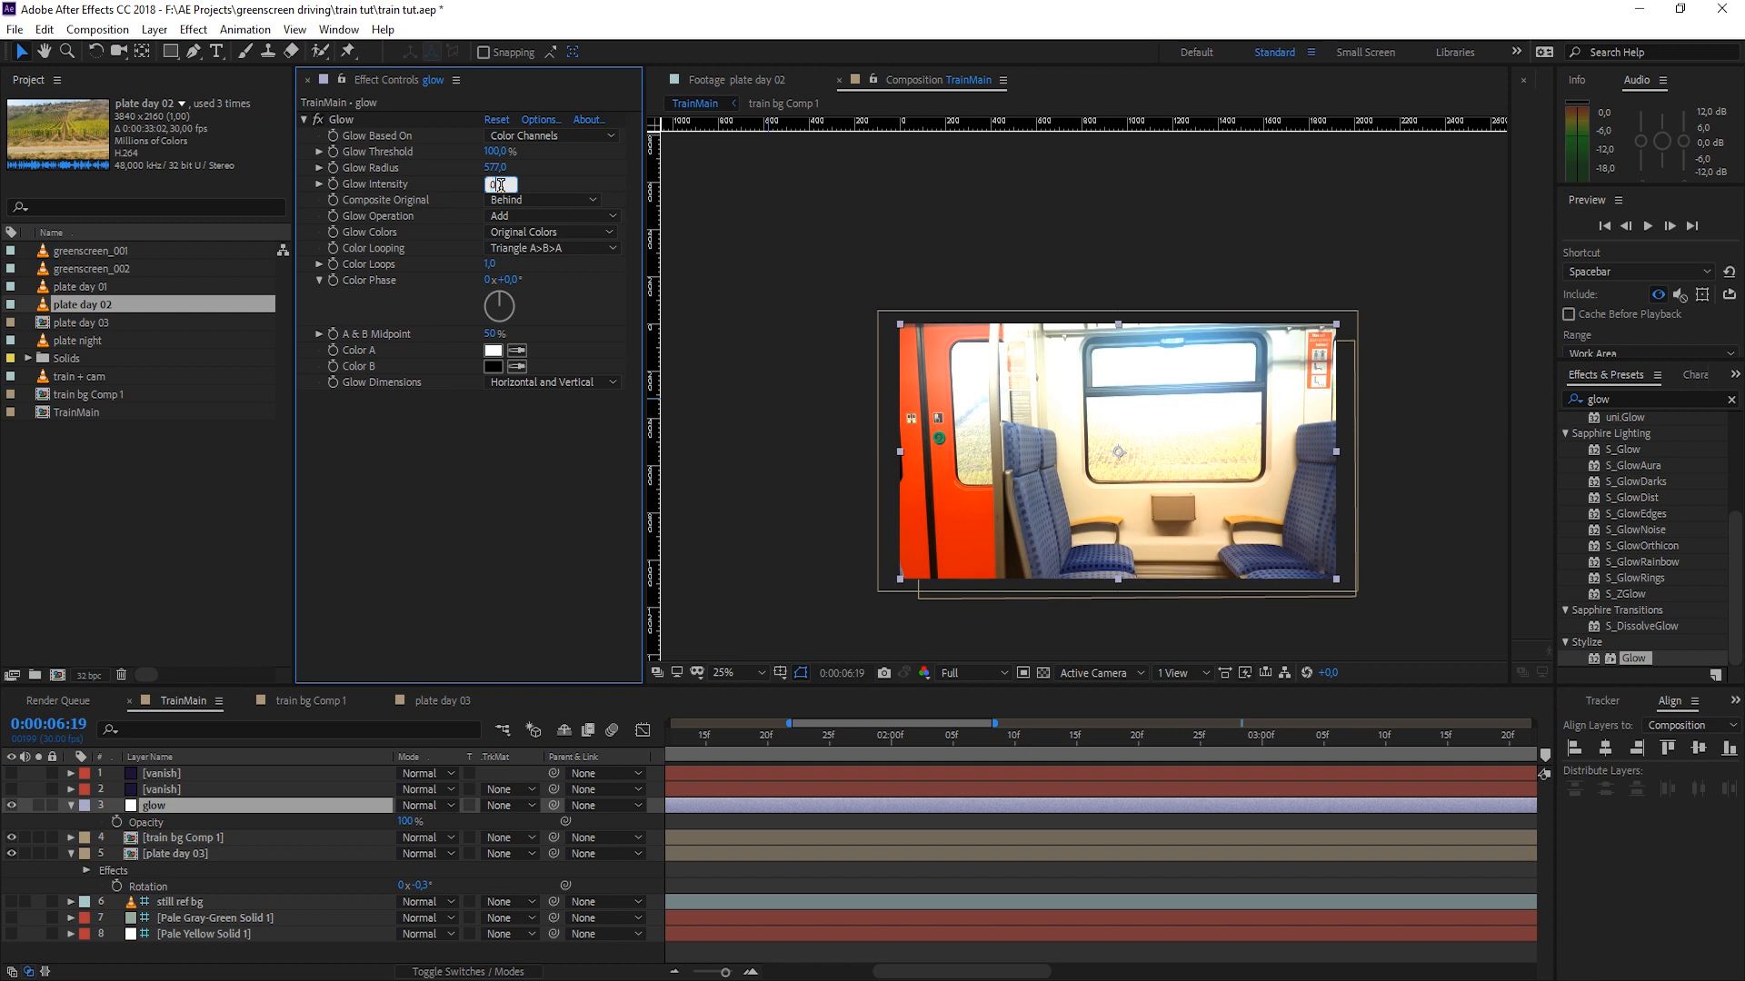
text(0,2)
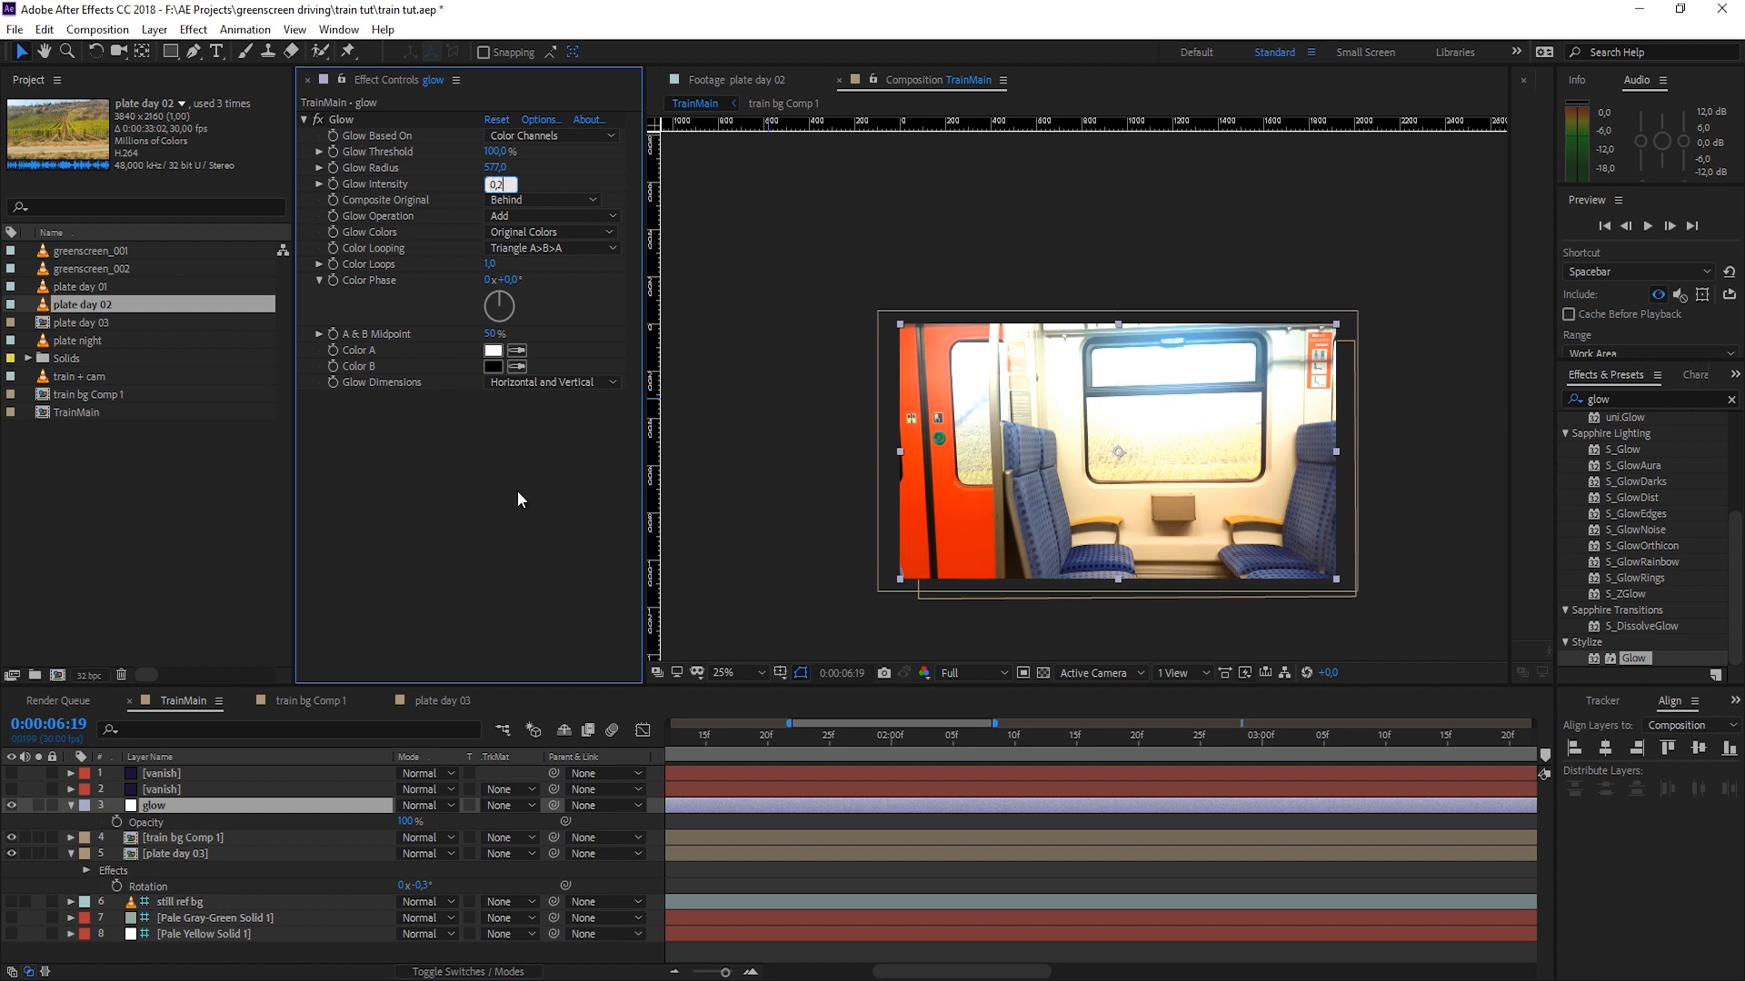
key(Enter)
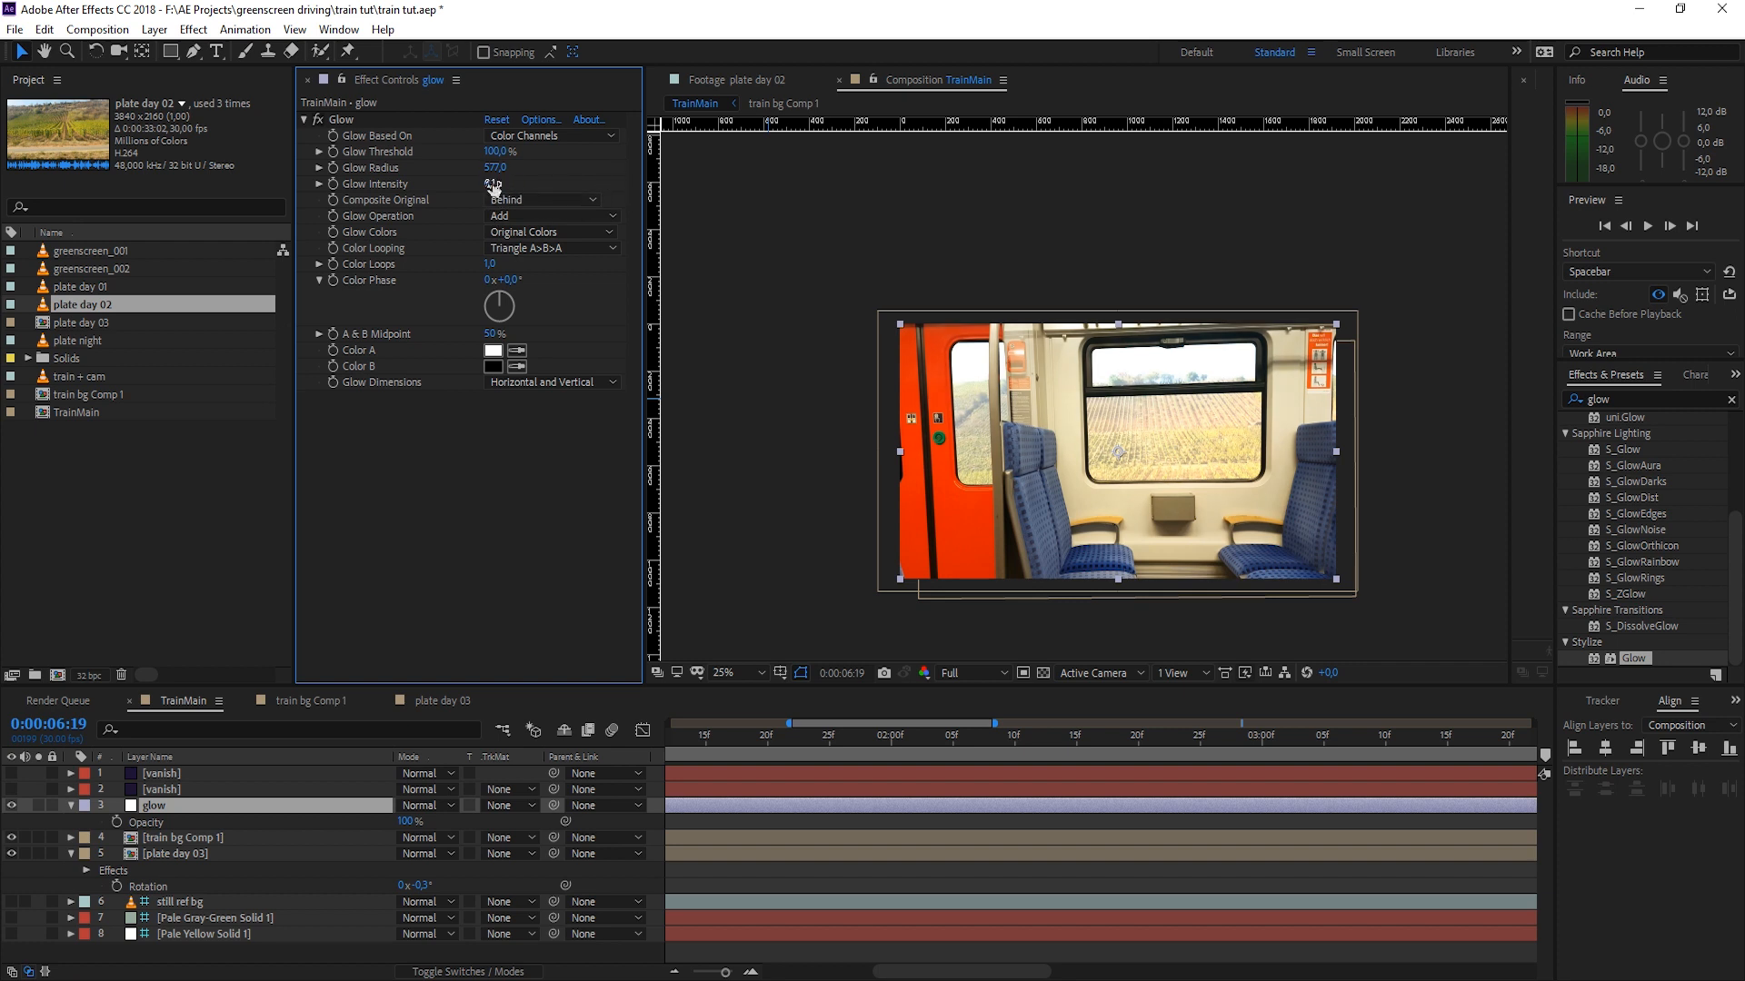
click(498, 184)
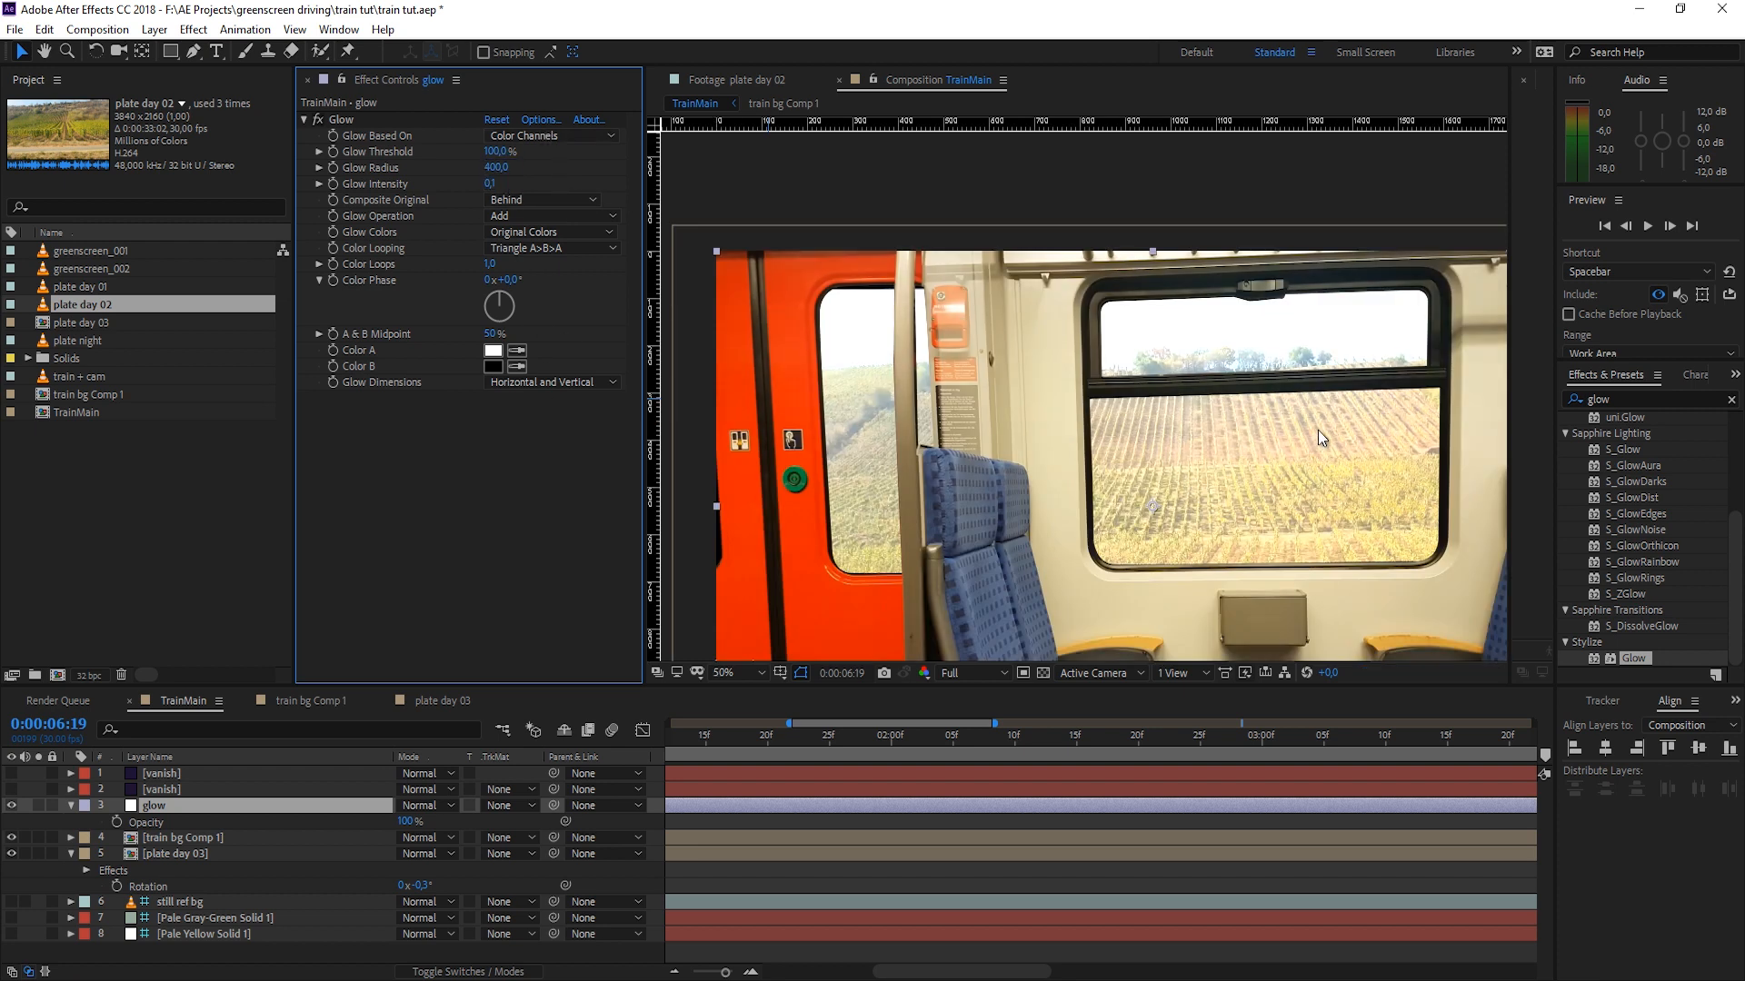
click(725, 672)
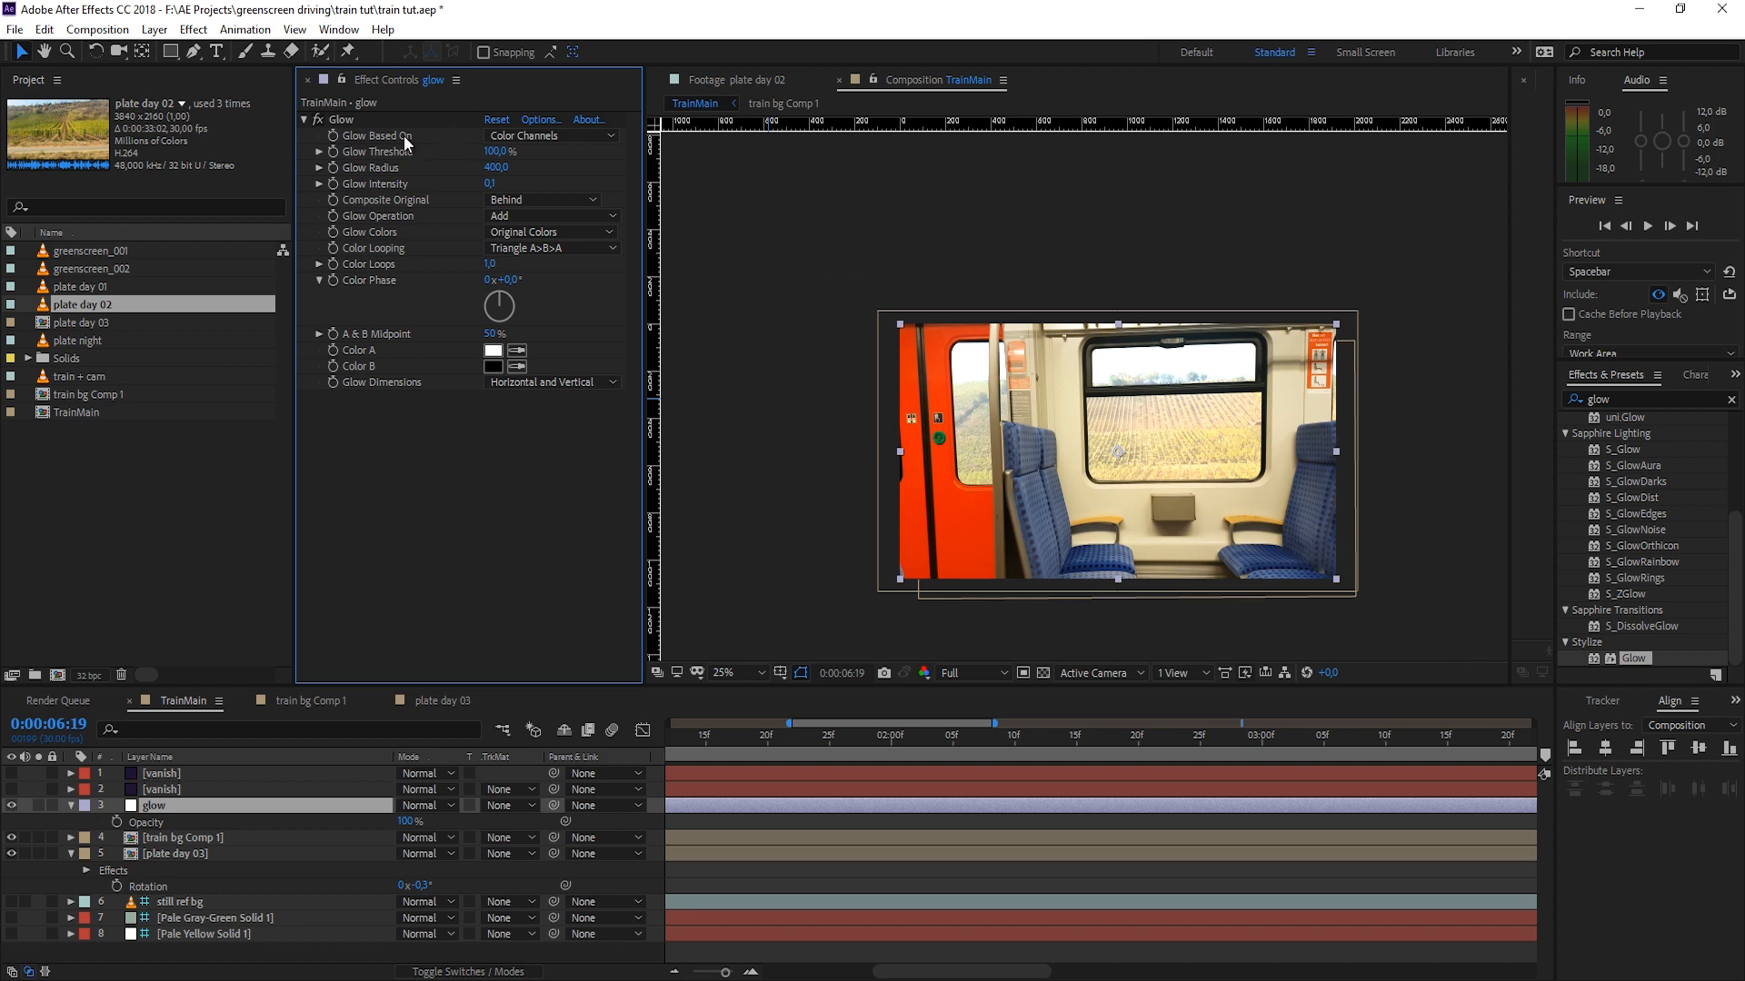
mouse_move(324, 122)
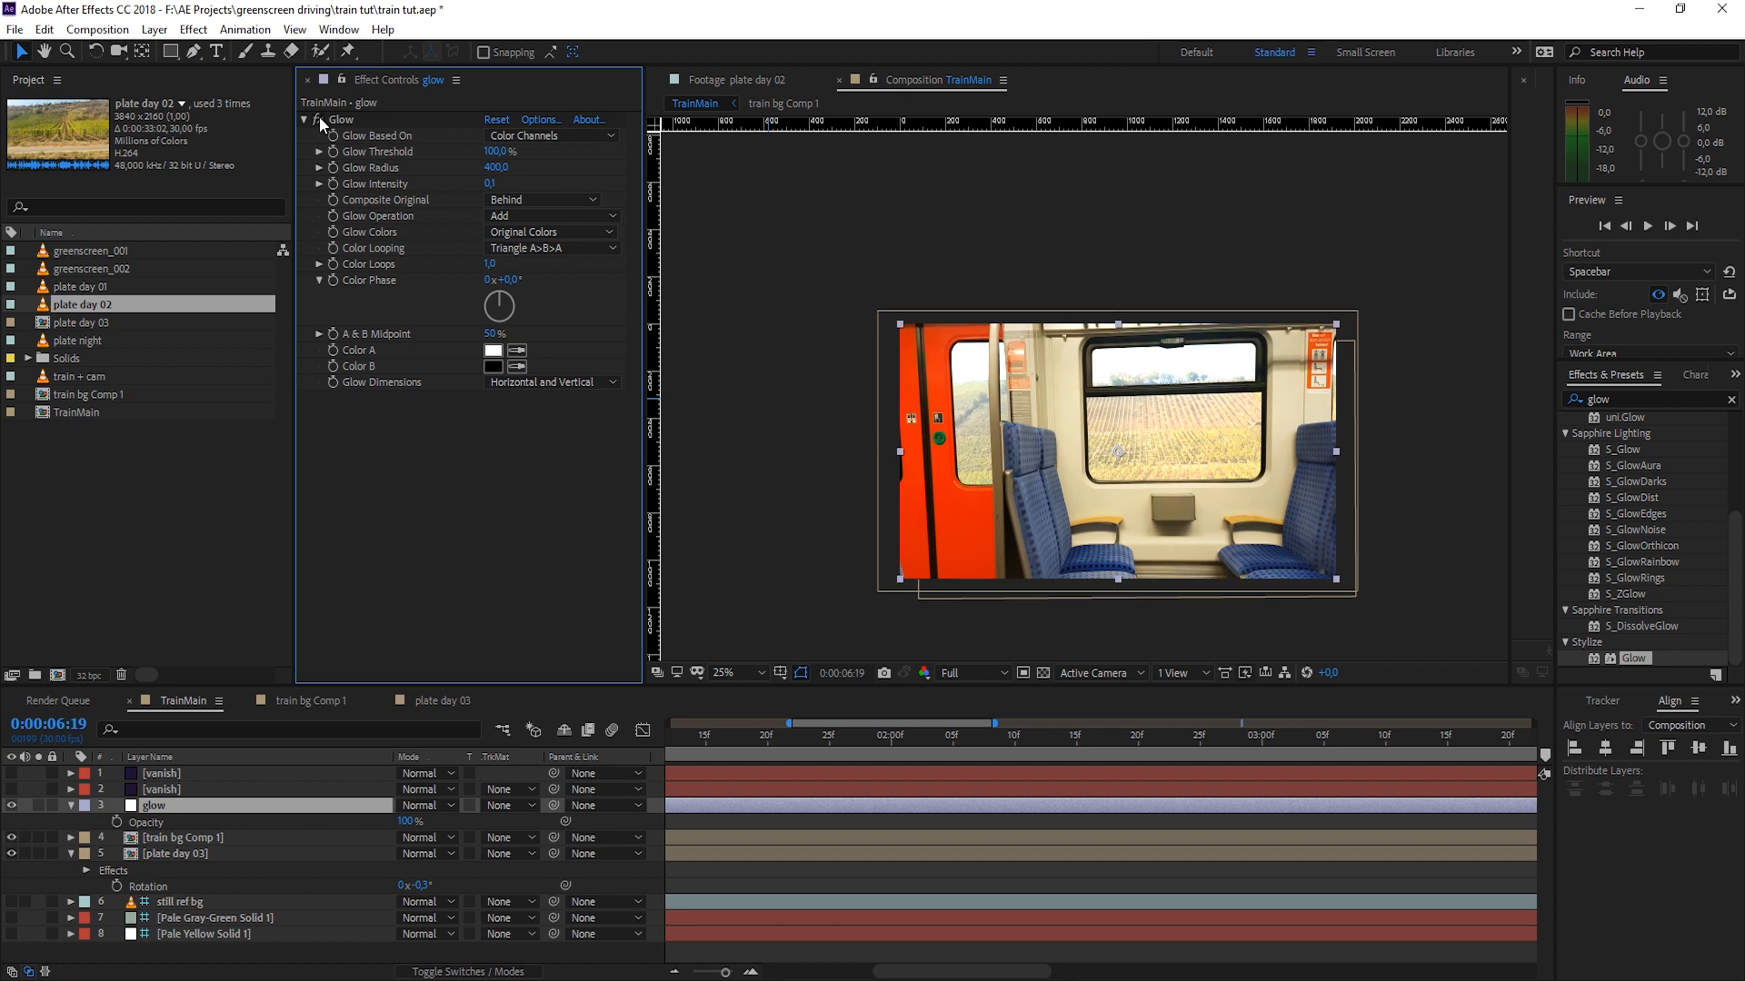
mouse_move(406, 153)
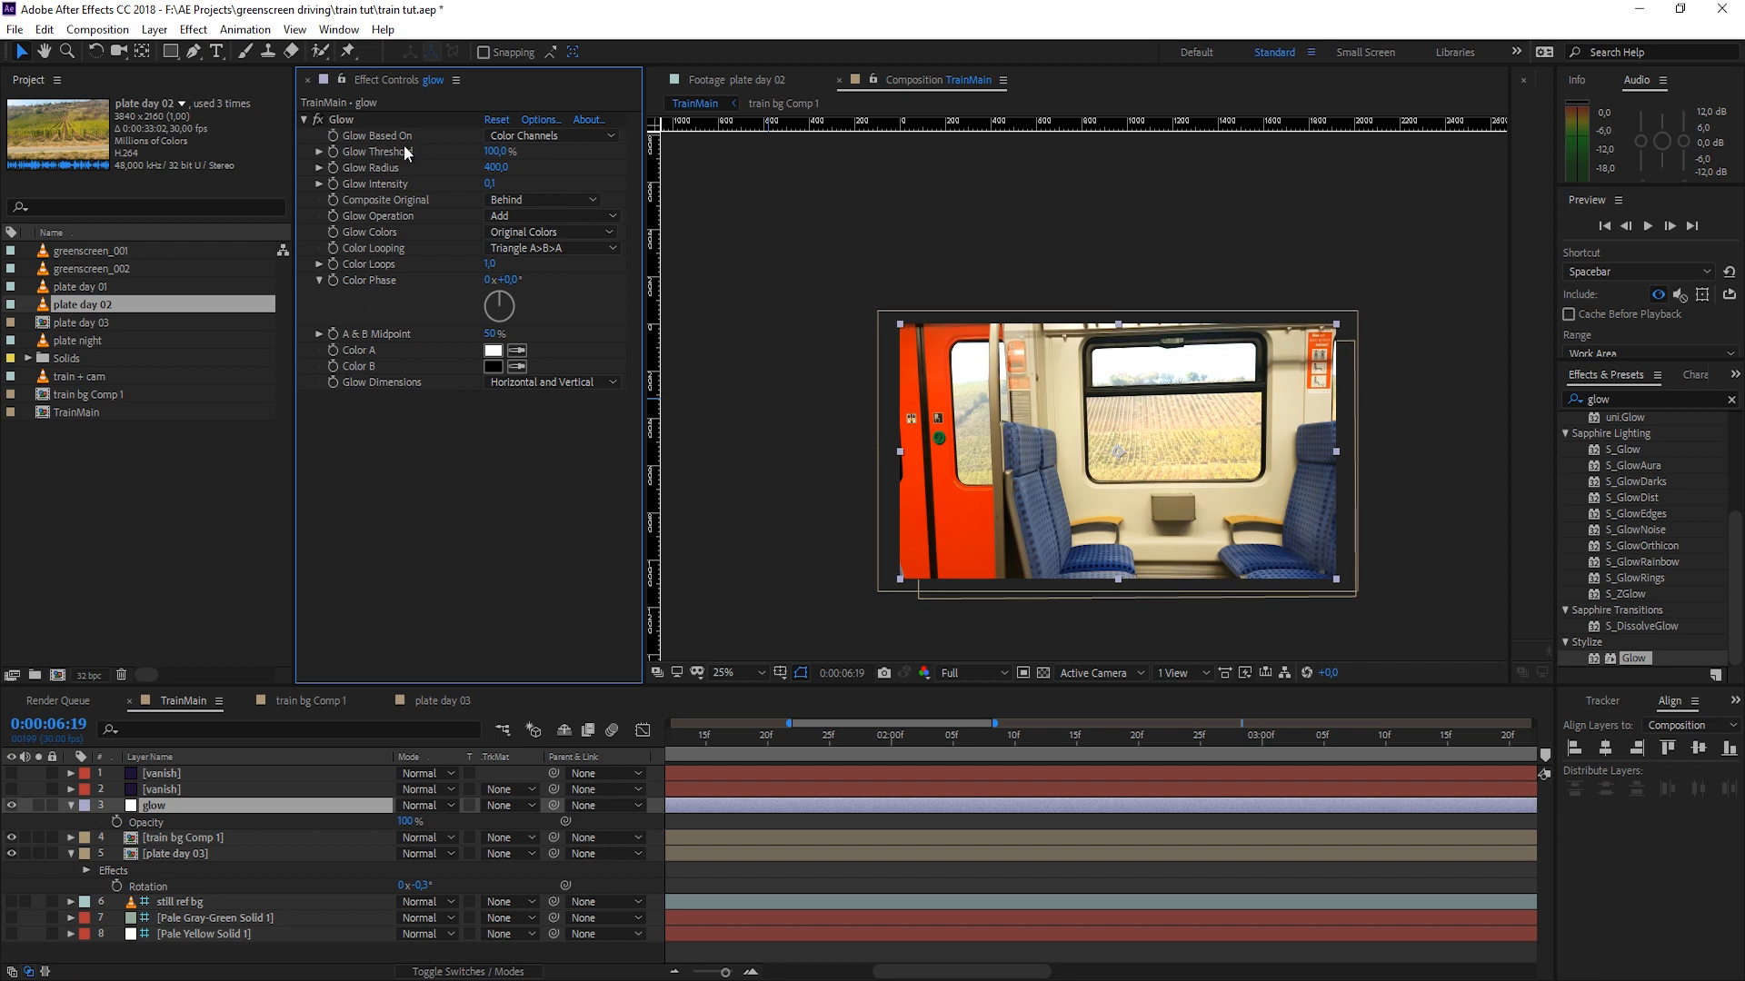
mouse_move(1628, 409)
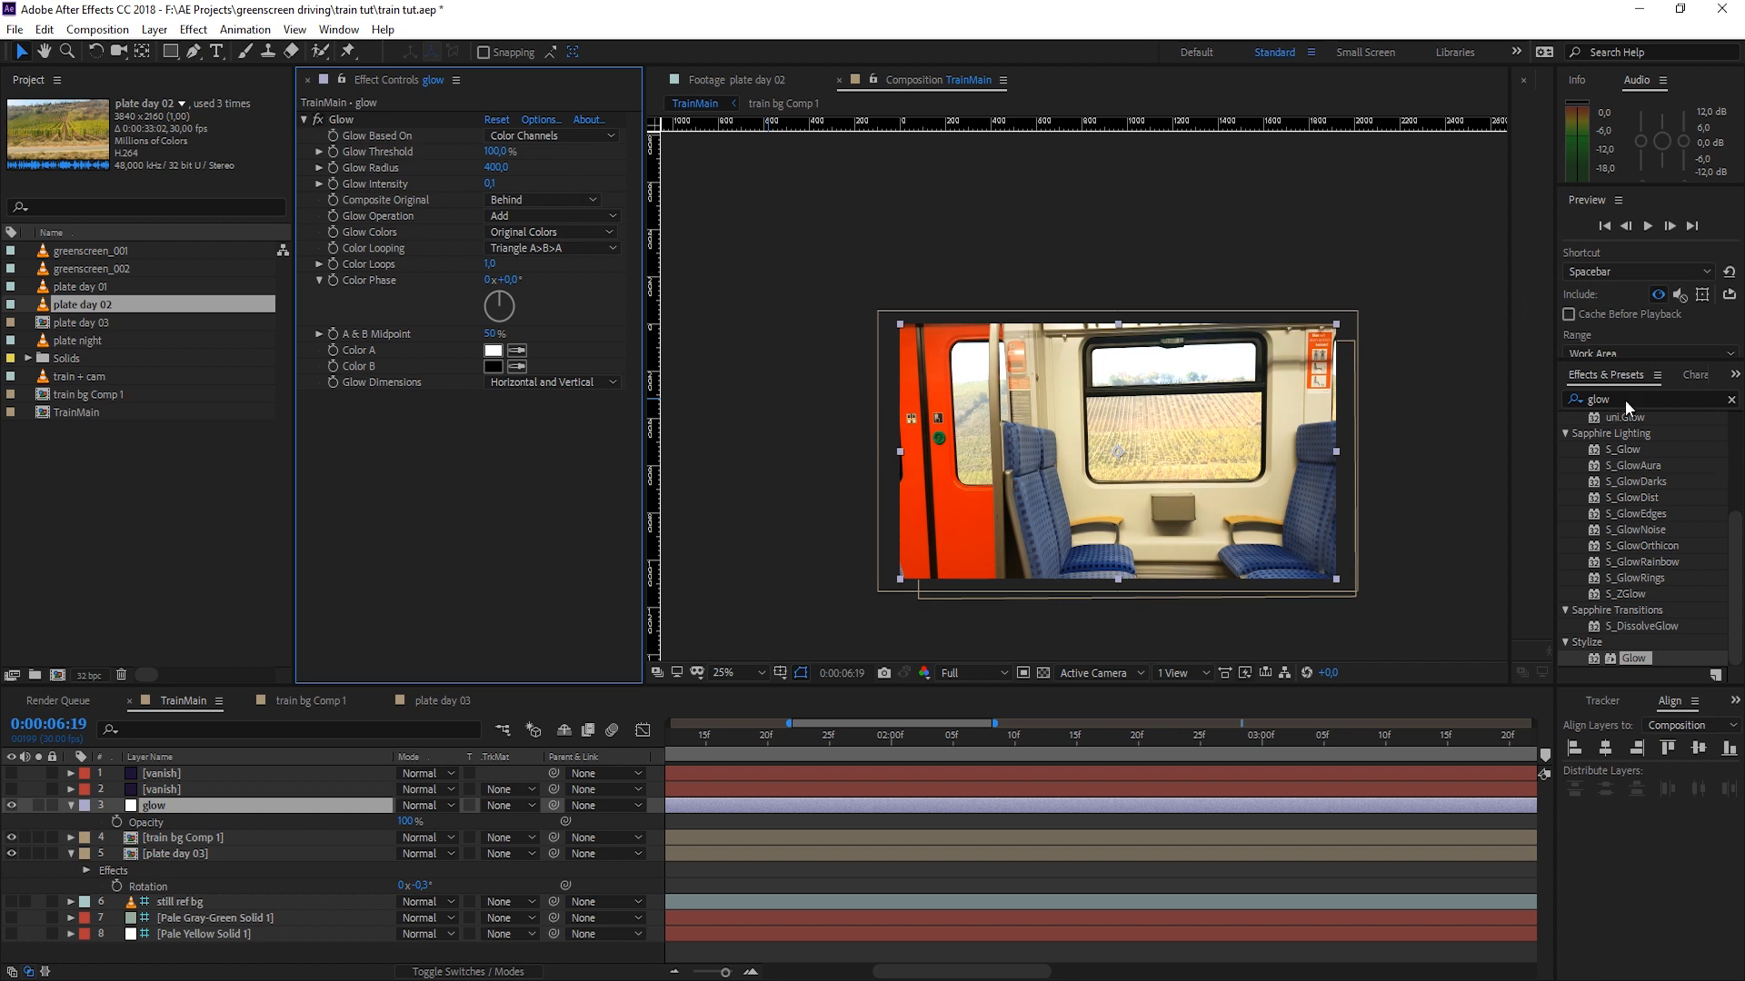
Step: Apply Photo Filter (Warming Filter 85) to train bg Comp 1 and save with Ctrl+S
double_click(1599, 398)
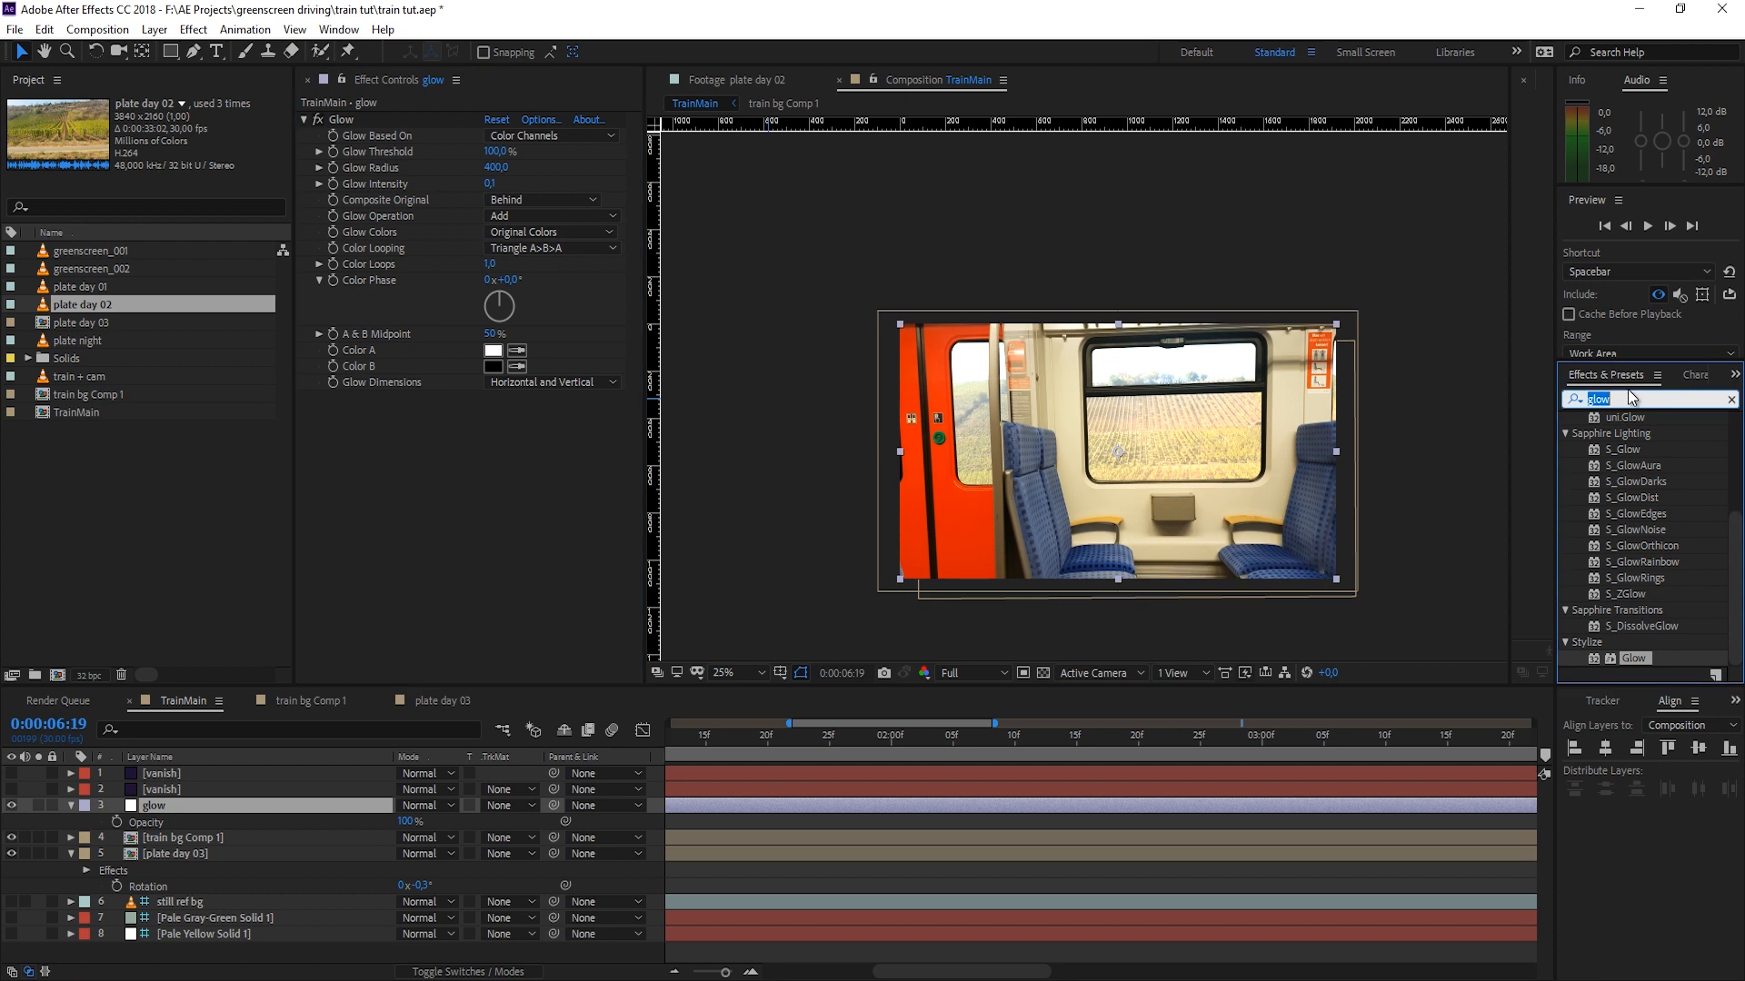
text(photo)
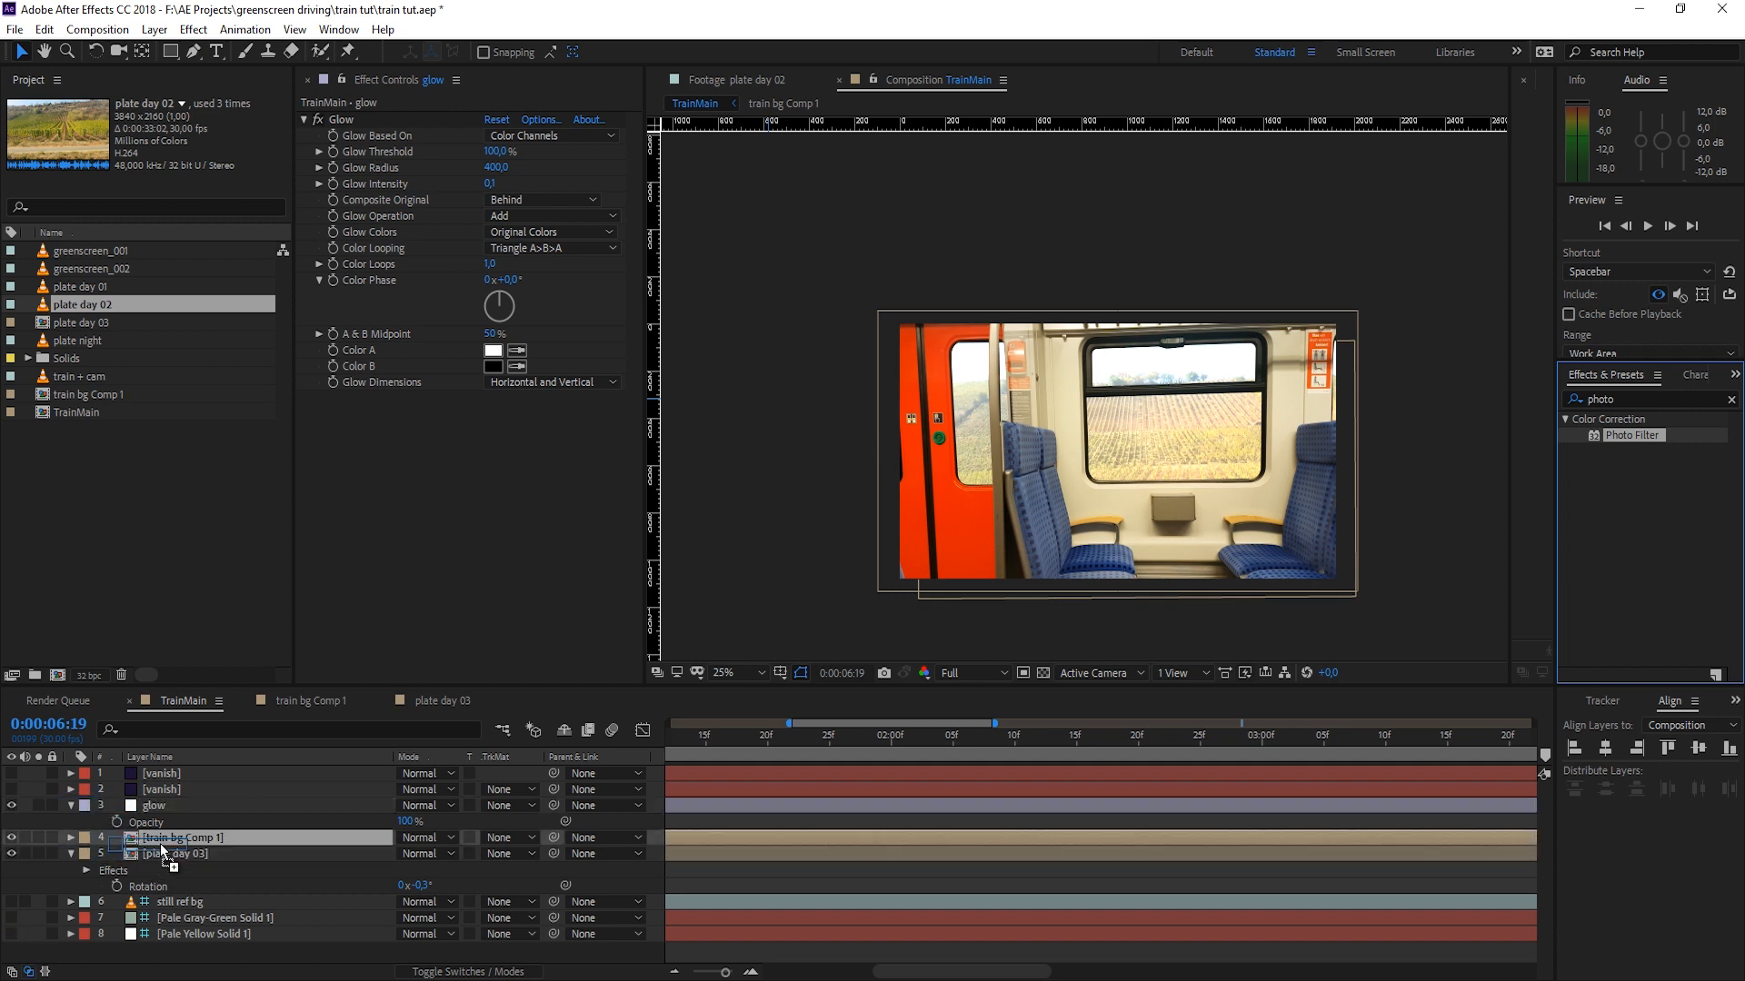
click(182, 835)
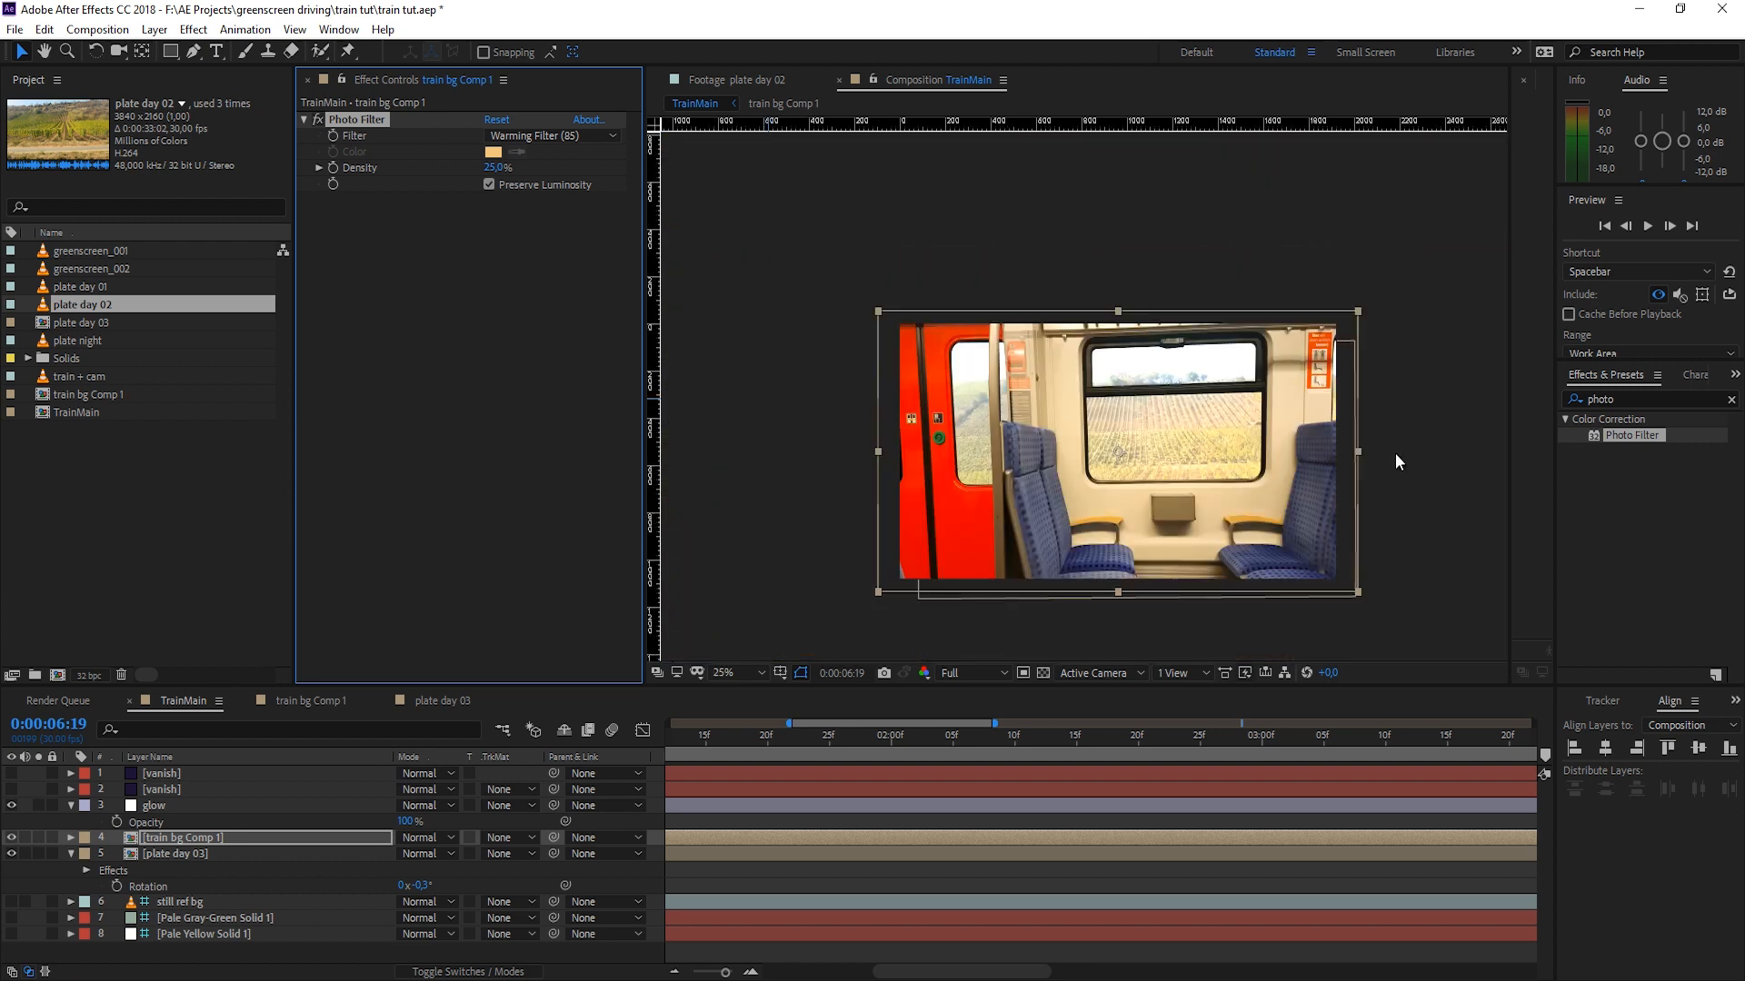
key(ctrl+s)
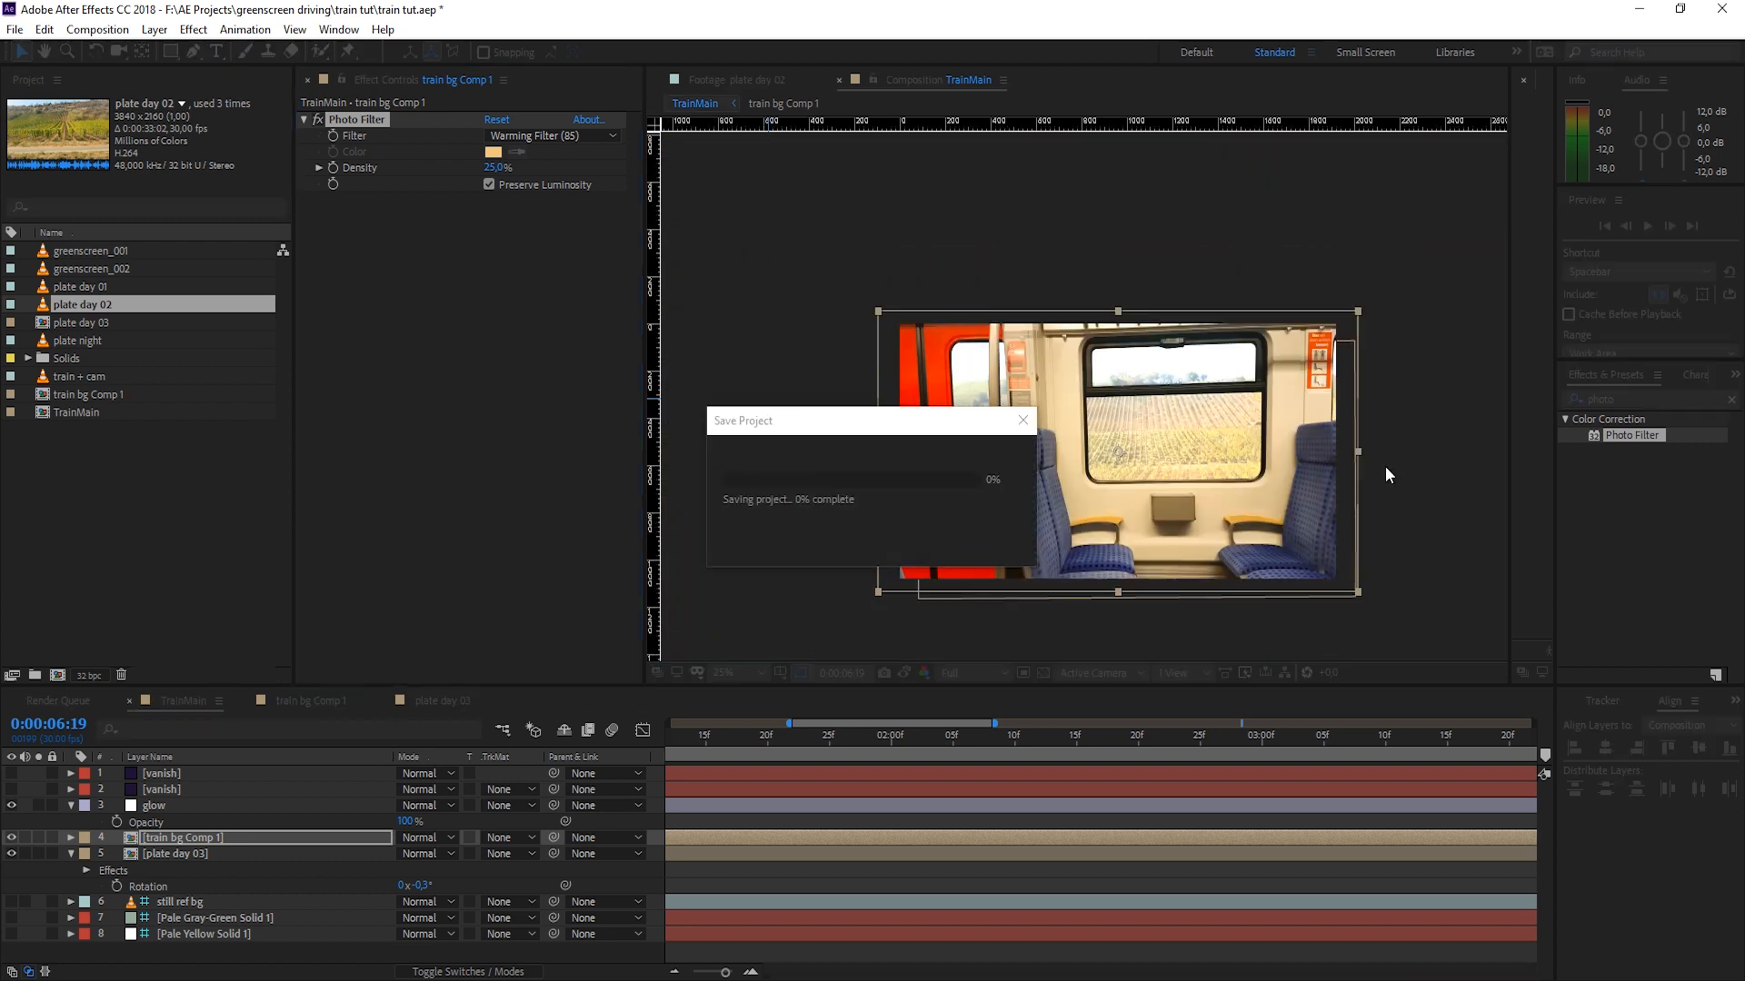